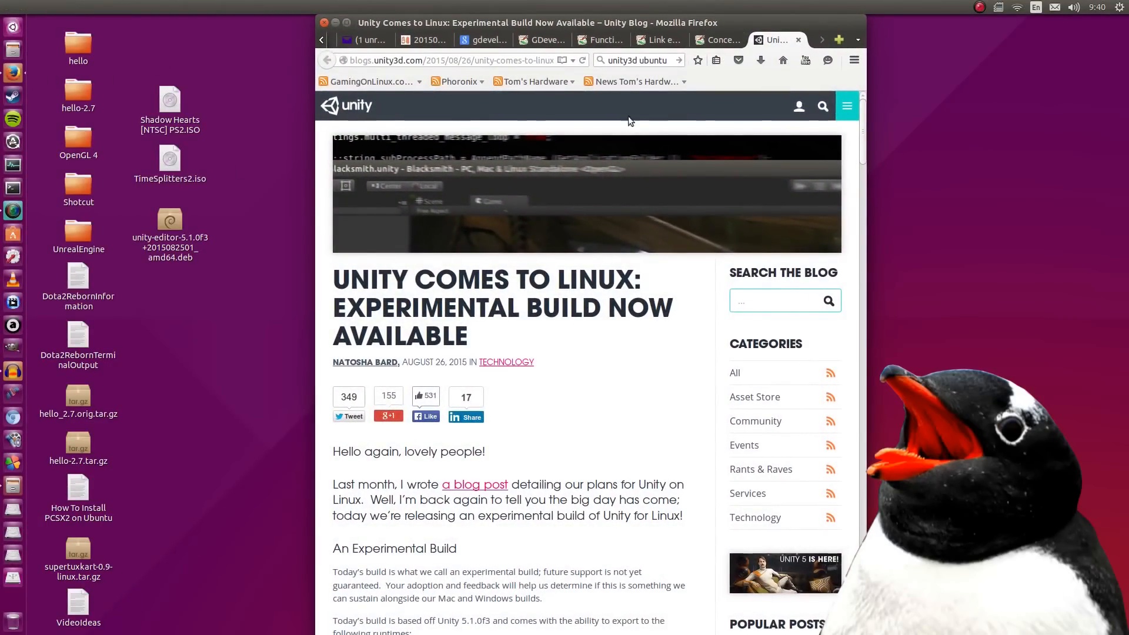
pyautogui.moveTo(611, 291)
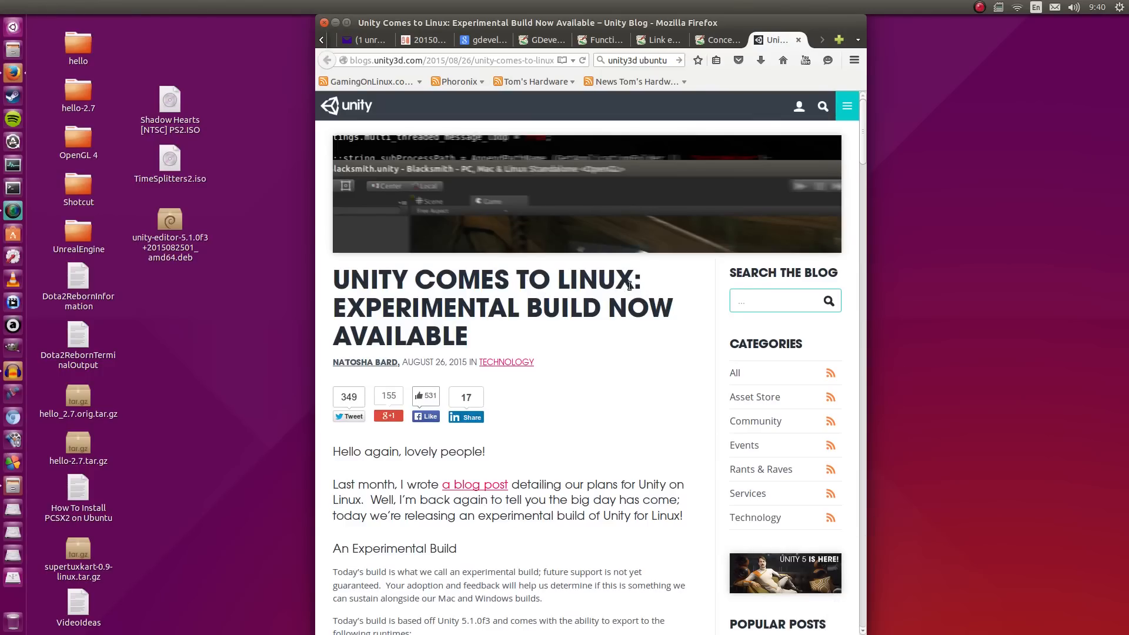
# Scroll through the package details, highlighting the 64-bit Ubuntu 12.04 requirement.
pyautogui.scroll(-3)
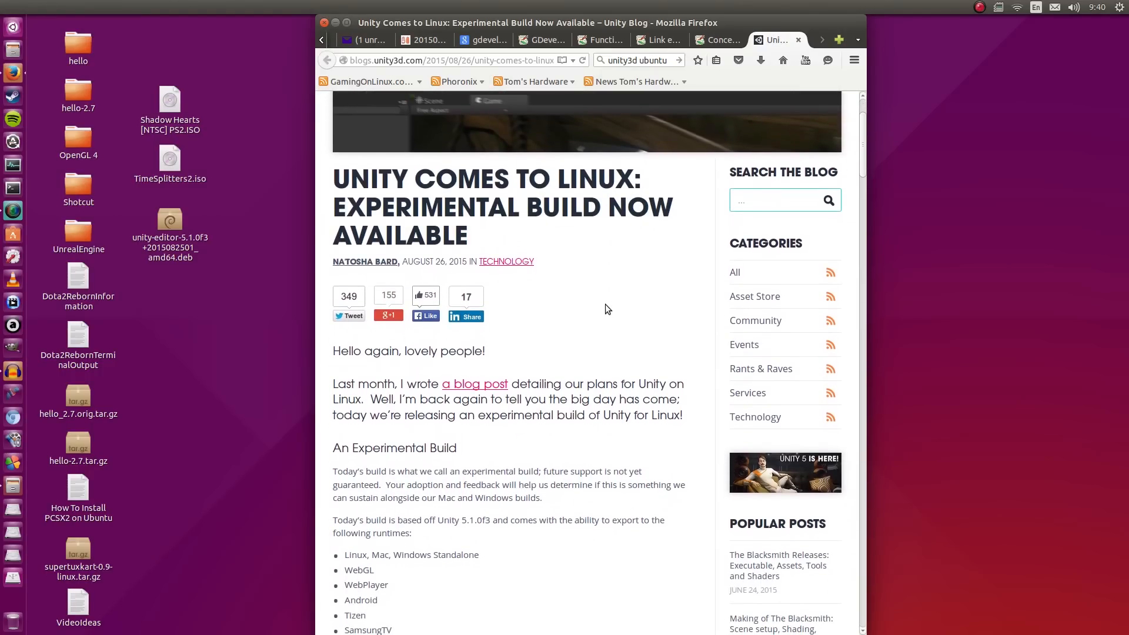
pyautogui.scroll(-3)
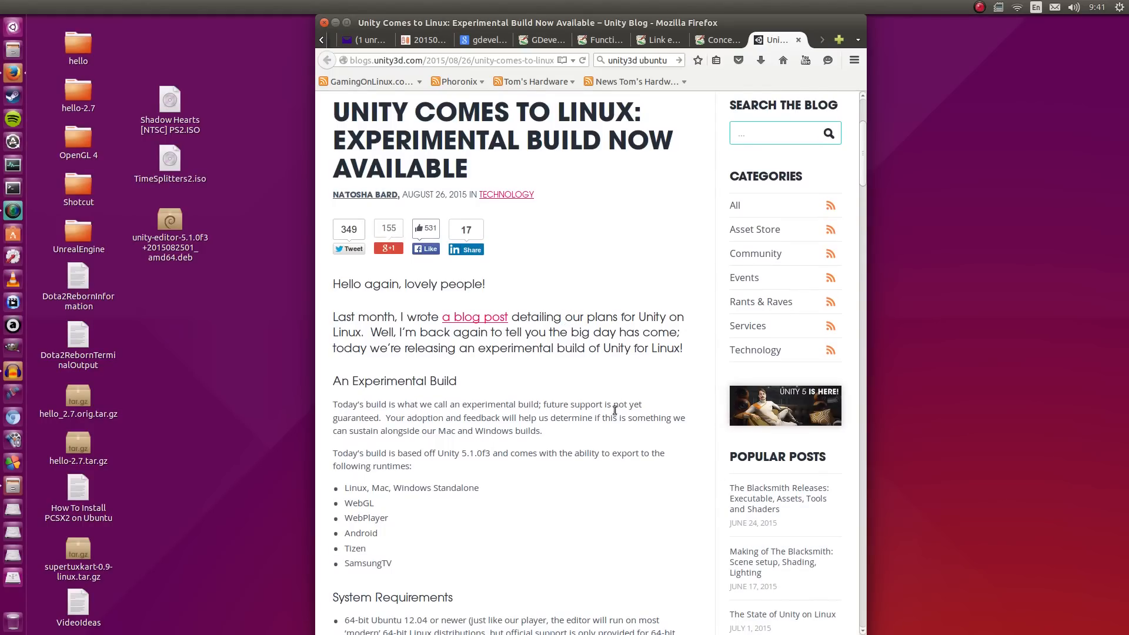
pyautogui.scroll(-3)
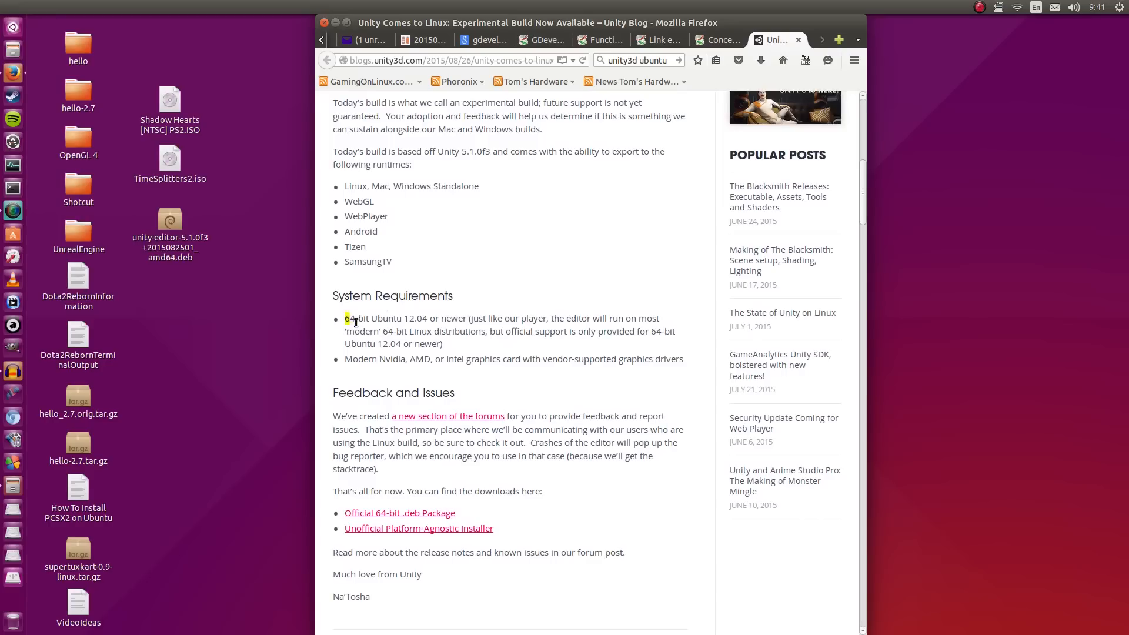
pyautogui.moveTo(346, 319); pyautogui.dragTo(450, 336)
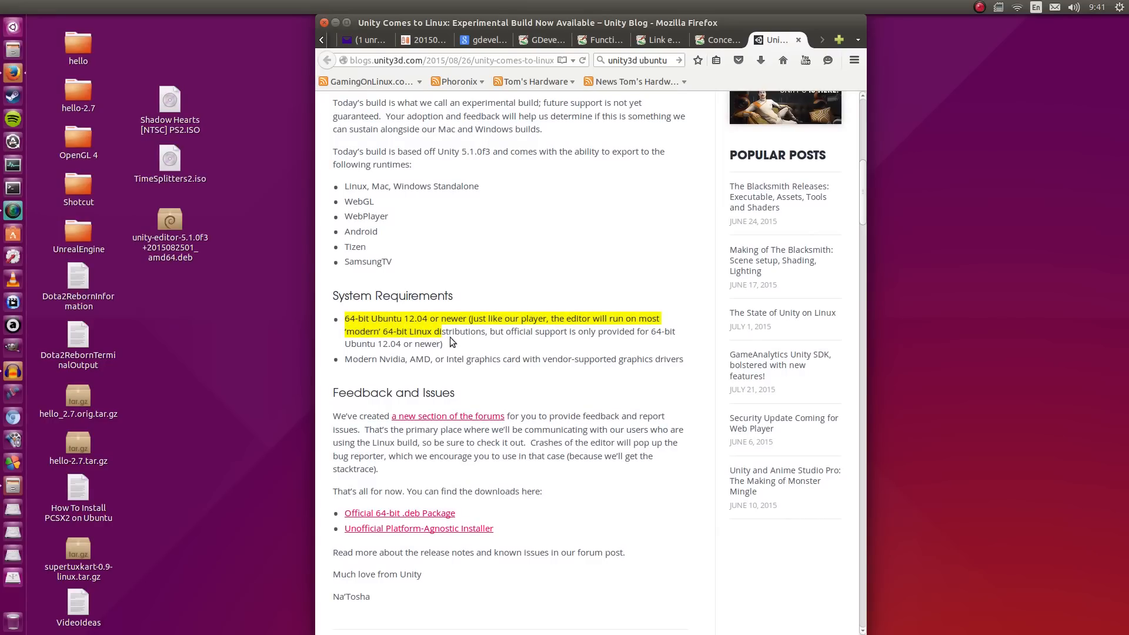
pyautogui.scroll(-3)
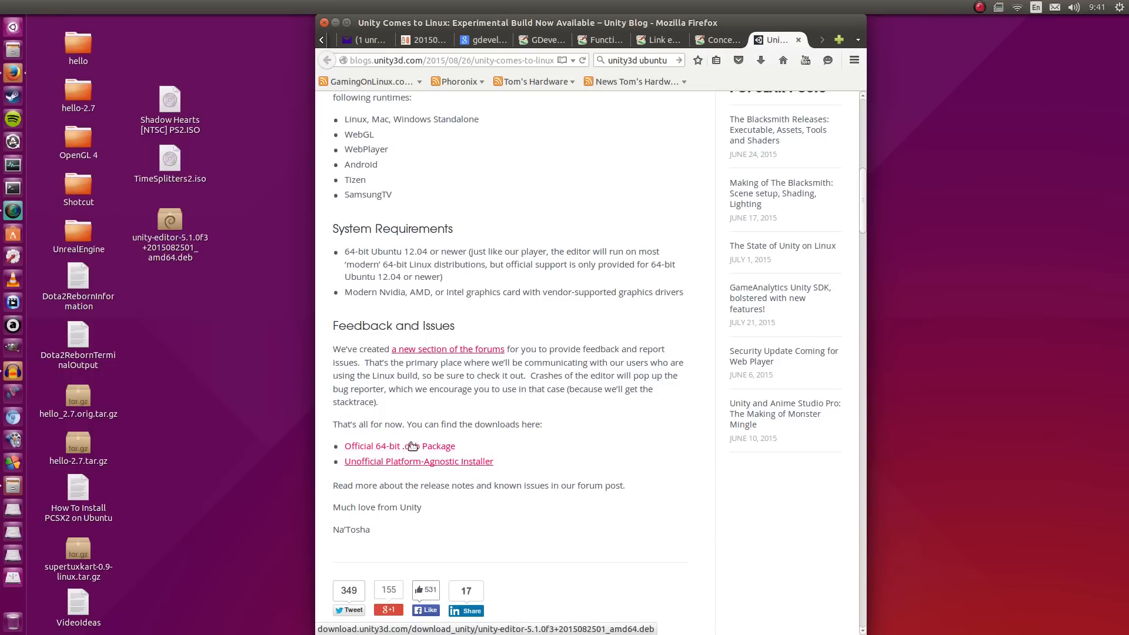
pyautogui.moveTo(496, 120)
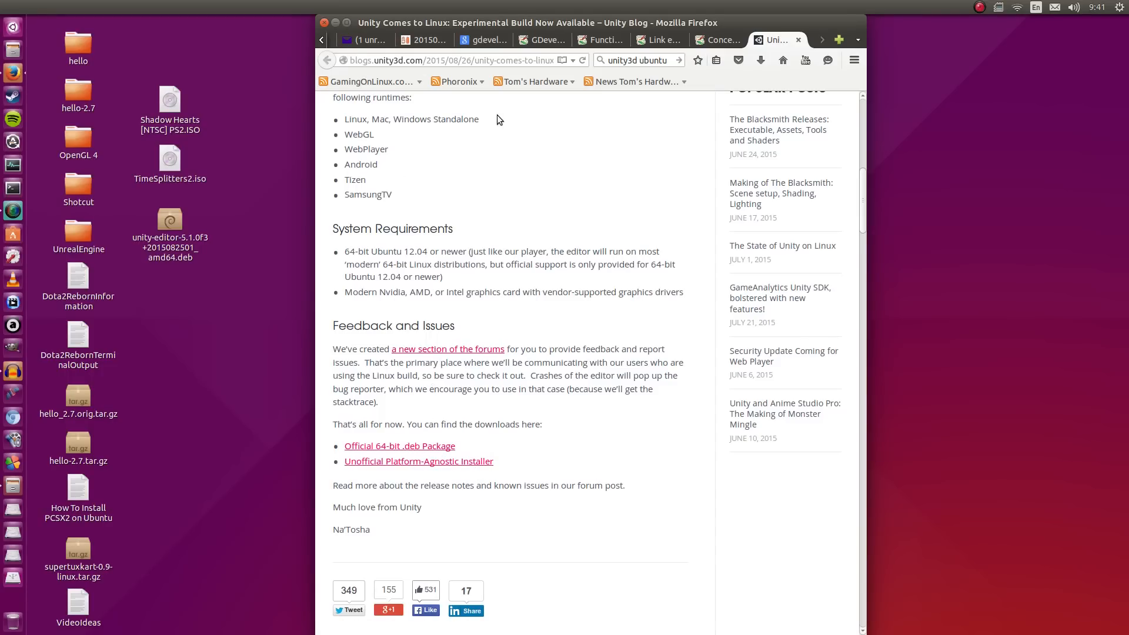
pyautogui.moveTo(505, 198)
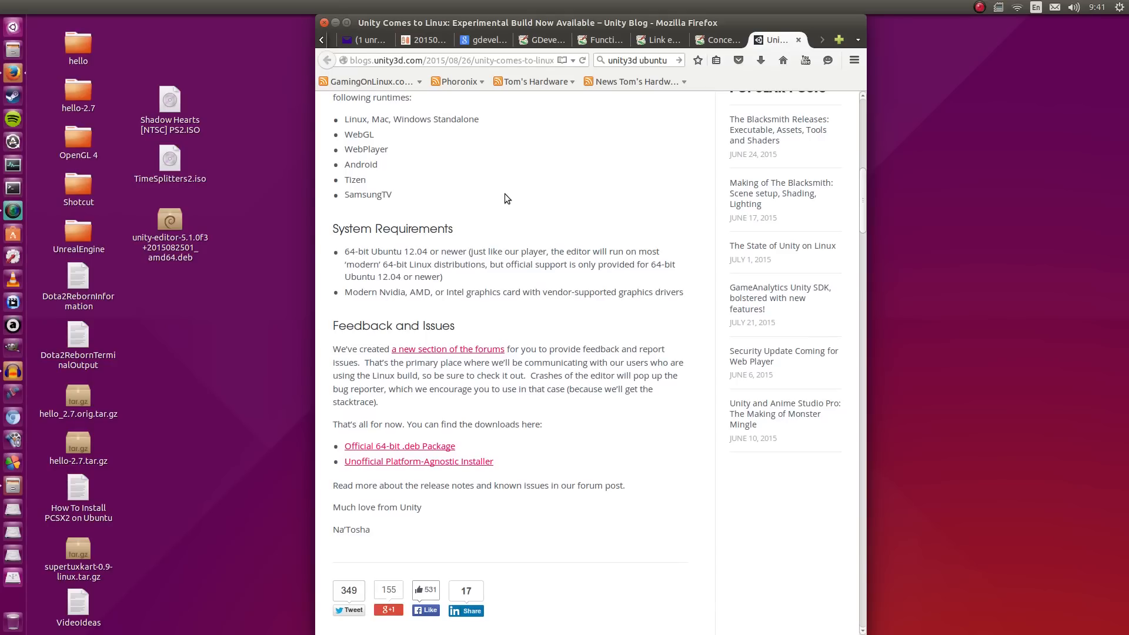
pyautogui.moveTo(549, 377)
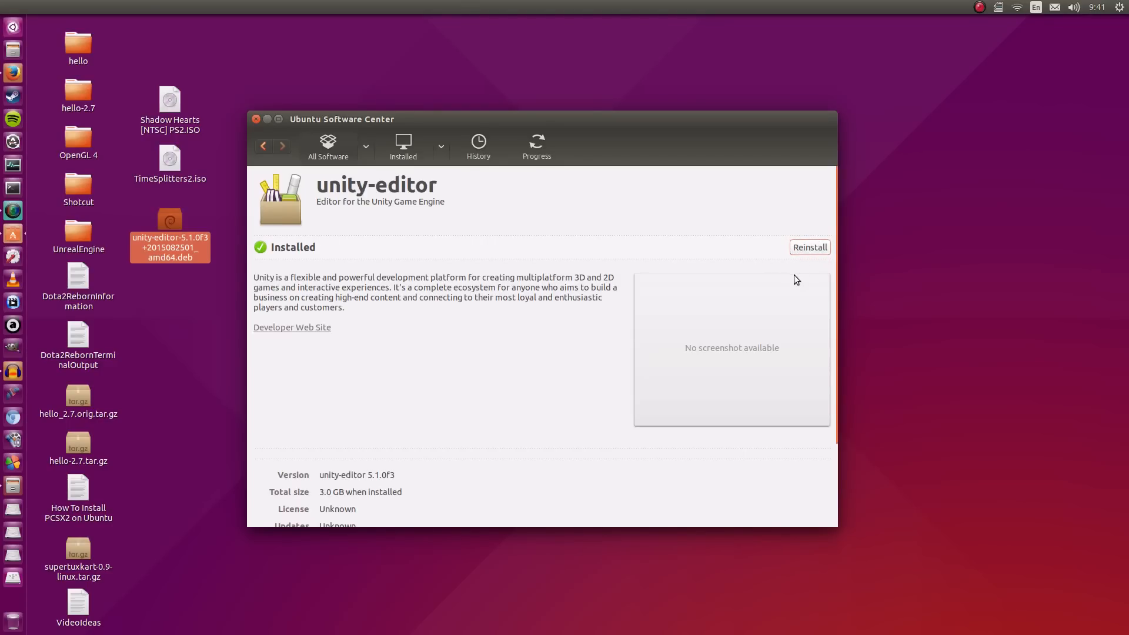
pyautogui.moveTo(408, 243)
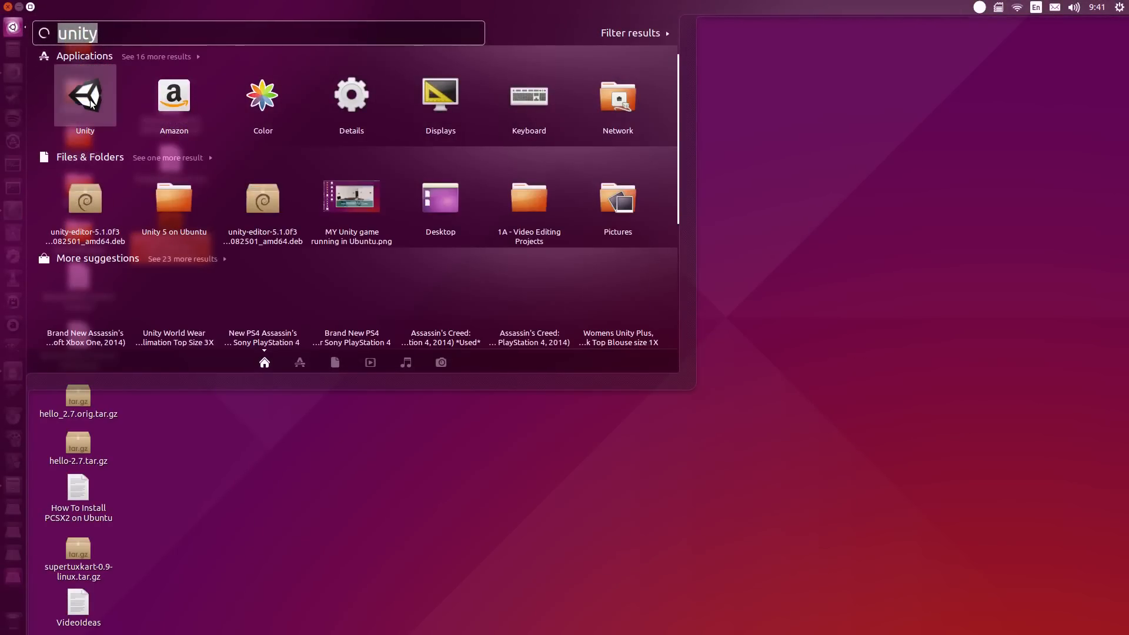
# Launch the Unity editor from the Dash search results.
pyautogui.click(85, 94)
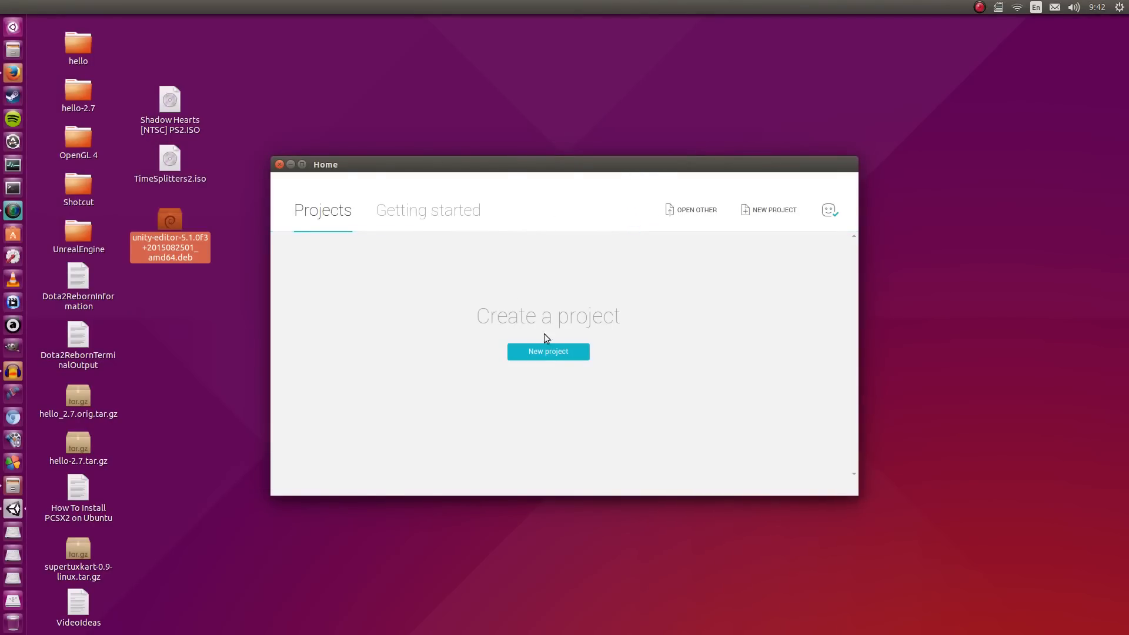
pyautogui.moveTo(651, 181)
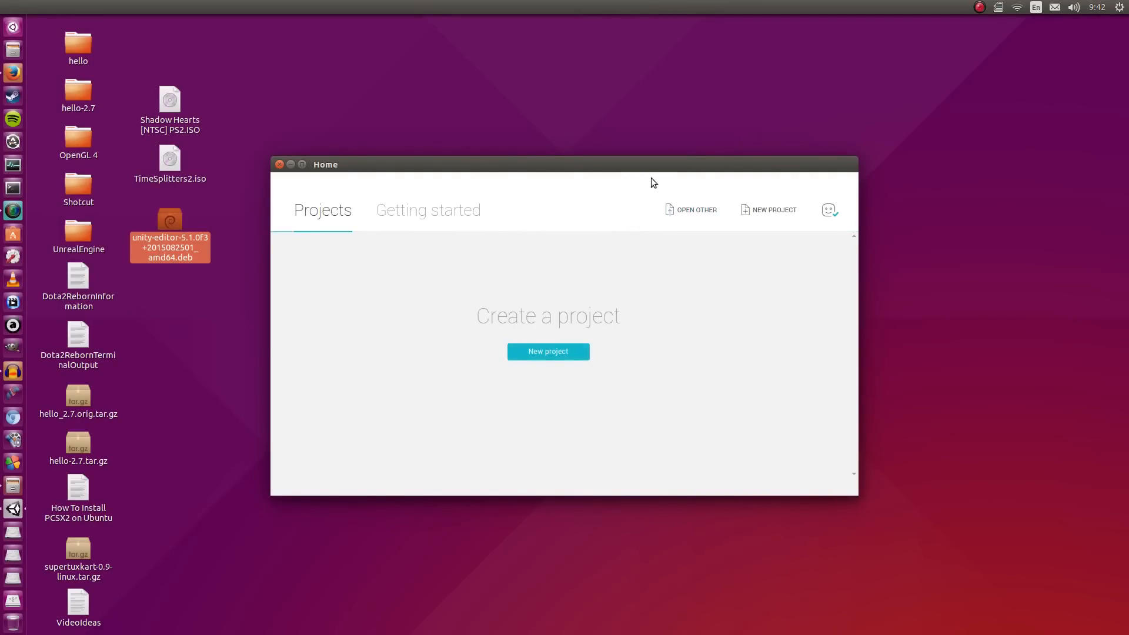
# Create a new 3D project named "Linux Project" from the Unity Home window.
pyautogui.click(548, 351)
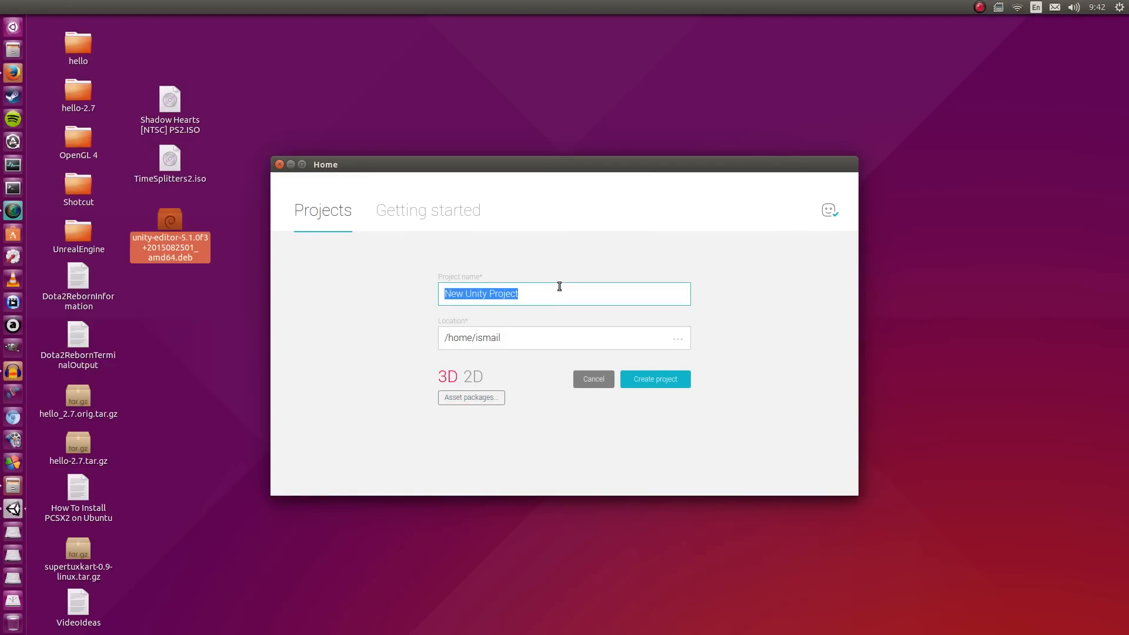
pyautogui.write('Linu')
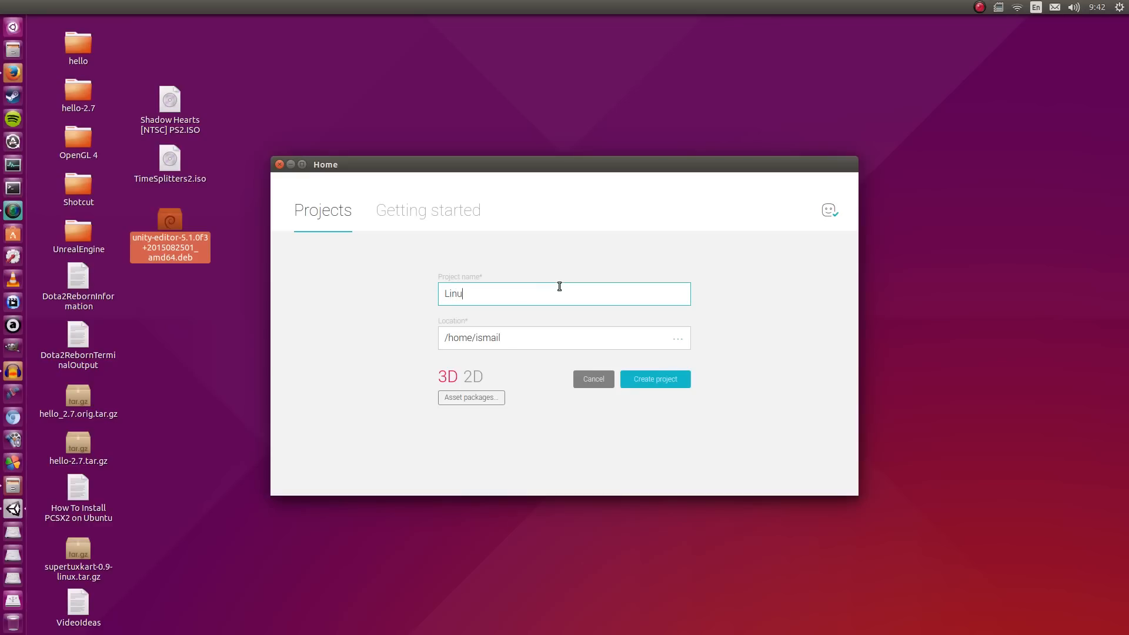
pyautogui.write('x Pro')
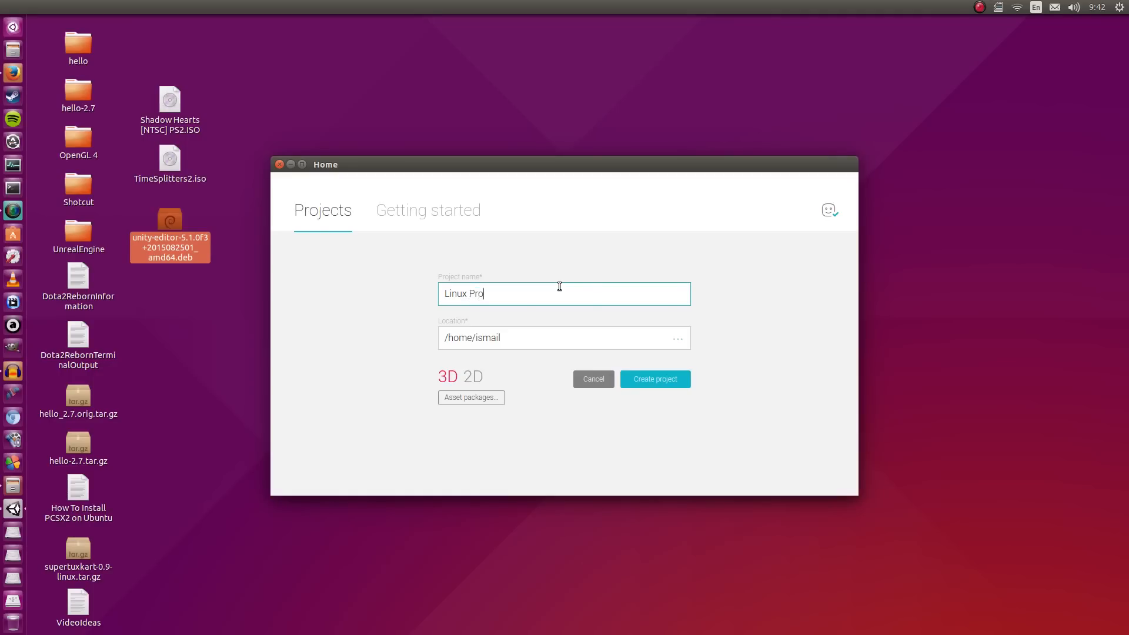
pyautogui.write('ject')
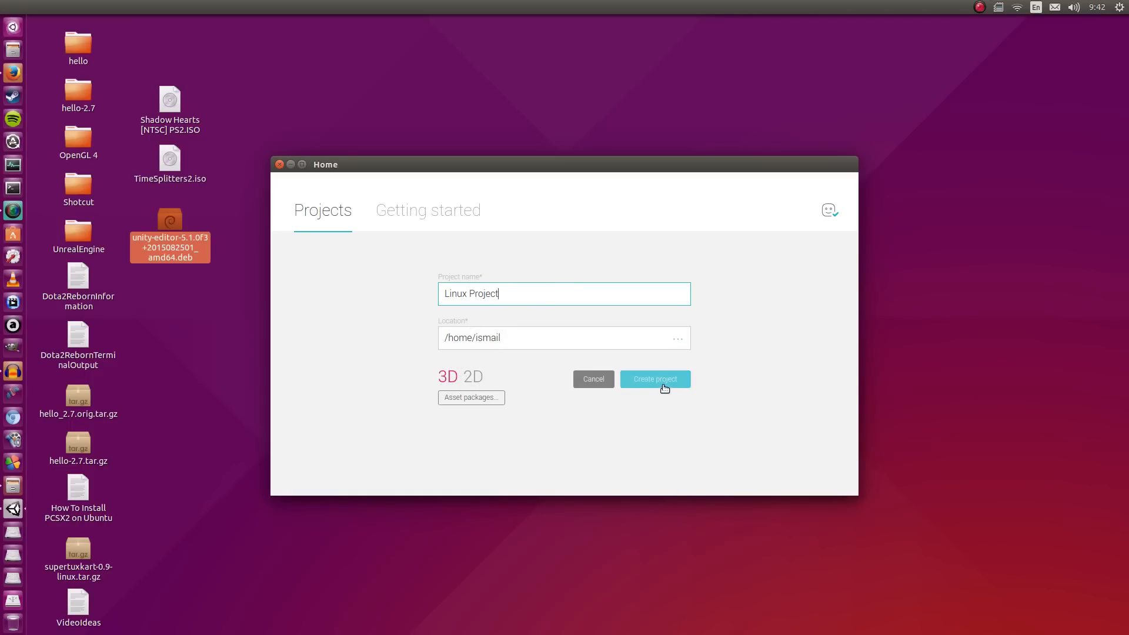
pyautogui.click(654, 379)
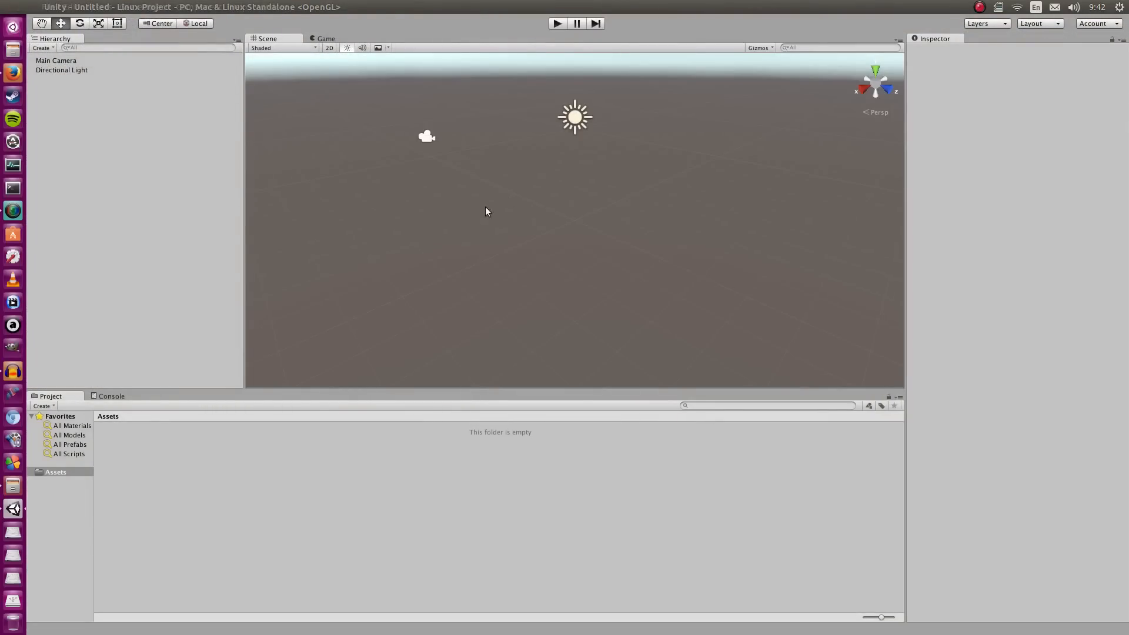
pyautogui.moveTo(381, 291)
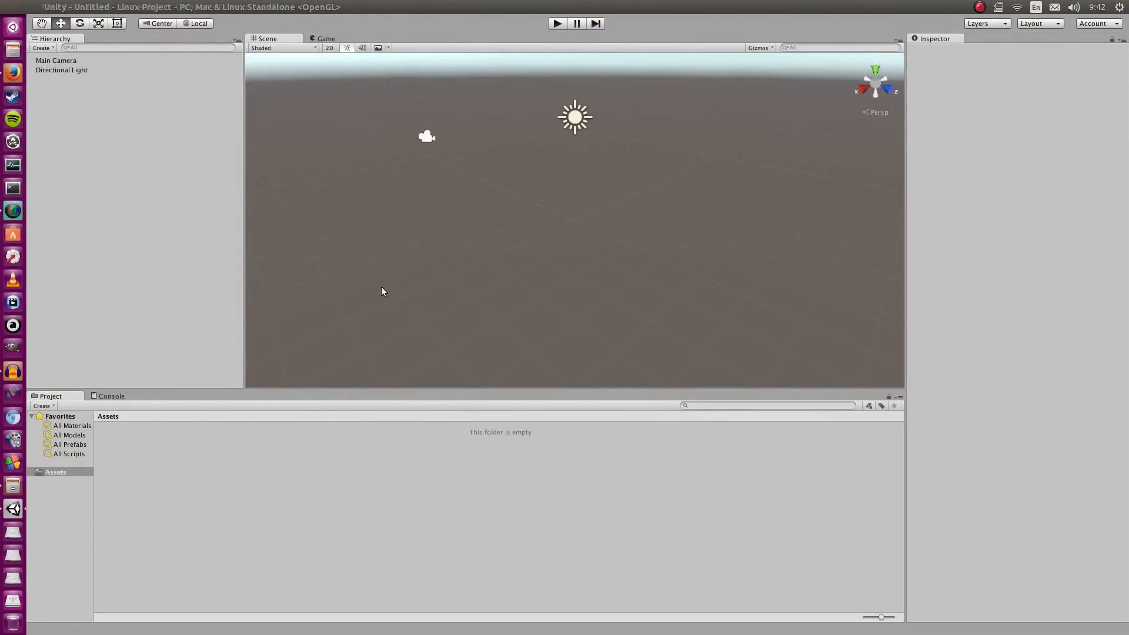
pyautogui.click(271, 7)
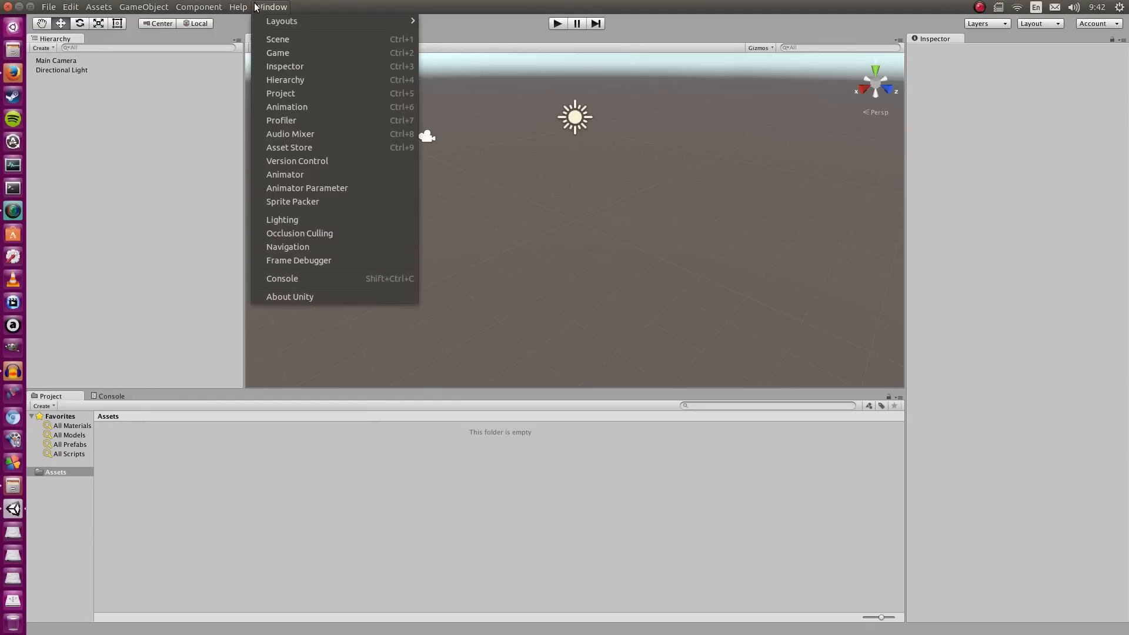
pyautogui.click(289, 297)
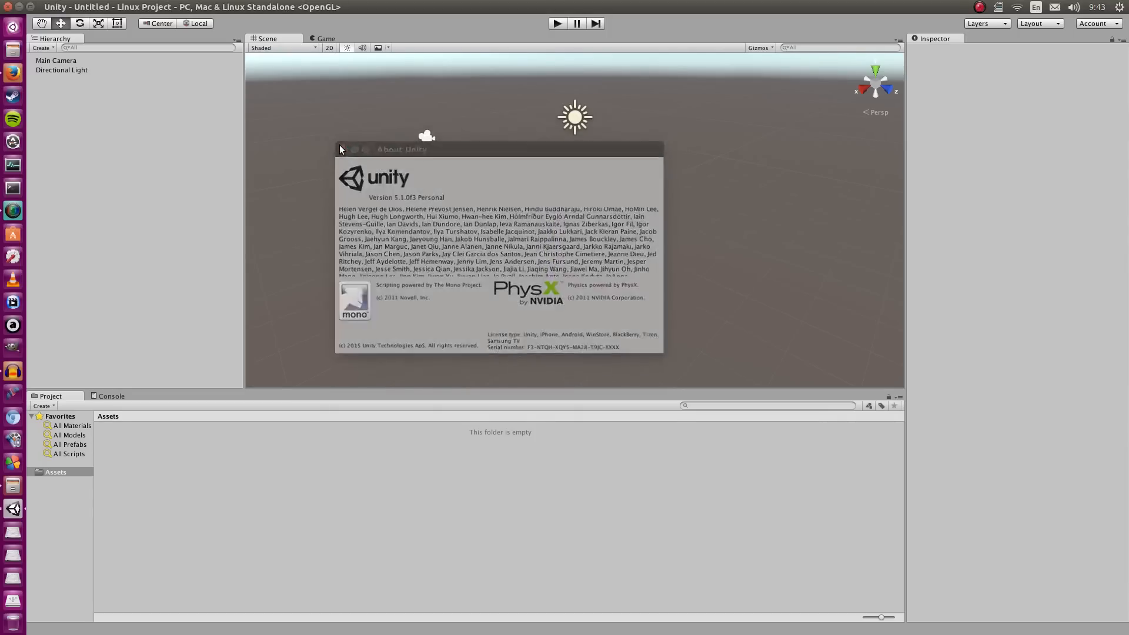
pyautogui.click(341, 150)
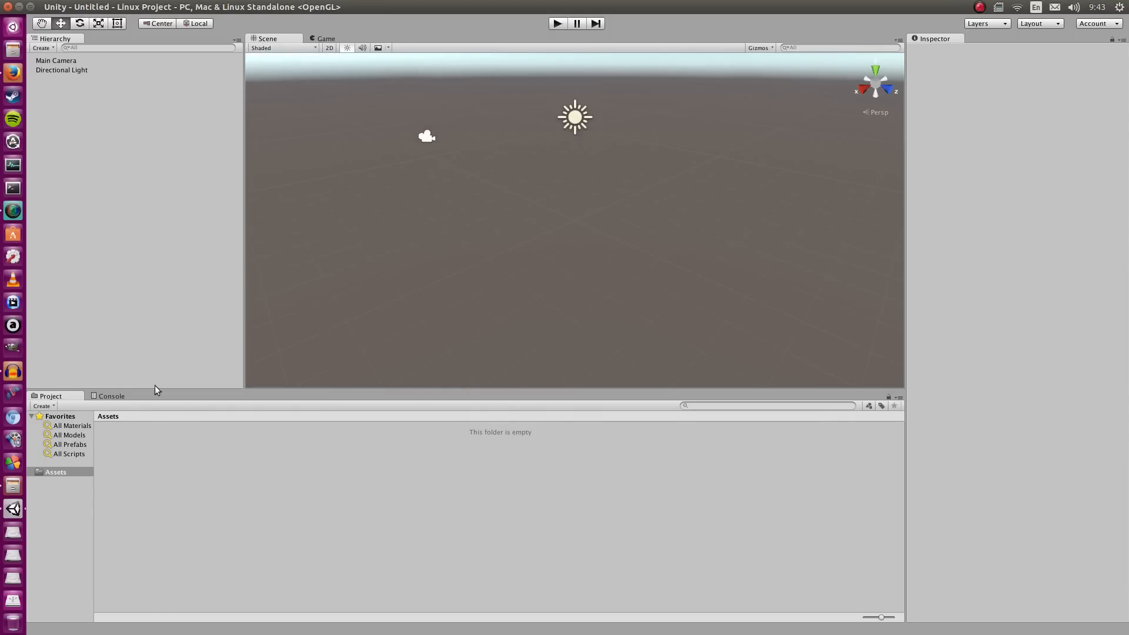
pyautogui.moveTo(466, 153)
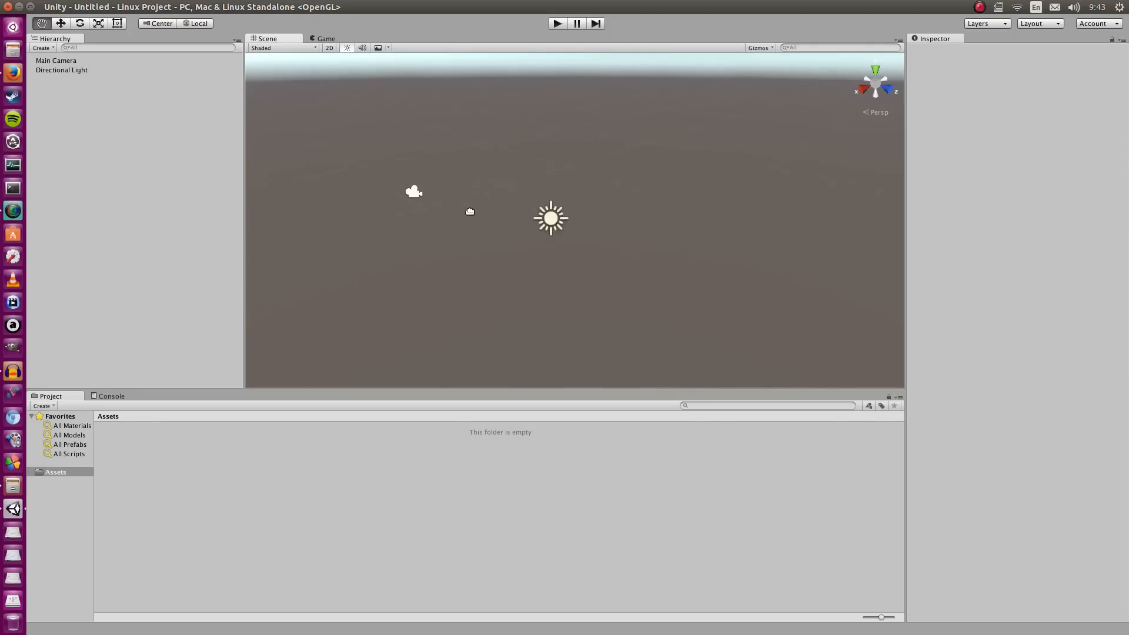
# Start Import New Asset from the Assets menu, then bring up the Asset Store via the Window menu.
pyautogui.click(98, 7)
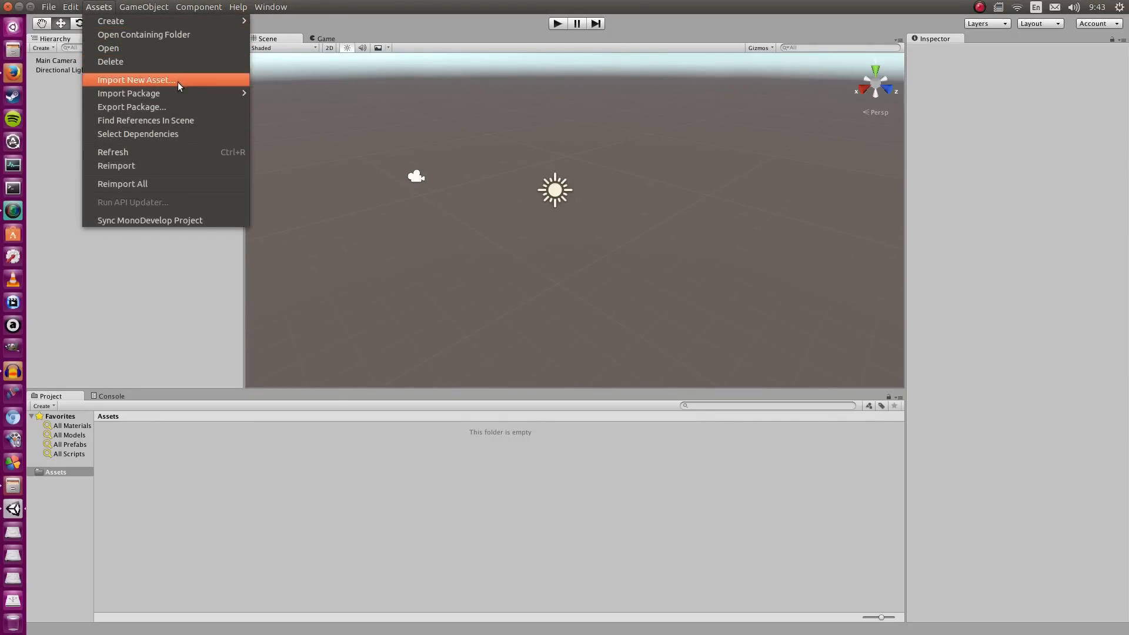
pyautogui.click(135, 79)
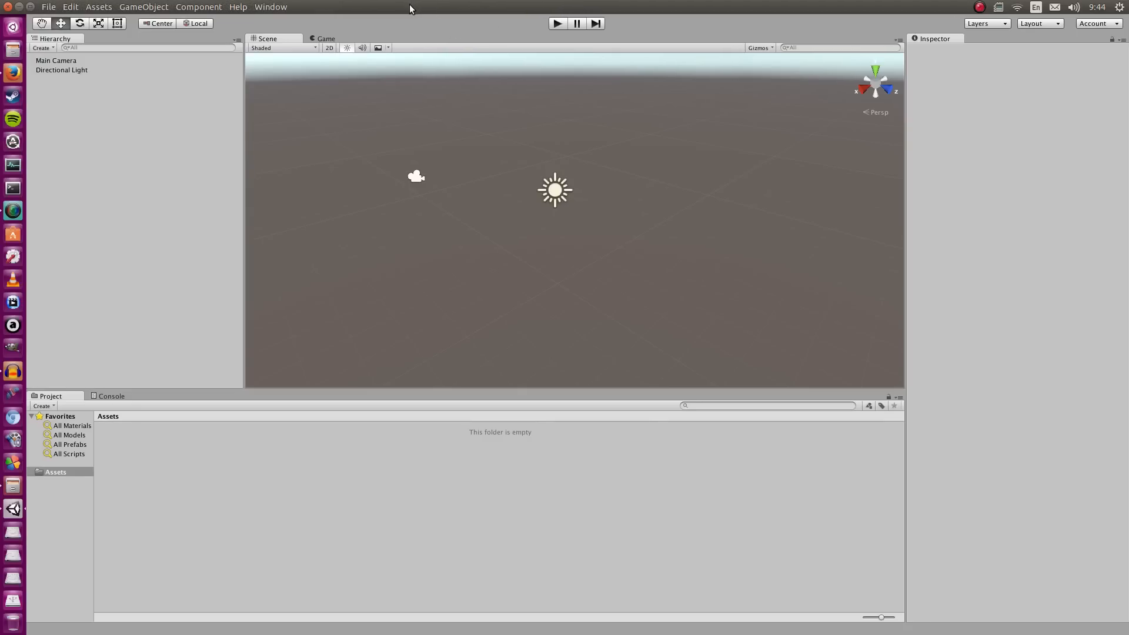
pyautogui.moveTo(99, 20)
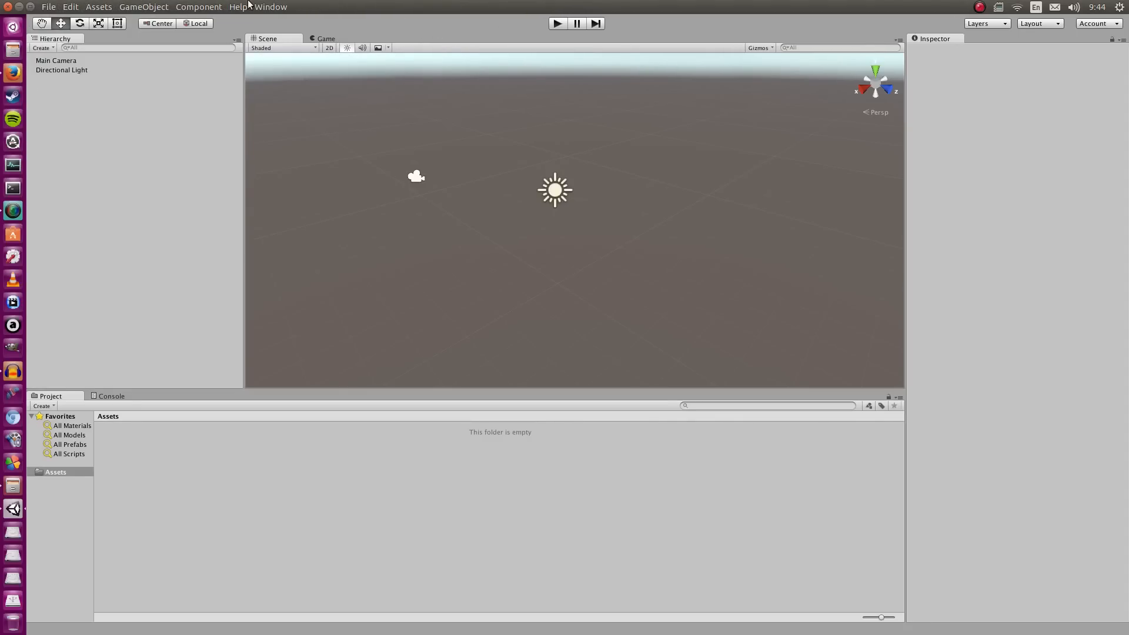
pyautogui.click(270, 7)
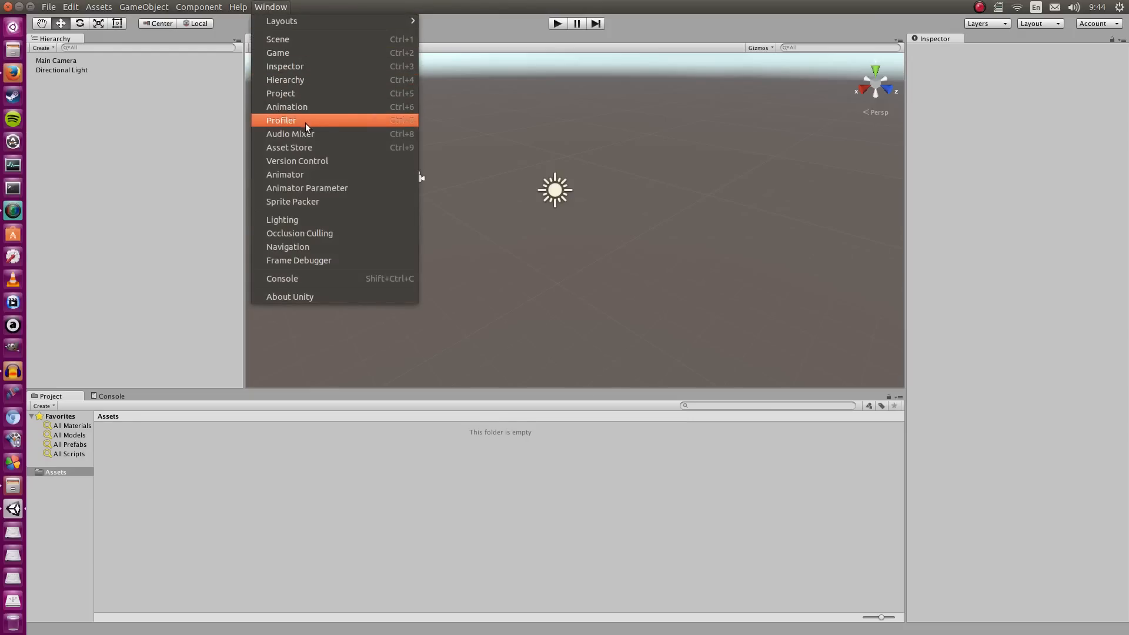
pyautogui.click(289, 147)
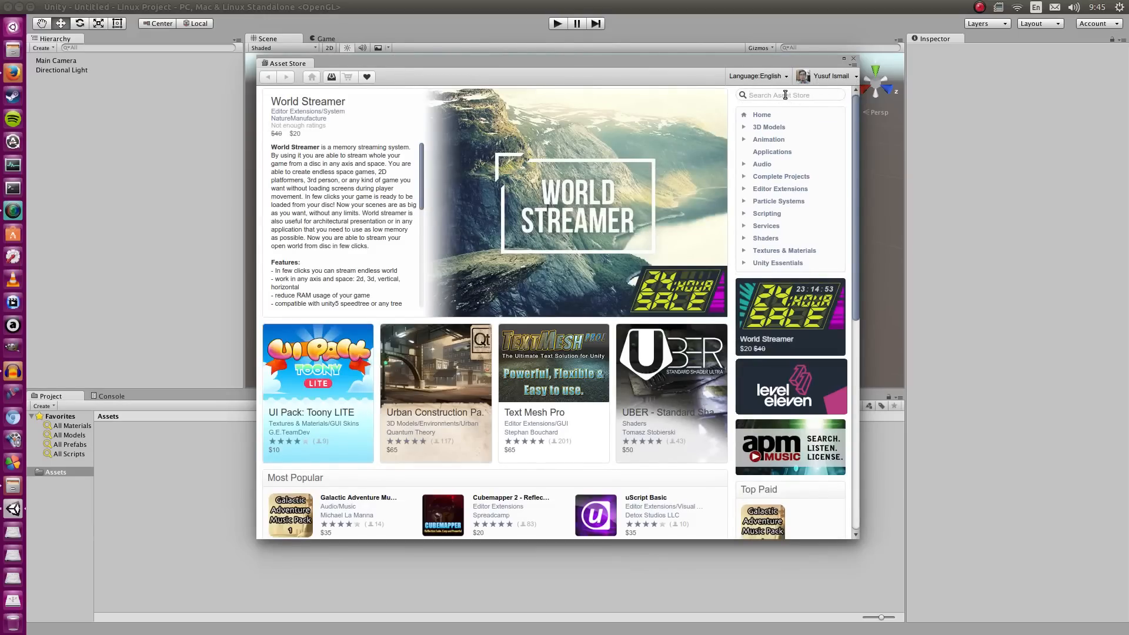
# Search the Asset Store for "unity 5", browse Unity Essentials, and show the Standard Assets package page.
pyautogui.write('unity 5')
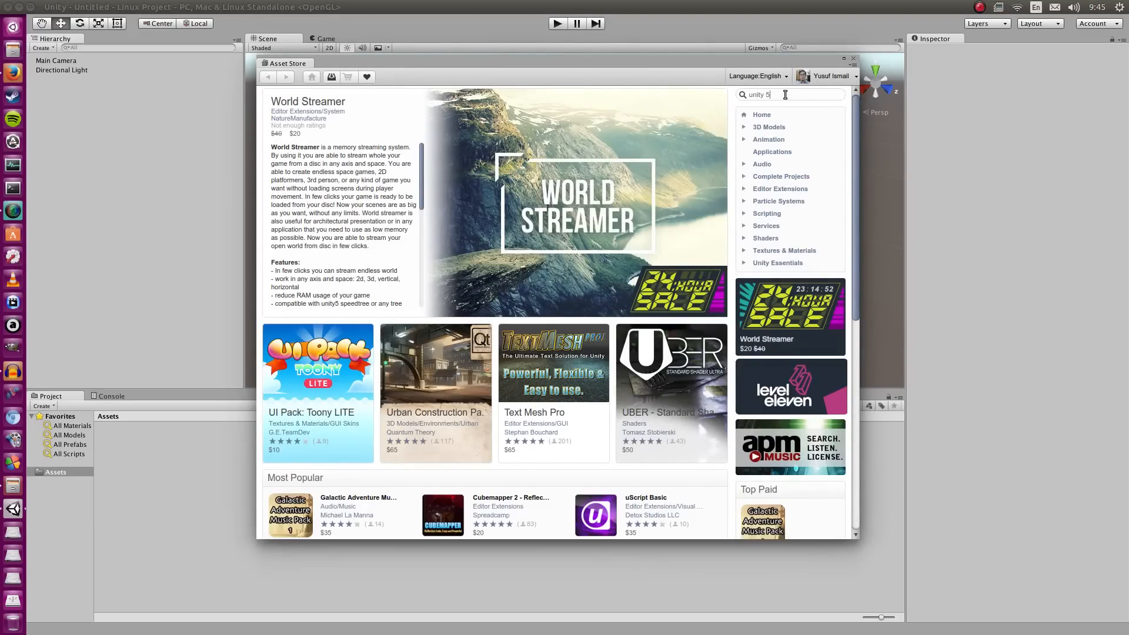
pyautogui.press('Return')
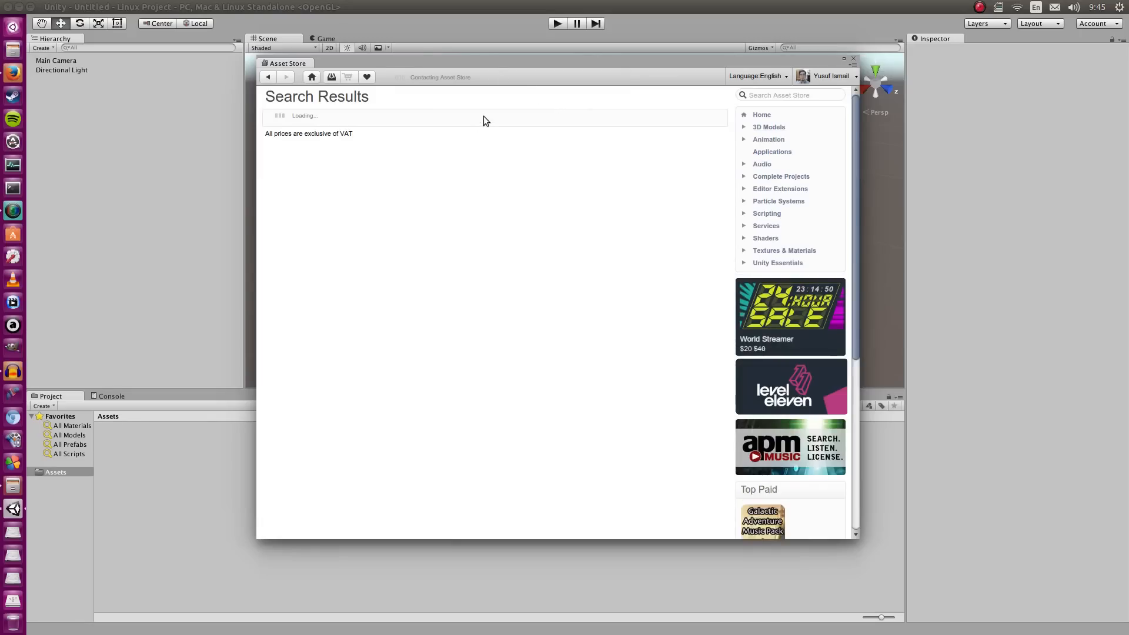
pyautogui.click(777, 262)
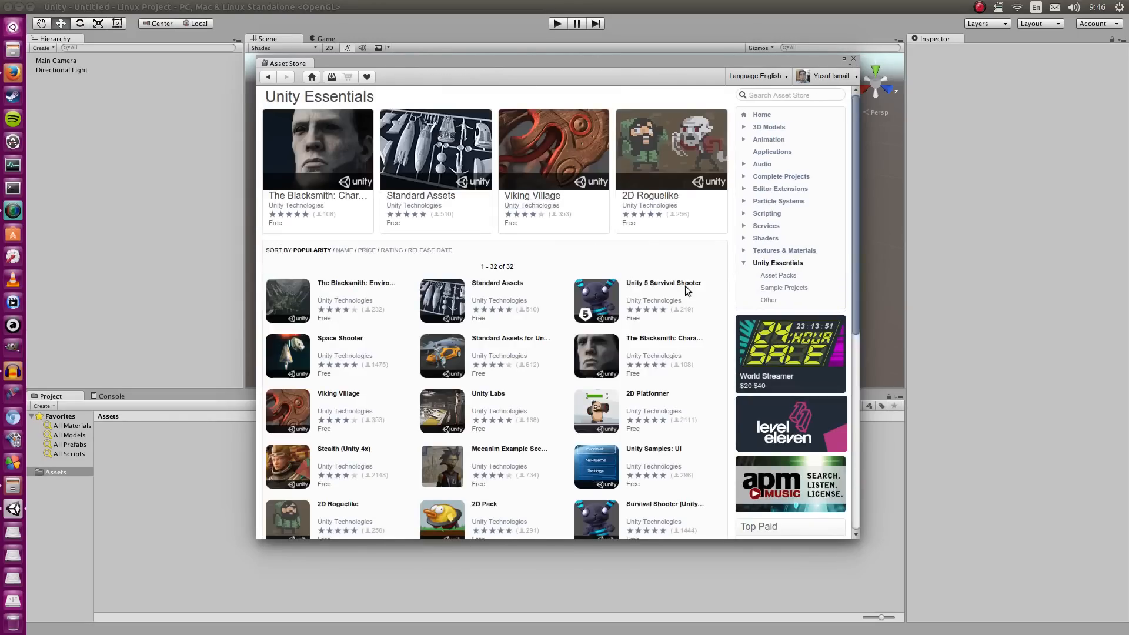
pyautogui.moveTo(589, 262)
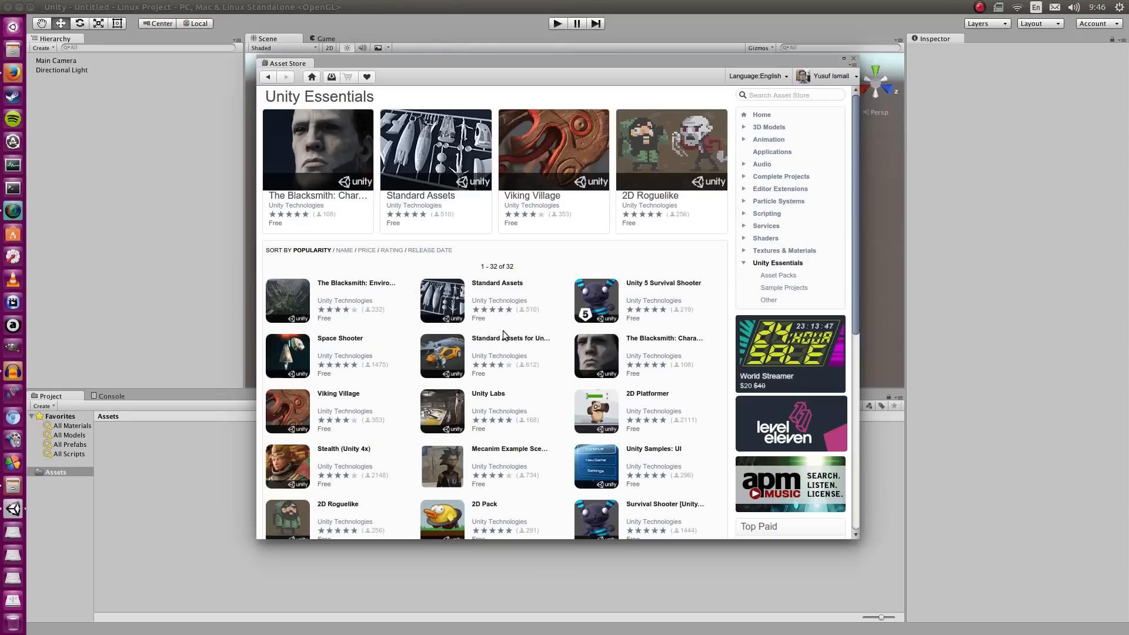
pyautogui.moveTo(428, 404)
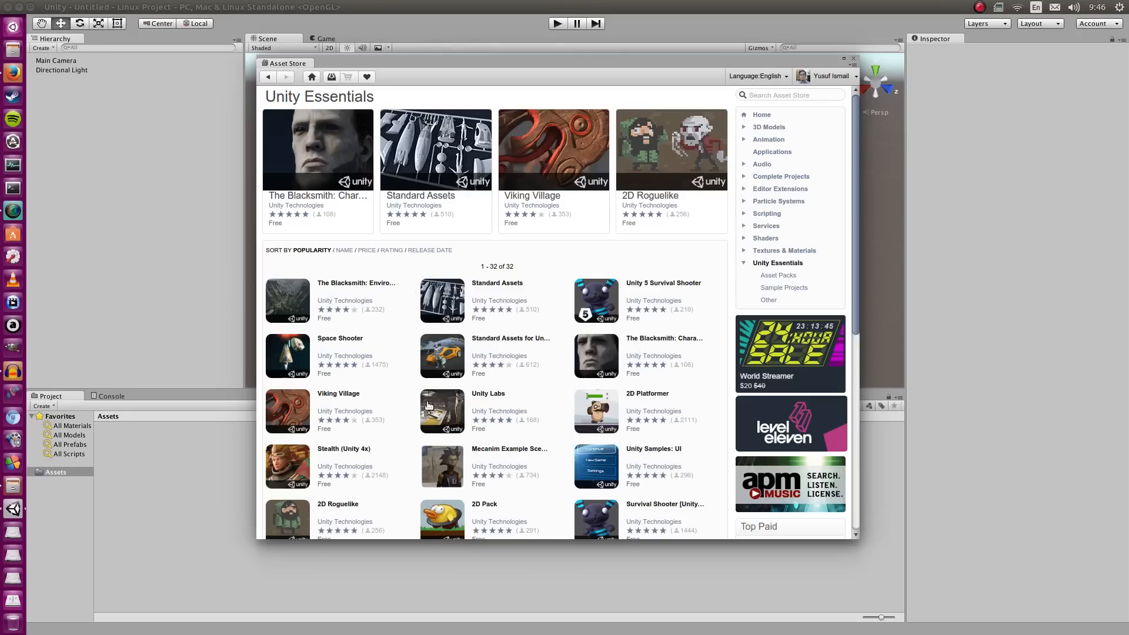
pyautogui.scroll(-3)
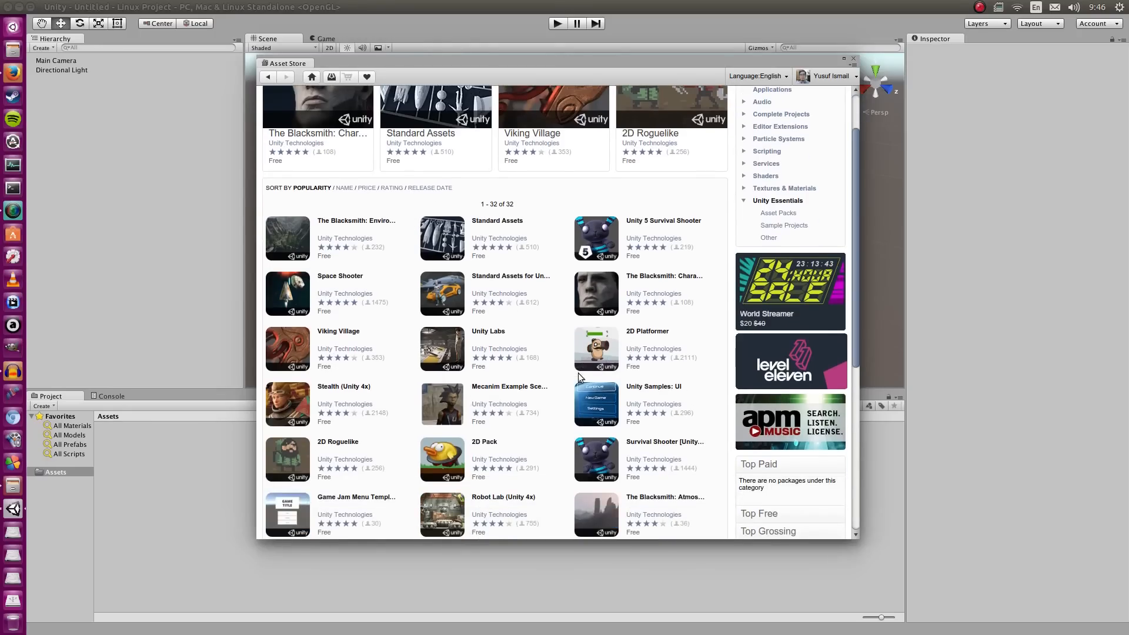
pyautogui.scroll(-3)
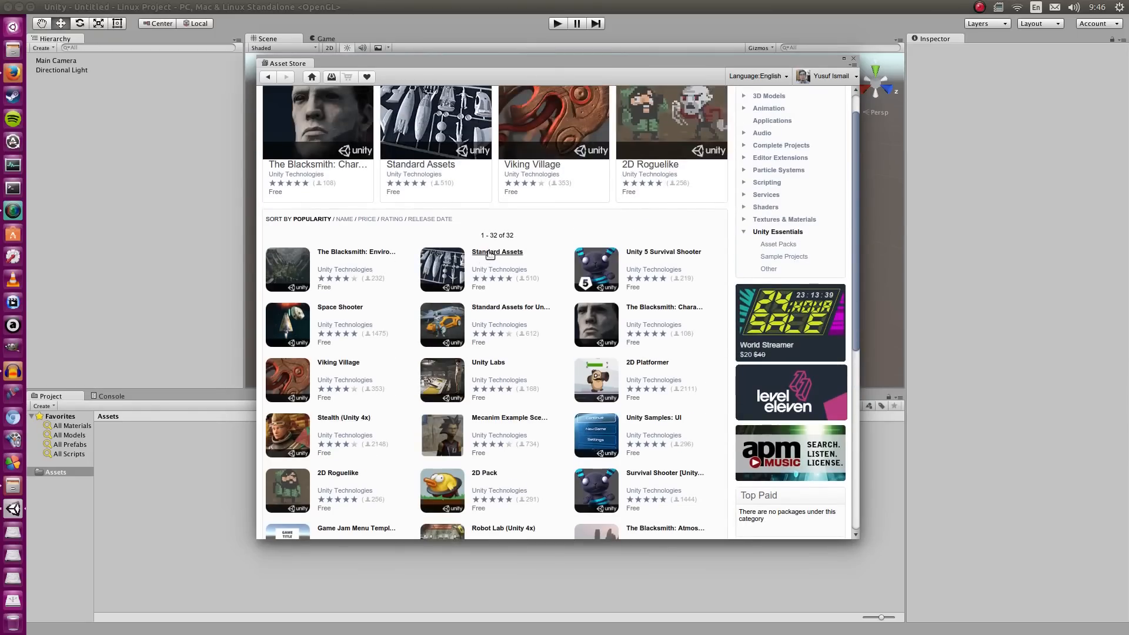
pyautogui.click(496, 252)
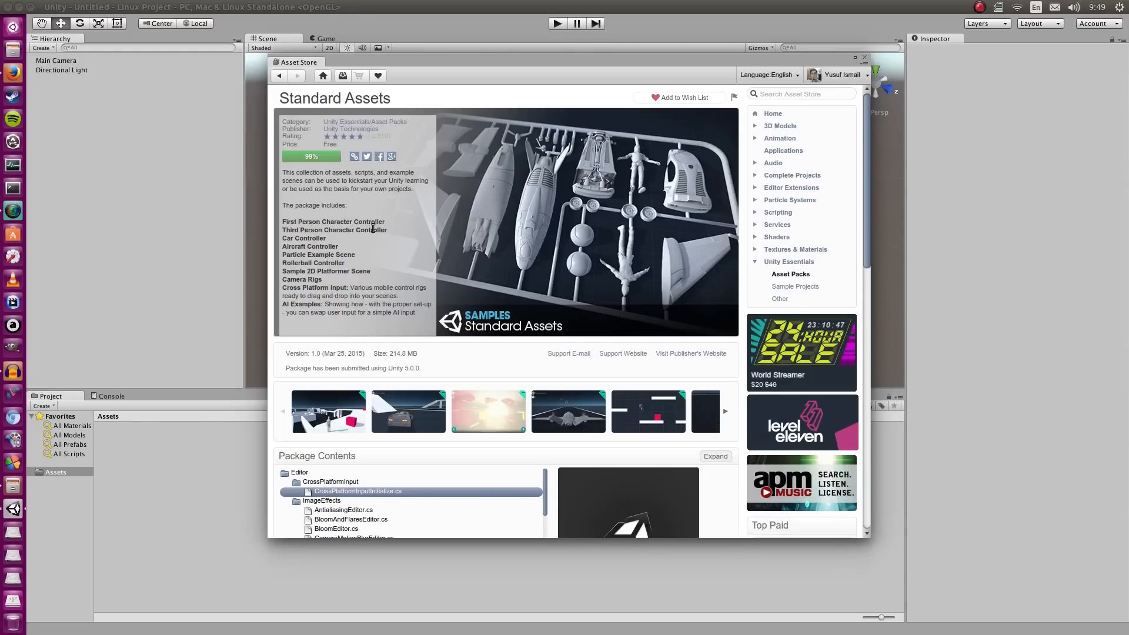
pyautogui.moveTo(373, 247)
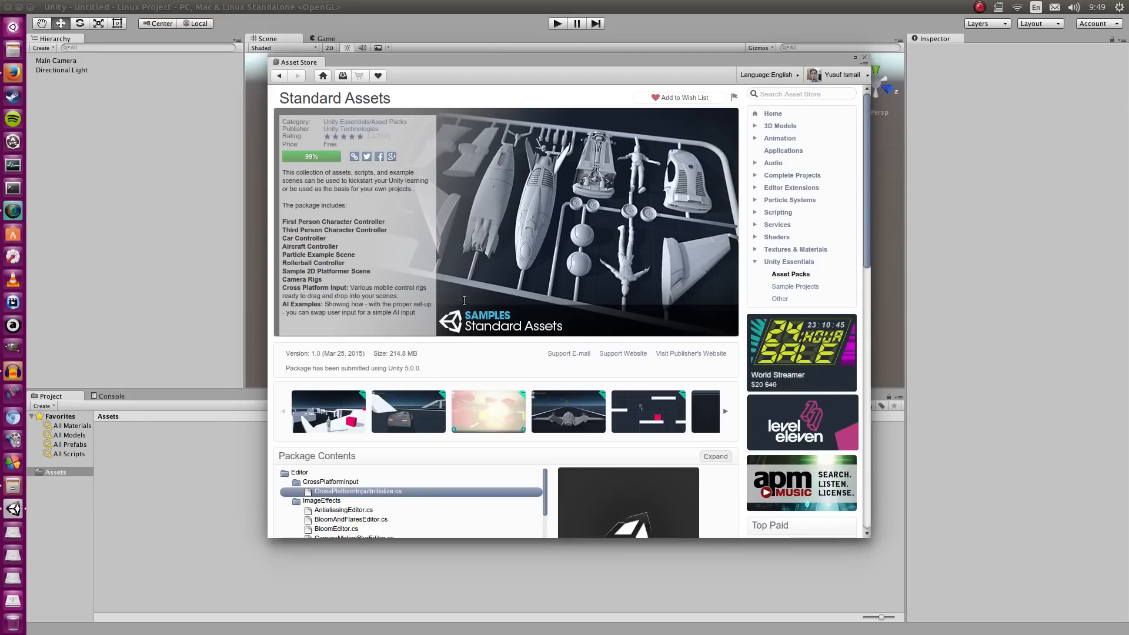
pyautogui.moveTo(501, 179)
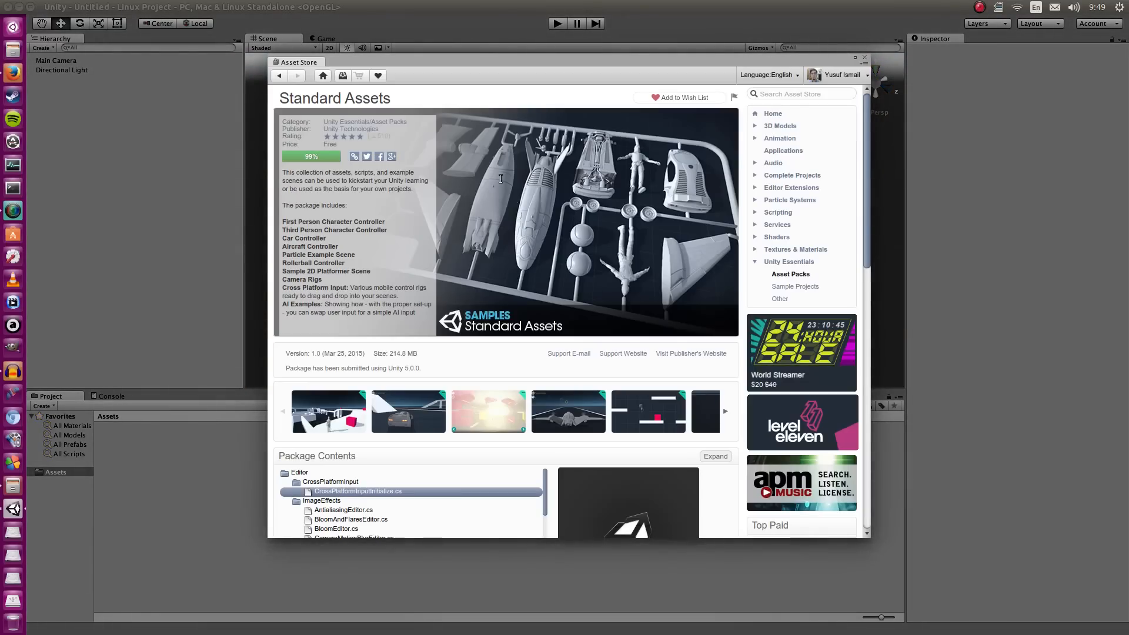
pyautogui.moveTo(862, 163)
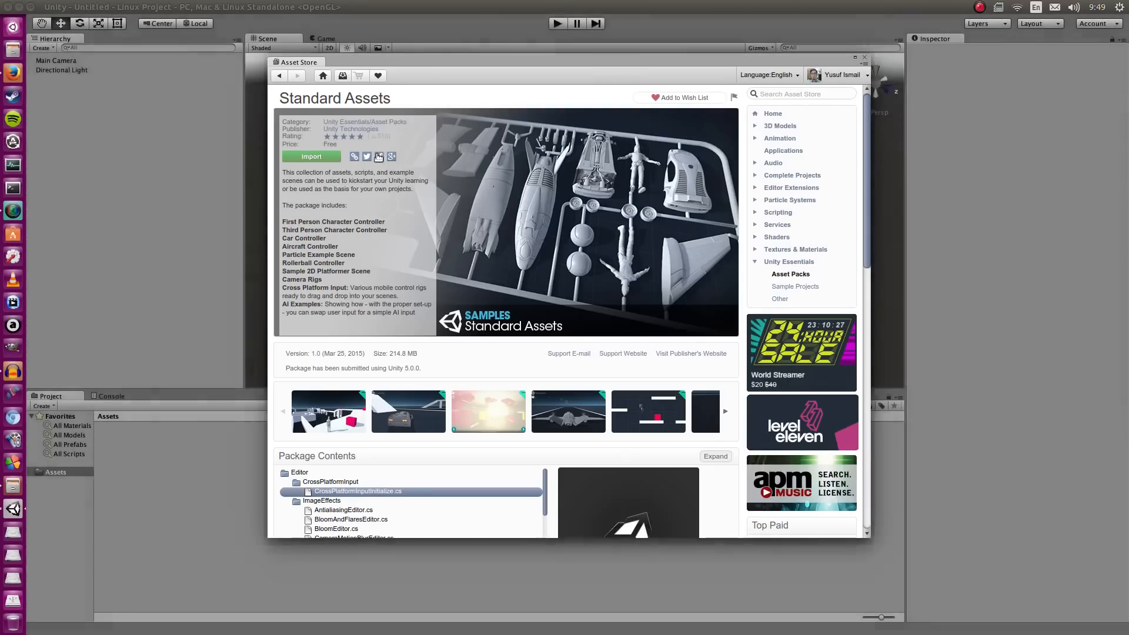
# Import the downloaded Standard Assets and accept the complete-project overwrite warning.
pyautogui.click(310, 157)
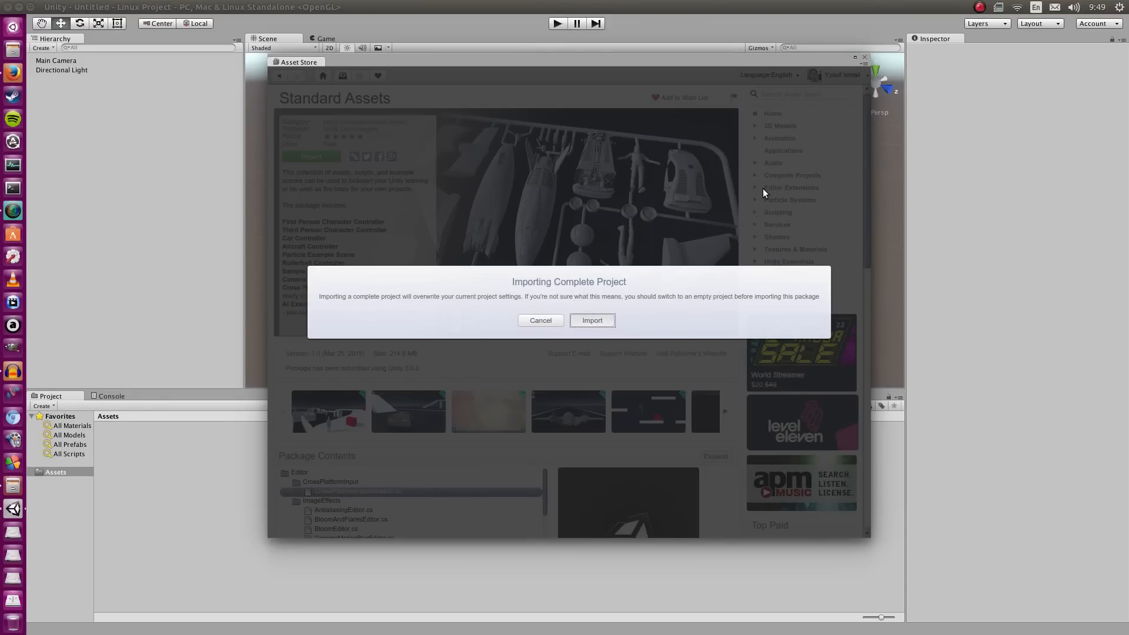
pyautogui.click(591, 320)
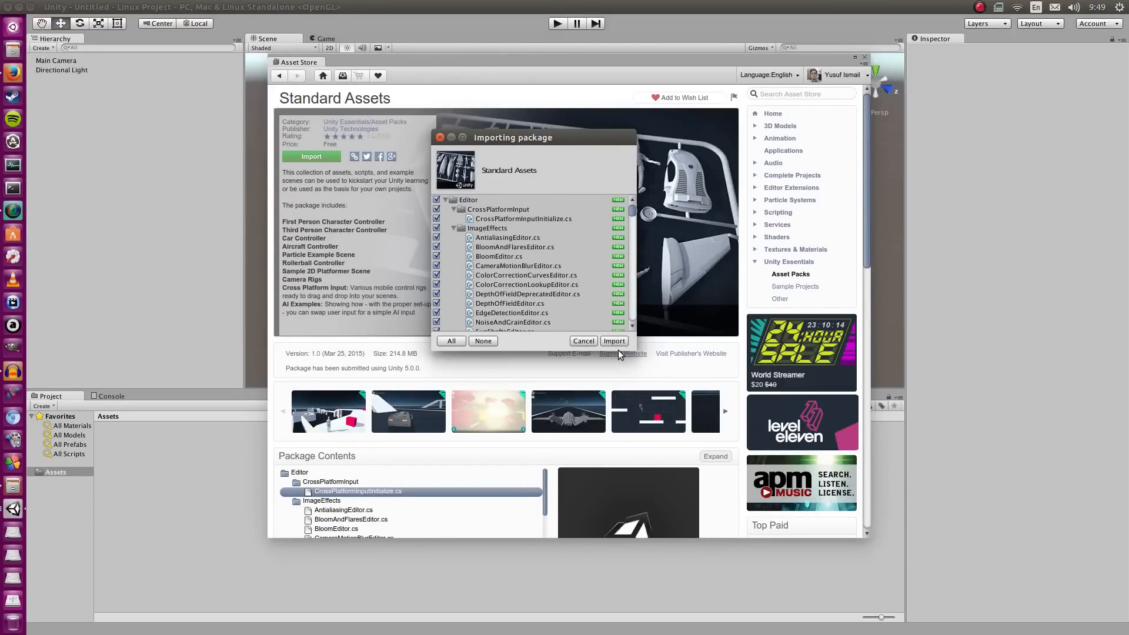
# Import all files of the Standard Assets package into the project.
pyautogui.click(583, 341)
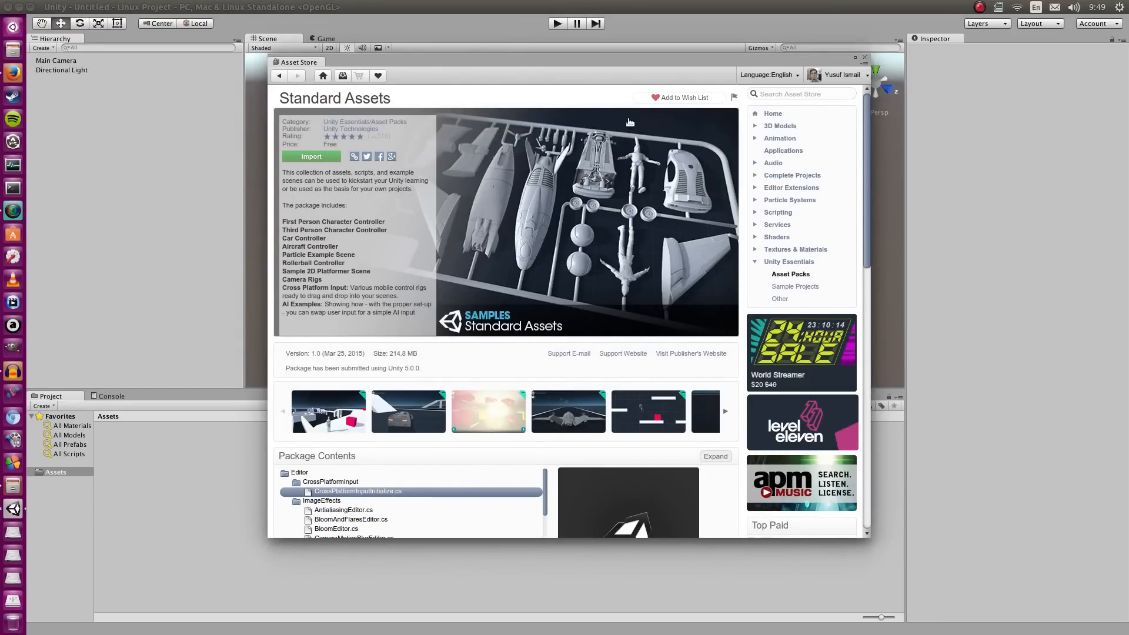
pyautogui.click(310, 156)
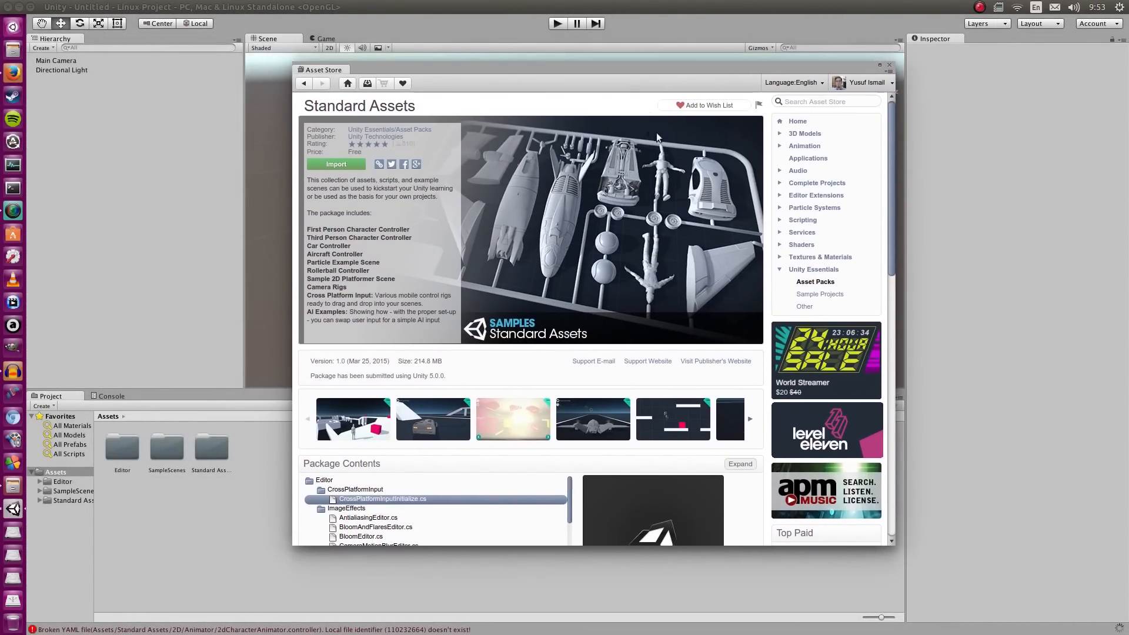
pyautogui.moveTo(669, 223)
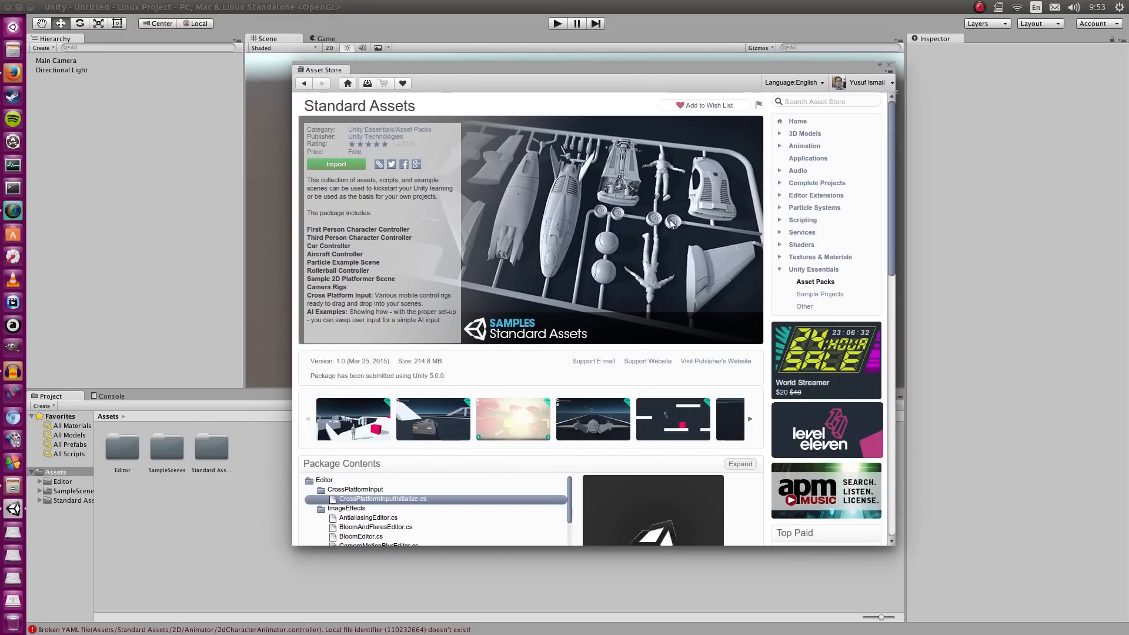
pyautogui.moveTo(892, 68)
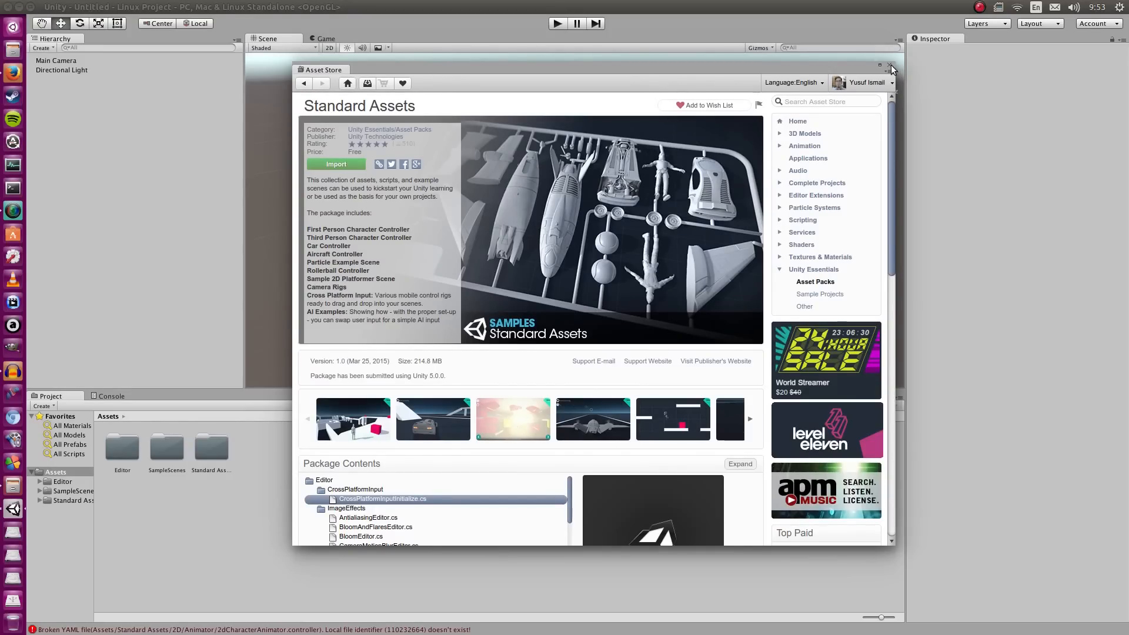
# Close the Asset Store and peek into the imported SampleScenes folder.
pyautogui.click(890, 66)
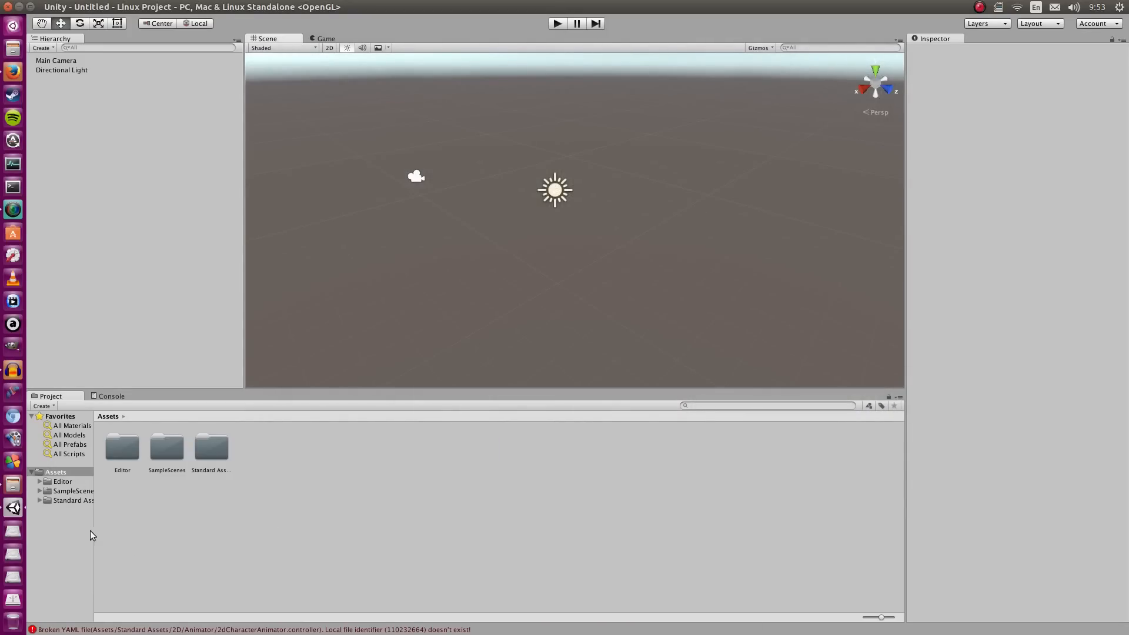
pyautogui.click(40, 490)
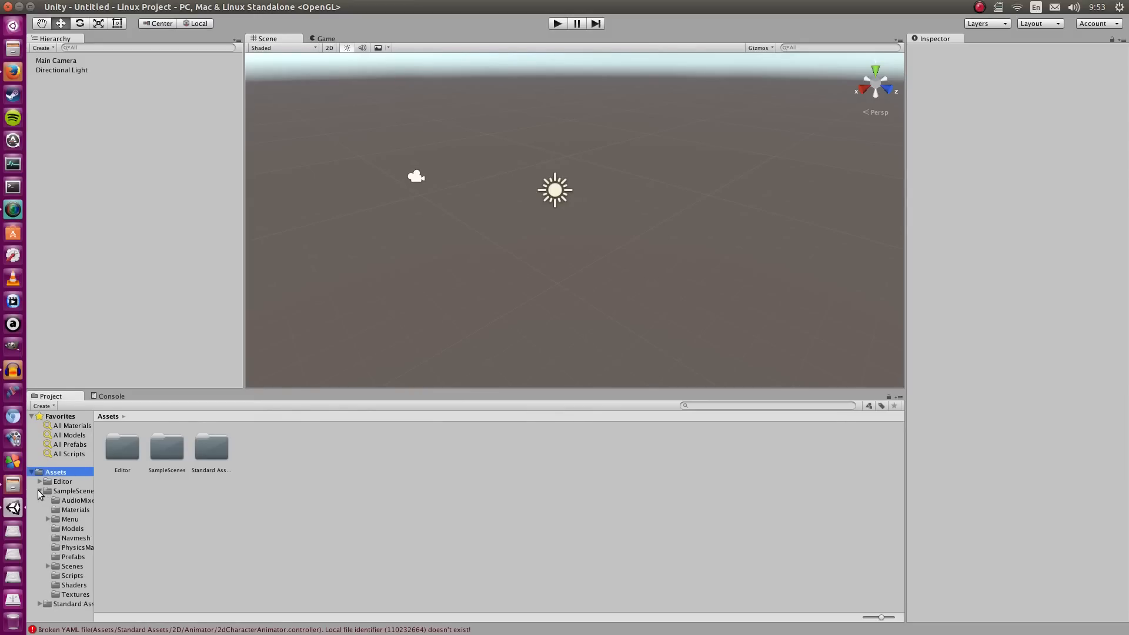
pyautogui.click(40, 490)
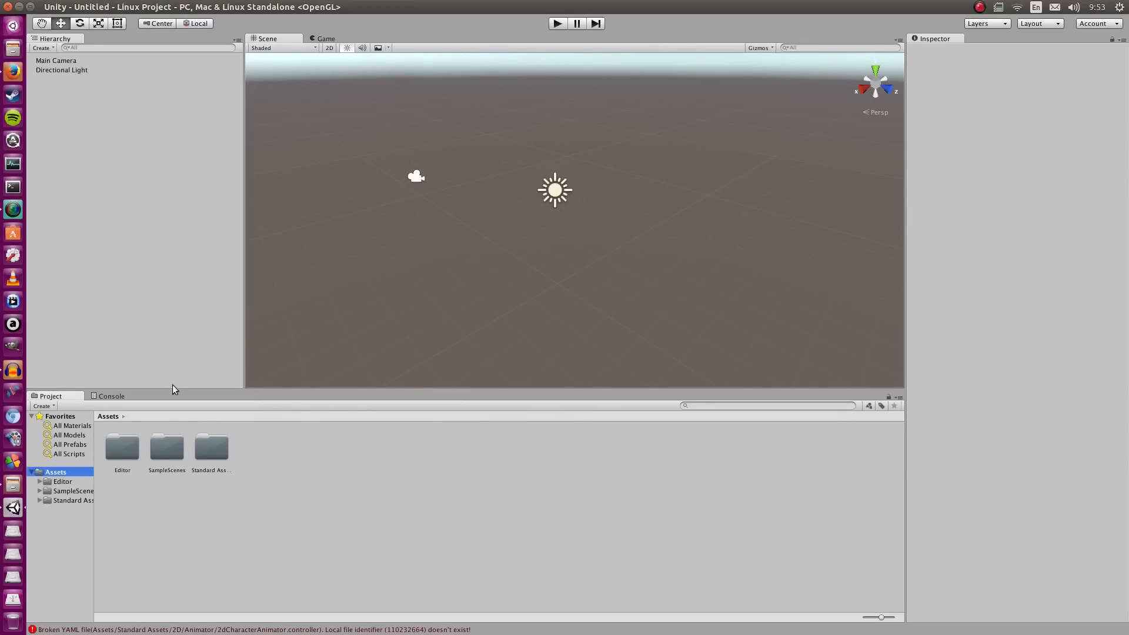
pyautogui.moveTo(291, 368)
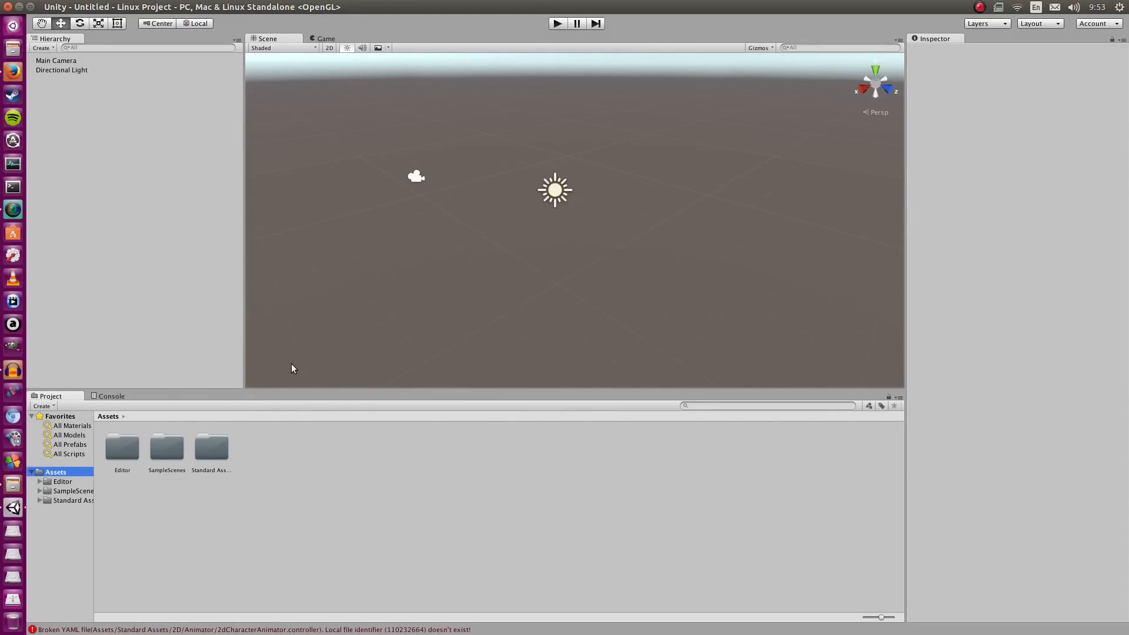
pyautogui.moveTo(265, 222)
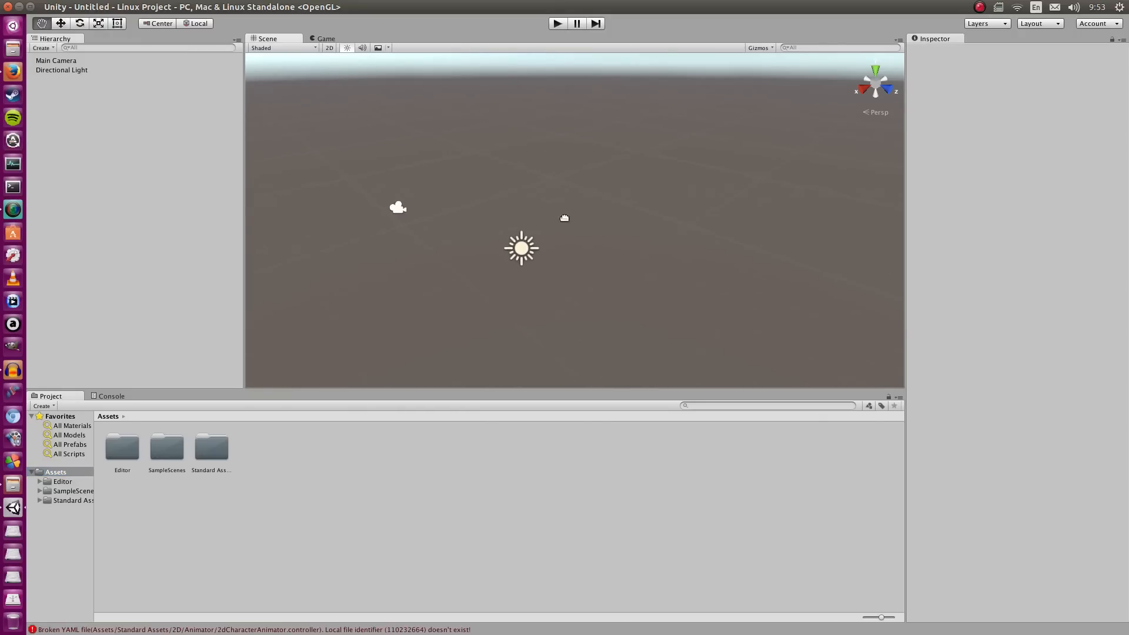
# Add a Terrain via GameObject > 3D Object > Terrain.
pyautogui.click(144, 7)
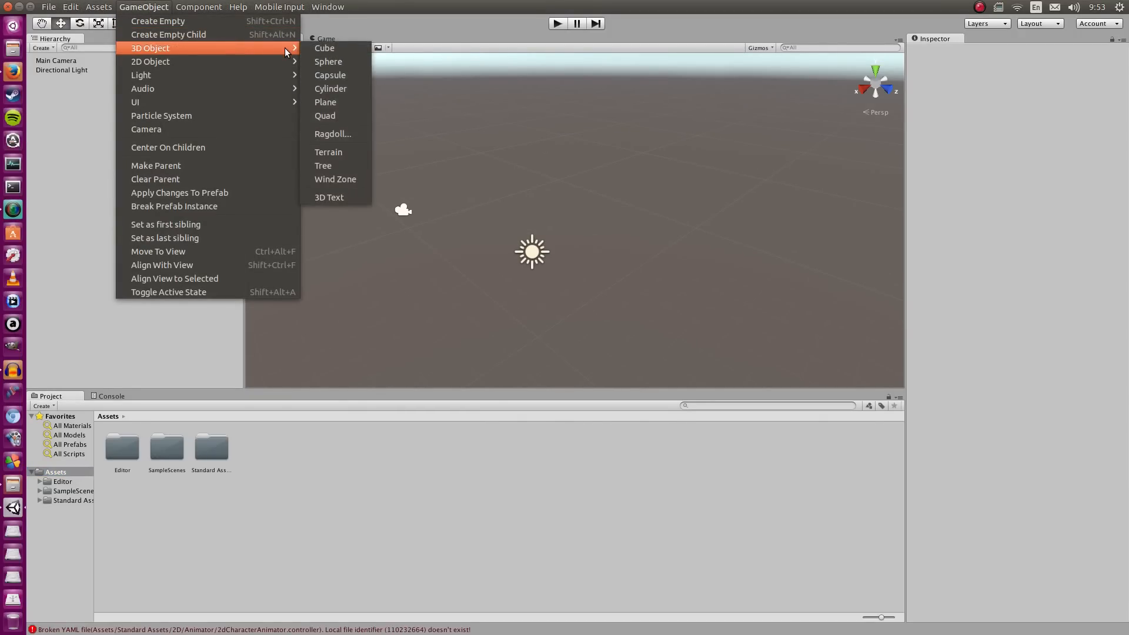
pyautogui.click(328, 152)
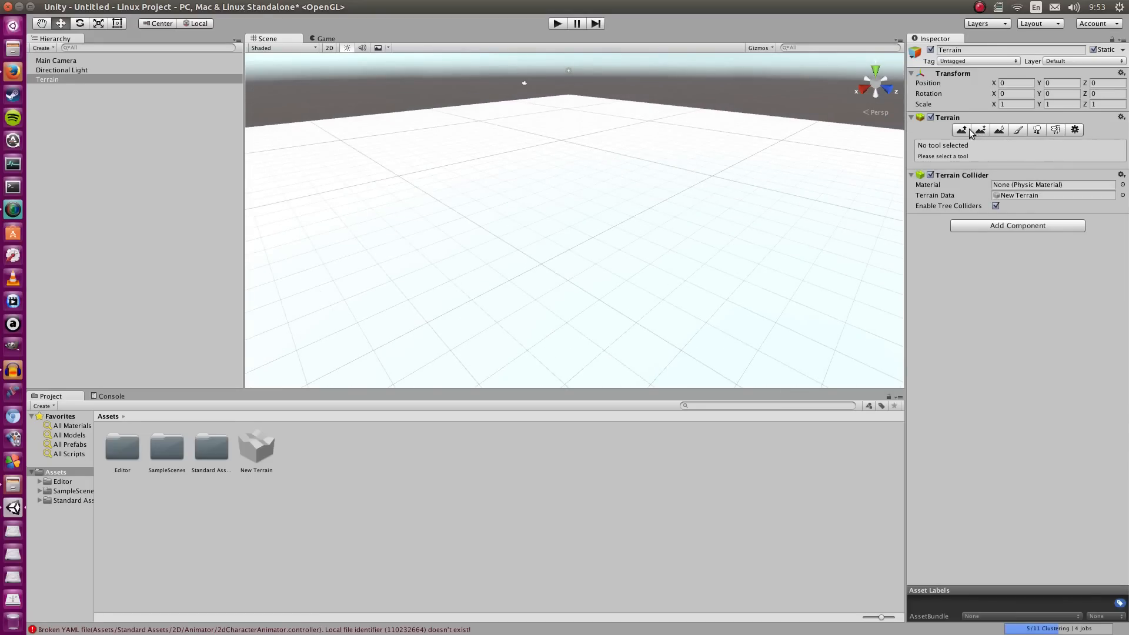
# Add a grass albedo texture to the Terrain's paint textures so the terrain turns grassy.
pyautogui.click(1017, 131)
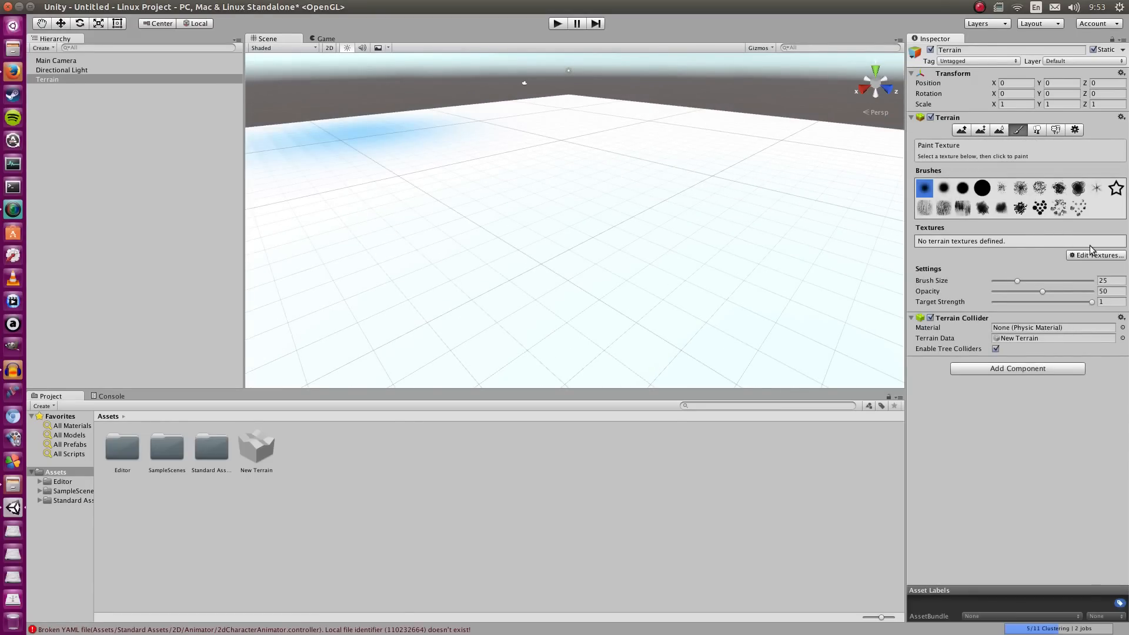
pyautogui.click(1096, 255)
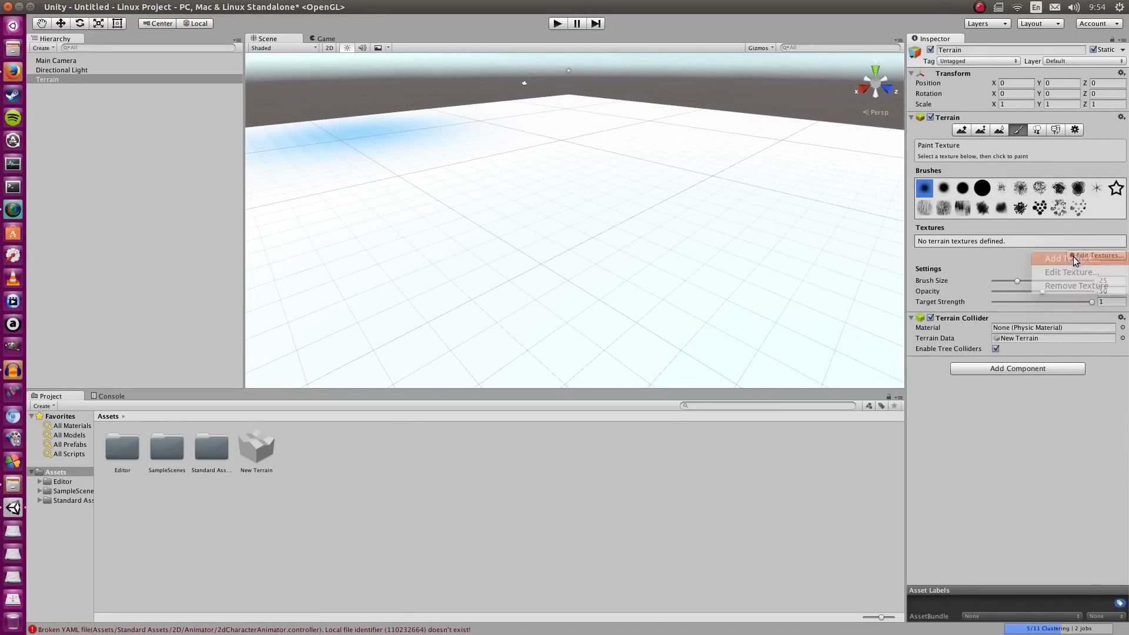
pyautogui.click(1057, 258)
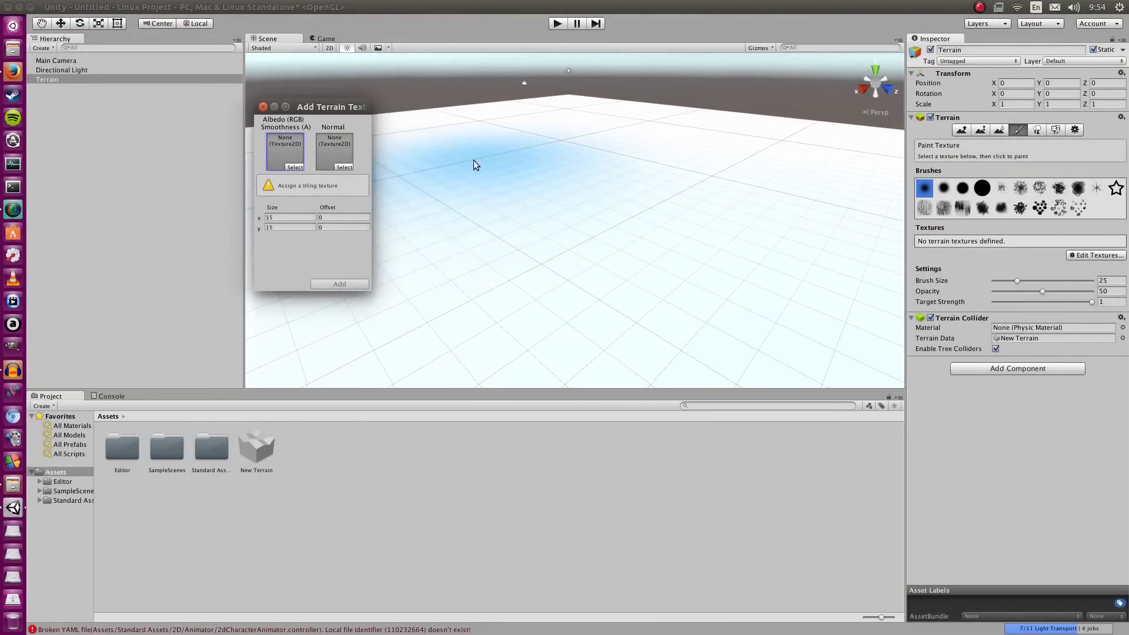
pyautogui.click(284, 166)
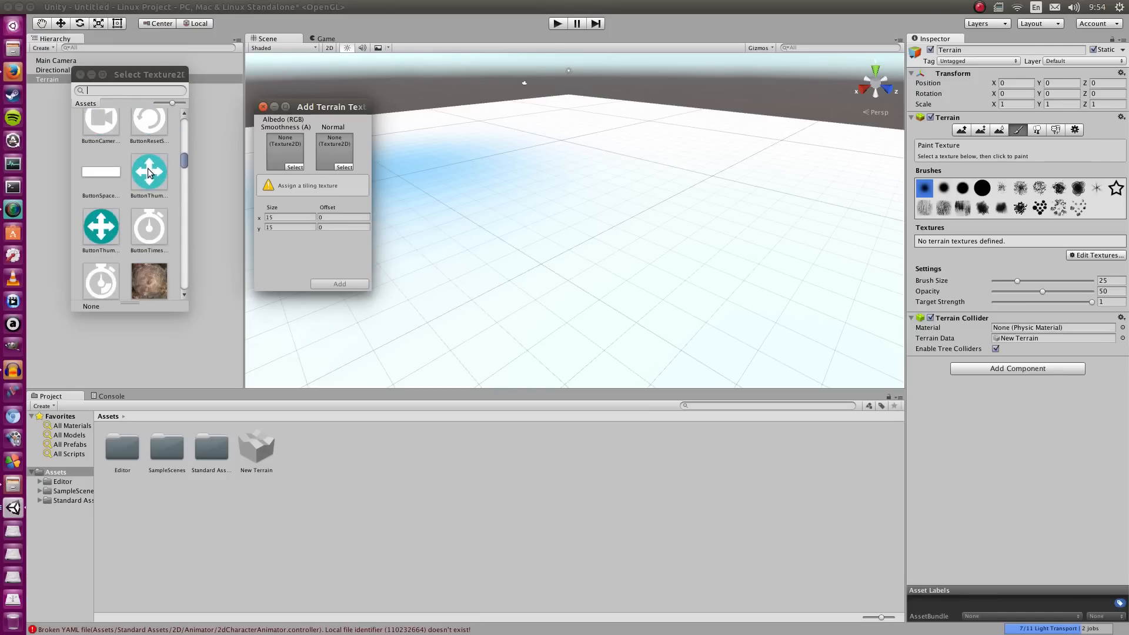
pyautogui.scroll(-3)
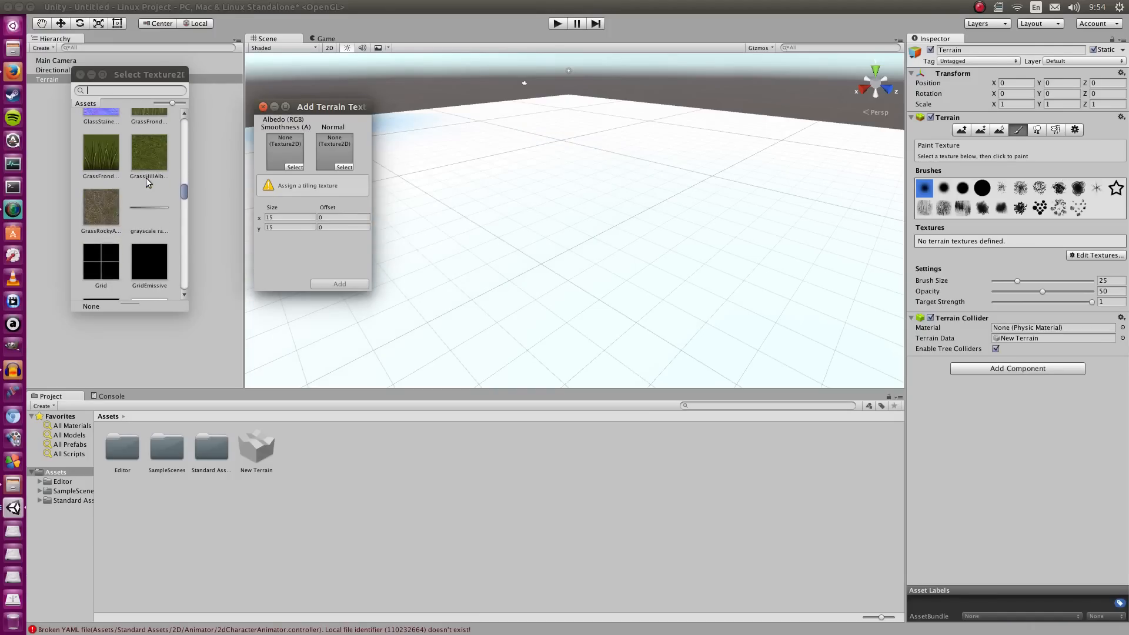
pyautogui.click(148, 187)
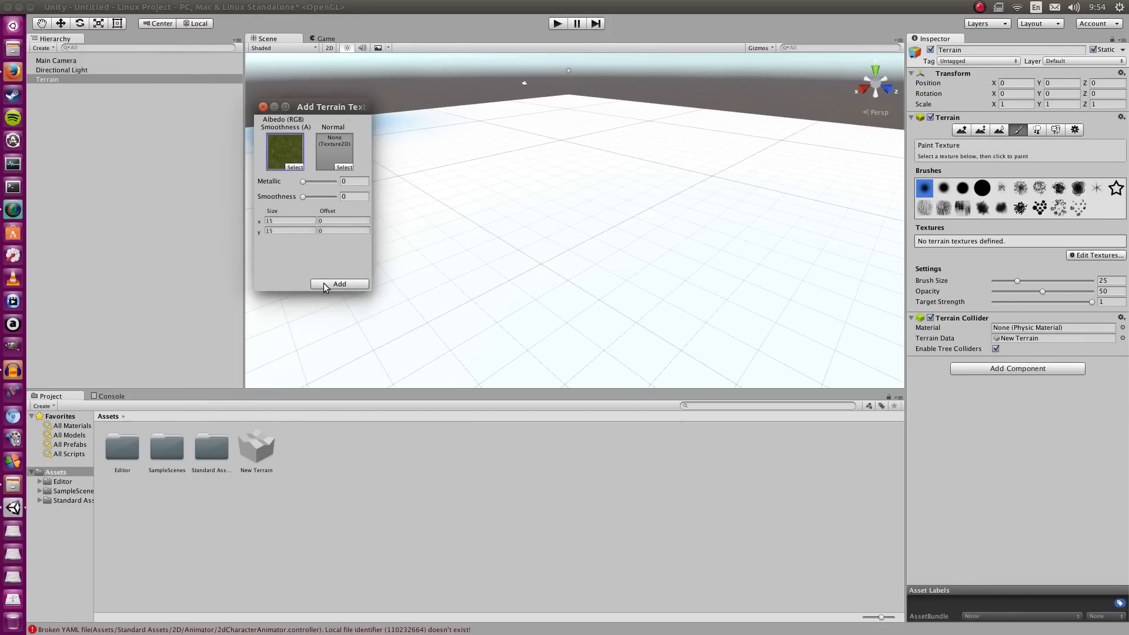
pyautogui.click(339, 283)
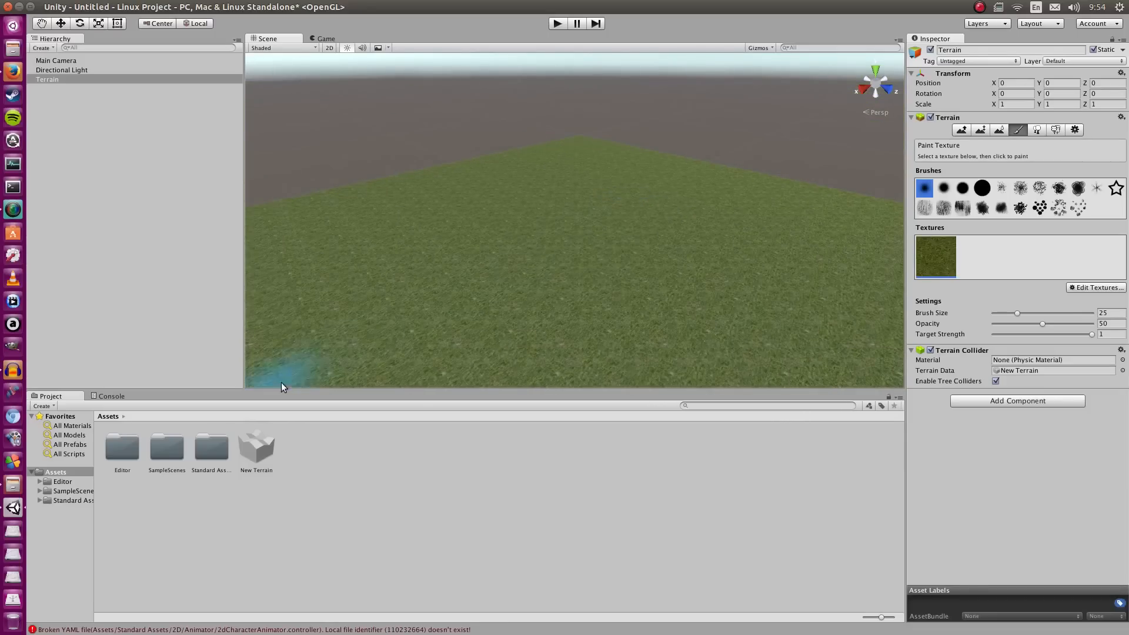
# Dock the Game view beside the Scene, delete the Main Camera, and select the Assets folder.
pyautogui.click(57, 60)
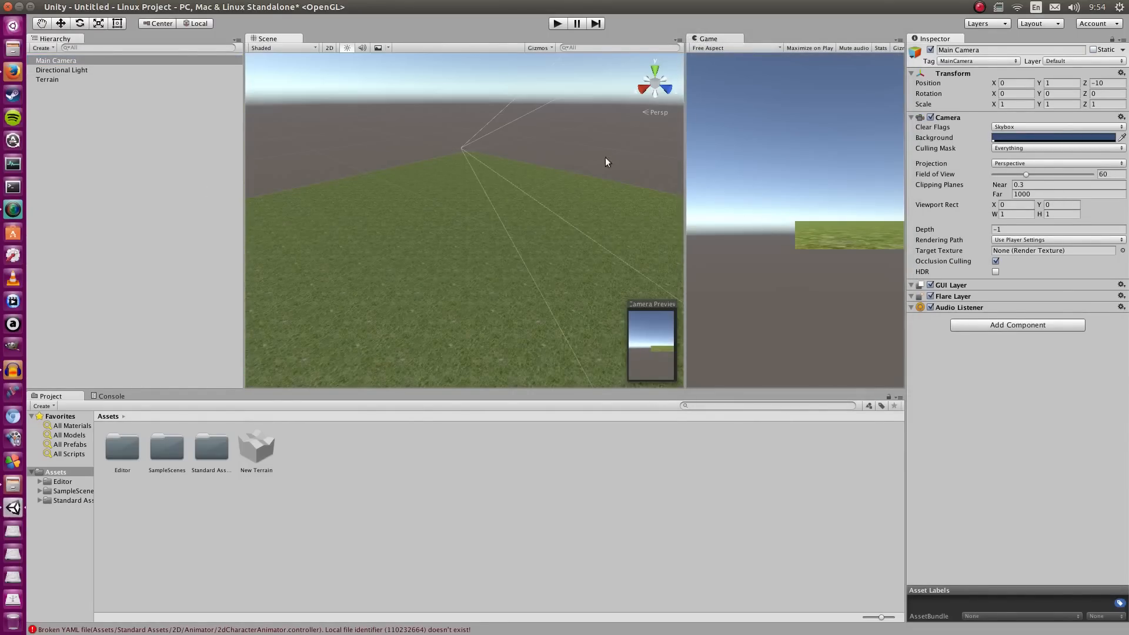
pyautogui.moveTo(685, 155); pyautogui.dragTo(529, 155)
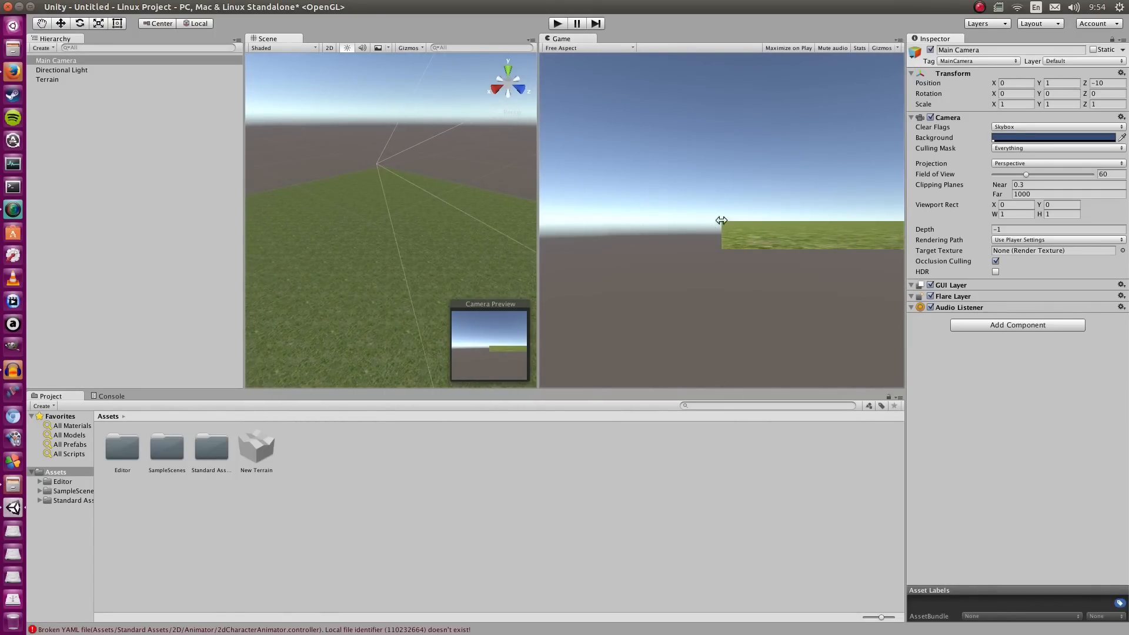
pyautogui.click(61, 69)
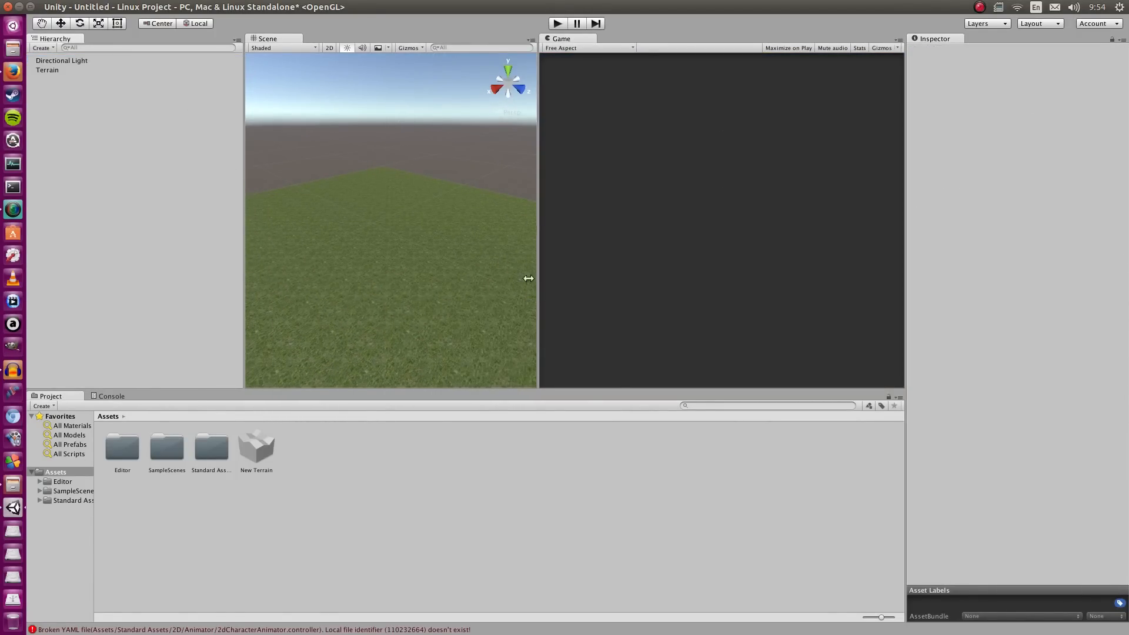
pyautogui.click(56, 470)
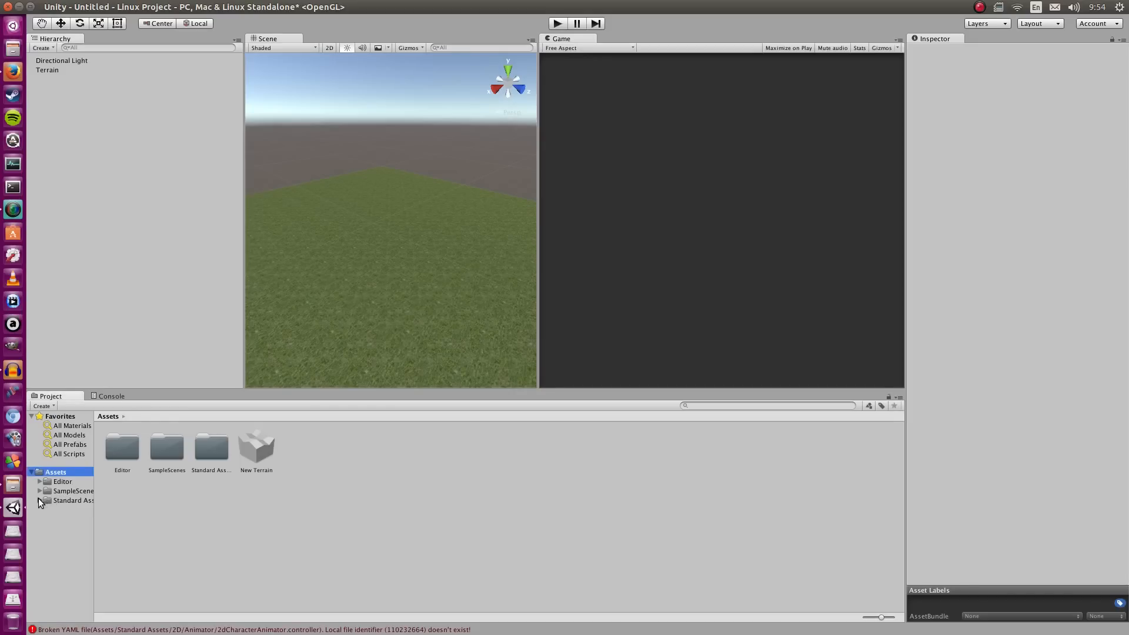
# Place the FPSController prefab from FirstPersonCharacter > Prefabs on the terrain and test it in Play mode.
pyautogui.click(47, 501)
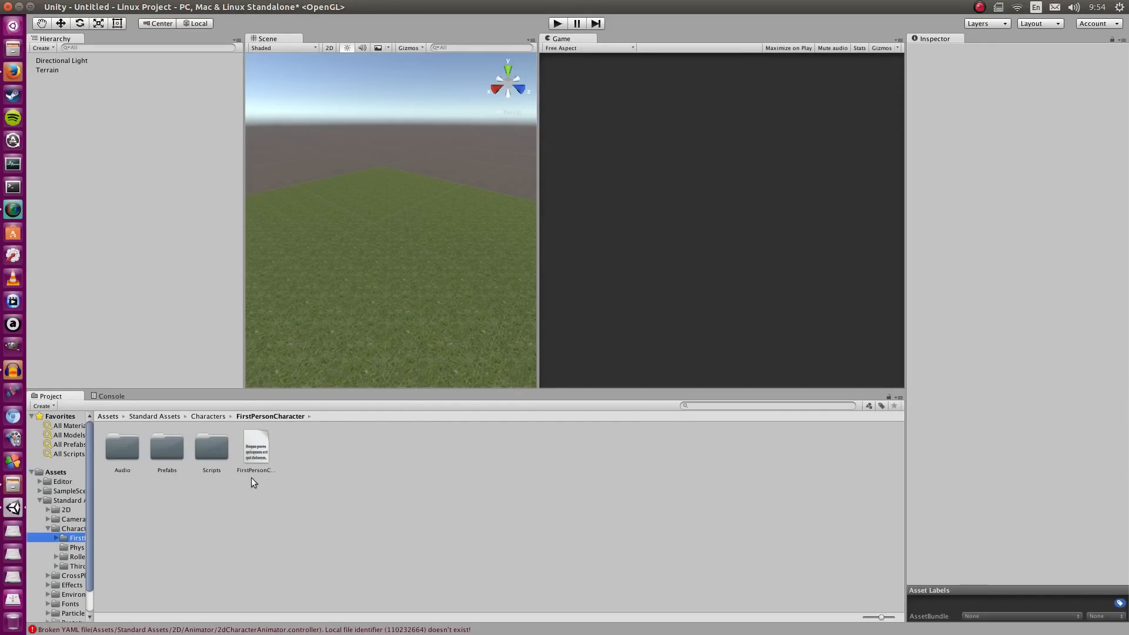
pyautogui.doubleClick(166, 447)
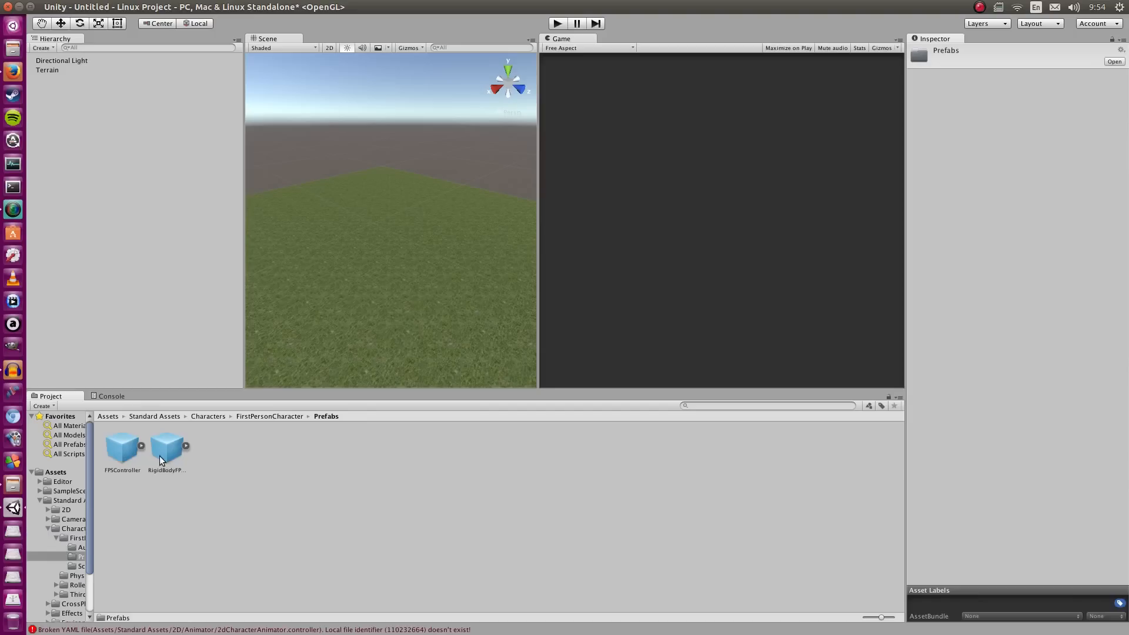
pyautogui.click(121, 447)
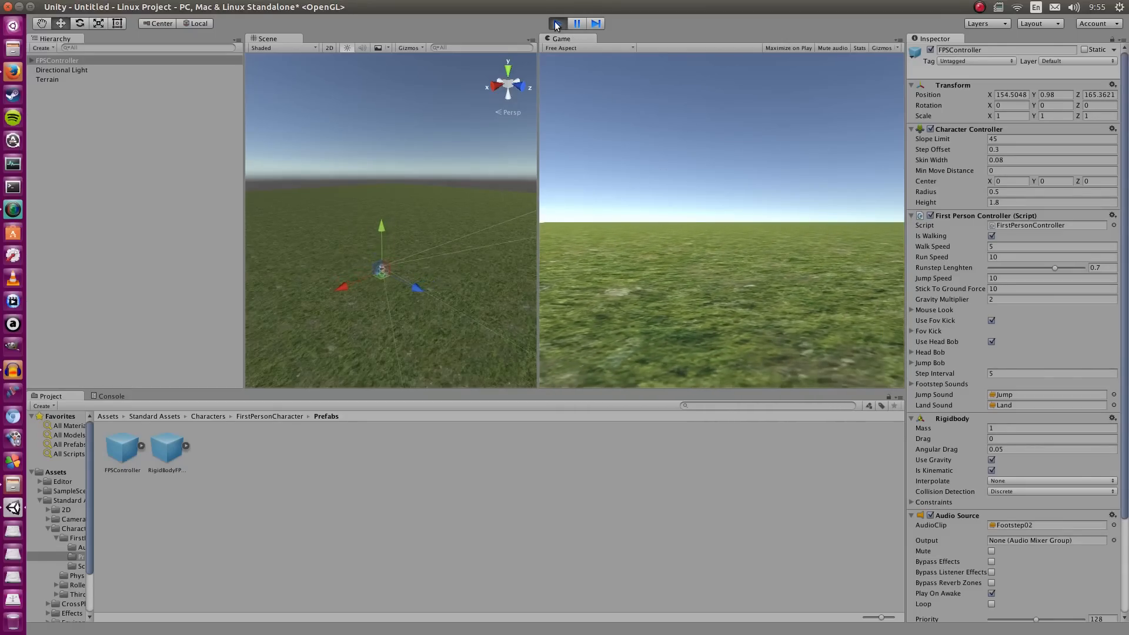
pyautogui.click(556, 23)
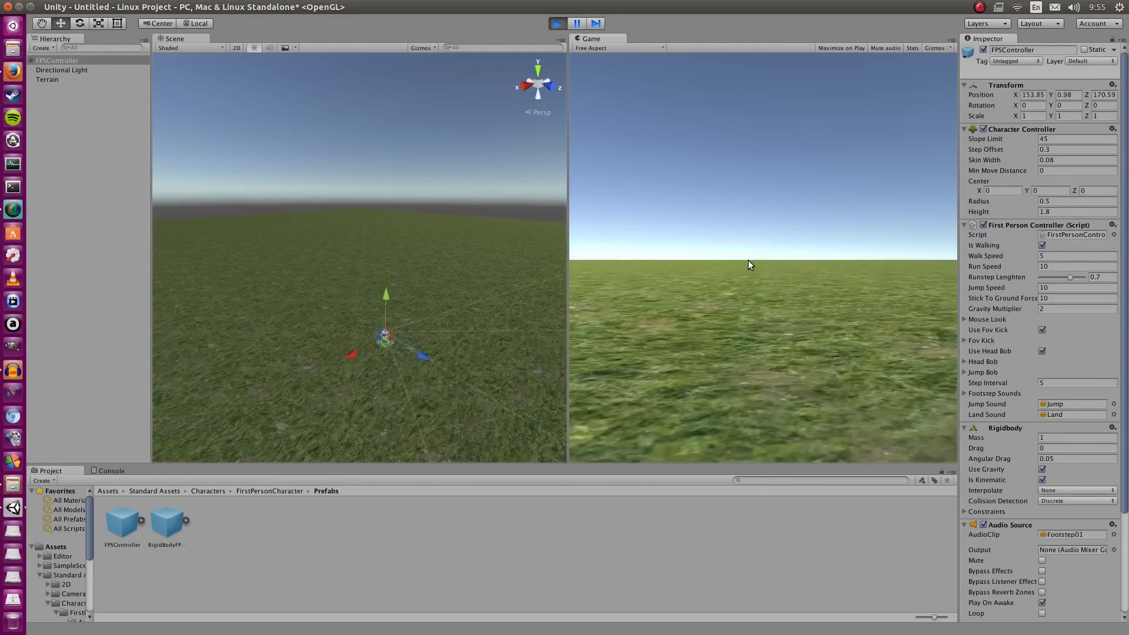
pyautogui.click(556, 23)
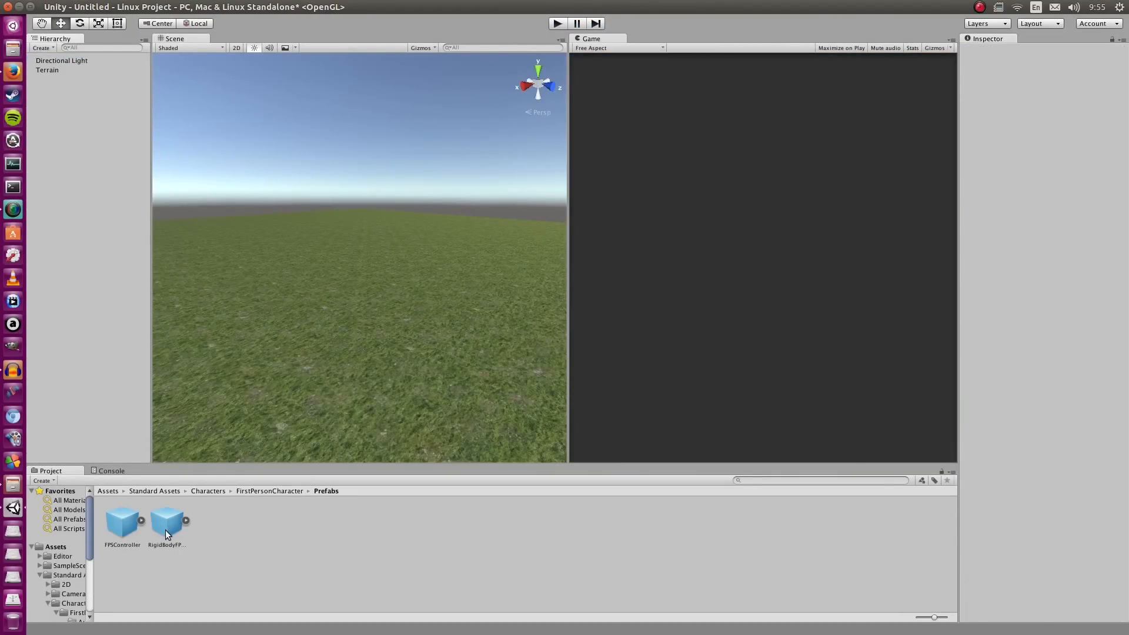
# Place the RigidBodyFPSController prefab on the terrain and raise it along Y above the ground.
pyautogui.click(166, 522)
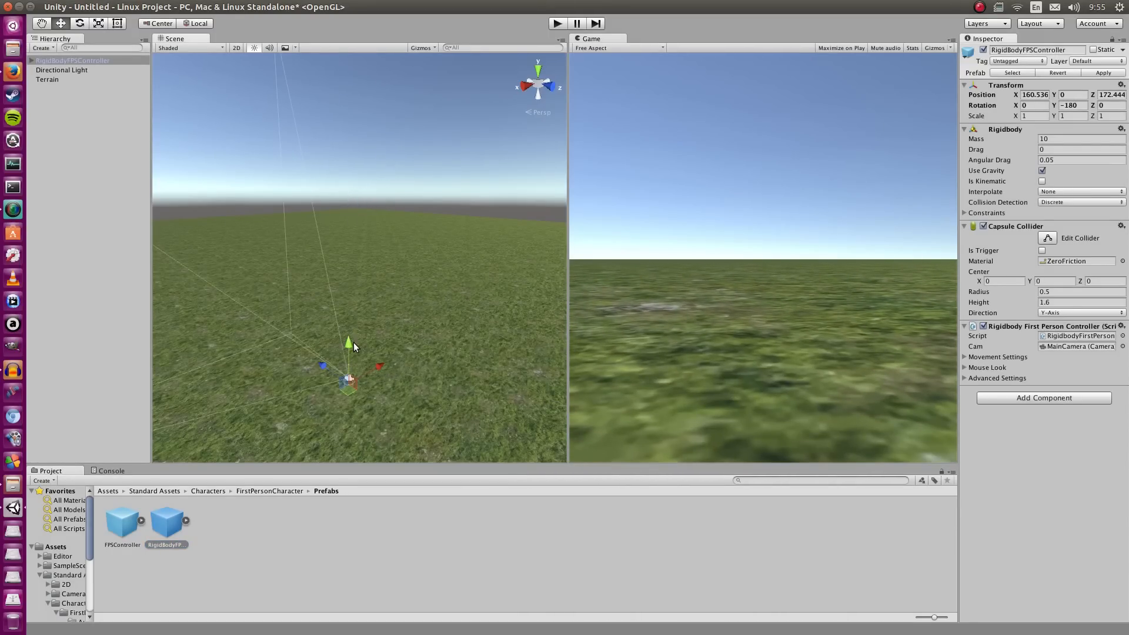
pyautogui.moveTo(348, 344); pyautogui.dragTo(348, 328)
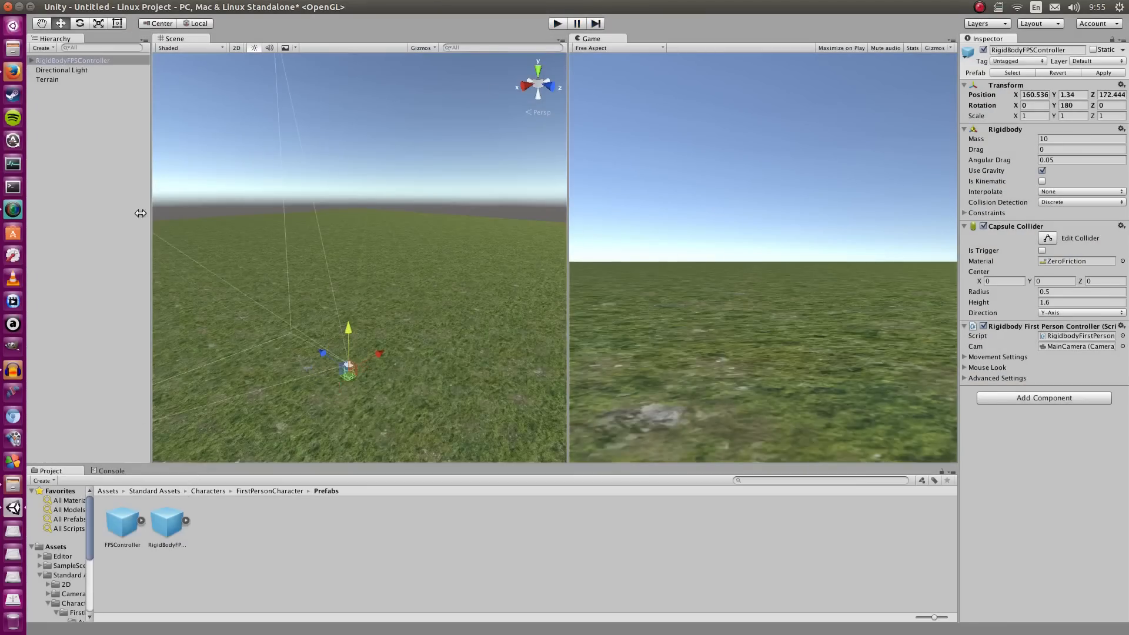
pyautogui.click(71, 60)
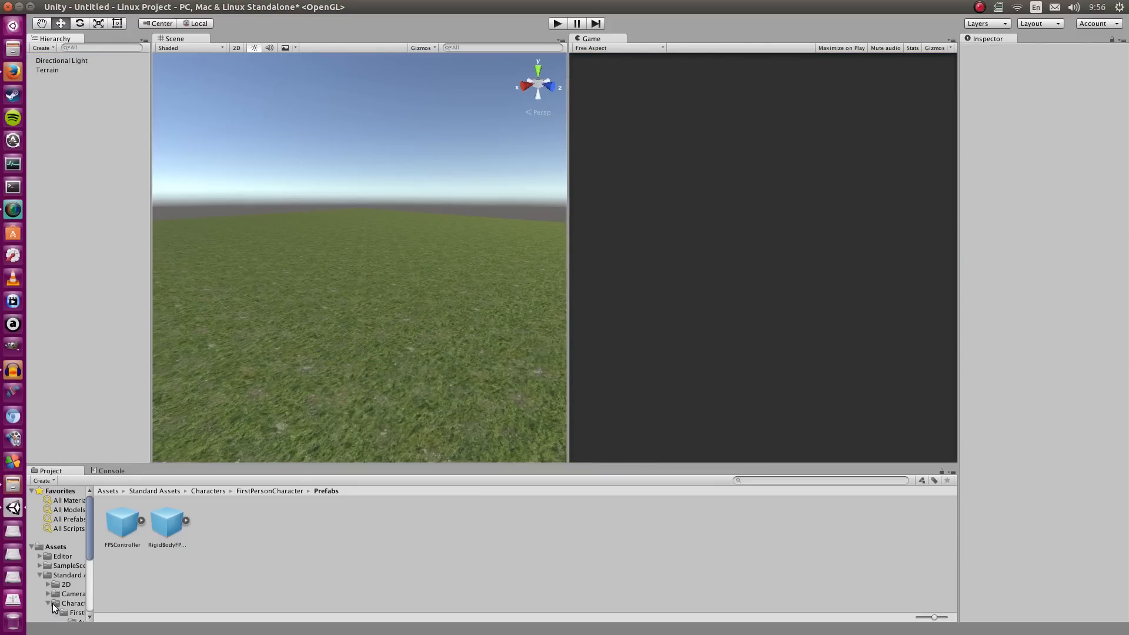
# Browse to Standard Assets > Characters > ThirdPersonCharacter > Prefabs for the ThirdPersonController.
pyautogui.scroll(-3)
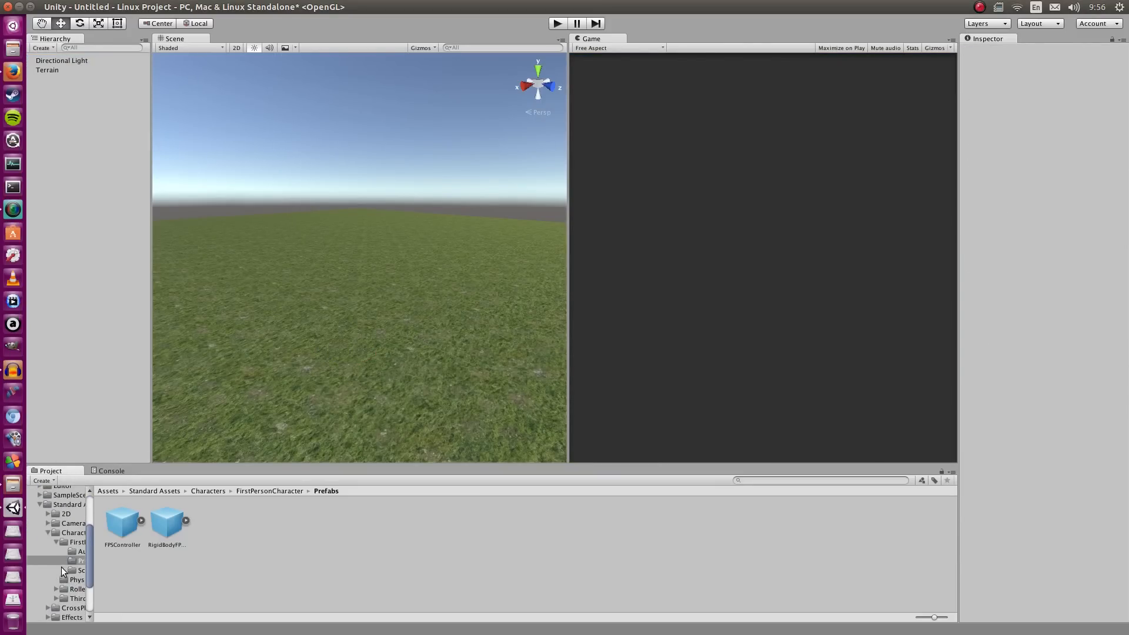
pyautogui.click(71, 579)
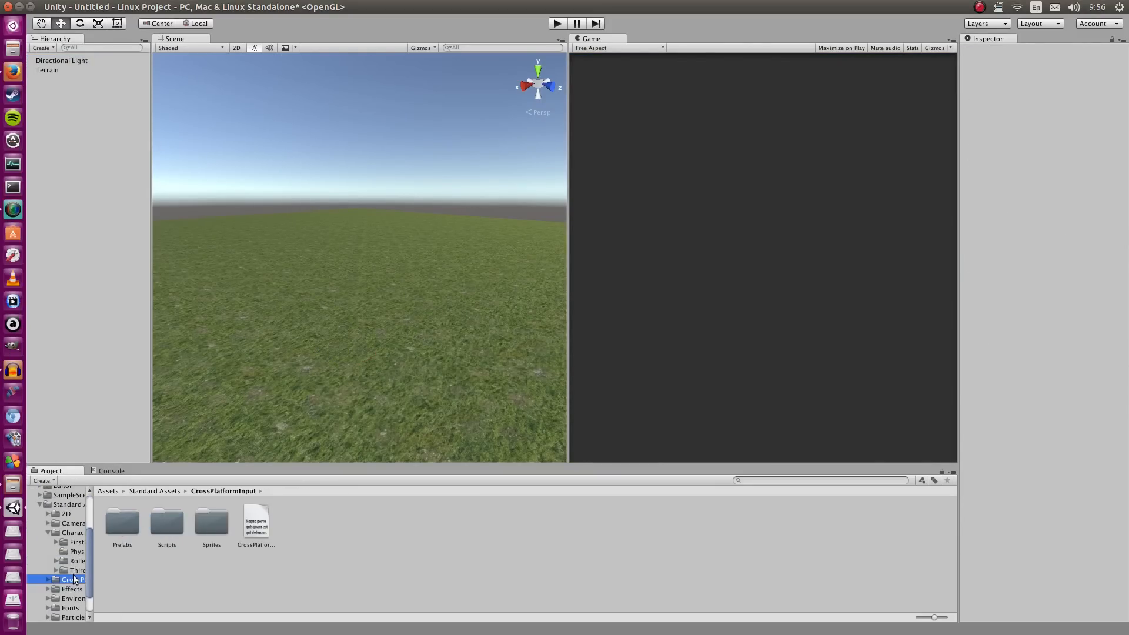
pyautogui.click(77, 569)
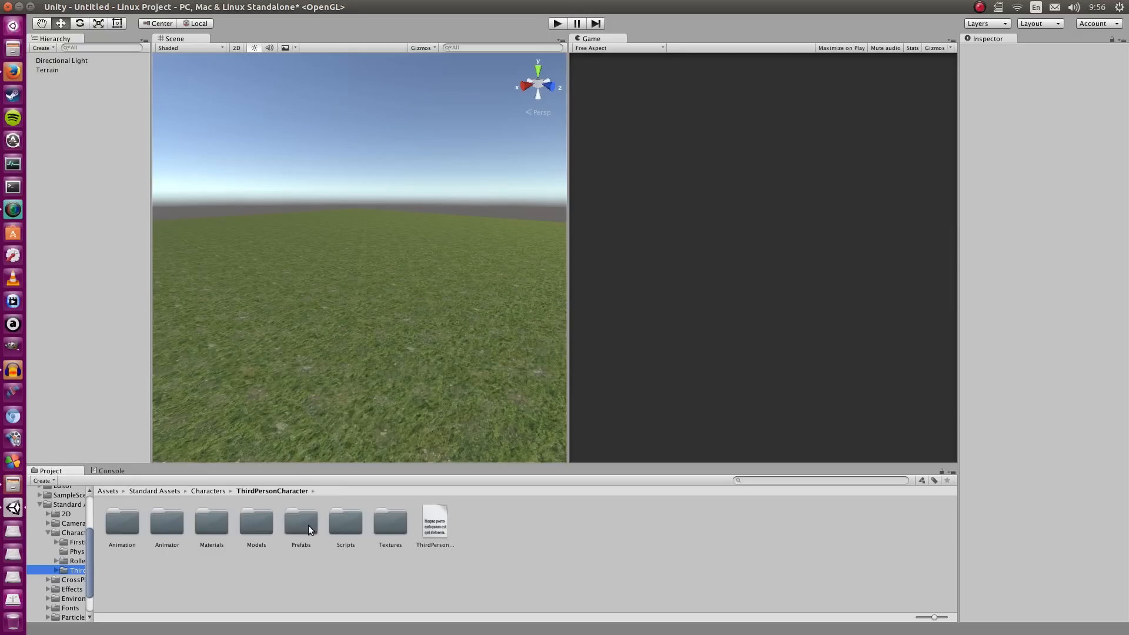
pyautogui.doubleClick(300, 522)
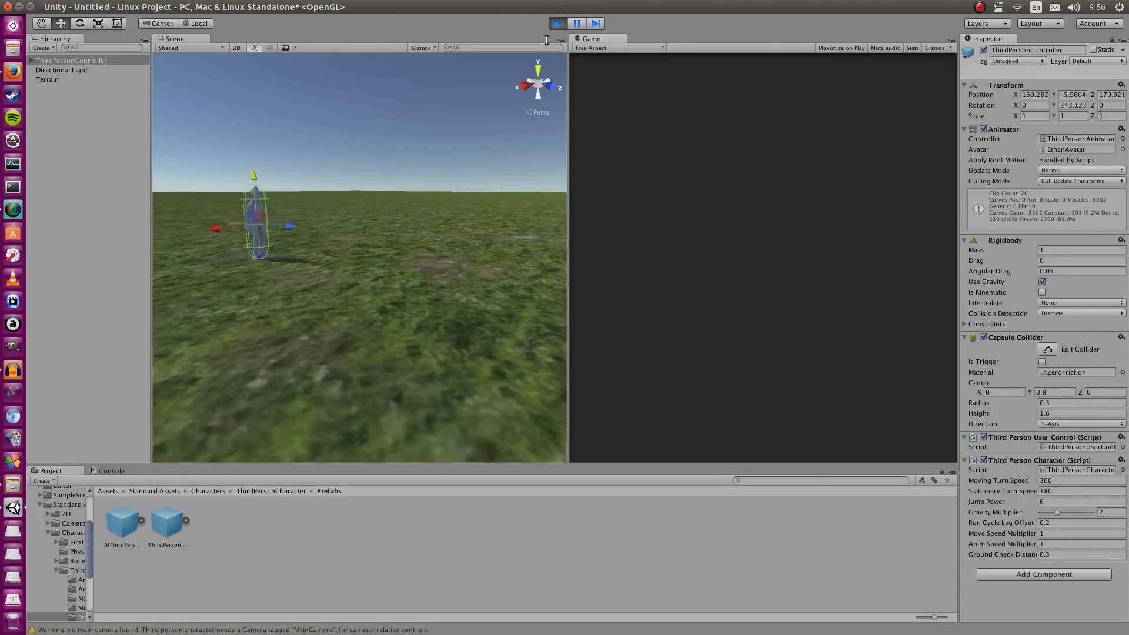
# Create a Camera as a child of the ThirdPersonController and nudge the character on the ground.
pyautogui.rightClick(71, 78)
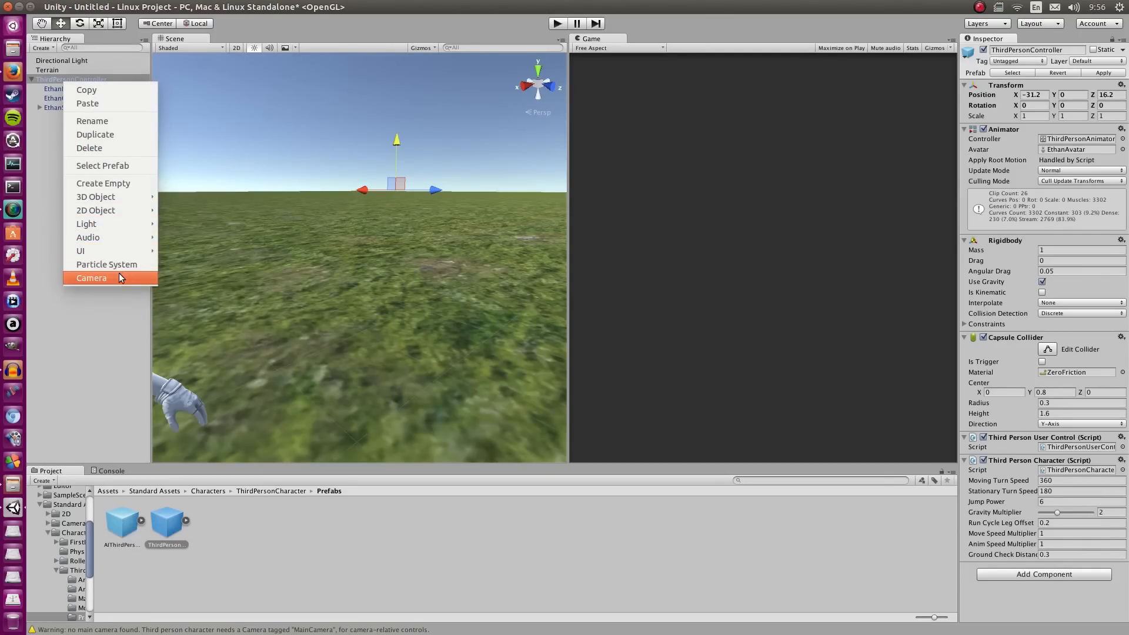
pyautogui.click(91, 277)
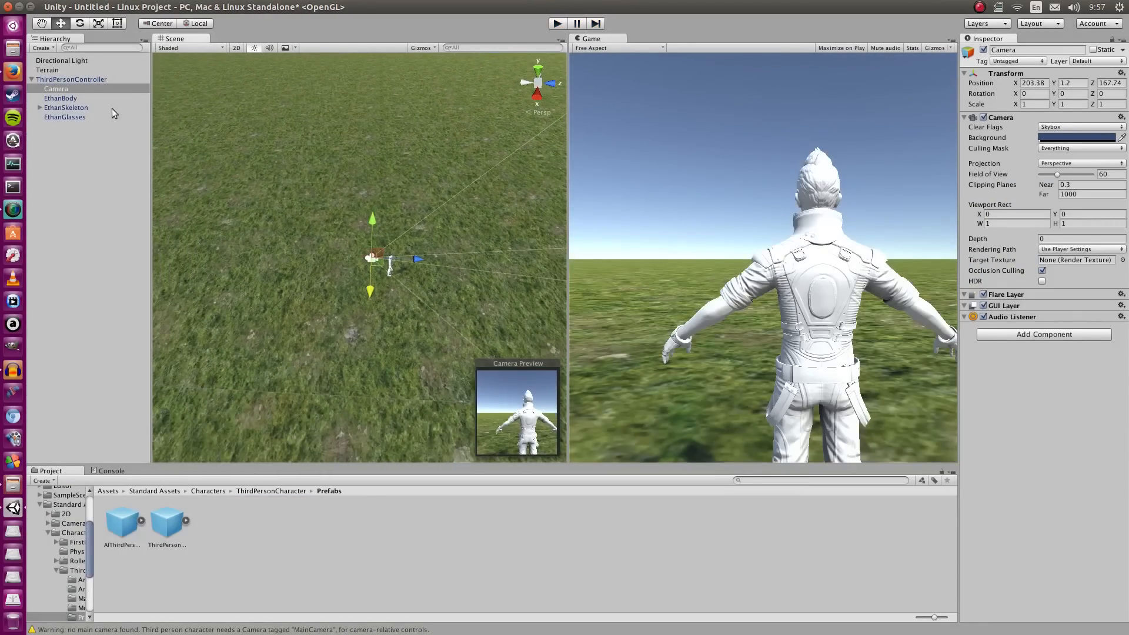
pyautogui.click(60, 88)
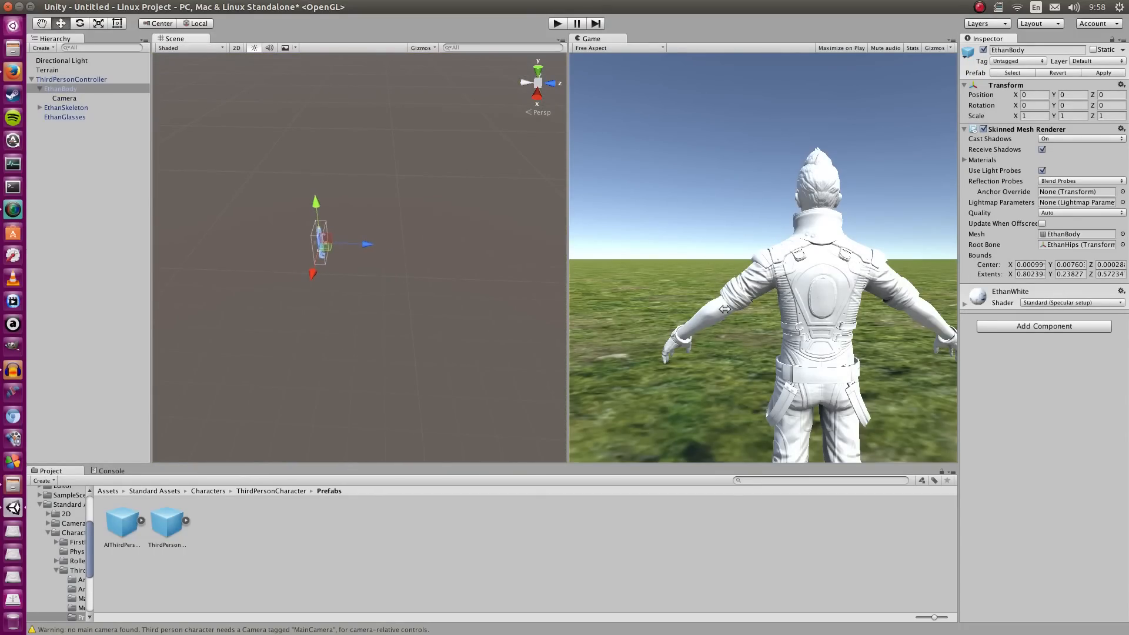
pyautogui.moveTo(695, 229)
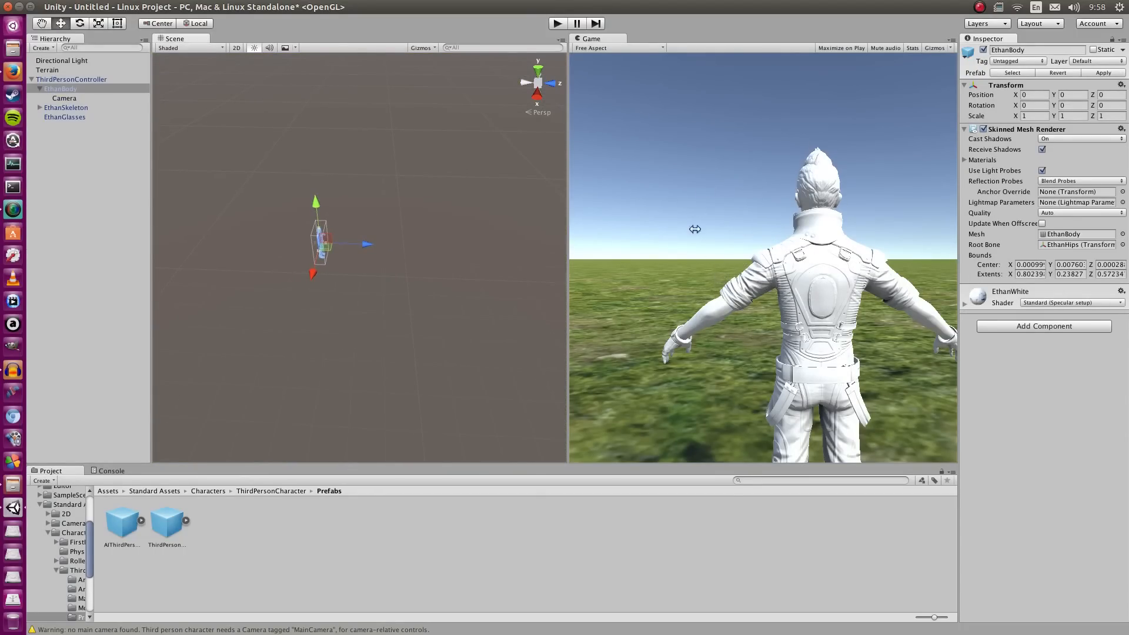
pyautogui.moveTo(162, 132)
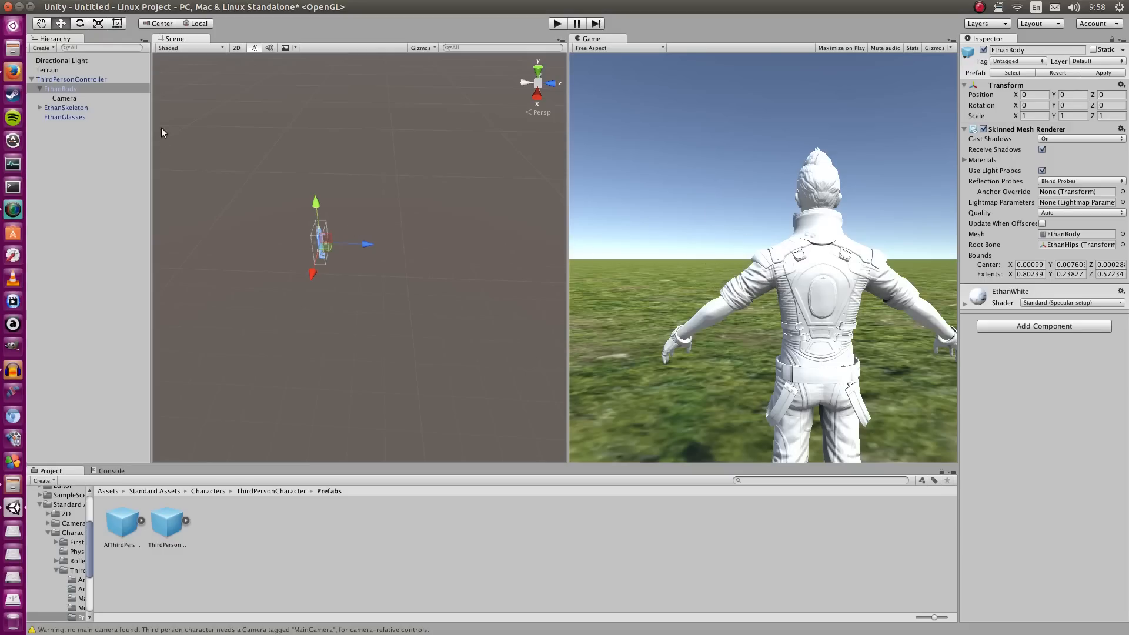
pyautogui.click(72, 79)
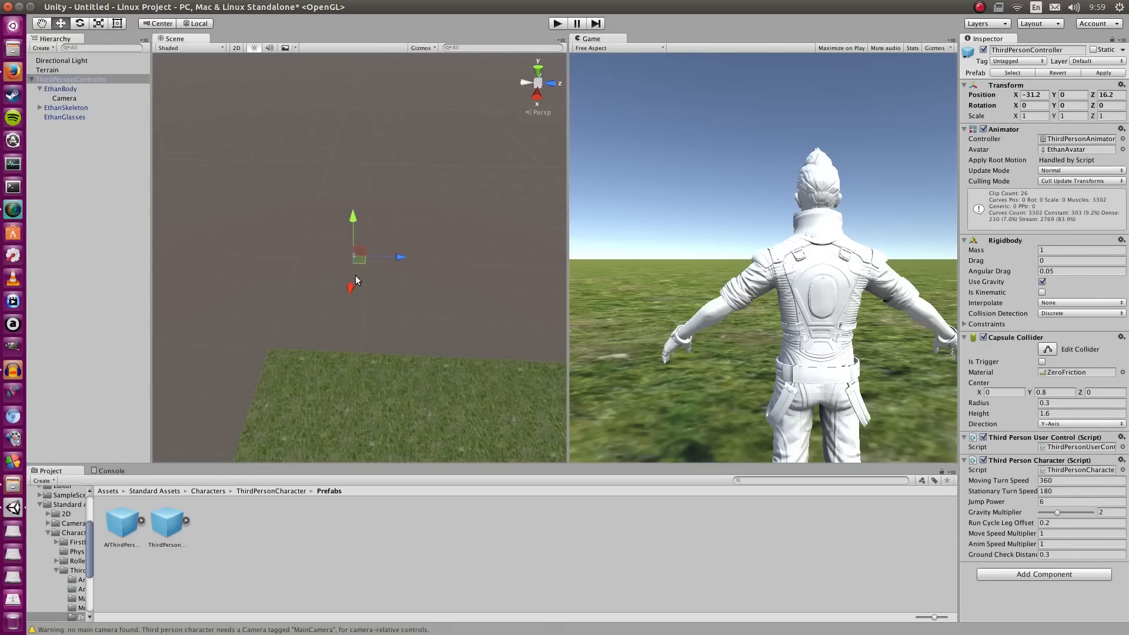
pyautogui.moveTo(357, 258); pyautogui.dragTo(350, 272)
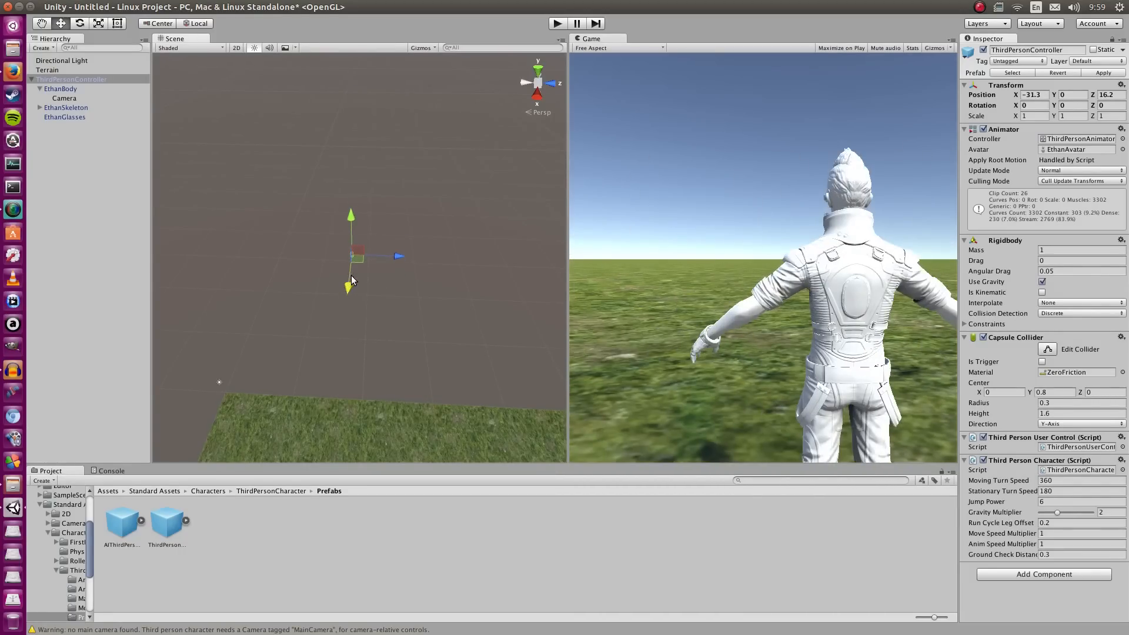
# Set the child camera's X position to 0 so it sits just behind the character's head, then enter Play.
pyautogui.click(63, 97)
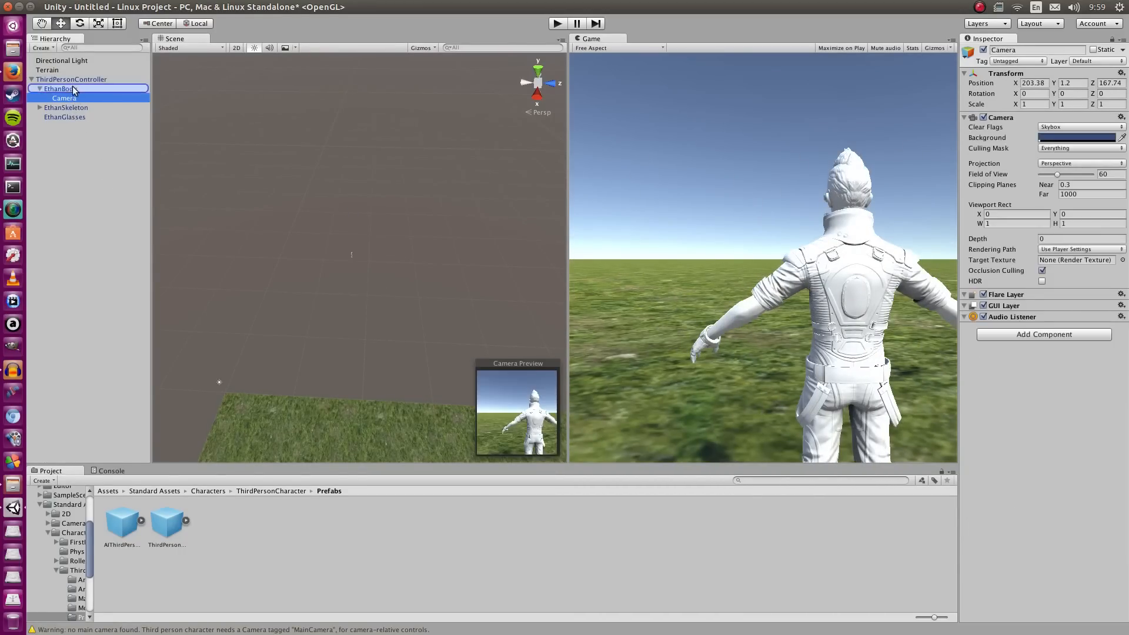
pyautogui.click(56, 88)
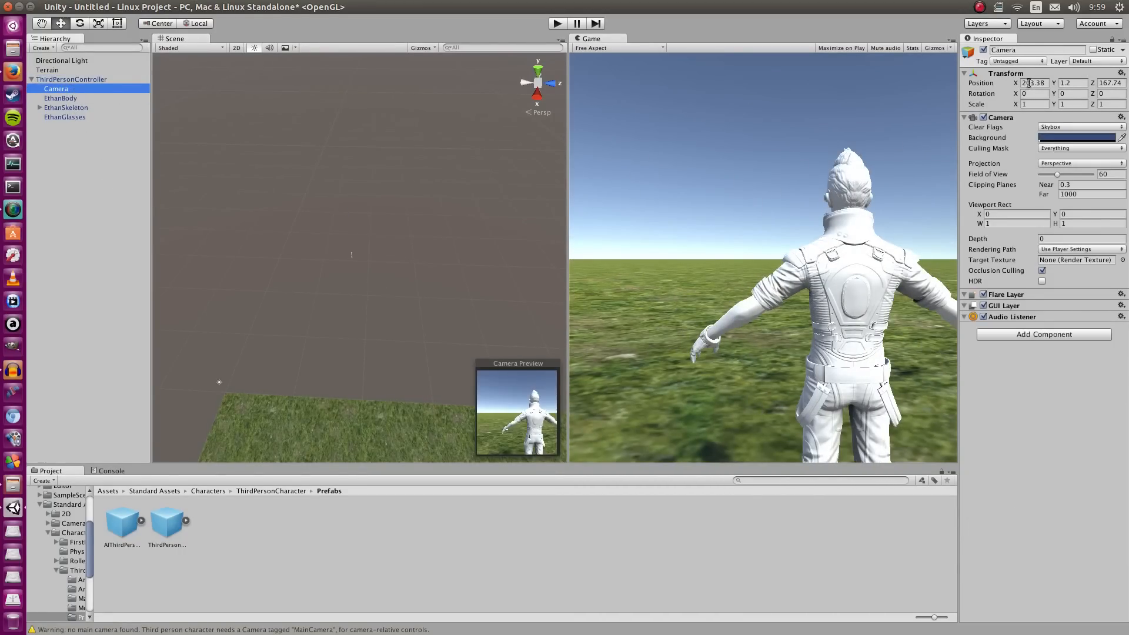
pyautogui.write('0')
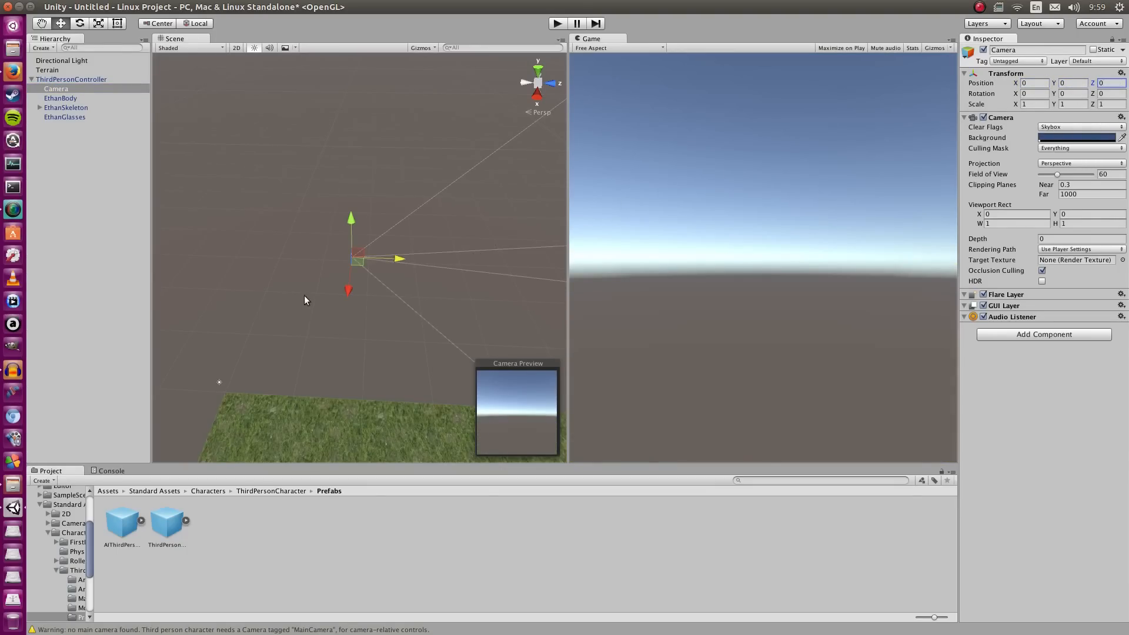
pyautogui.click(72, 79)
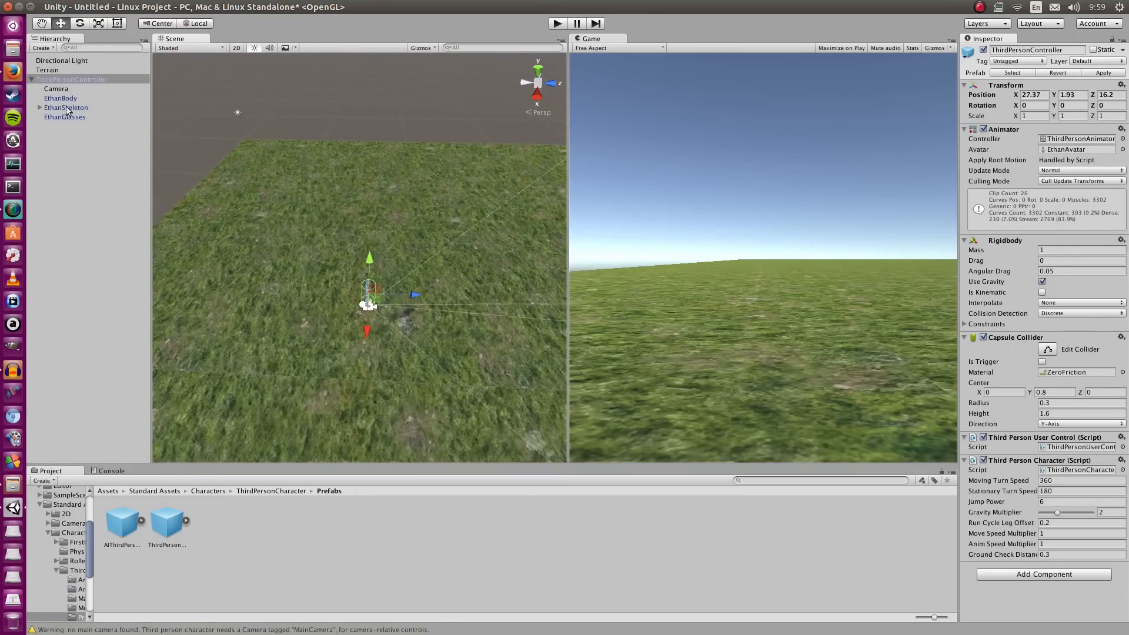
pyautogui.click(55, 88)
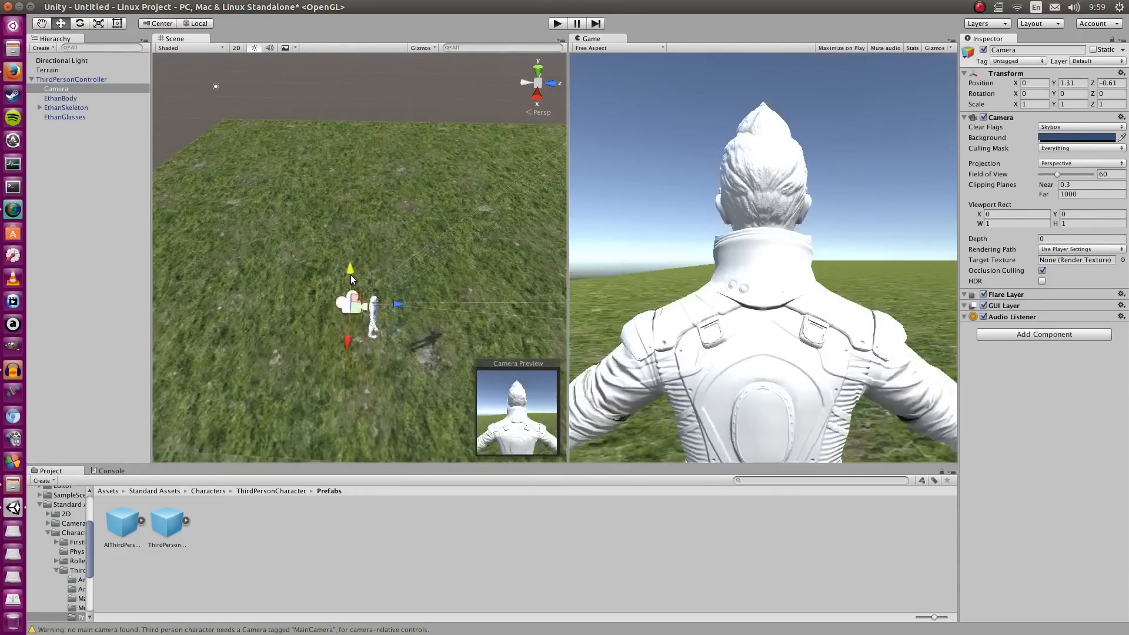
pyautogui.click(556, 24)
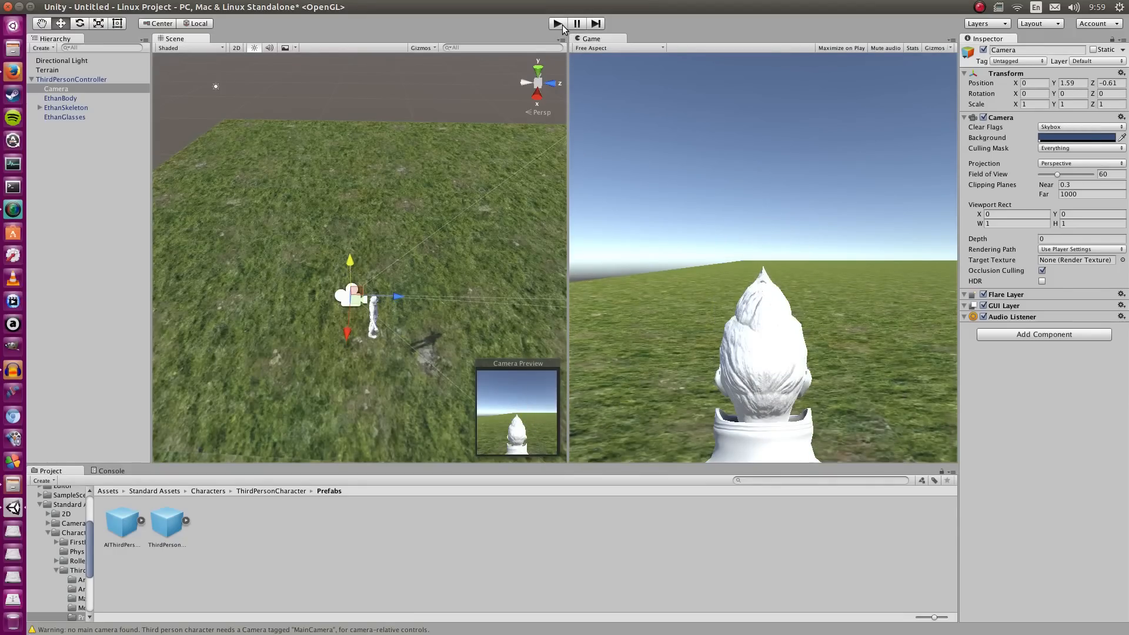
# Stop Play mode to adjust the camera's position and downward tilt behind the character.
pyautogui.click(556, 24)
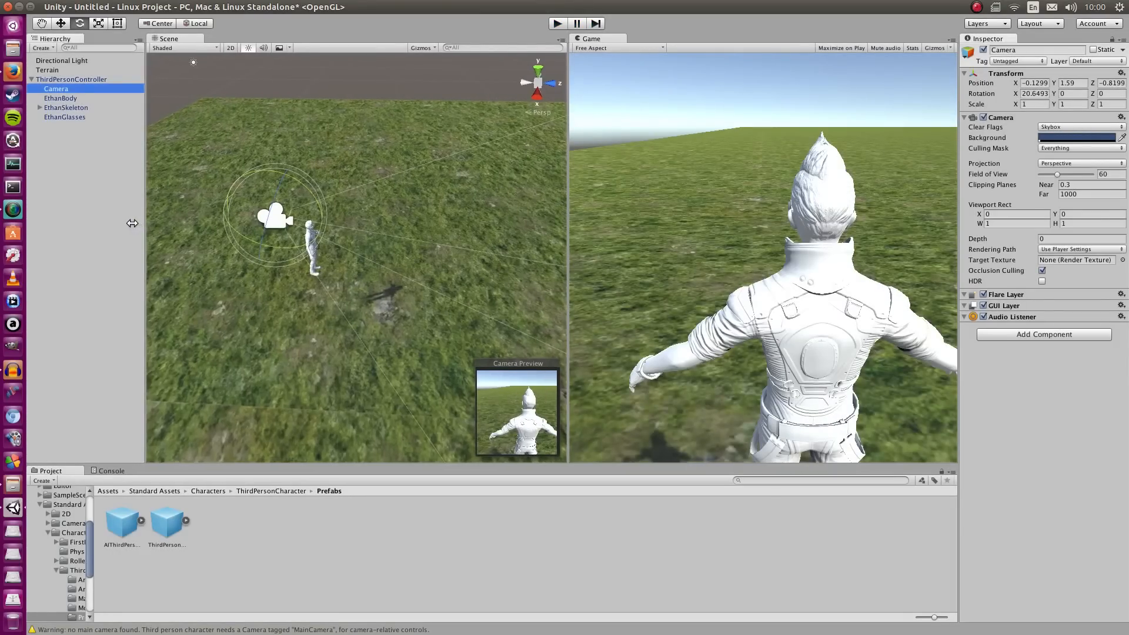
pyautogui.moveTo(402, 284)
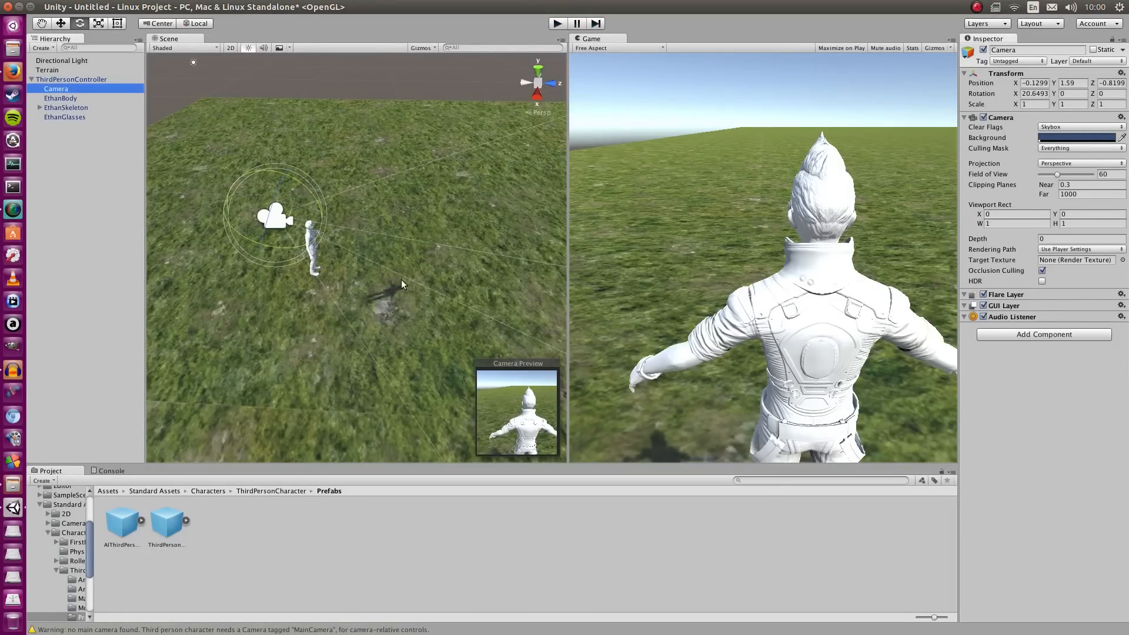
pyautogui.moveTo(92, 94)
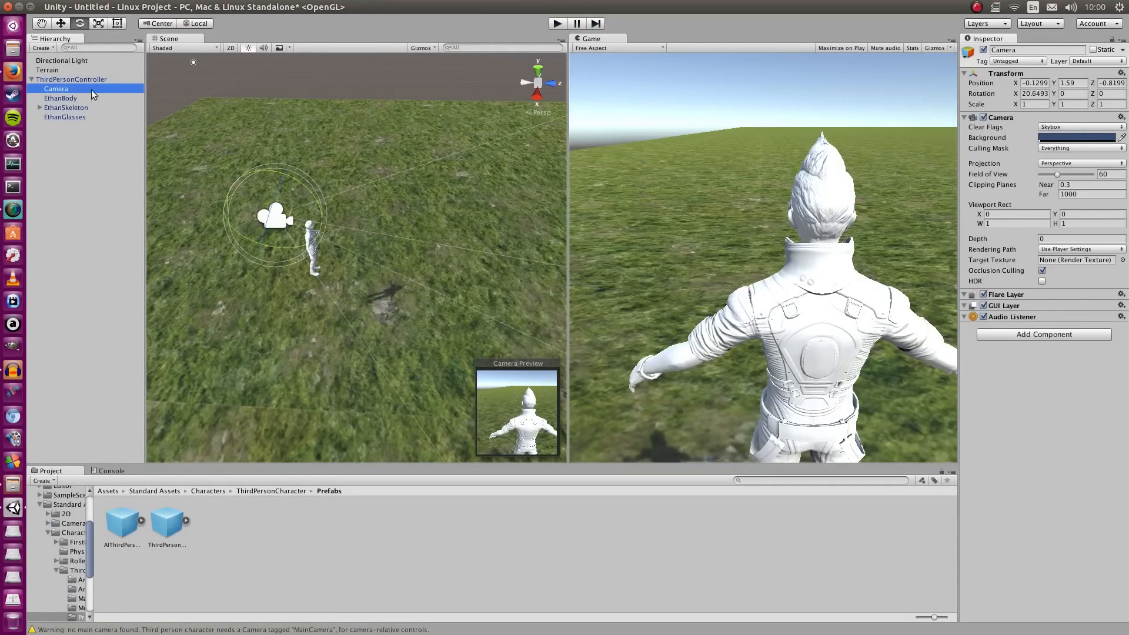
# Add GrassFrond01AlbedoAlpha as a grass detail texture on the Terrain's Paint Details tool.
pyautogui.click(47, 70)
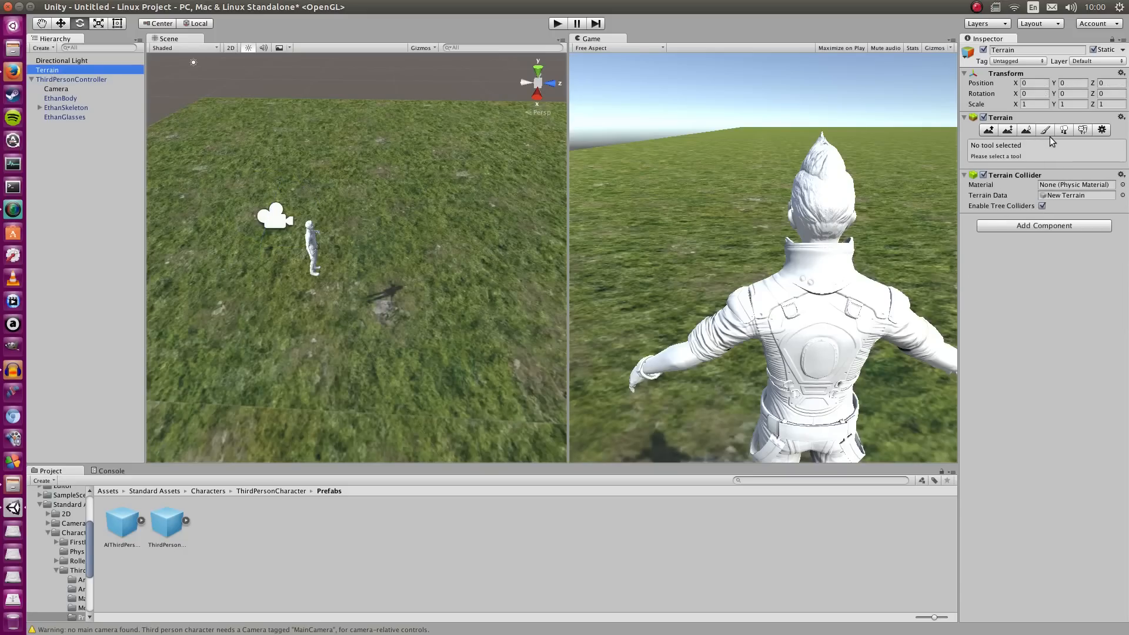
pyautogui.click(1081, 129)
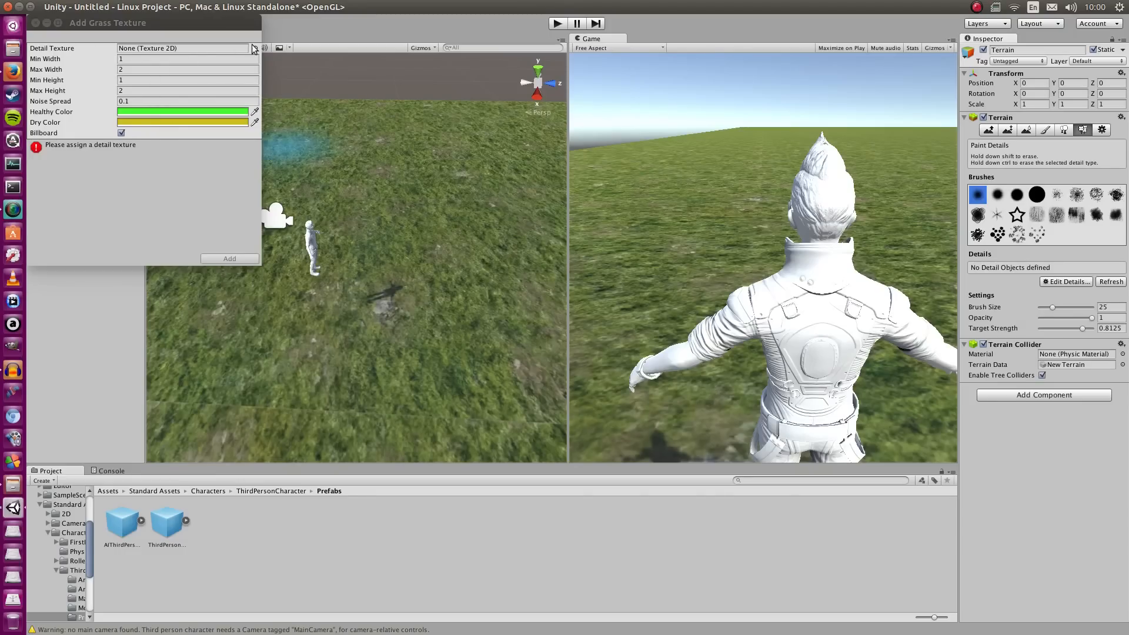
pyautogui.click(254, 48)
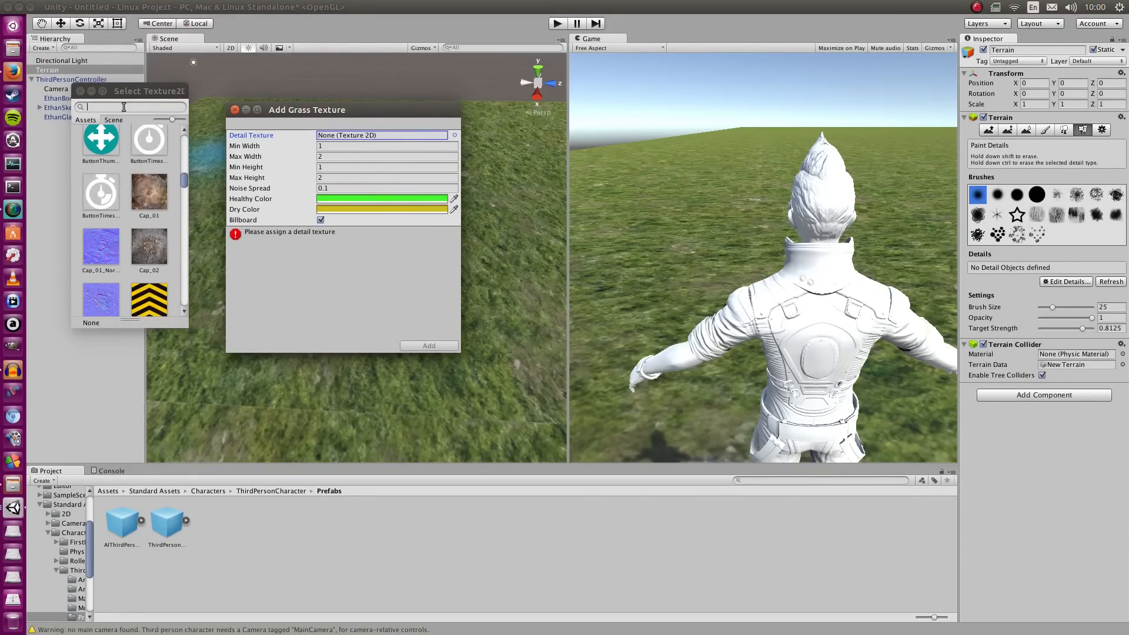
pyautogui.write('gras')
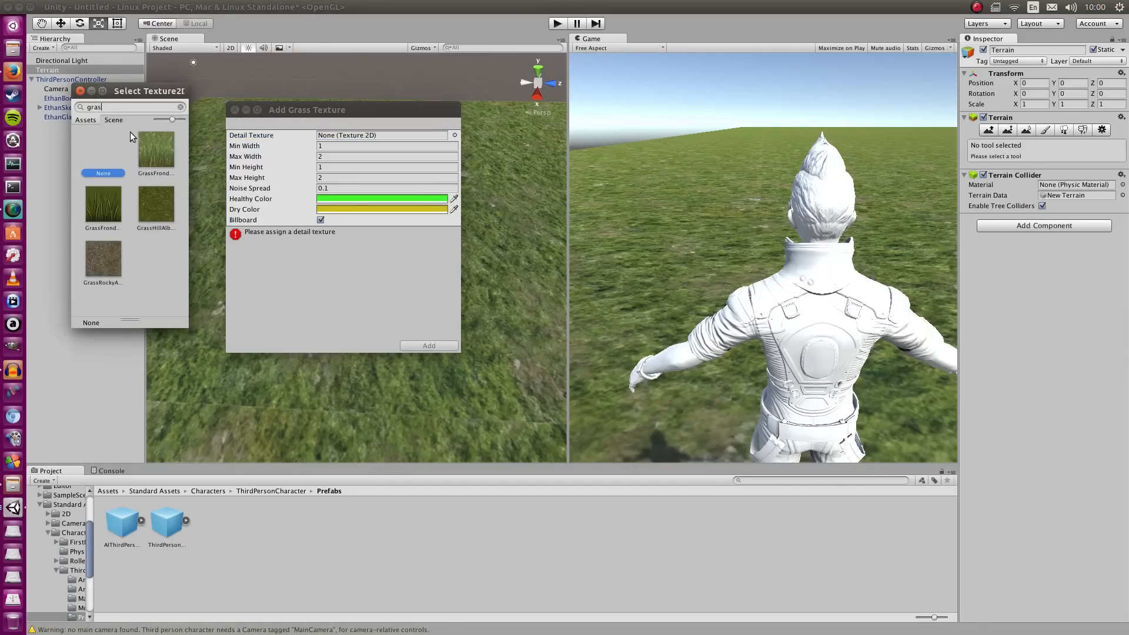
pyautogui.doubleClick(156, 151)
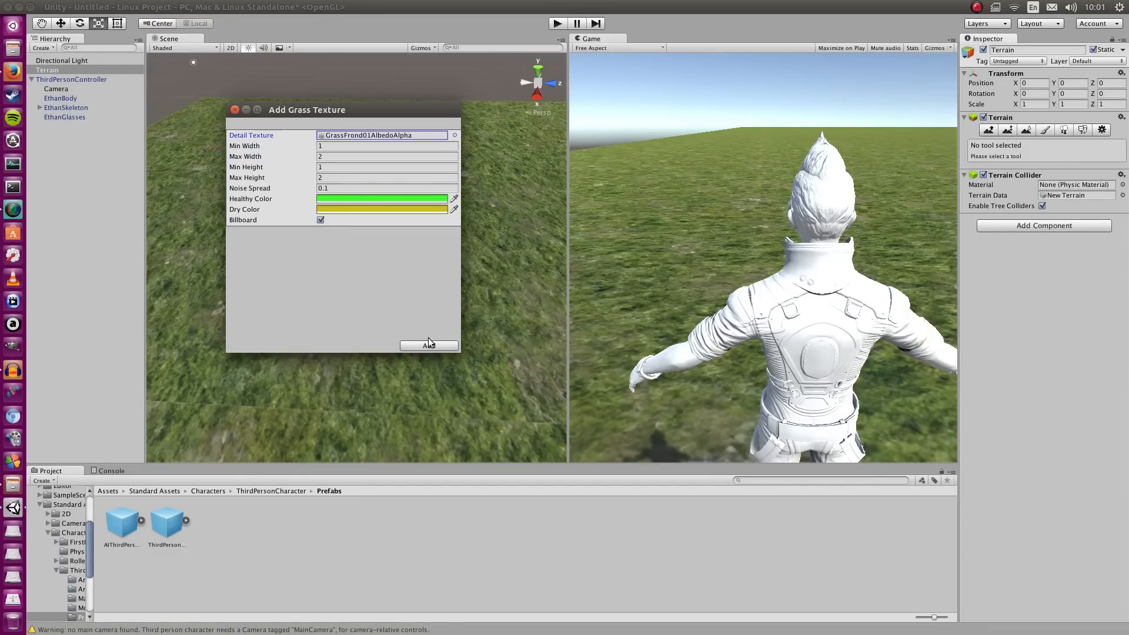
pyautogui.click(427, 344)
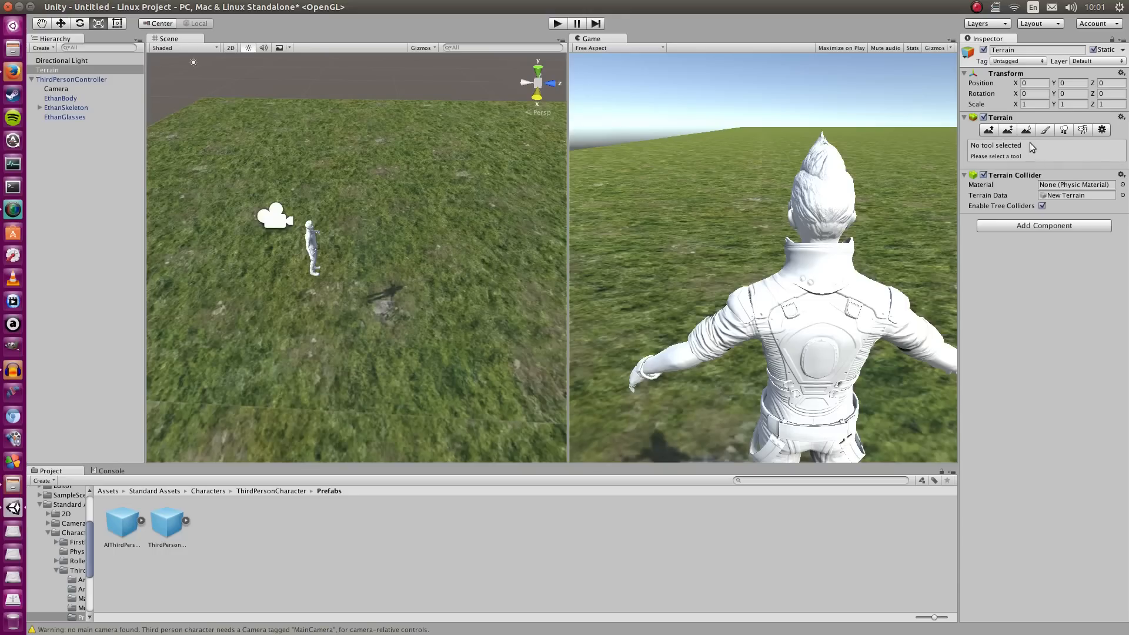
pyautogui.click(1082, 131)
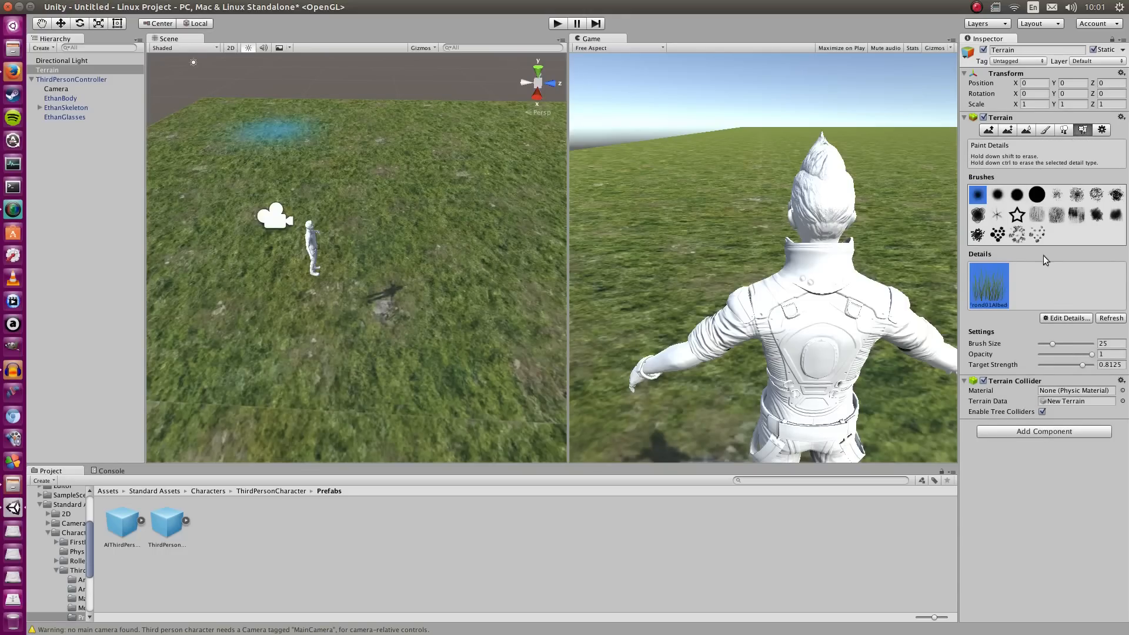
# Lower Target Strength to 0.125 and brush several grass patches across the terrain.
pyautogui.moveTo(288, 216); pyautogui.dragTo(414, 280)
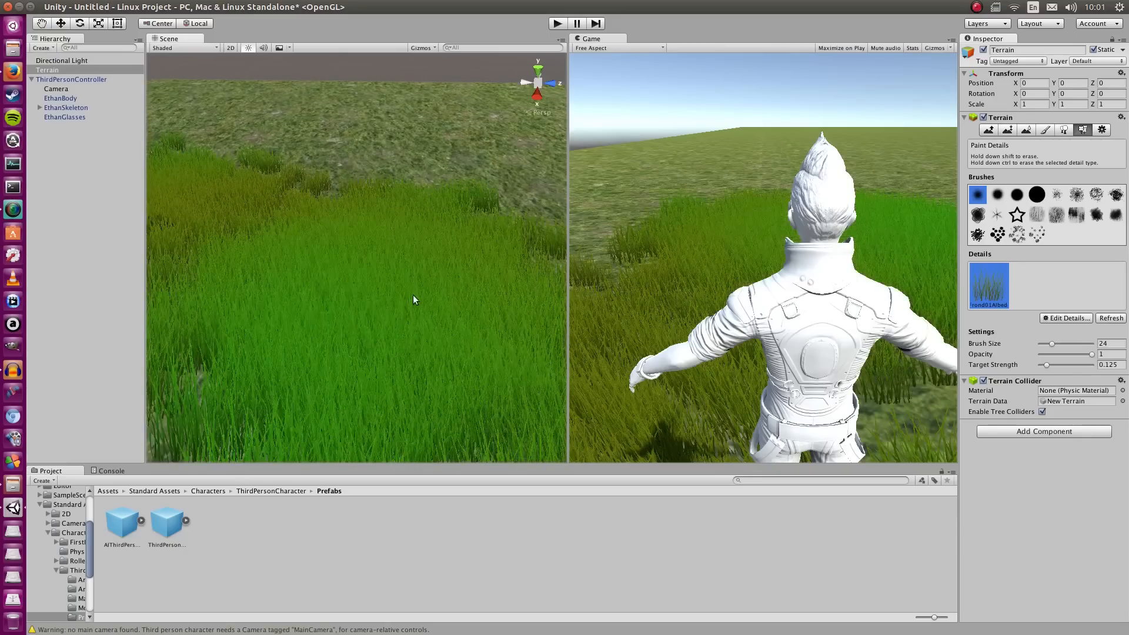
pyautogui.moveTo(414, 300); pyautogui.dragTo(443, 332)
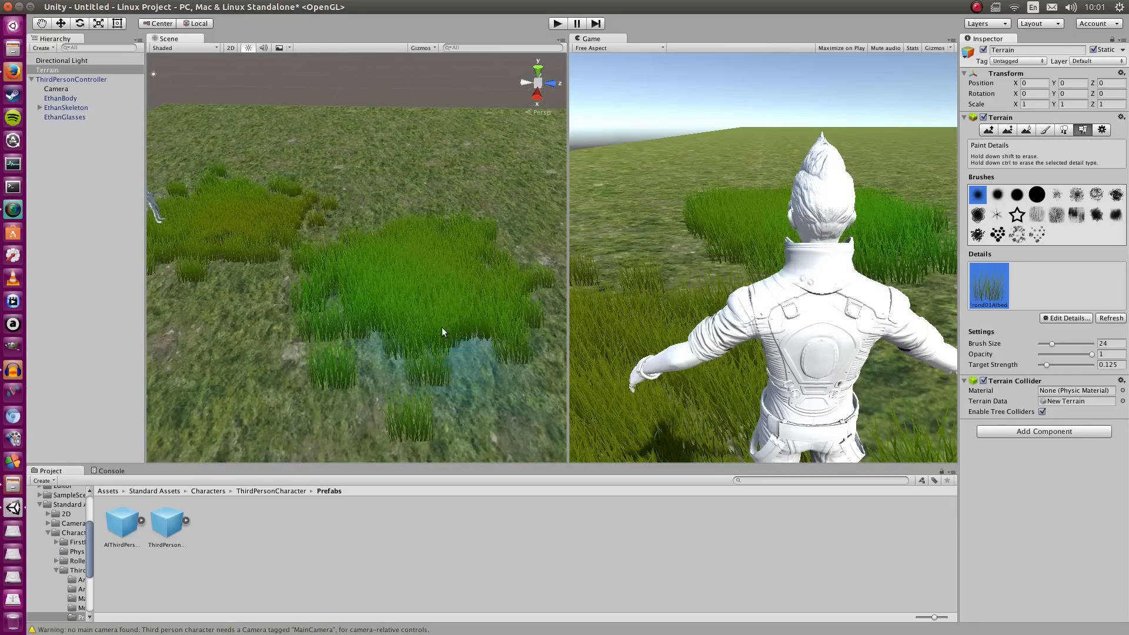
pyautogui.moveTo(443, 331); pyautogui.dragTo(306, 230)
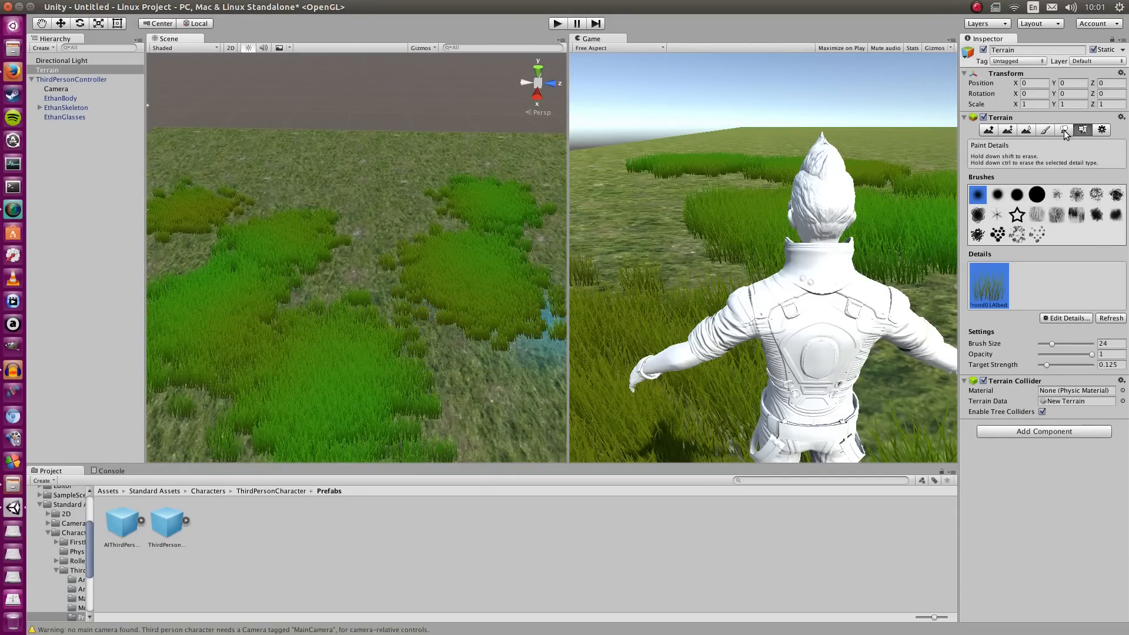
# Switch to Place Trees, search for a 'tree' prefab, and cancel when none is found.
pyautogui.click(1063, 131)
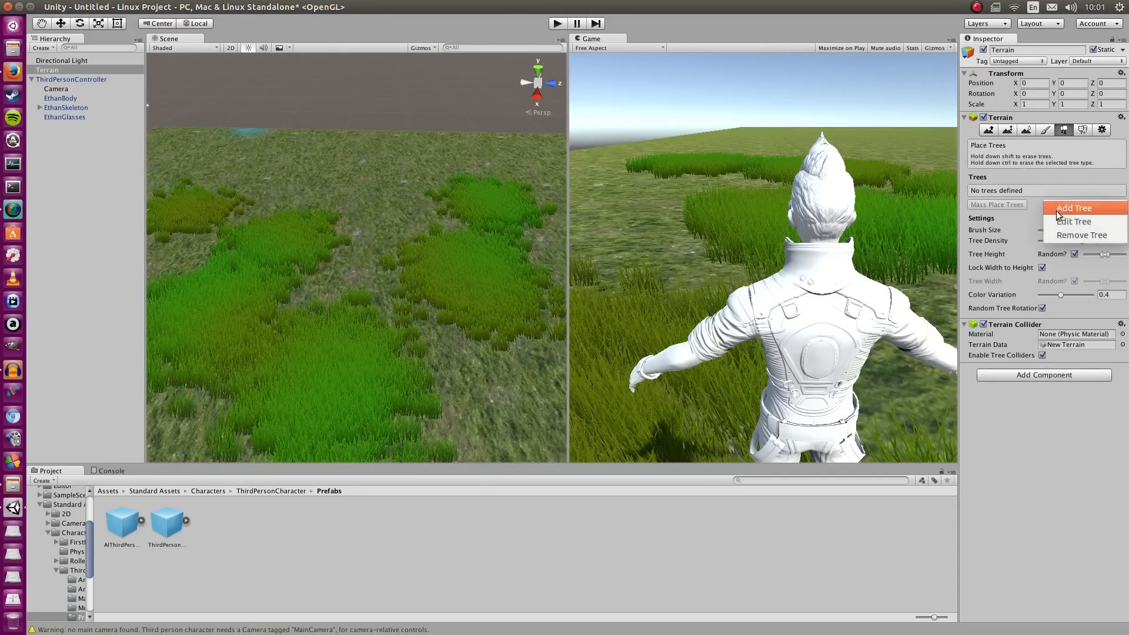
pyautogui.click(1073, 208)
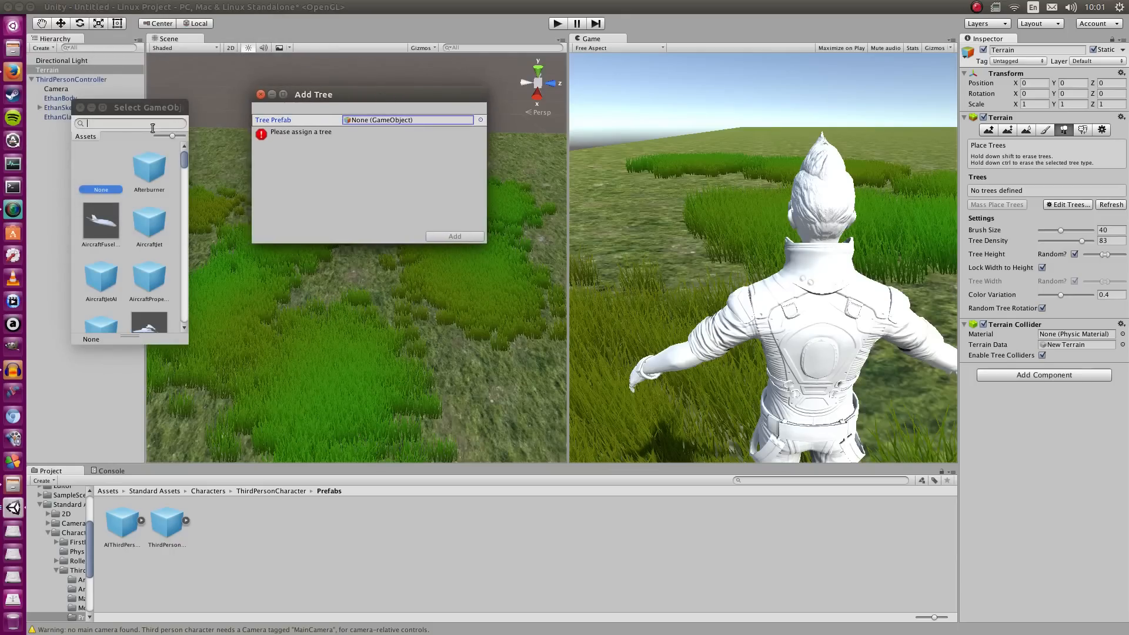
pyautogui.write('tree')
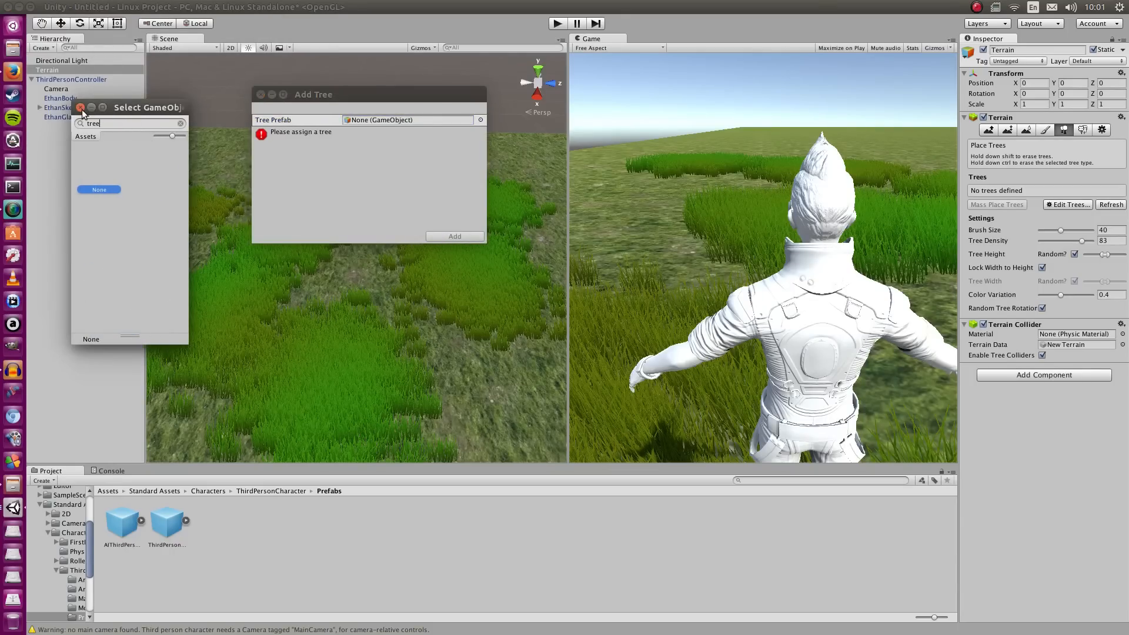
pyautogui.click(81, 107)
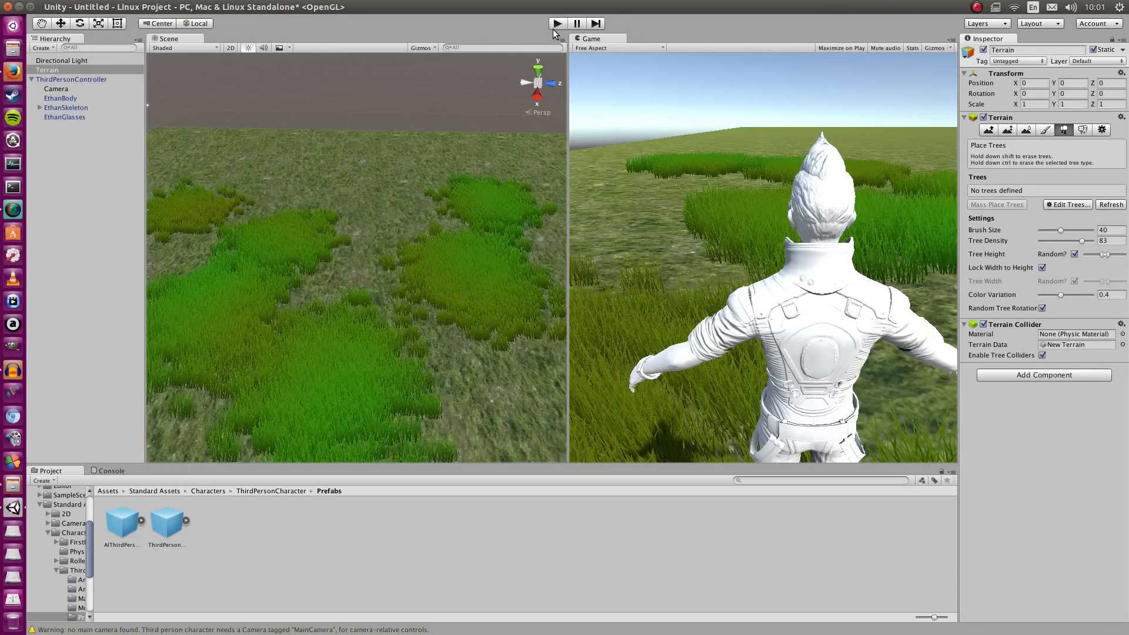
# Set the Game view aspect ratio from Free Aspect to 16:9.
pyautogui.click(556, 23)
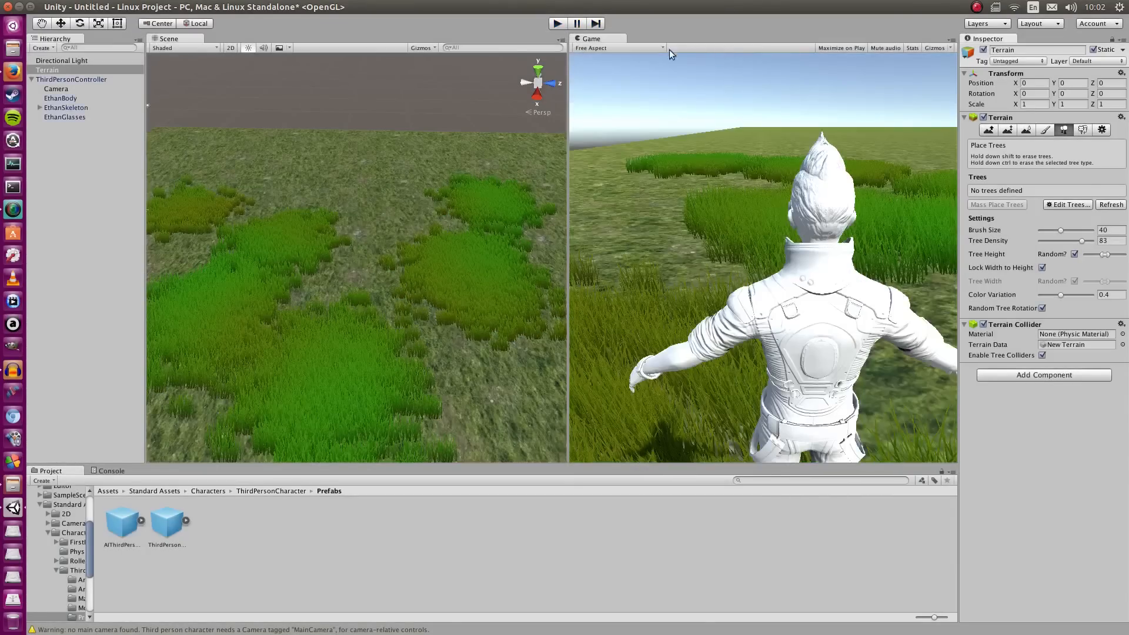
pyautogui.click(618, 47)
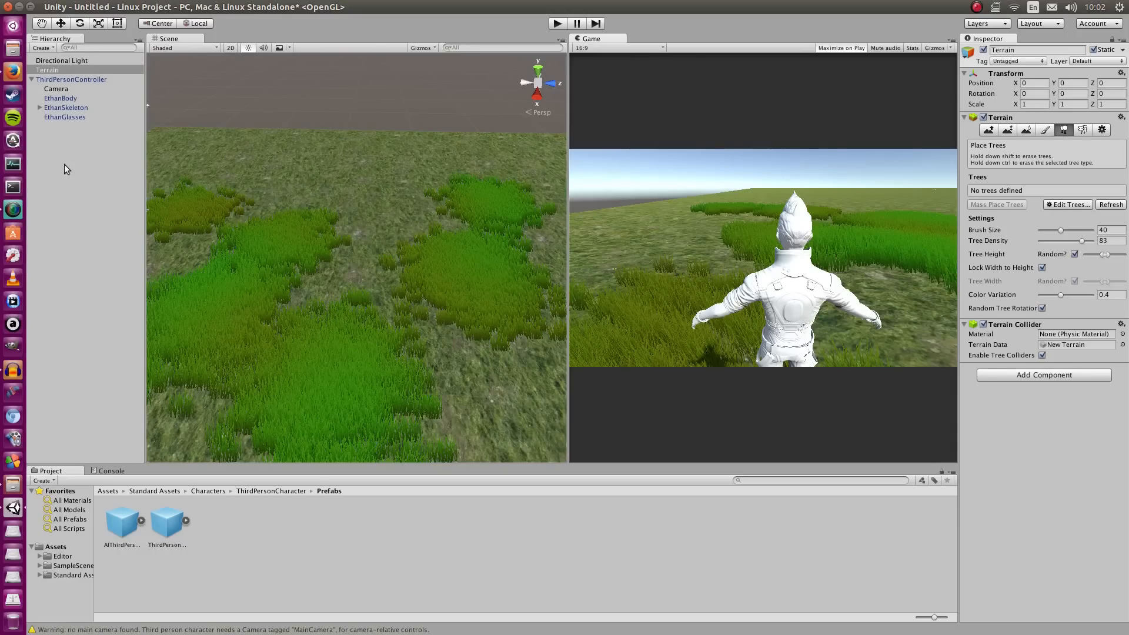
# Create a UI Canvas (with its EventSystem) in the scene via GameObject > UI > Canvas.
pyautogui.click(33, 79)
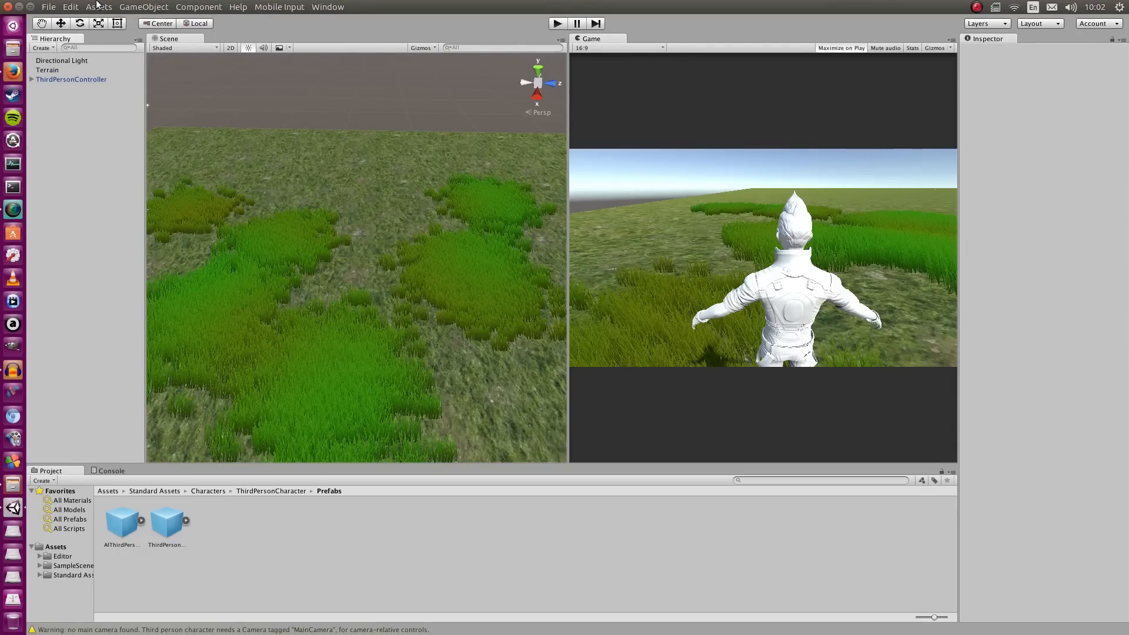
pyautogui.click(99, 7)
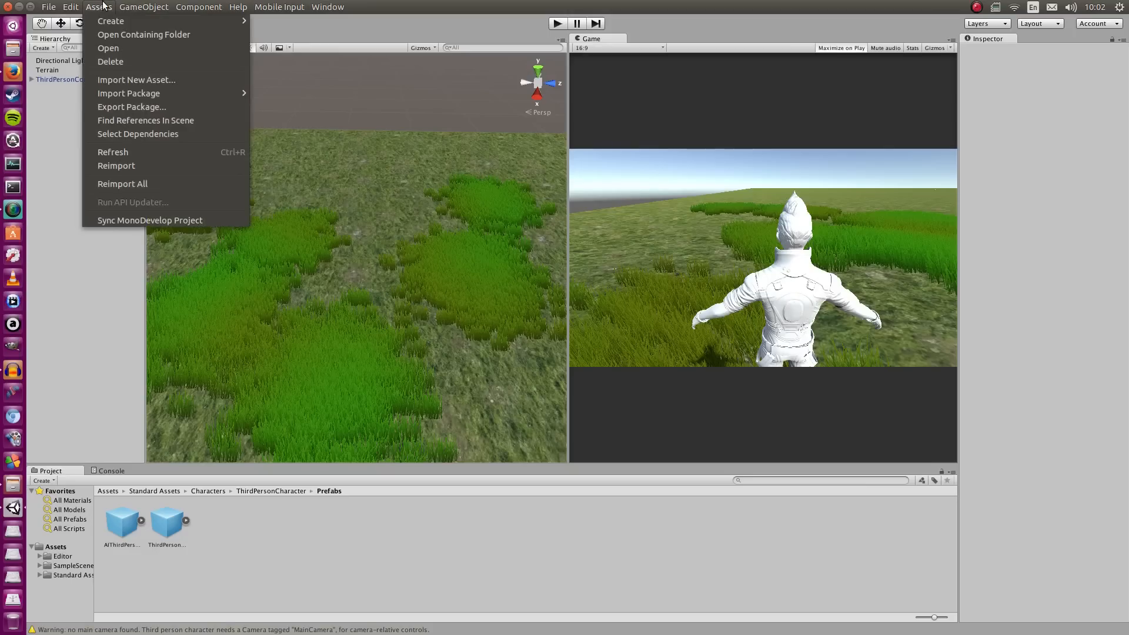
pyautogui.click(144, 7)
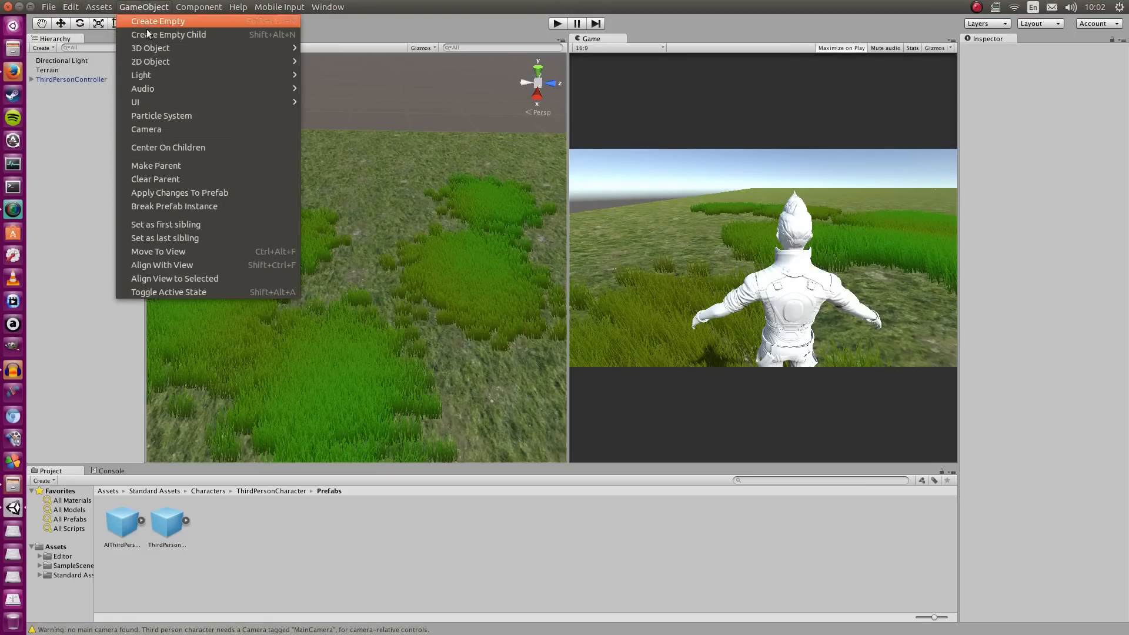
pyautogui.moveTo(210, 101)
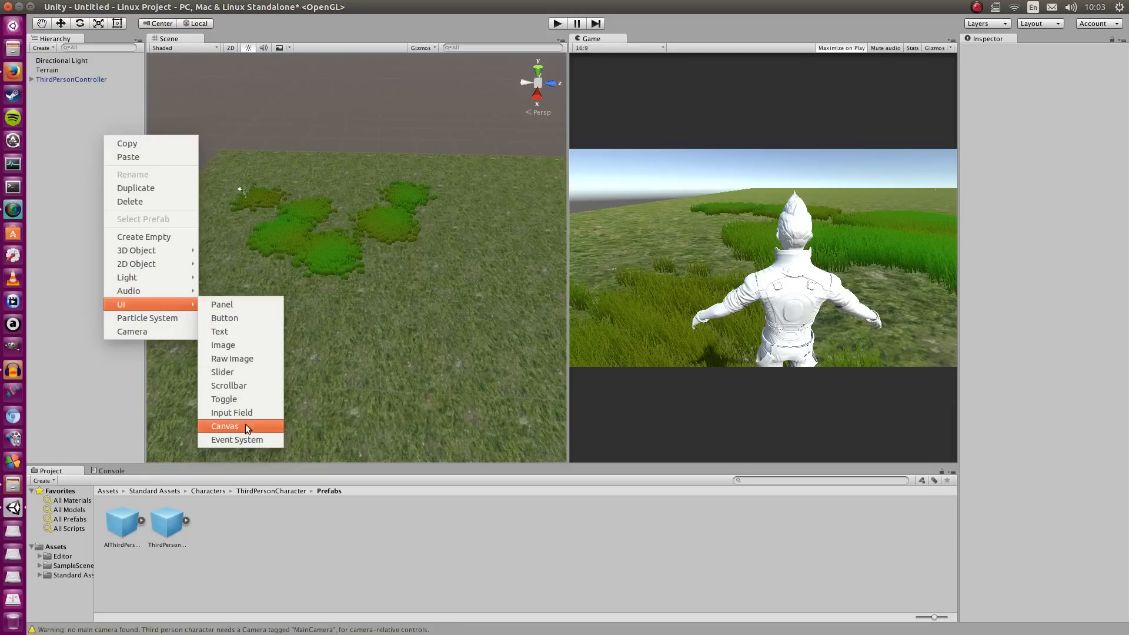
pyautogui.click(224, 425)
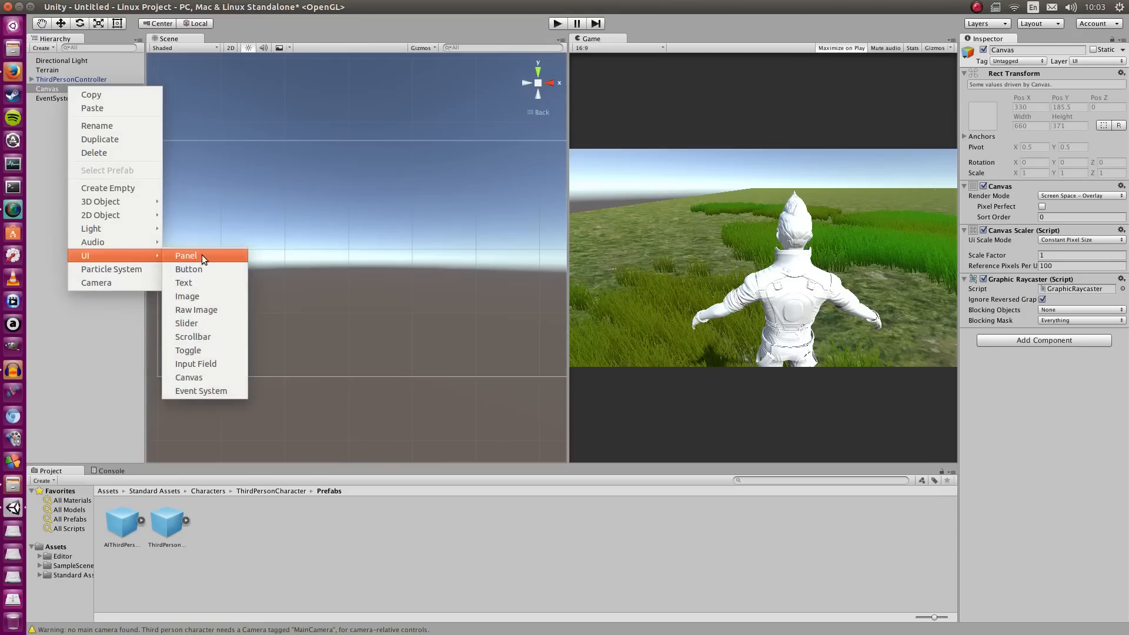
pyautogui.moveTo(211, 298)
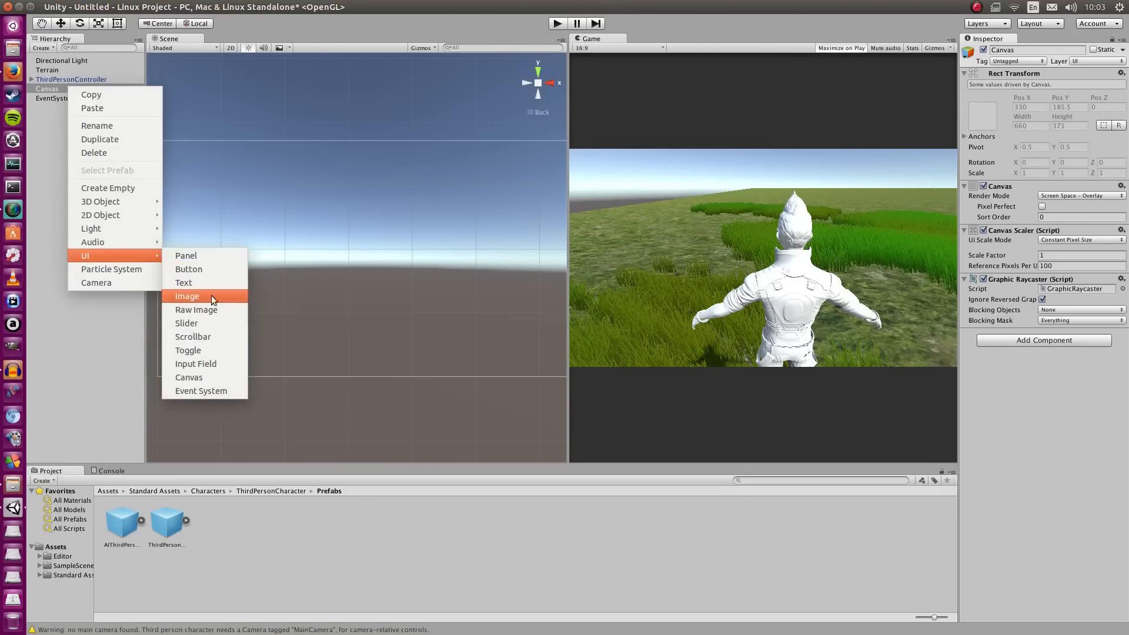
# Add a Slider under the Canvas and set its normal colour to green.
pyautogui.click(187, 322)
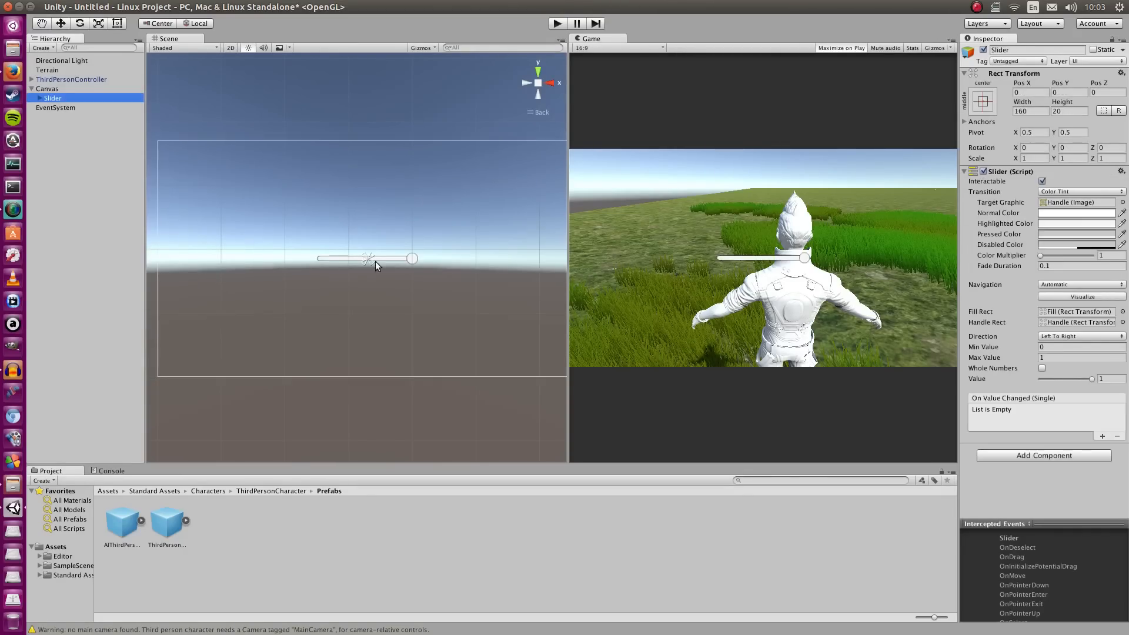
pyautogui.click(1074, 212)
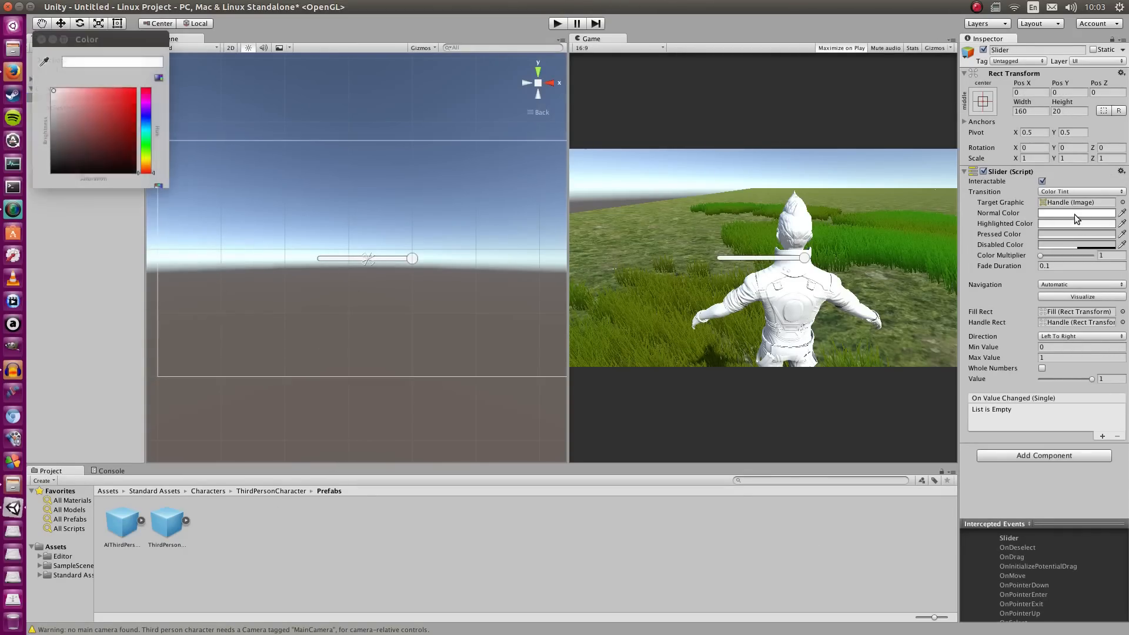
pyautogui.click(114, 98)
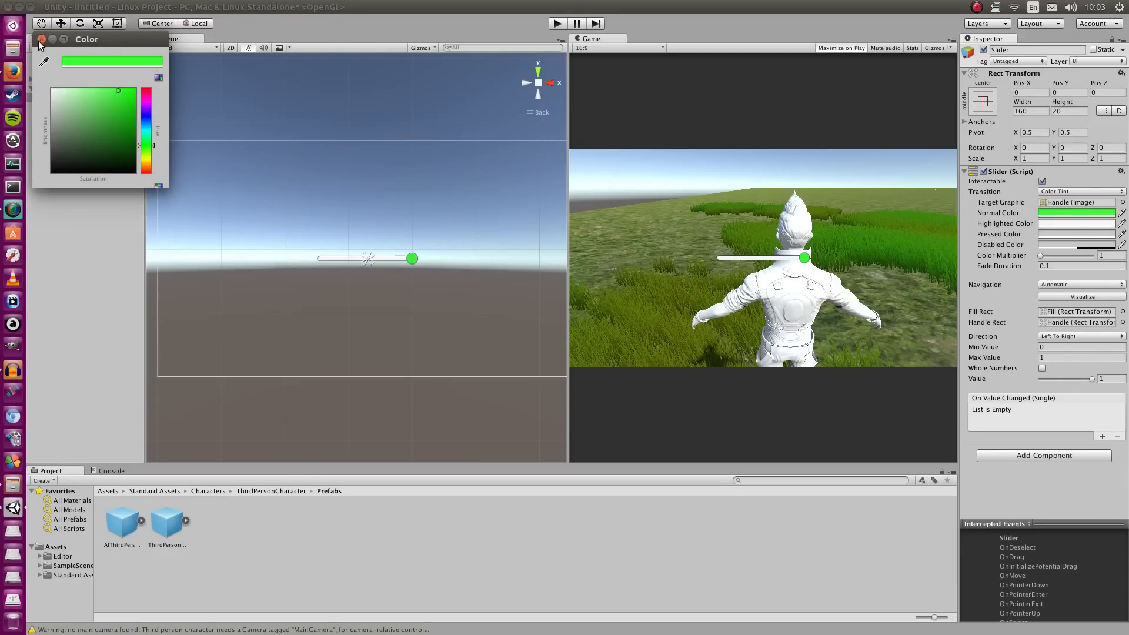
pyautogui.click(41, 39)
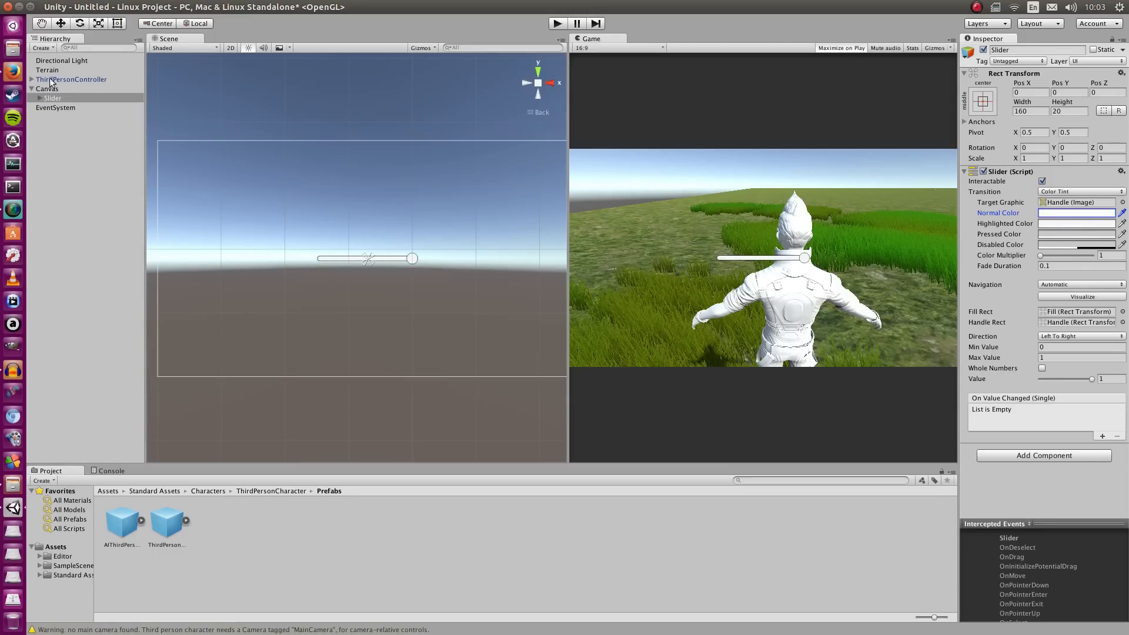
# Colour the slider's Fill green, hide the Handle, and stretch the fill to the bar's end.
pyautogui.click(33, 98)
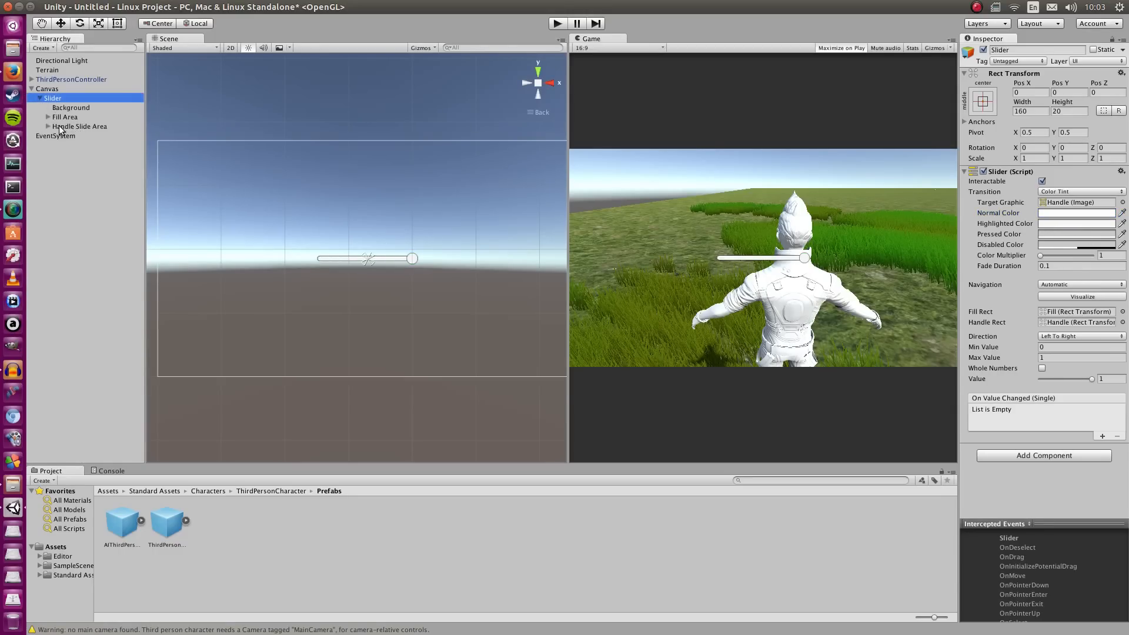
pyautogui.click(64, 126)
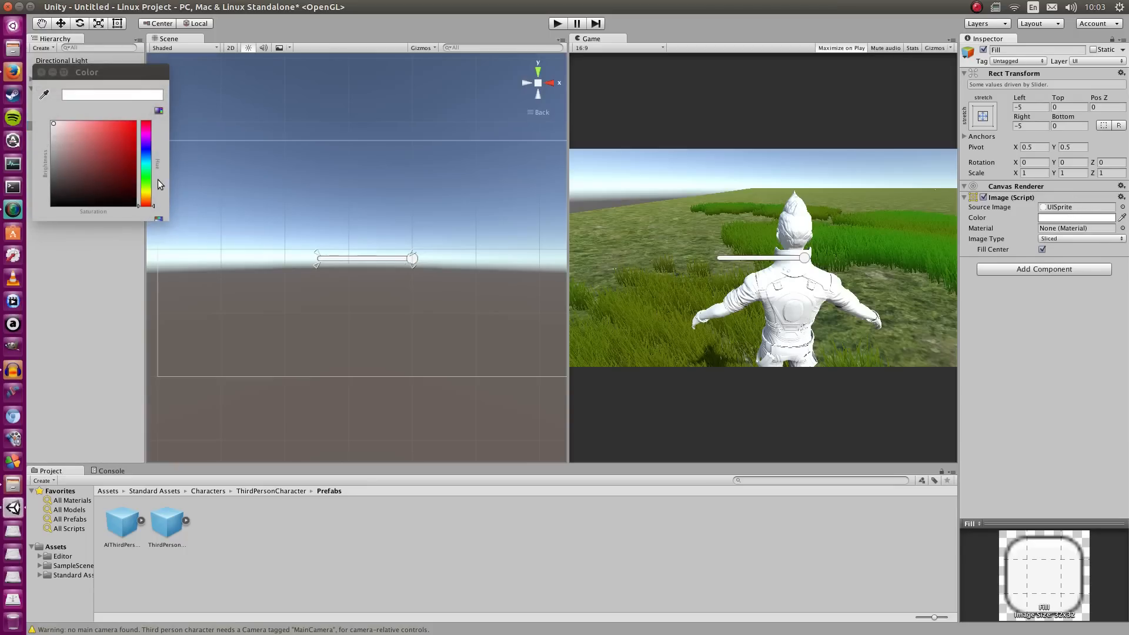
pyautogui.click(112, 136)
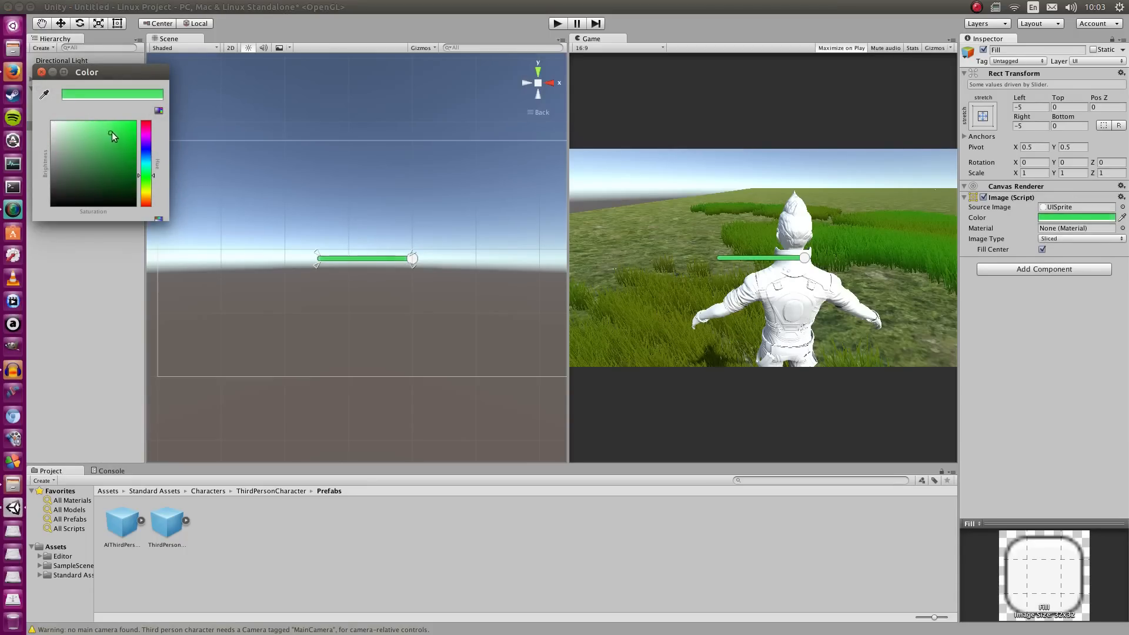
pyautogui.click(79, 135)
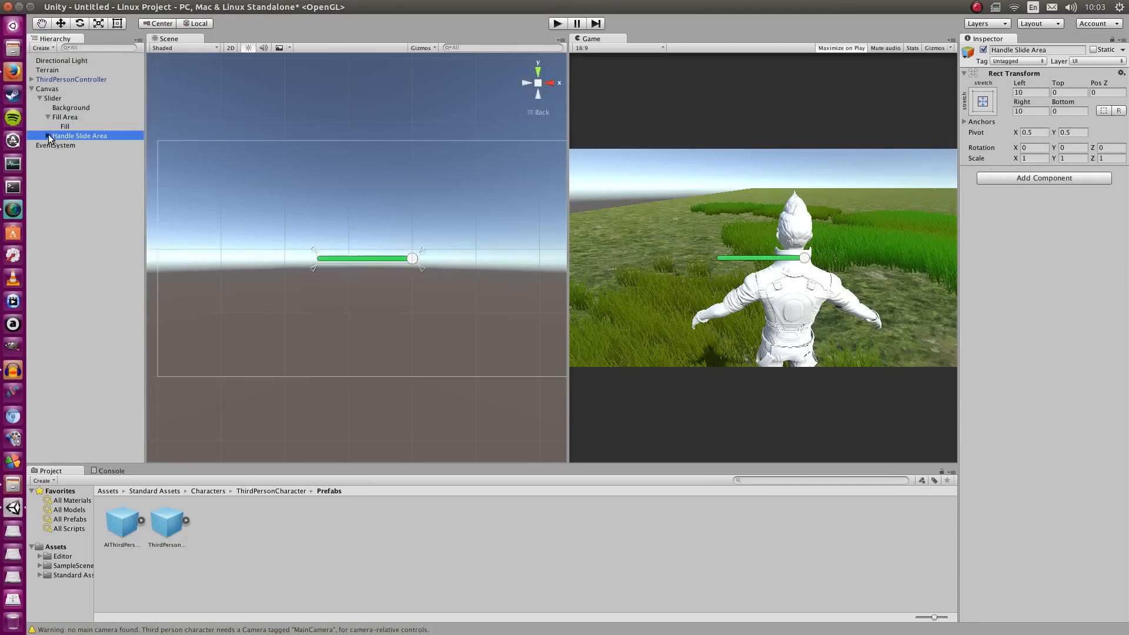
pyautogui.click(72, 144)
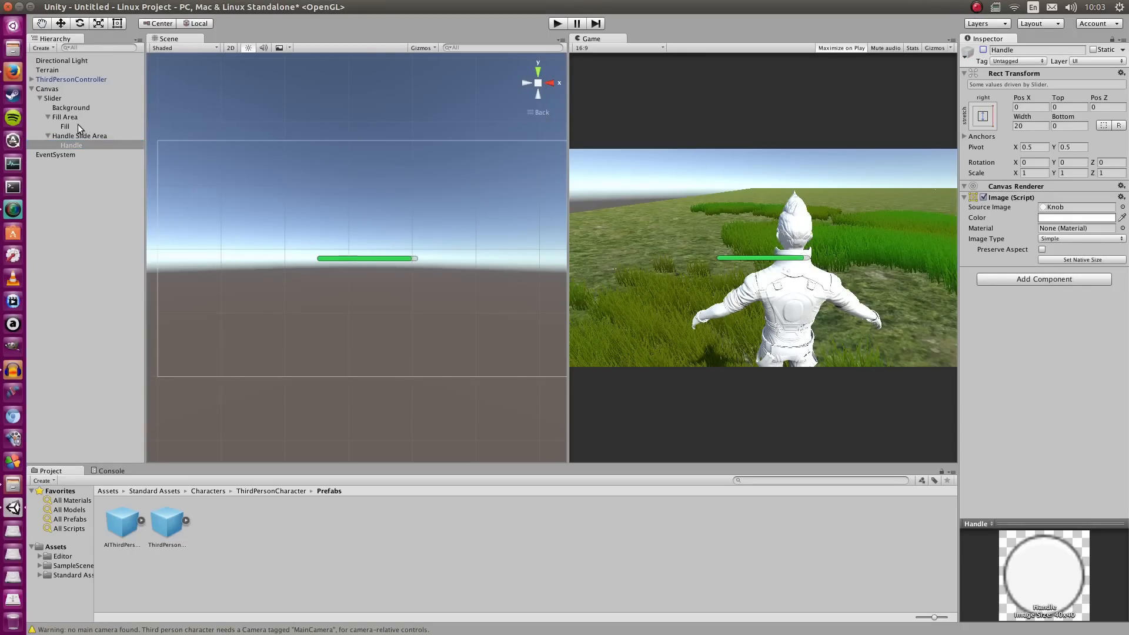
pyautogui.click(64, 125)
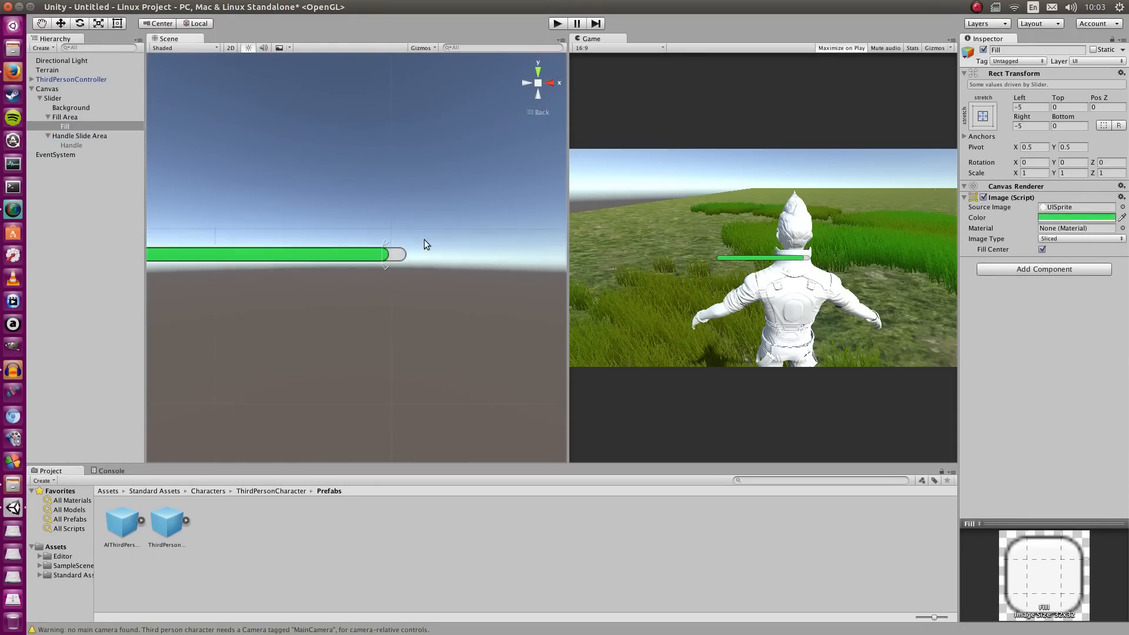
pyautogui.moveTo(395, 254); pyautogui.dragTo(431, 249)
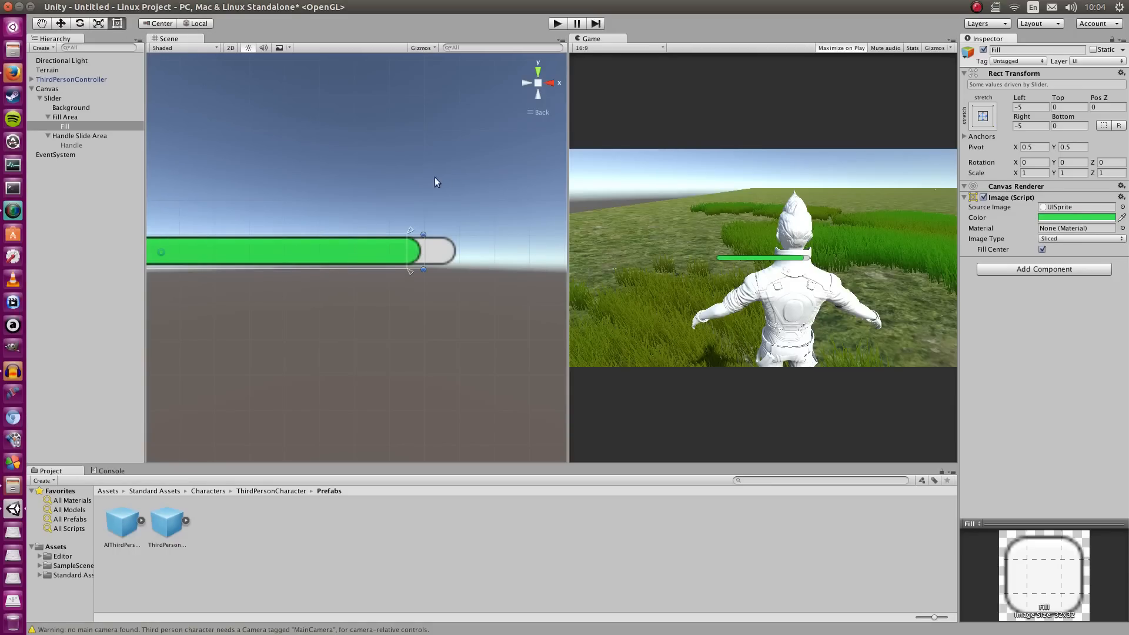
pyautogui.moveTo(420, 250); pyautogui.dragTo(457, 251)
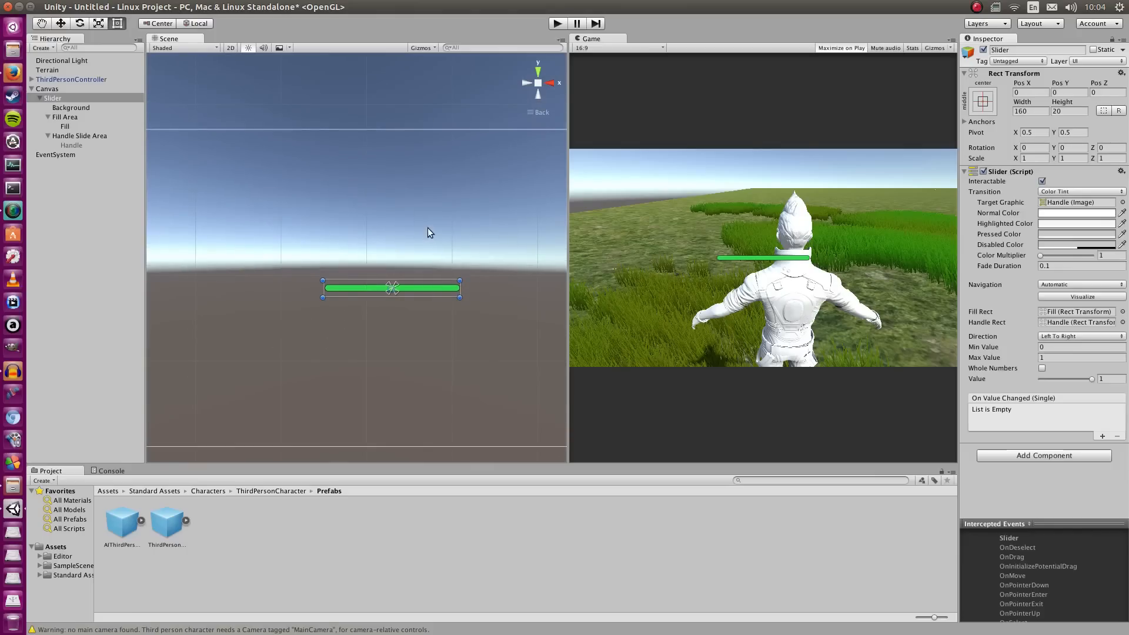
# Move the health bar slider to the top-left corner of the canvas.
pyautogui.moveTo(390, 288); pyautogui.dragTo(419, 298)
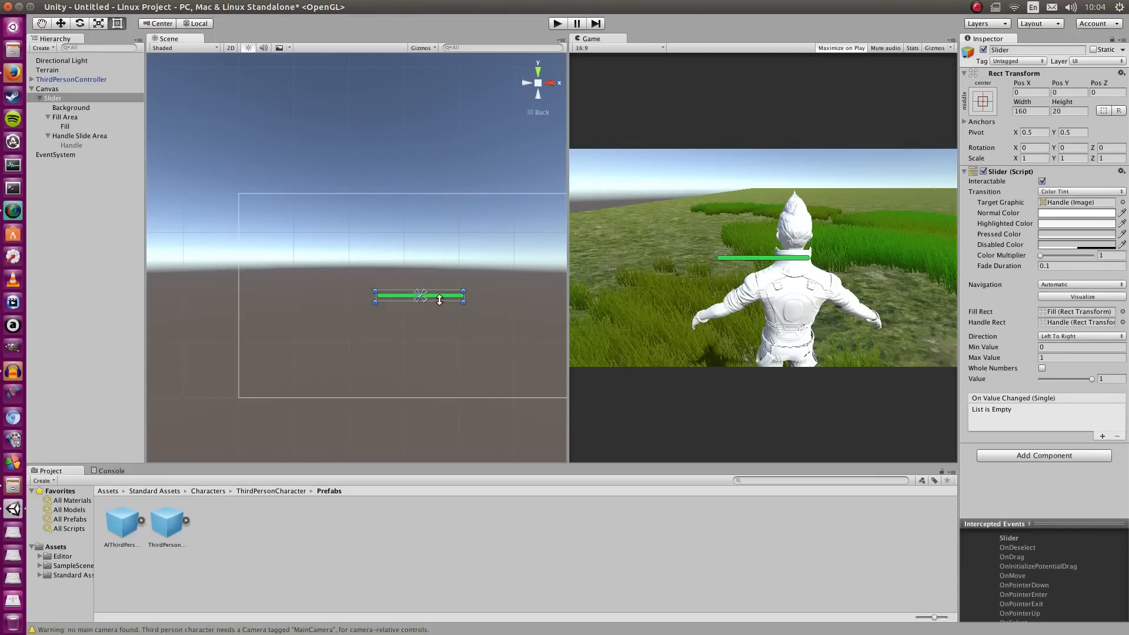
pyautogui.moveTo(420, 296); pyautogui.dragTo(261, 205)
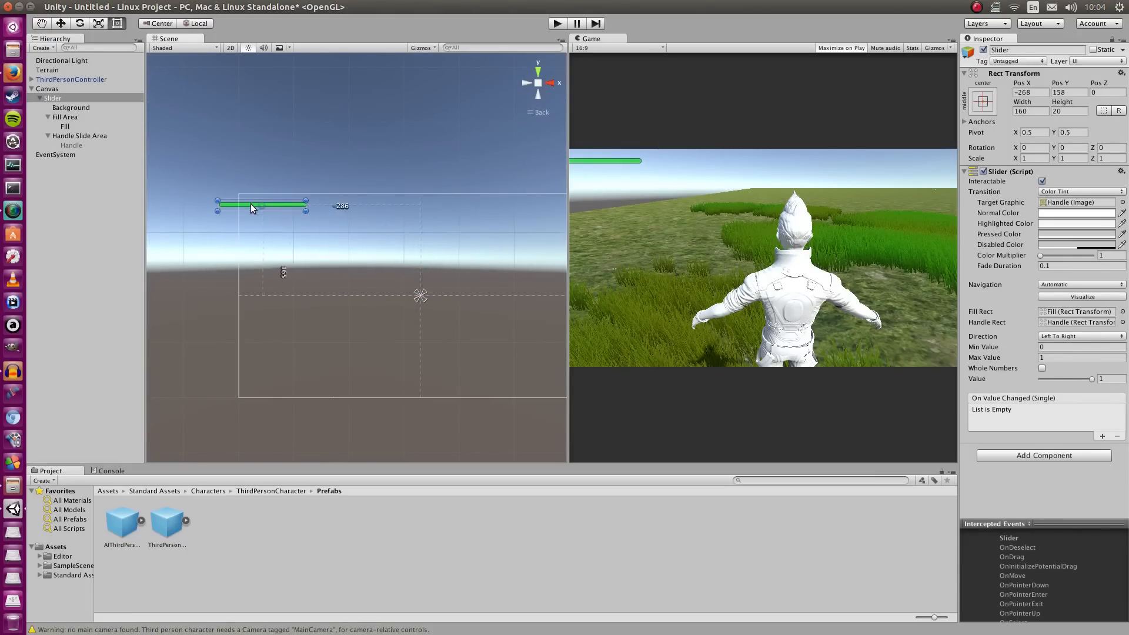
pyautogui.moveTo(251, 207); pyautogui.dragTo(289, 210)
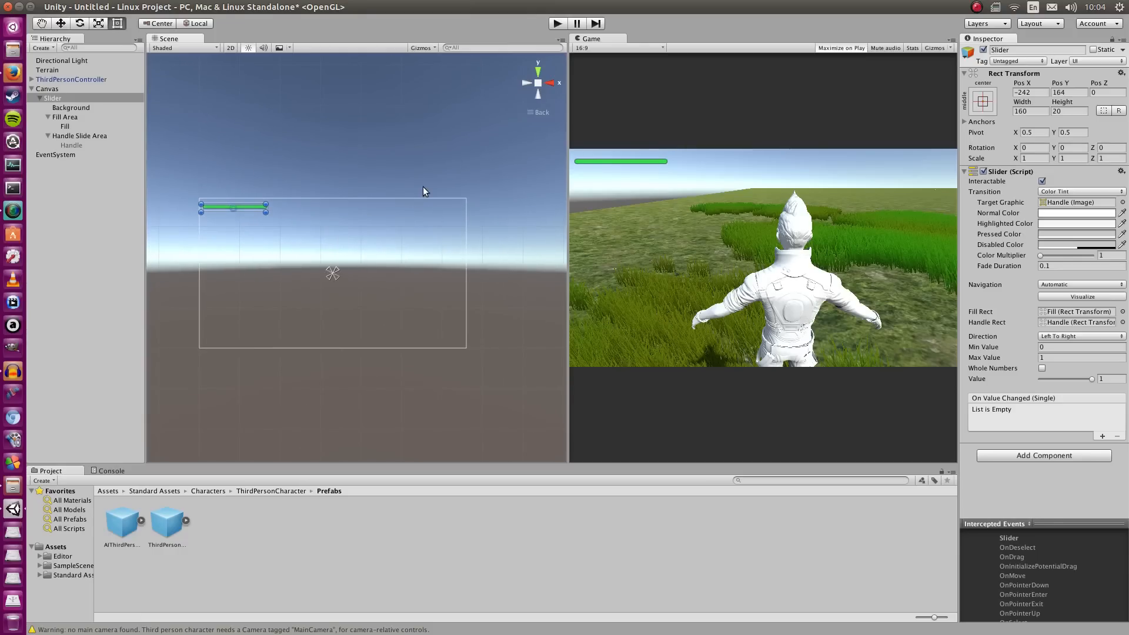
pyautogui.moveTo(346, 110)
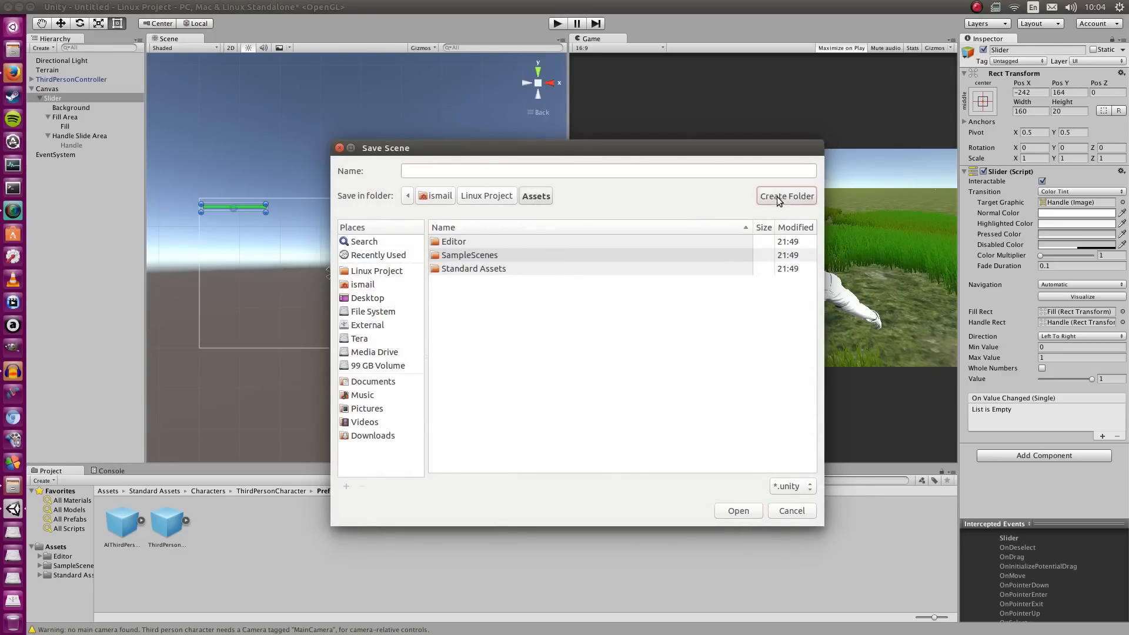
# Save the scene as LinuxScene inside a new Scenes folder in Assets.
pyautogui.click(787, 195)
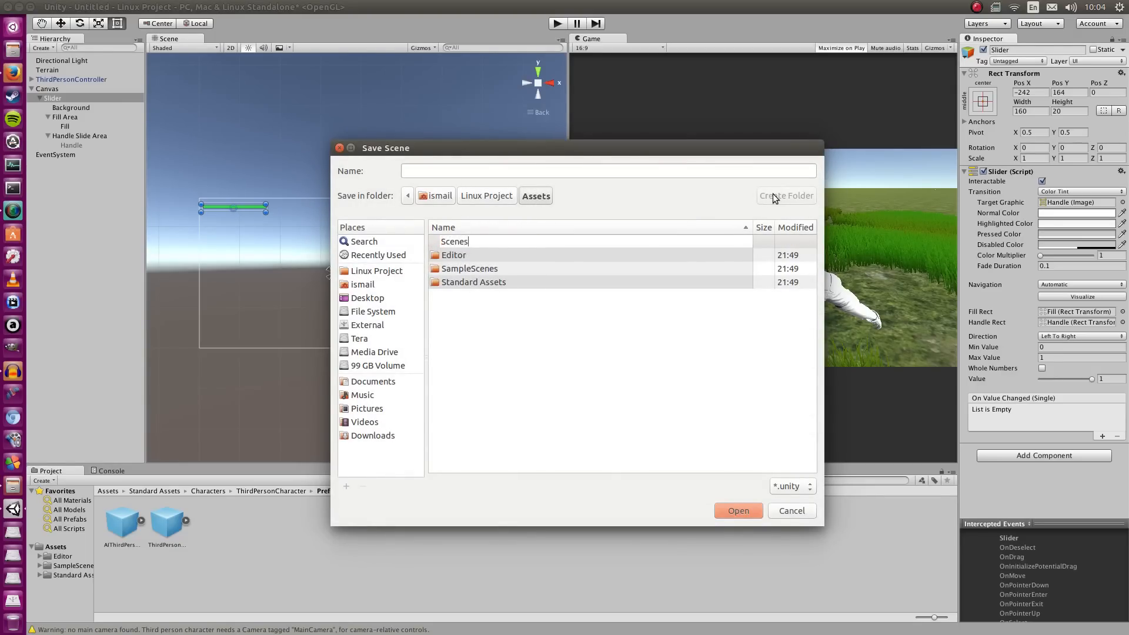
pyautogui.doubleClick(454, 241)
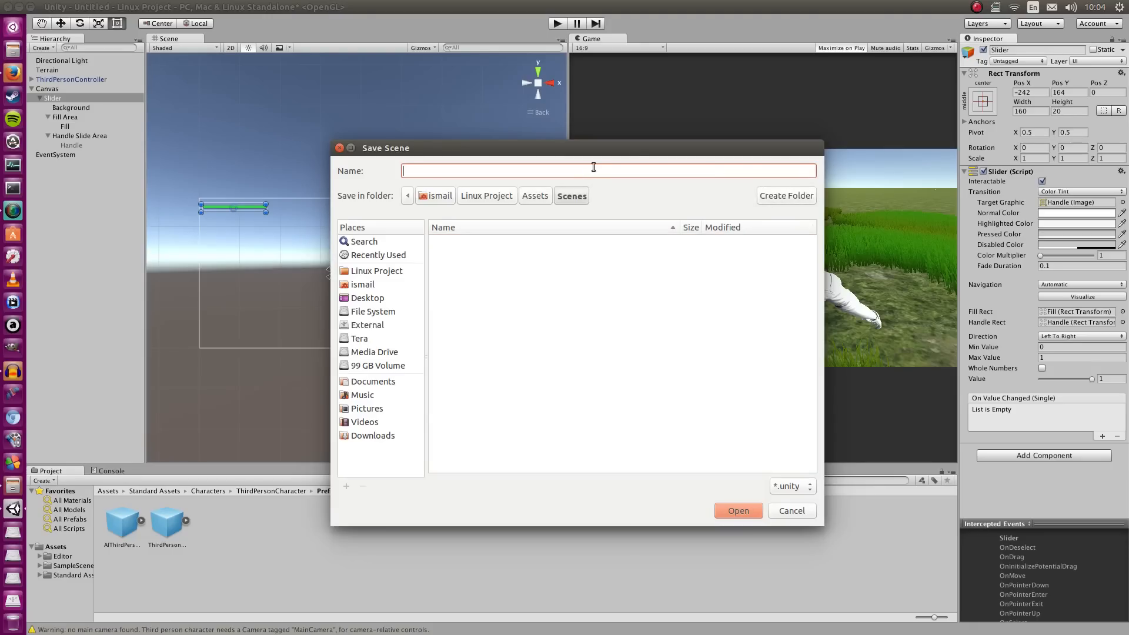
pyautogui.write('LinuxS')
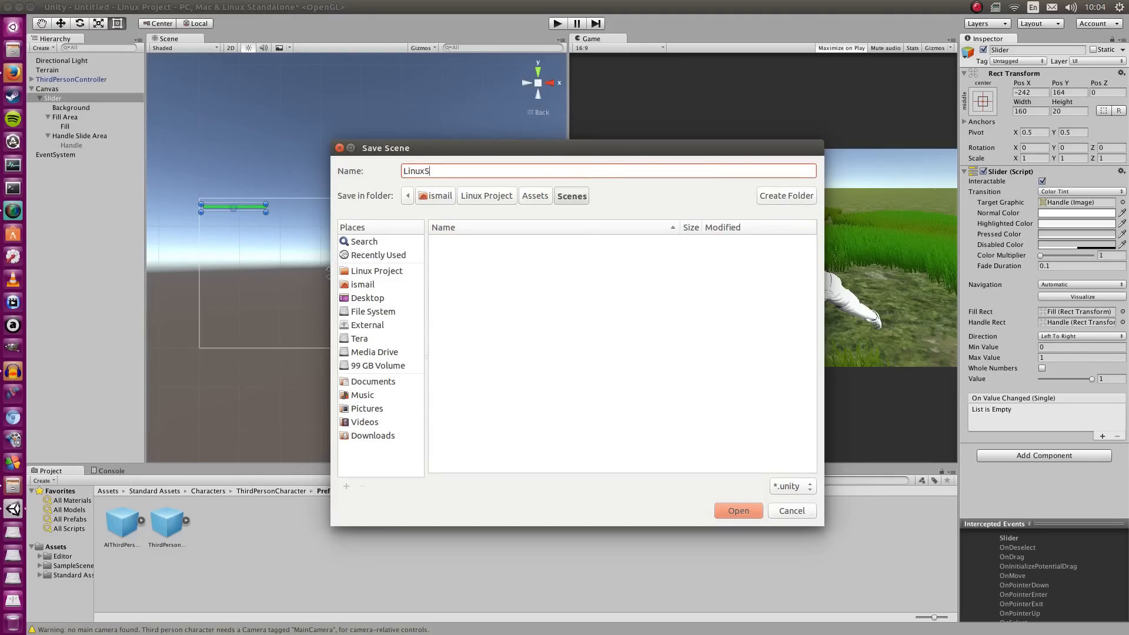
pyautogui.click(736, 510)
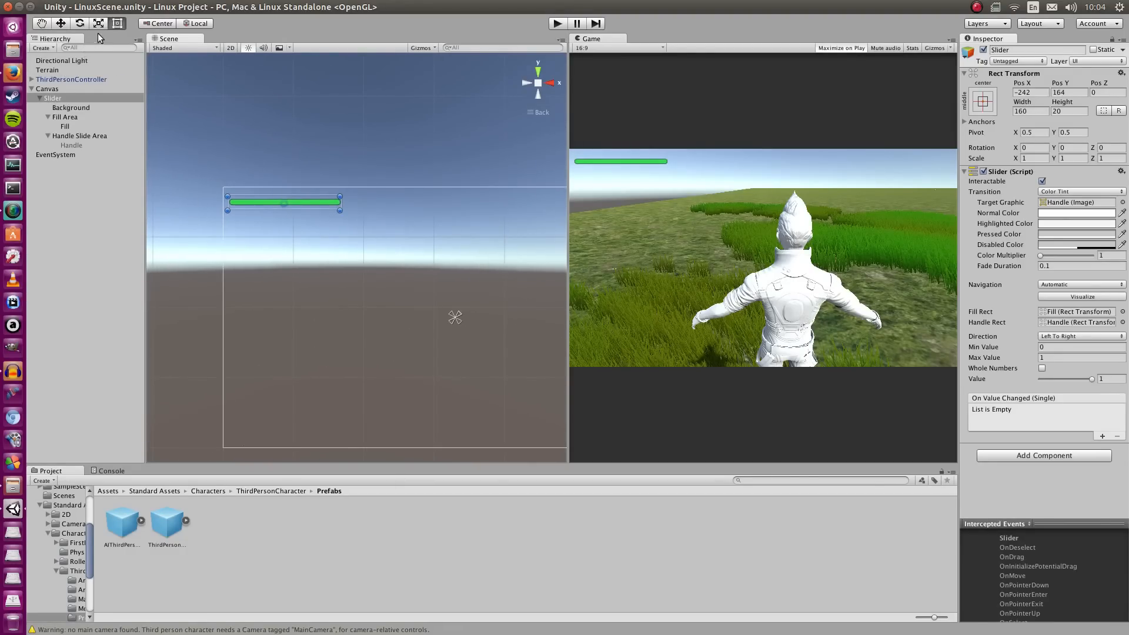
pyautogui.moveTo(455, 321)
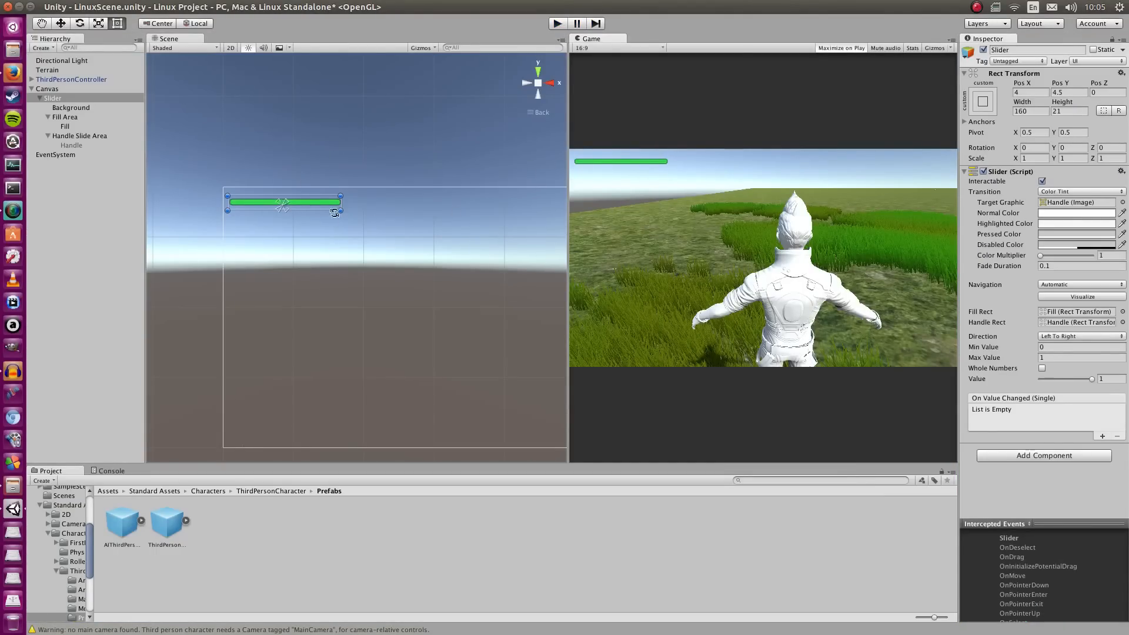
pyautogui.moveTo(541, 274)
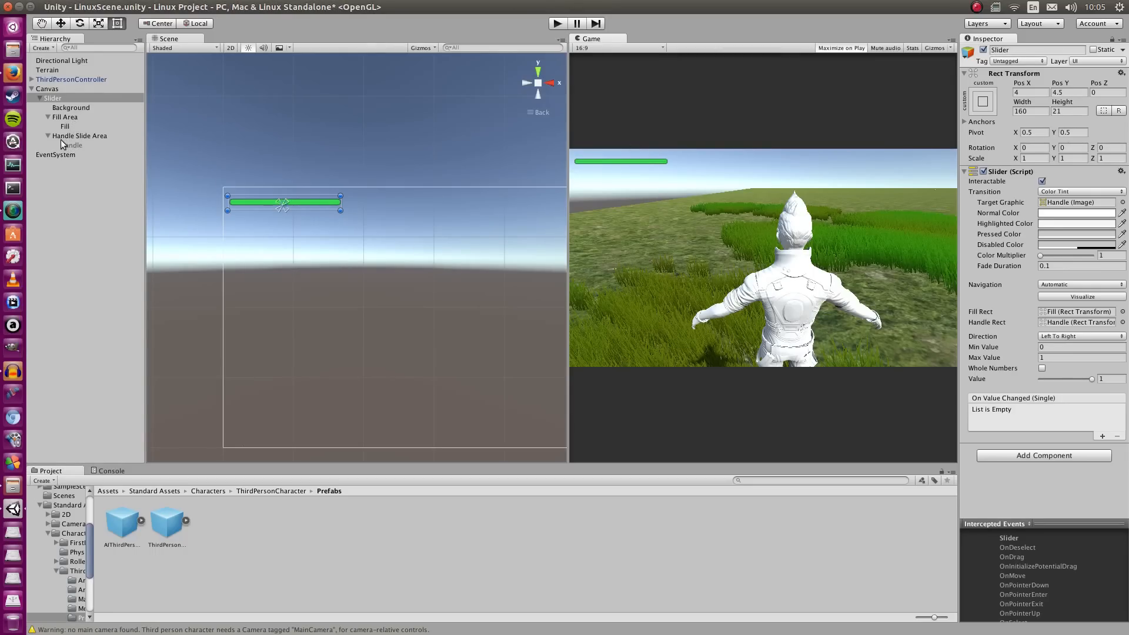
# Add a Button under the Canvas, move it to the bottom centre and anchor it to the bottom.
pyautogui.rightClick(47, 88)
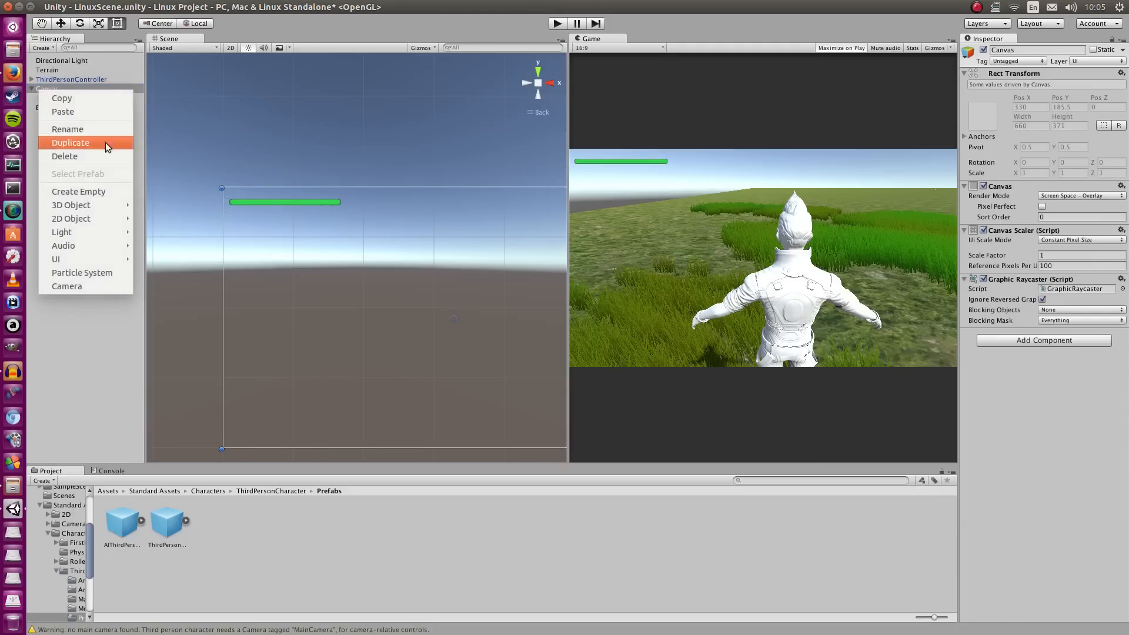
pyautogui.moveTo(55, 259)
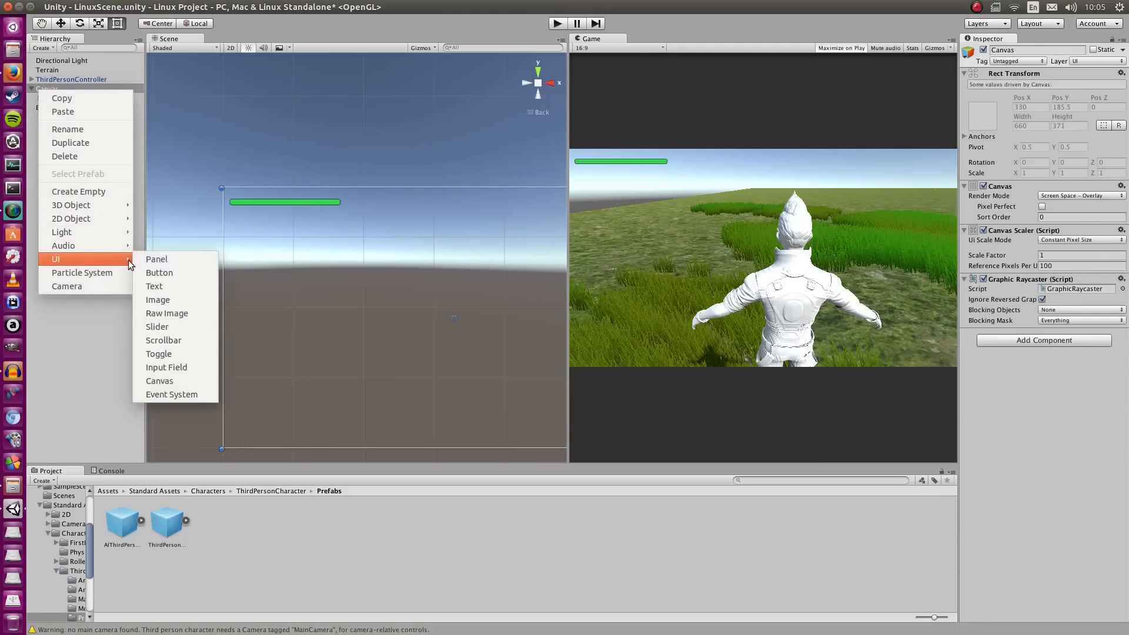
pyautogui.click(159, 271)
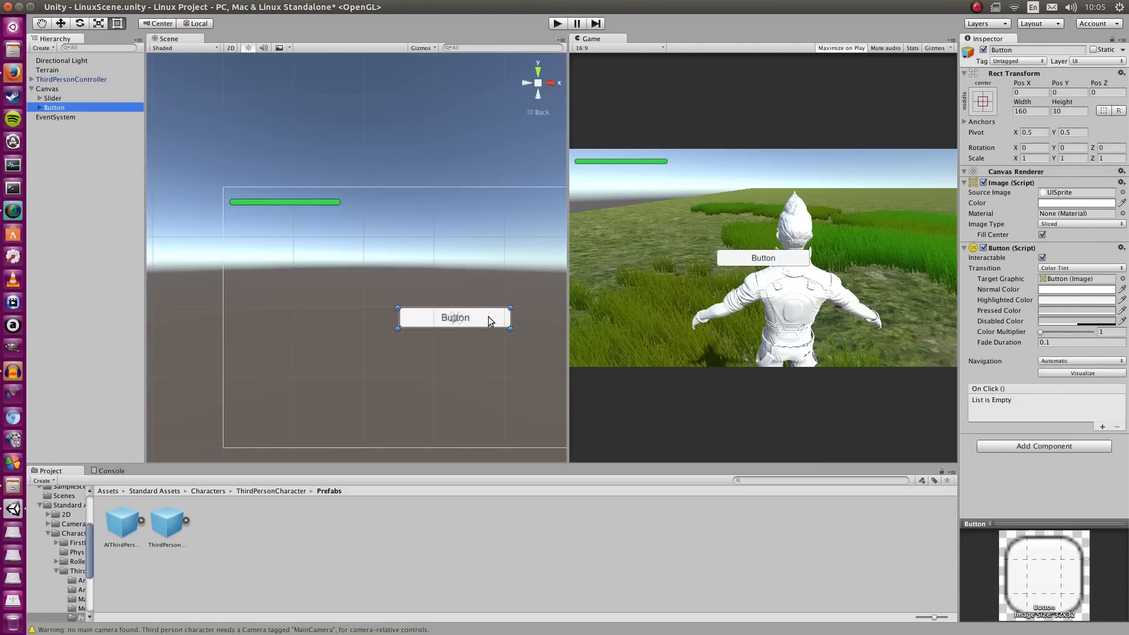
pyautogui.moveTo(454, 317); pyautogui.dragTo(454, 424)
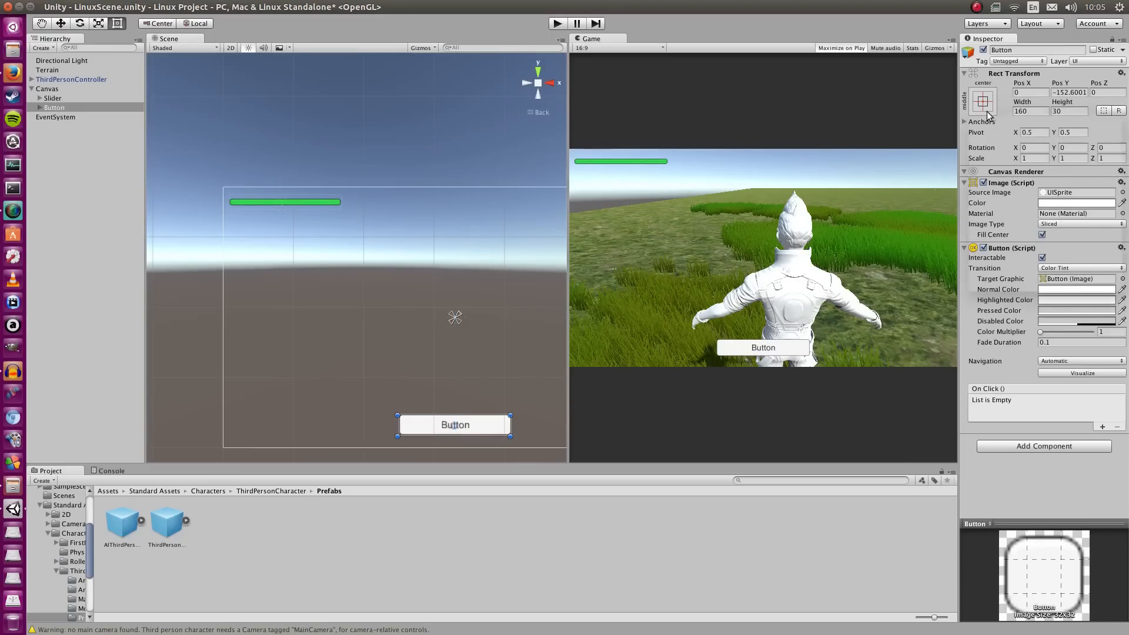
pyautogui.click(980, 101)
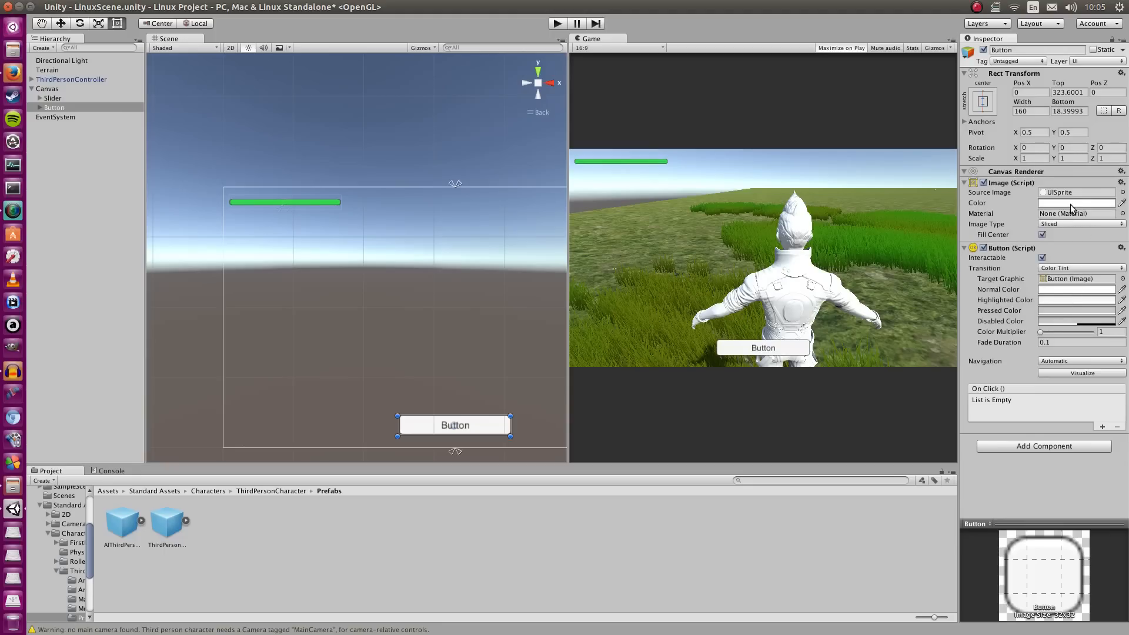
pyautogui.click(59, 117)
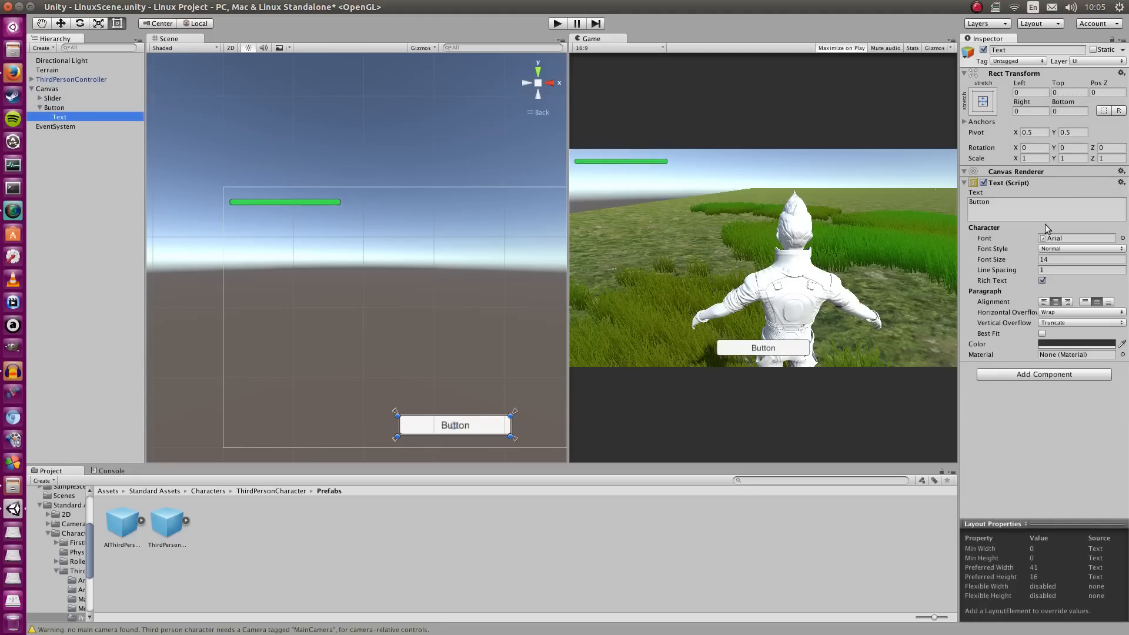
# Relabel the button's text to EXIT and begin adding a component to the Button.
pyautogui.write('EXI')
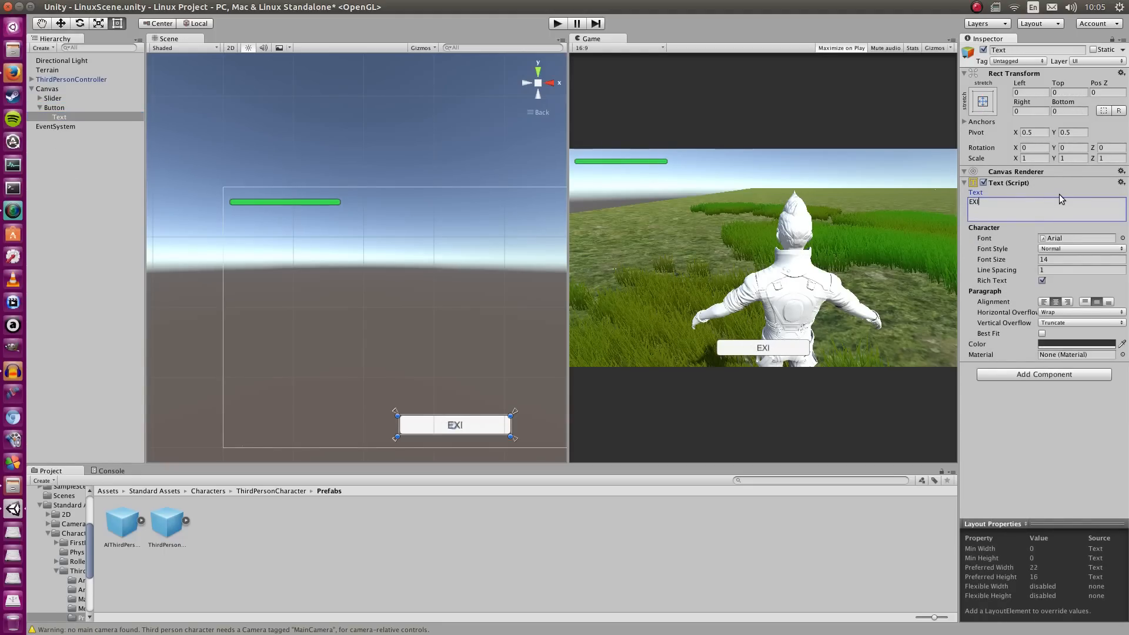
pyautogui.write('T')
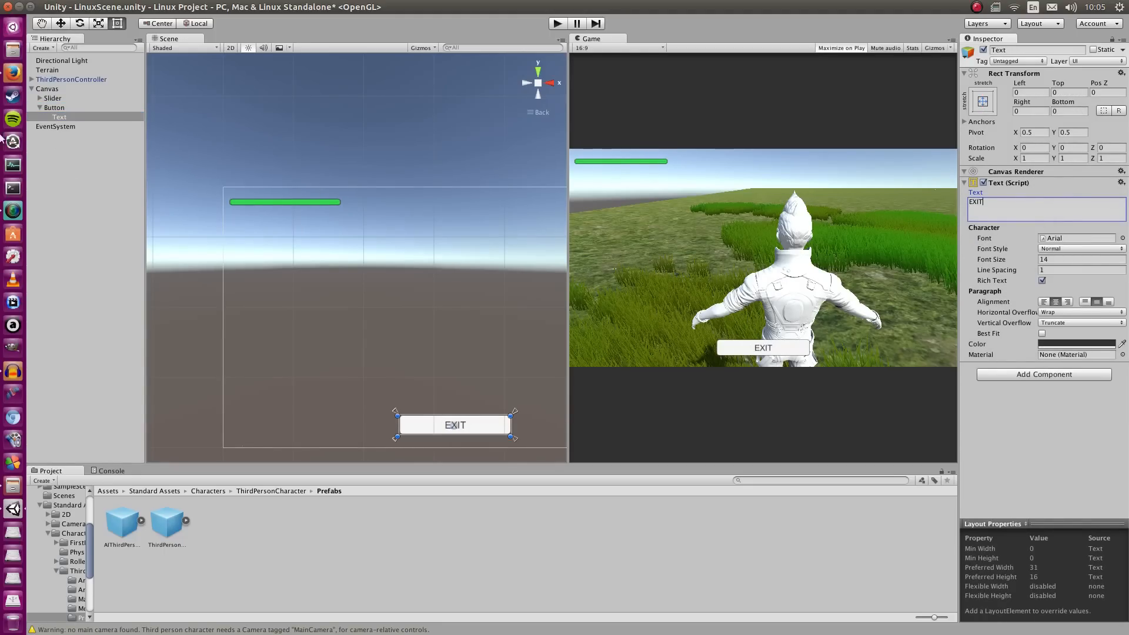
pyautogui.click(53, 107)
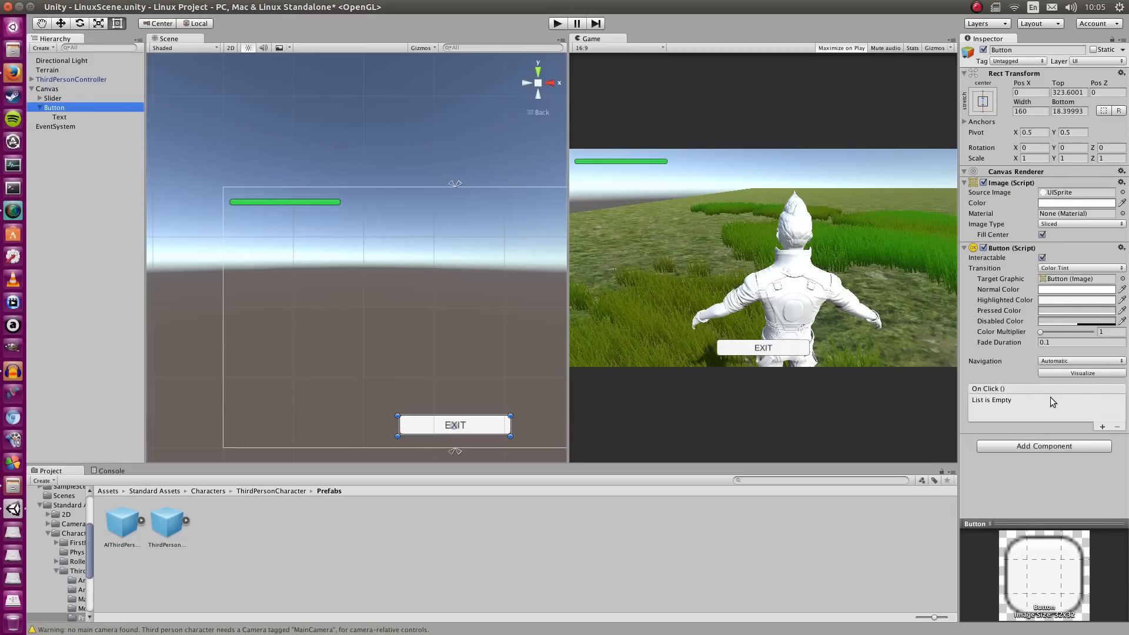
pyautogui.click(1043, 445)
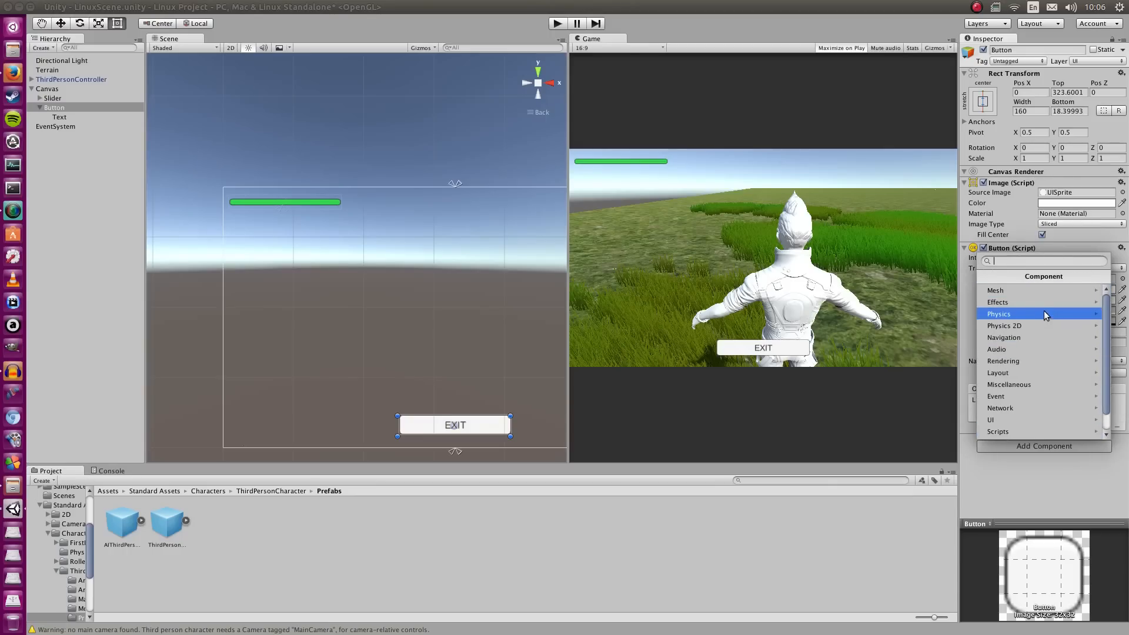
pyautogui.moveTo(1029, 325)
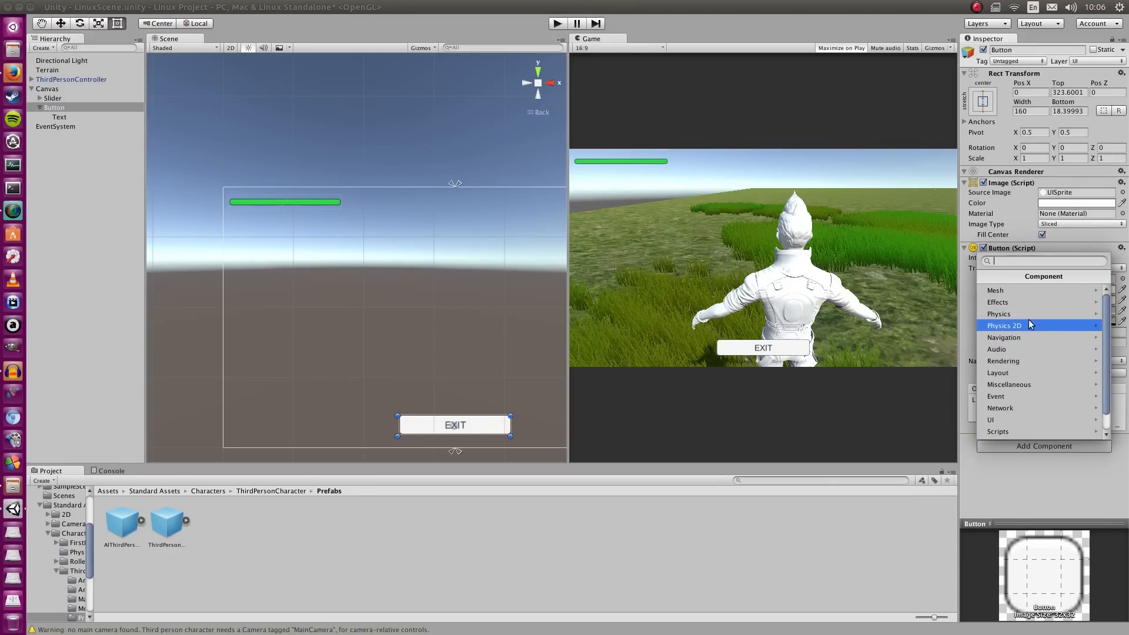
# Create a new C# script named ExitButton and attach it to the EXIT button.
pyautogui.write('c#')
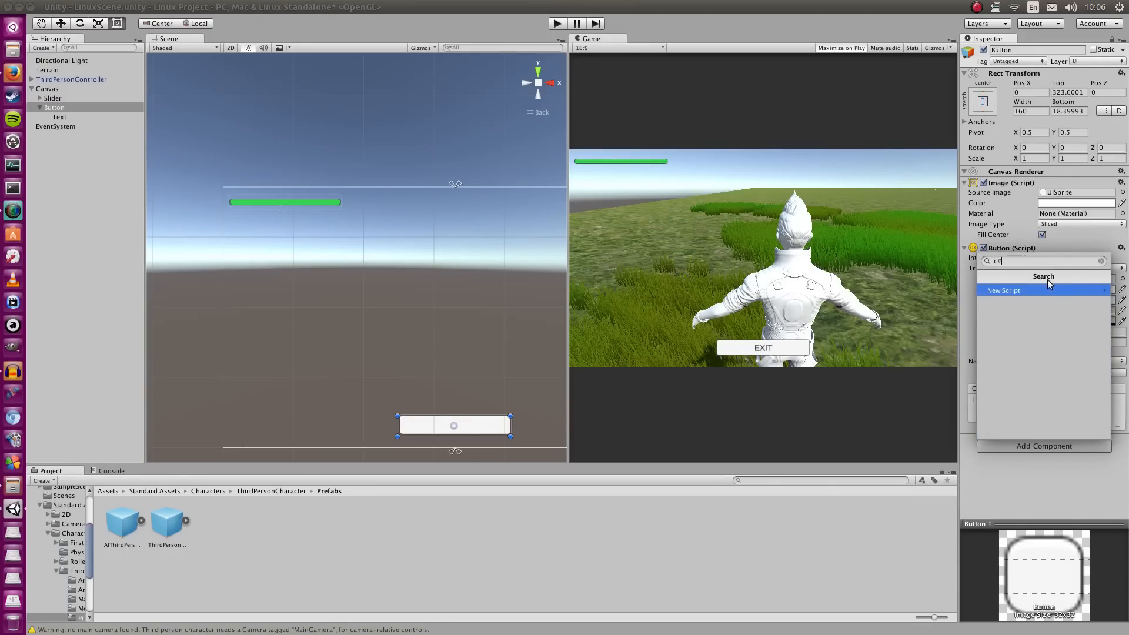
pyautogui.click(1003, 290)
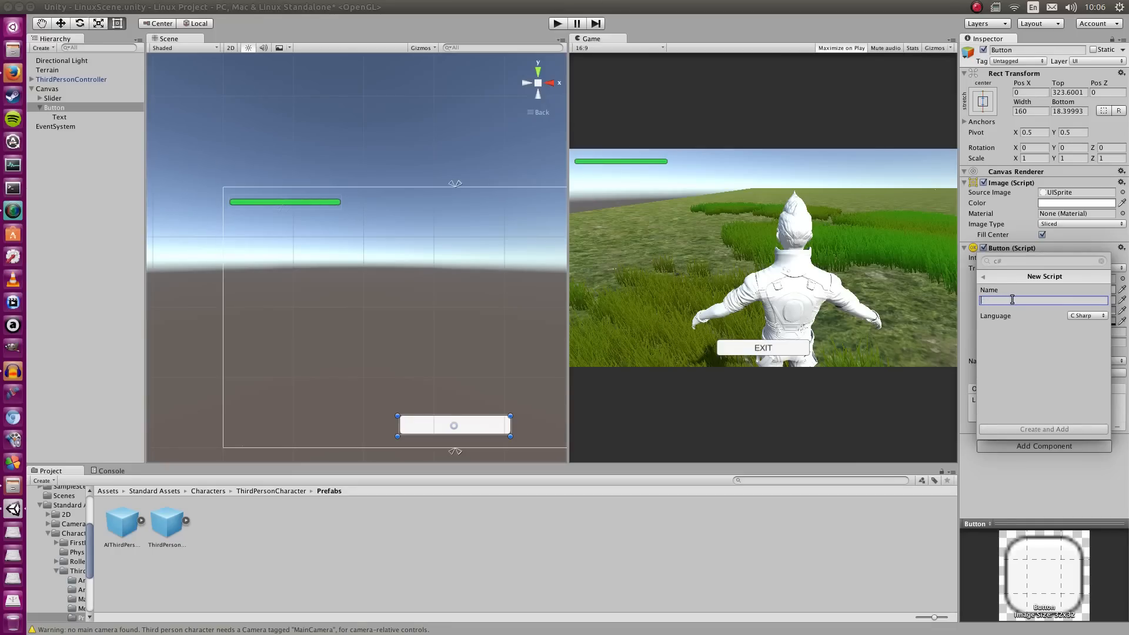
pyautogui.write('ExitButton')
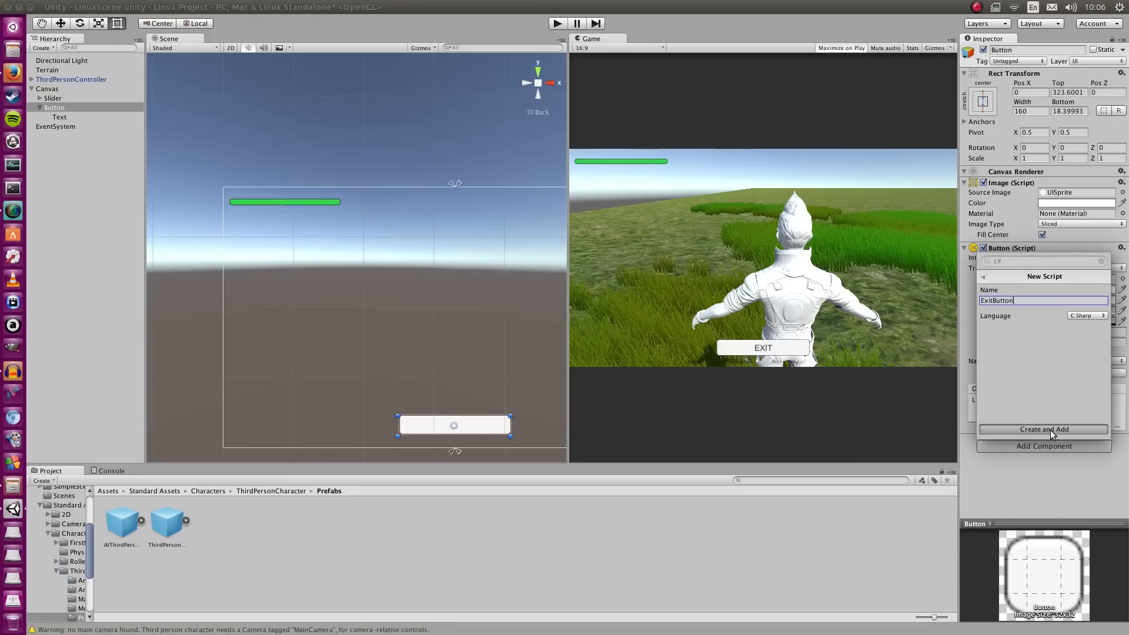
pyautogui.click(1043, 429)
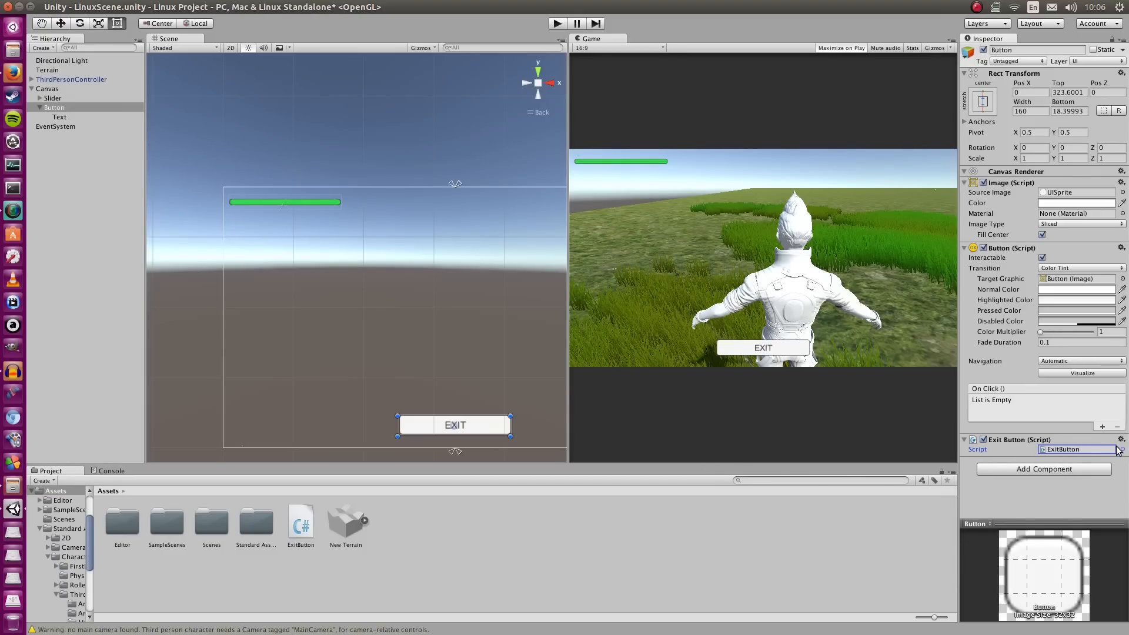
# Locate the ExitButton asset, then check Edit > Preferences > External Tools shows MonoDevelop as script editor.
pyautogui.click(1120, 449)
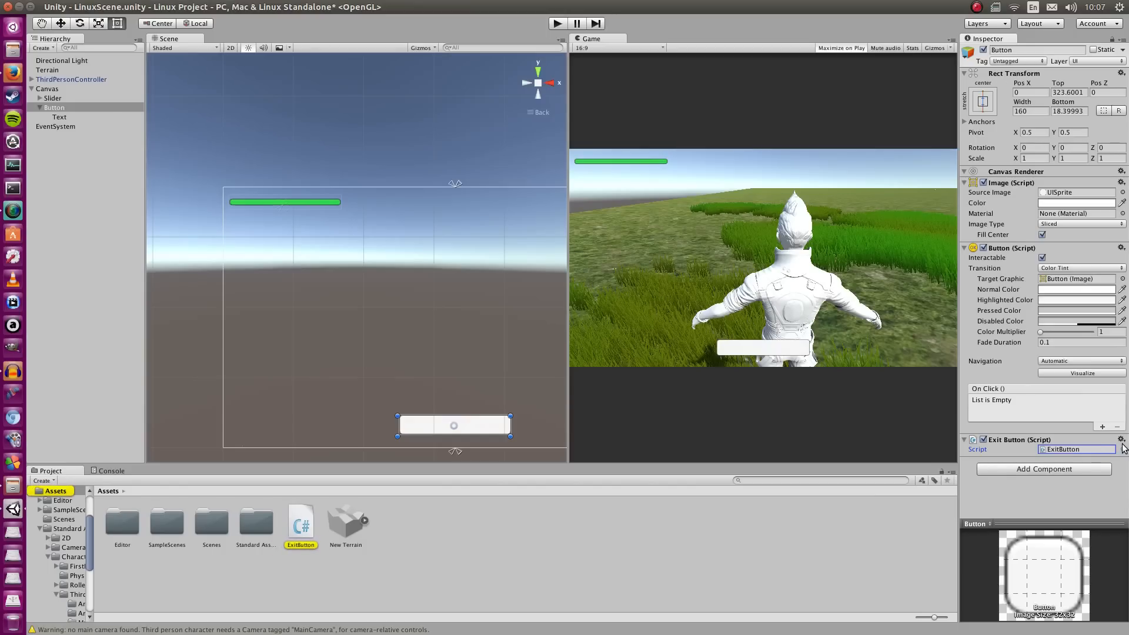
pyautogui.click(1121, 440)
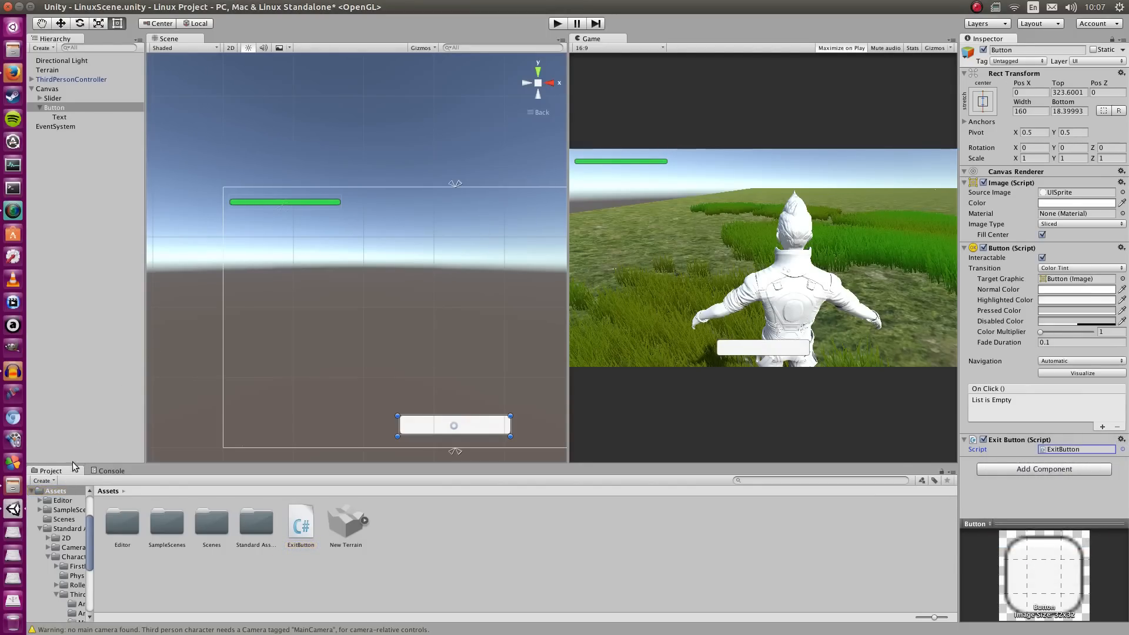
pyautogui.moveTo(156, 24)
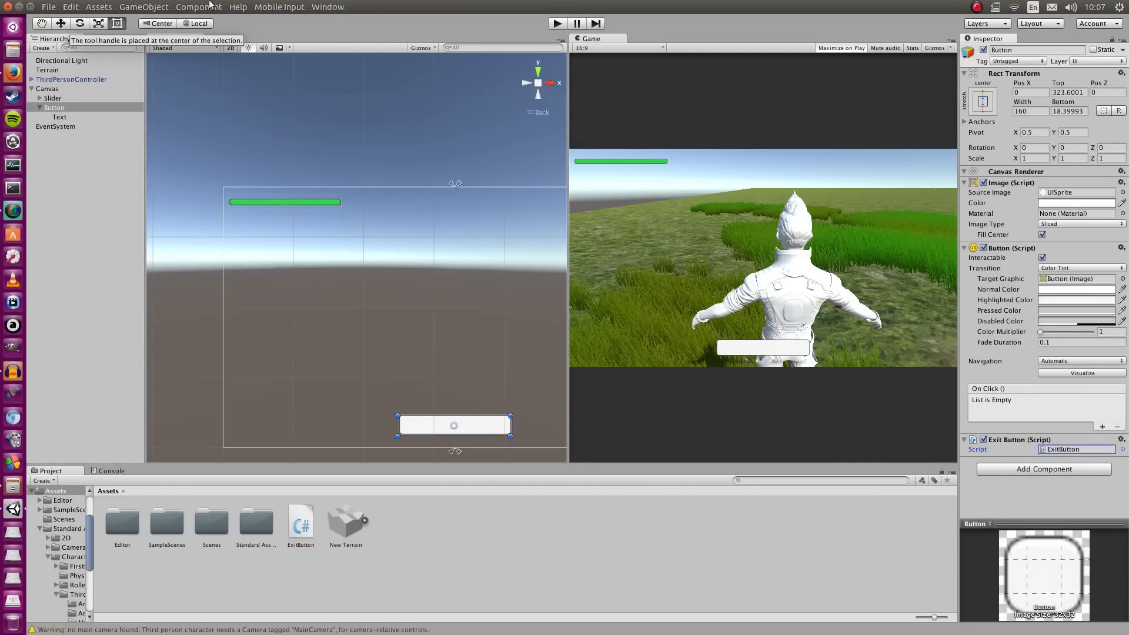
pyautogui.click(70, 7)
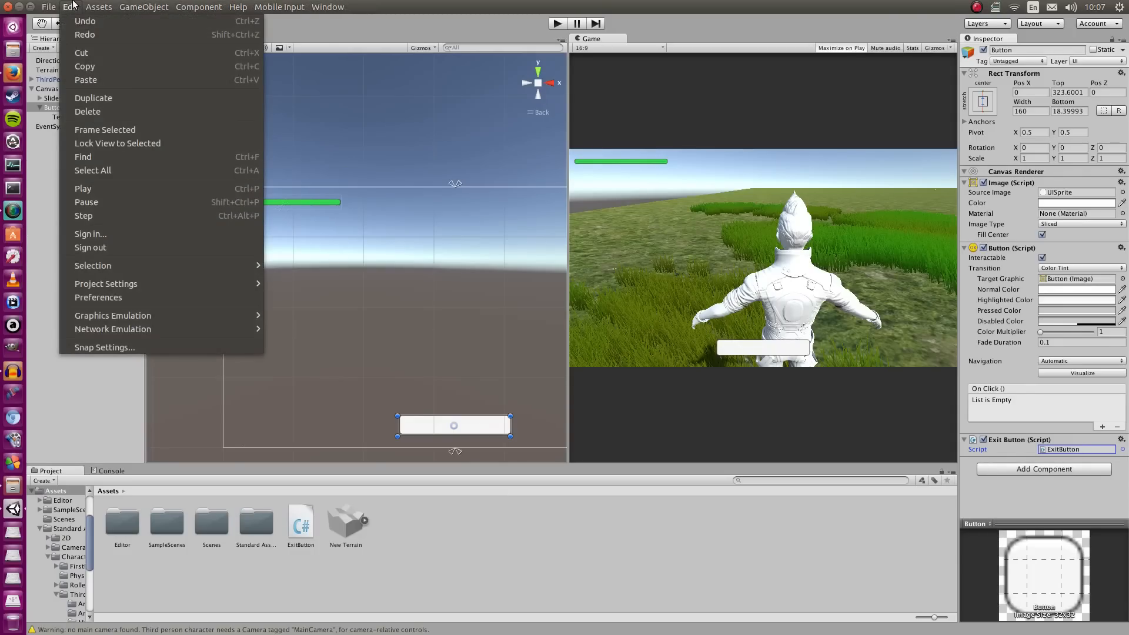
pyautogui.click(97, 296)
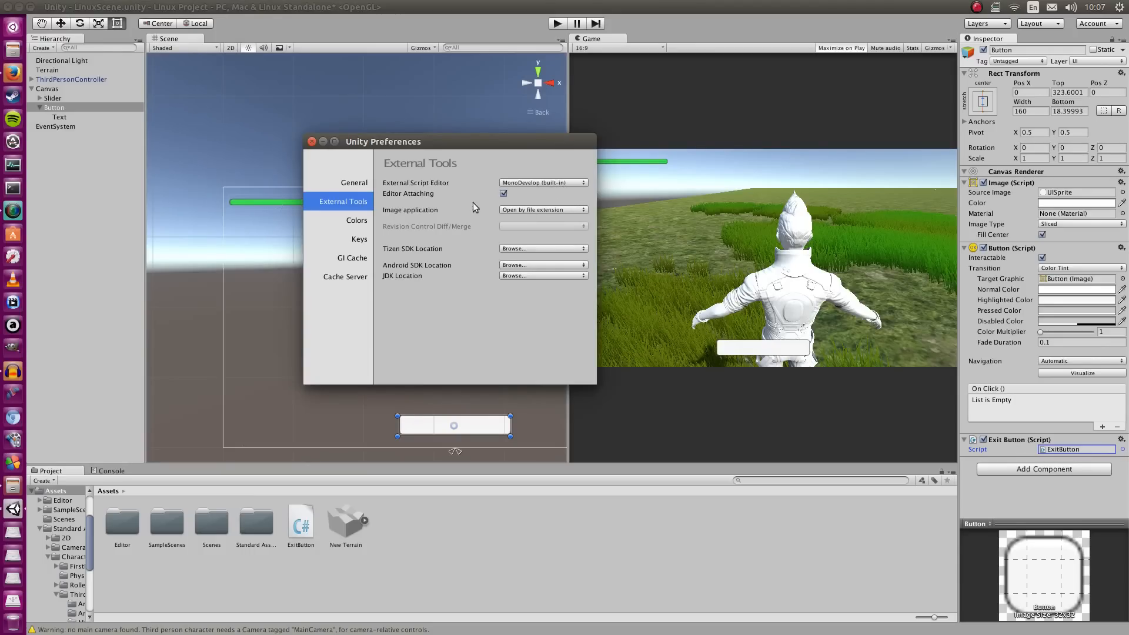
pyautogui.moveTo(427, 173)
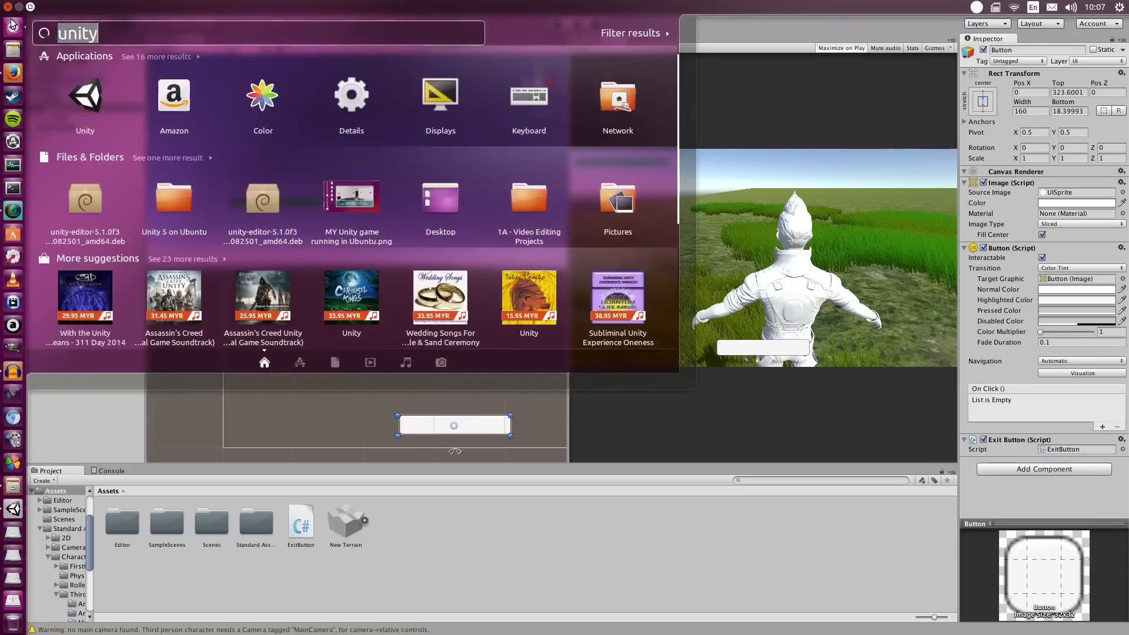
# Search the Dash for MonoDevelop, then show the ExitButton script asset in the file manager.
pyautogui.write('monod')
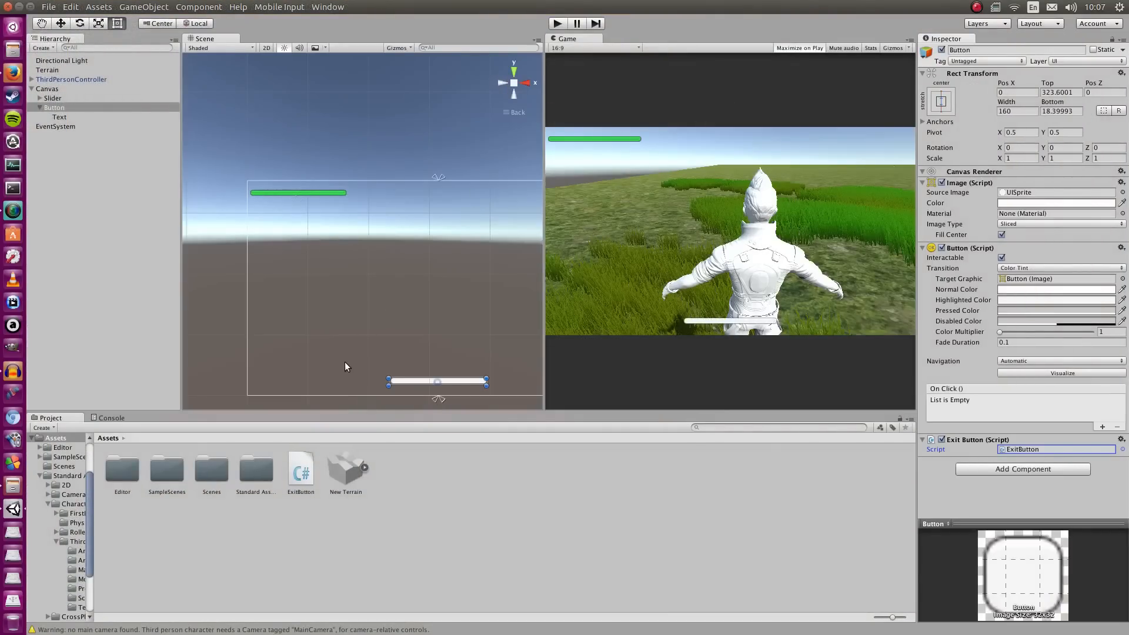
pyautogui.rightClick(301, 468)
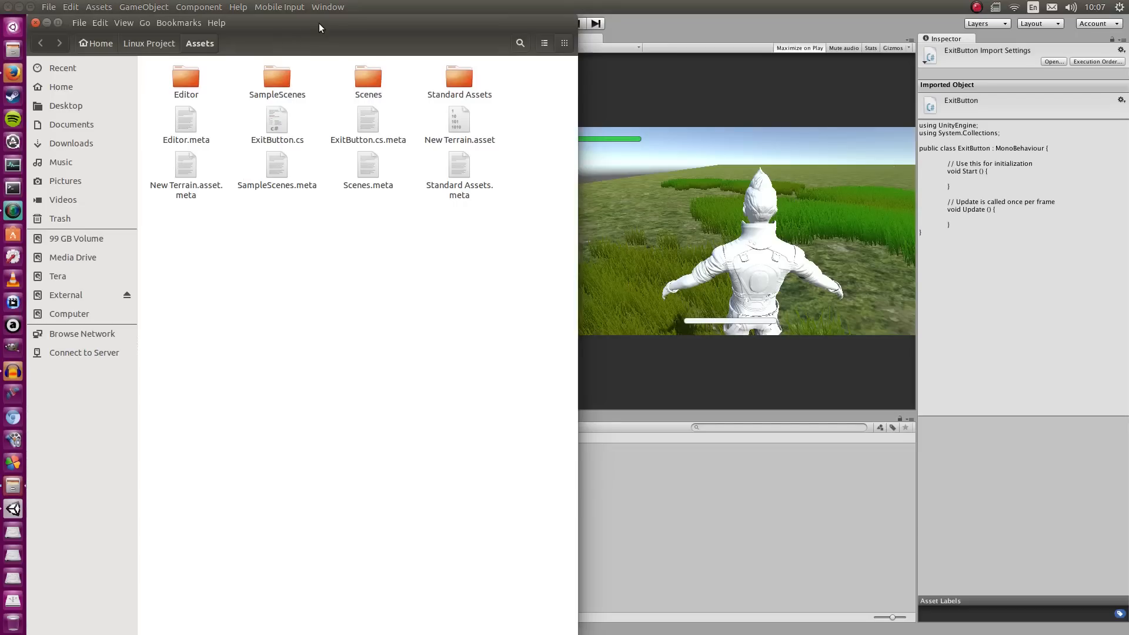
# Open ExitButton.cs in gedit and select its default Start and Update methods.
pyautogui.rightClick(610, 211)
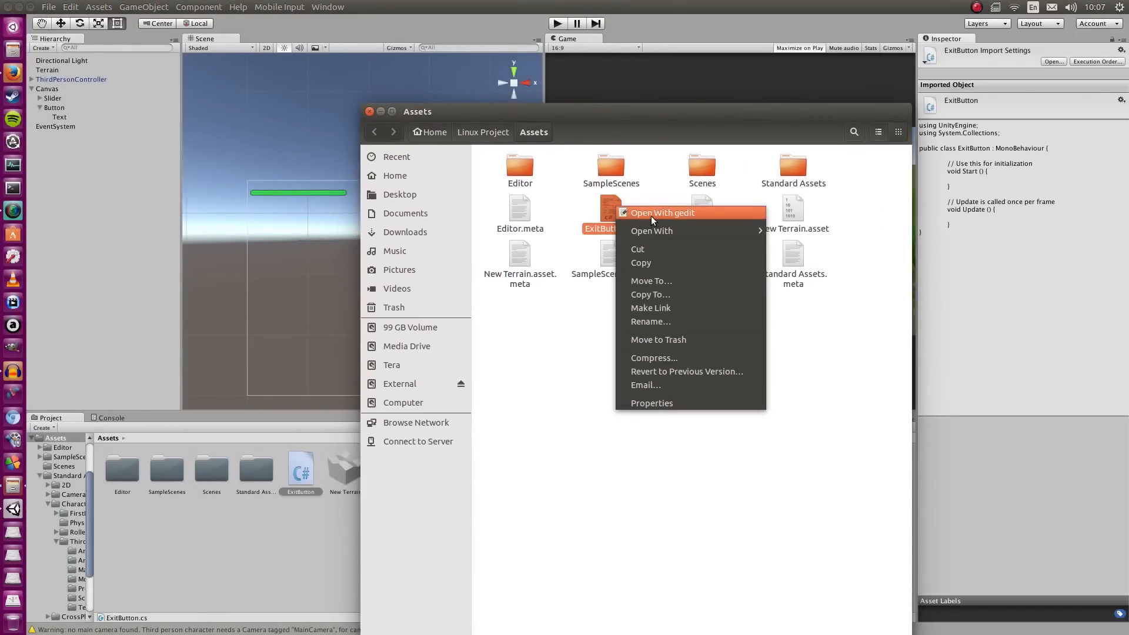
pyautogui.click(661, 213)
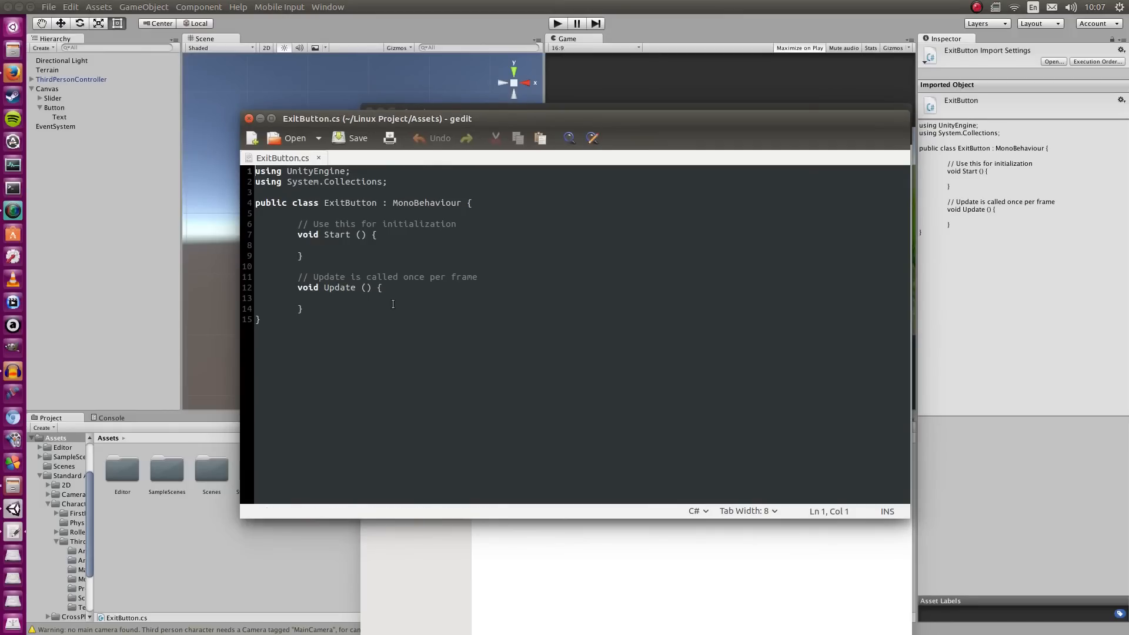
pyautogui.click(303, 255)
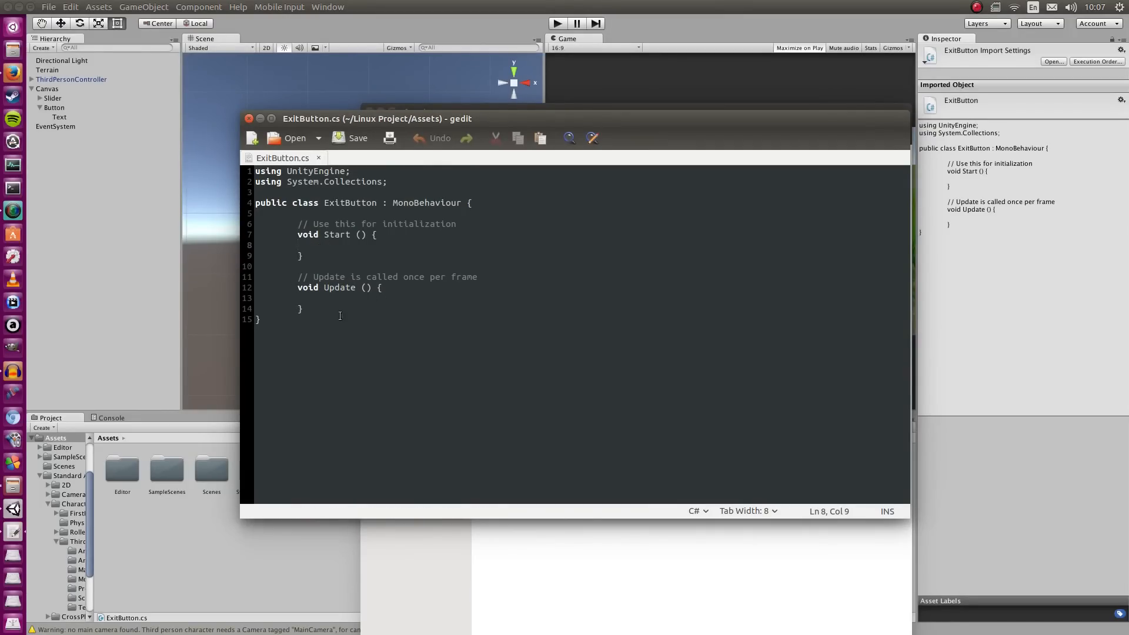
pyautogui.moveTo(296, 224); pyautogui.dragTo(301, 308)
pyautogui.write('vo')
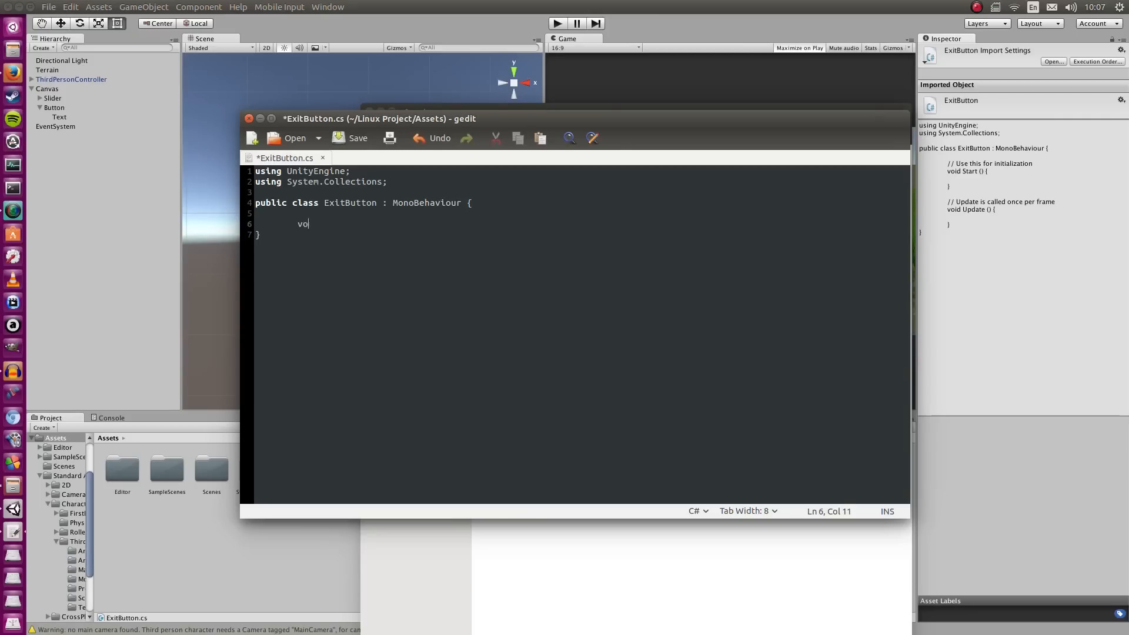
# Replace them with public void OnButtonPress(){ Application.Quit(); }.
pyautogui.write('id OnBut')
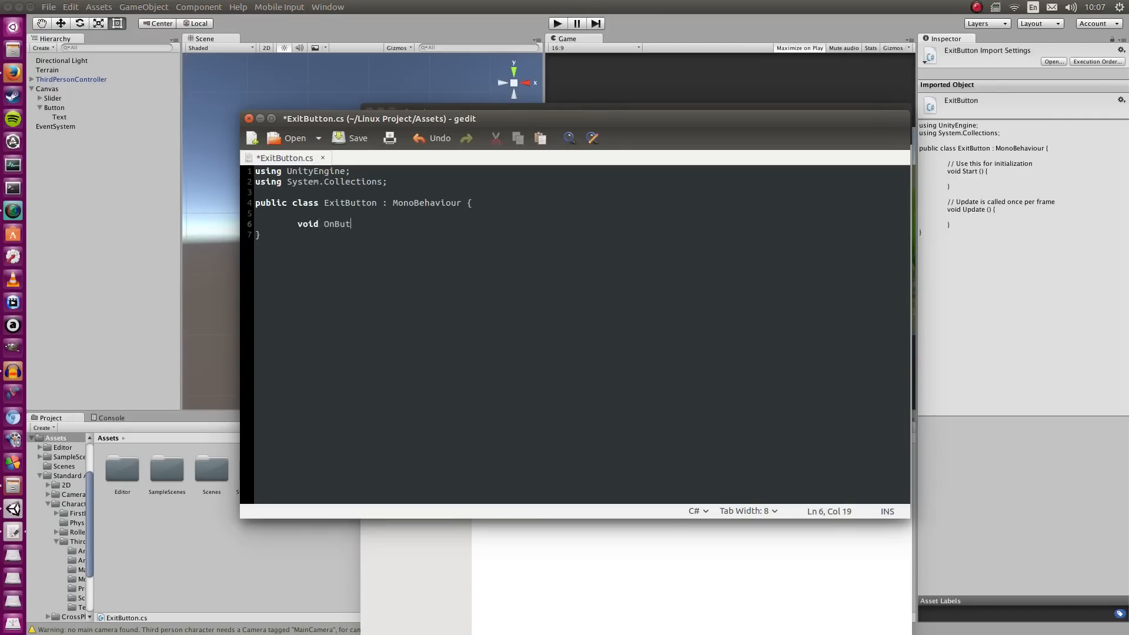
pyautogui.write('tonPress(){')
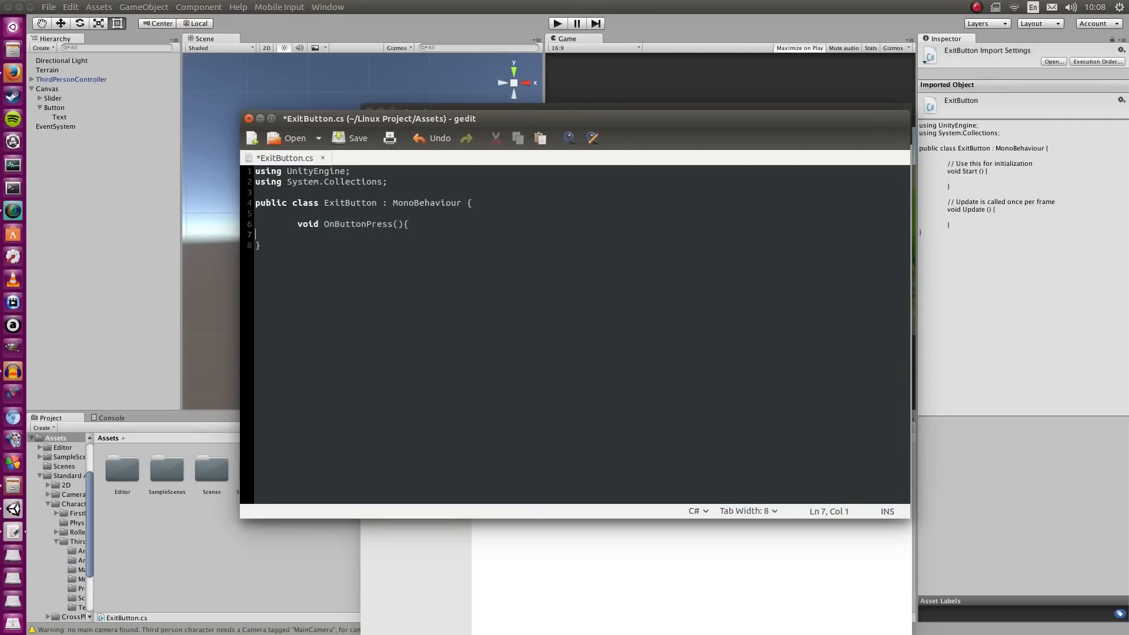
pyautogui.press('enter')
pyautogui.write('}')
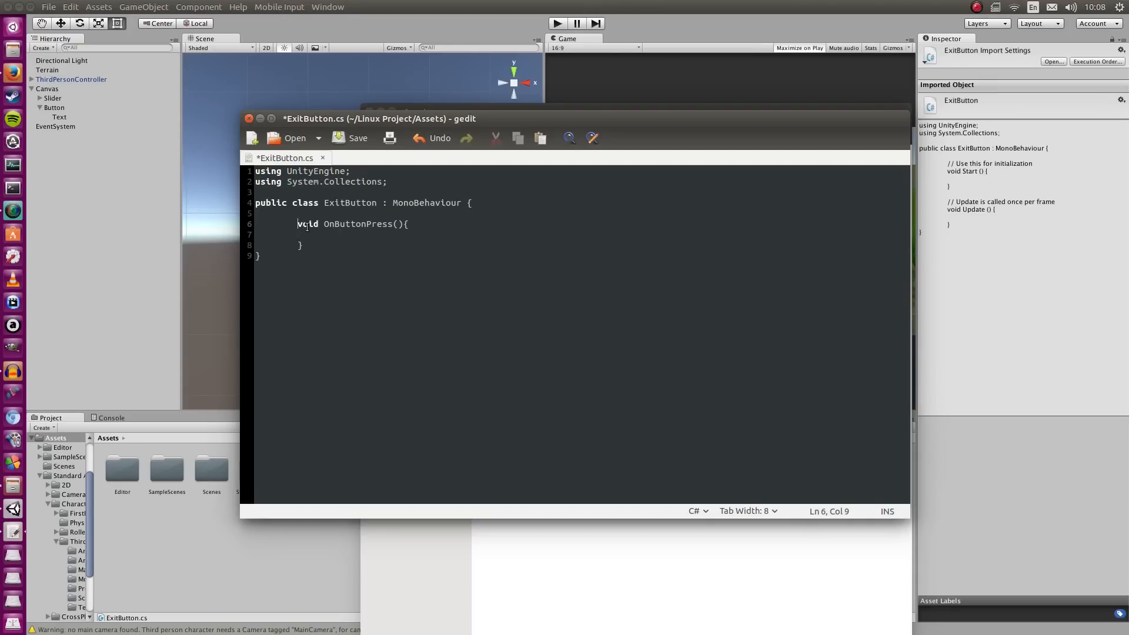
pyautogui.write('public')
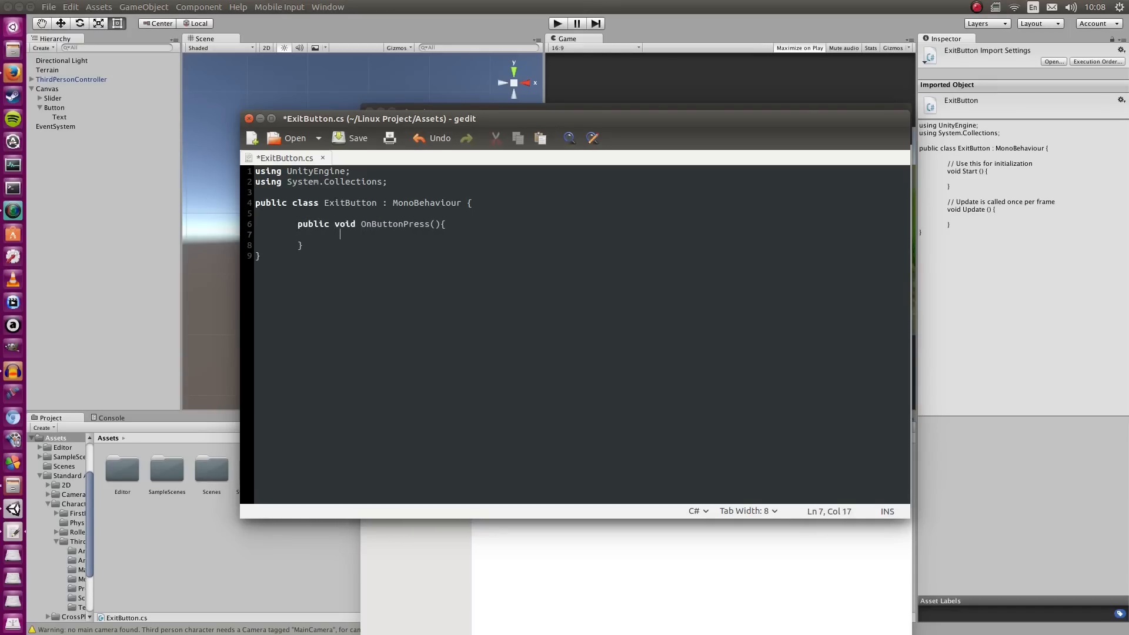
pyautogui.write('Applicati')
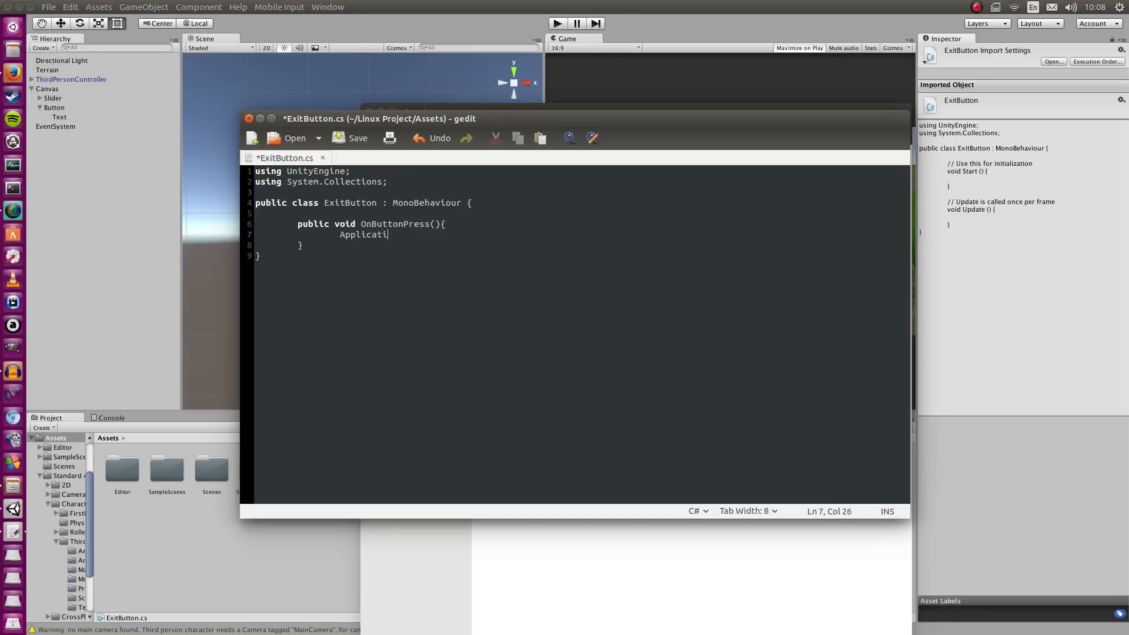
pyautogui.write('on.Quit()')
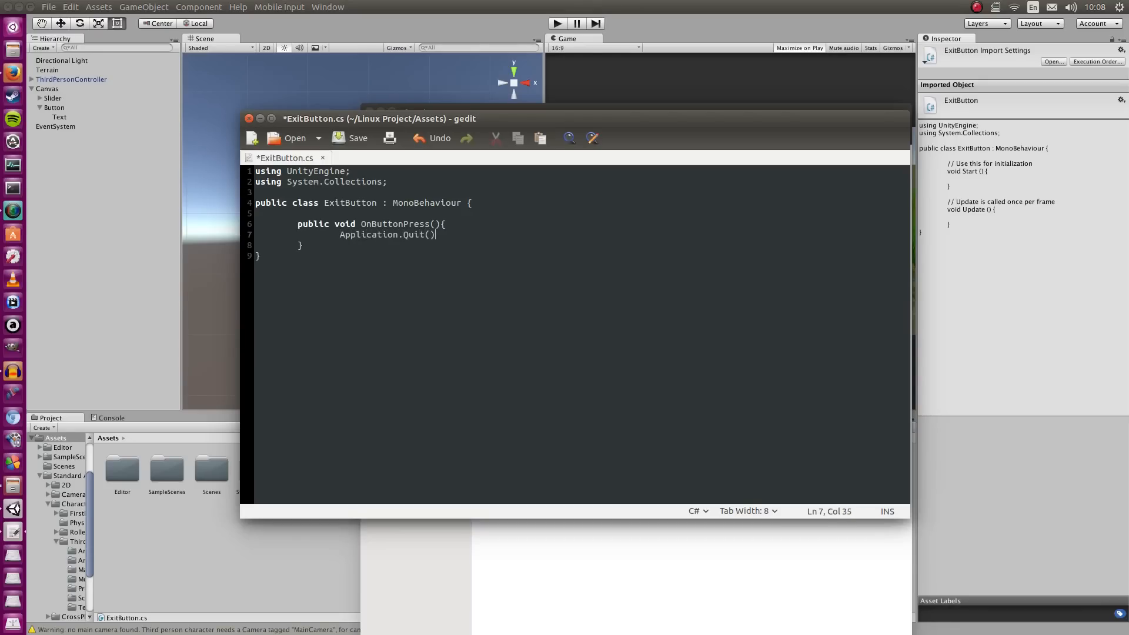
pyautogui.write(';')
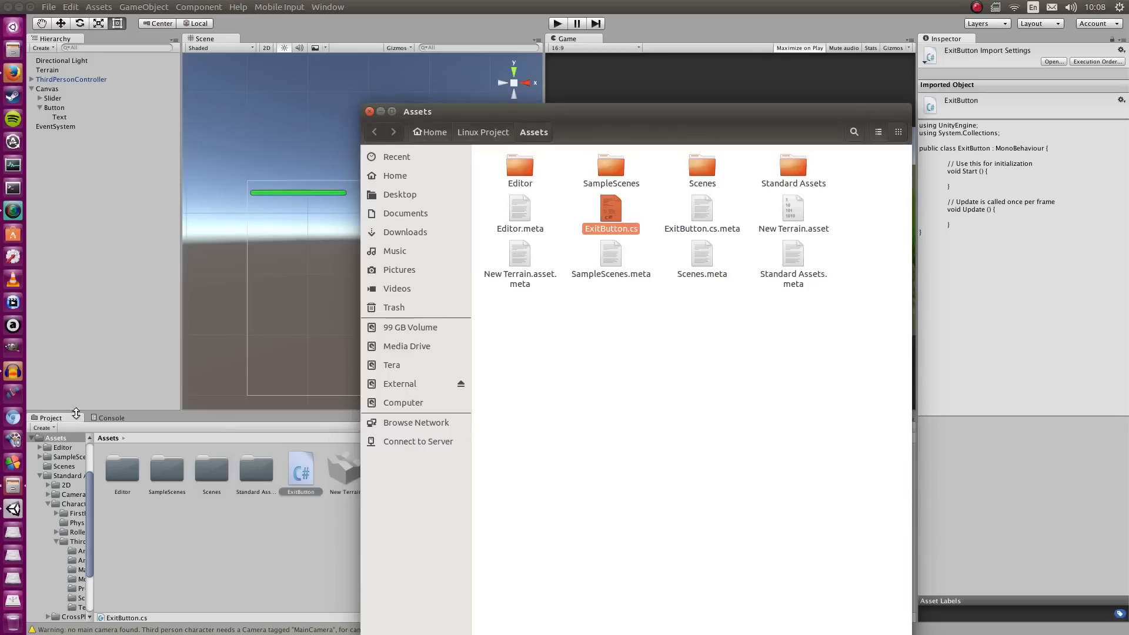
pyautogui.moveTo(502, 255)
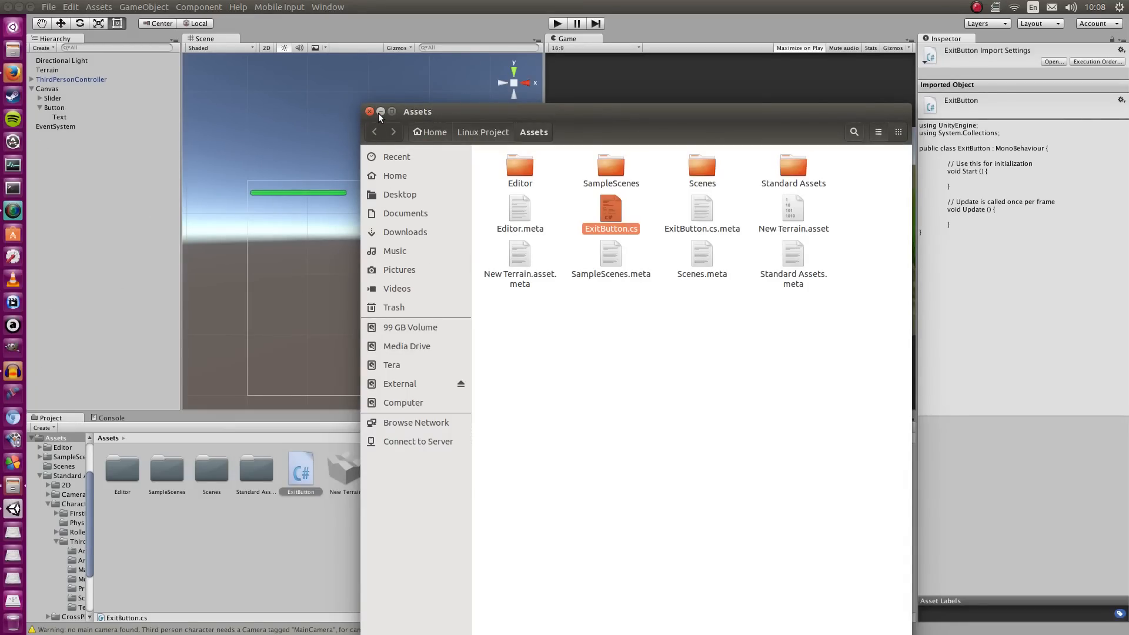
# Close the Assets folder window and return to Unity with the updated ExitButton script.
pyautogui.click(370, 112)
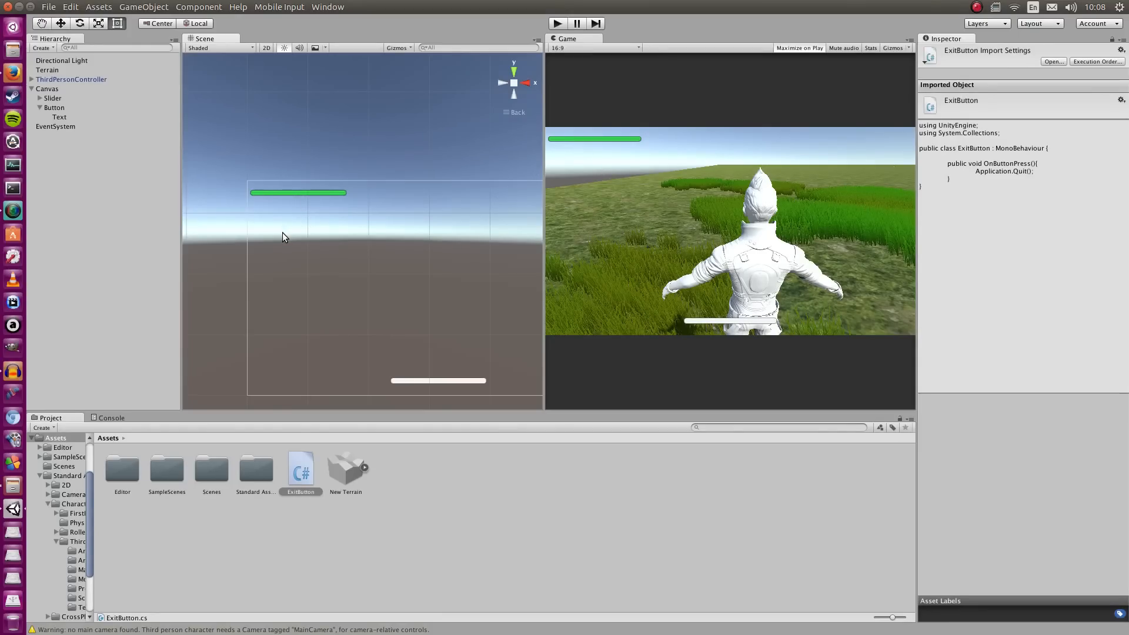
pyautogui.moveTo(64, 117)
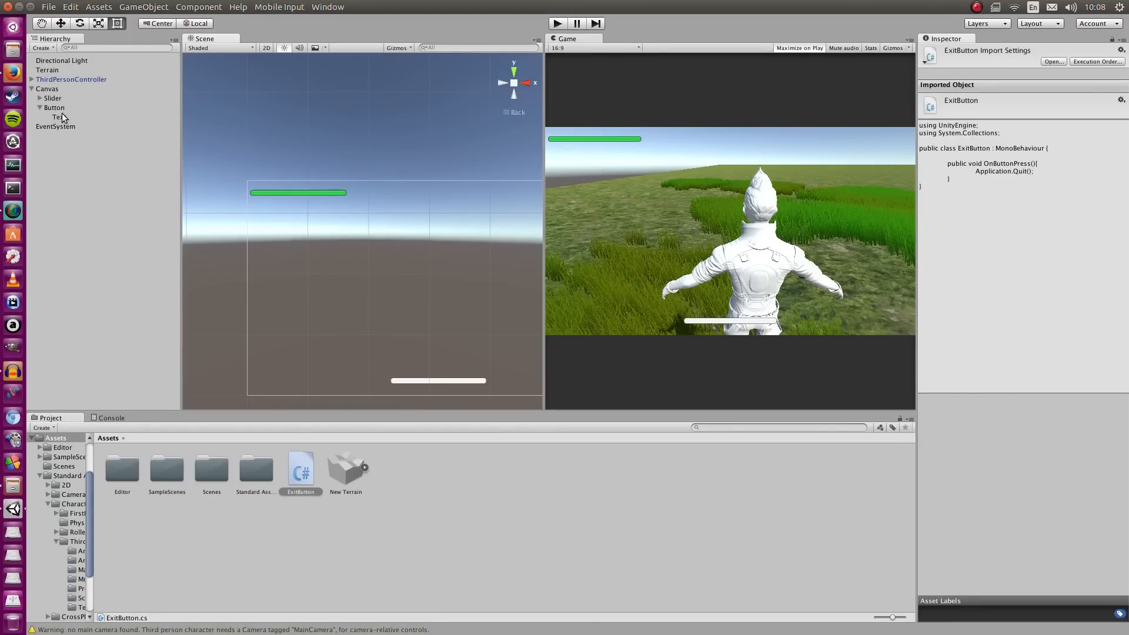
pyautogui.click(301, 469)
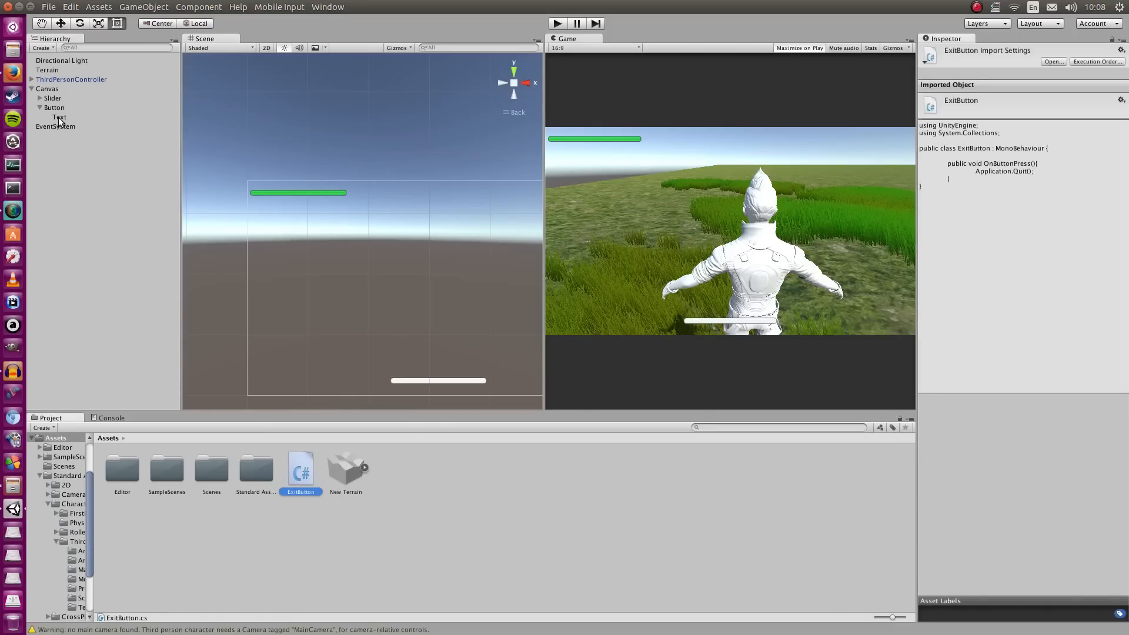
# Set the Button's On Click event to call ExitButton.OnButtonPress.
pyautogui.click(54, 106)
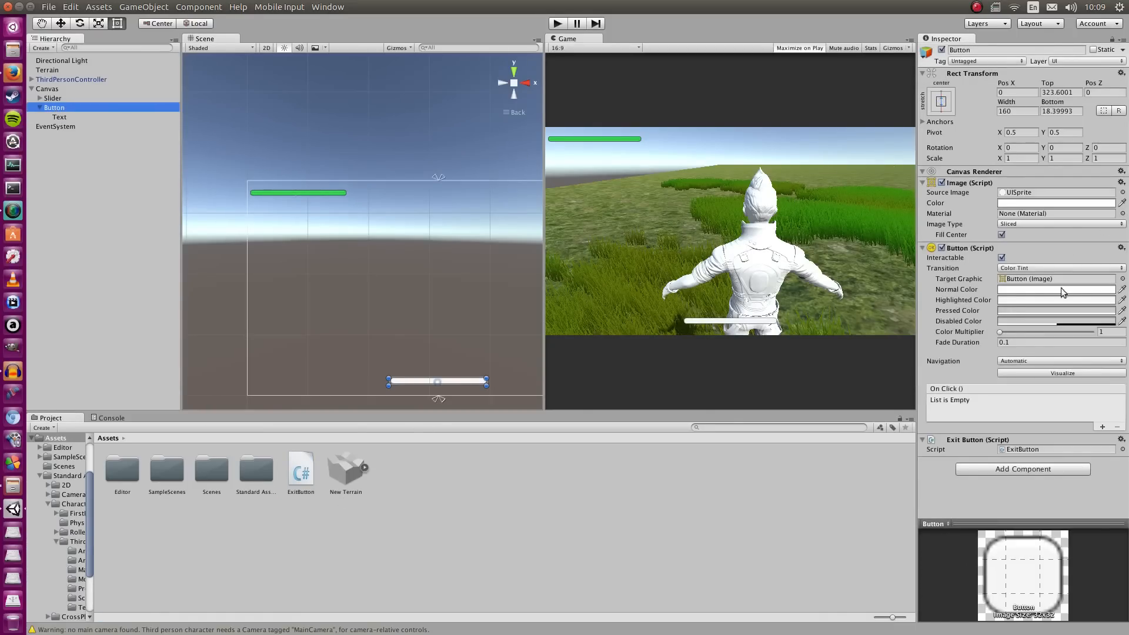
pyautogui.moveTo(1082, 438)
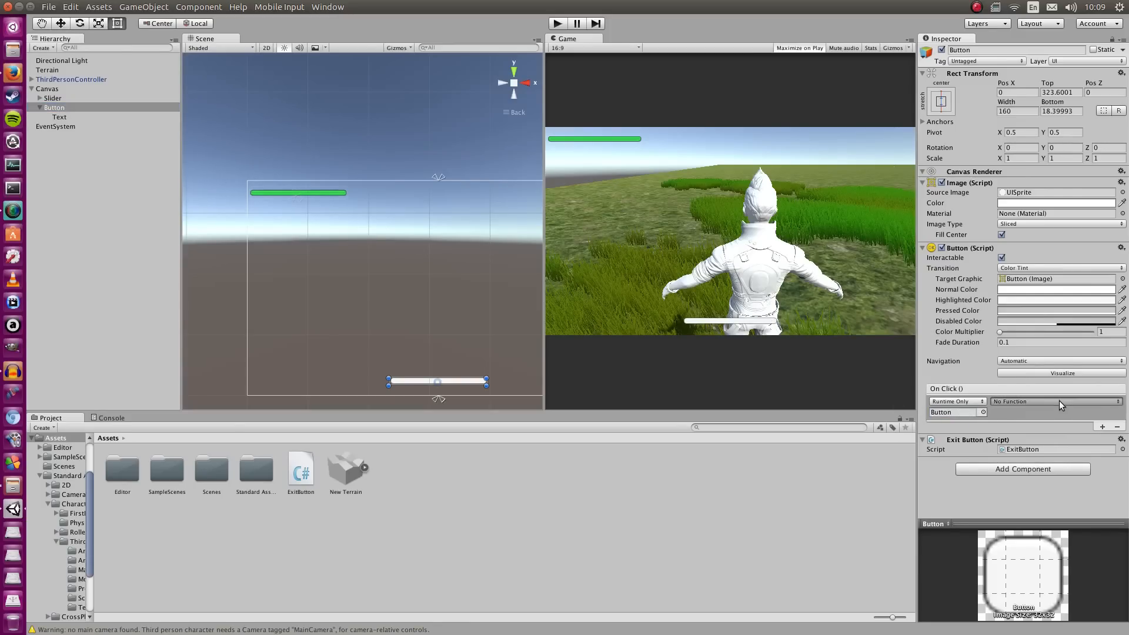
pyautogui.click(1051, 401)
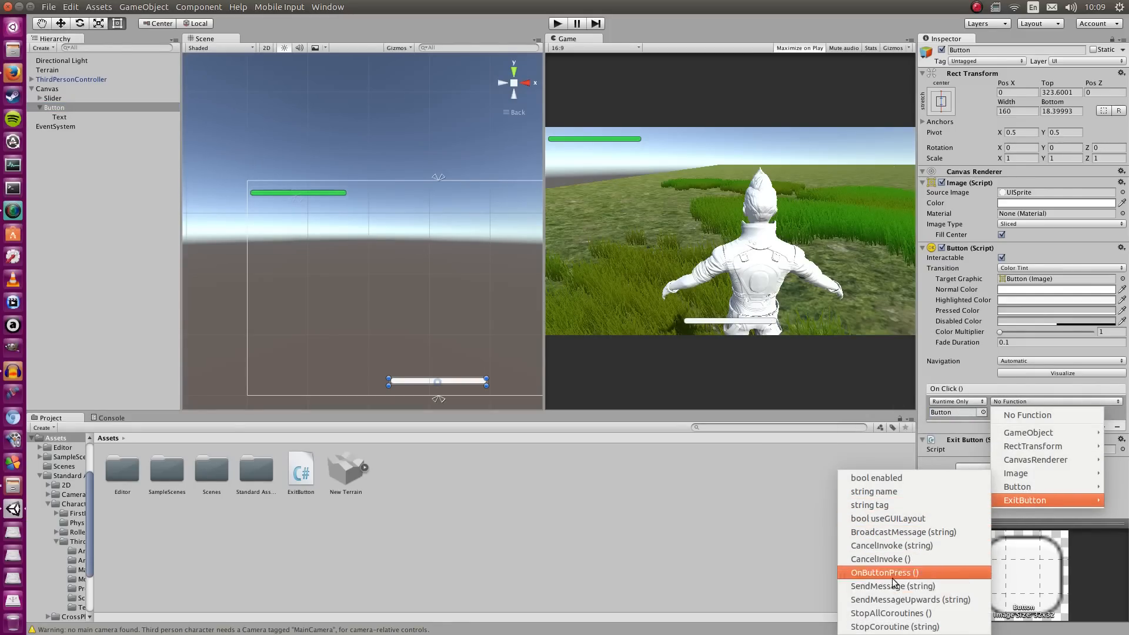
pyautogui.click(884, 573)
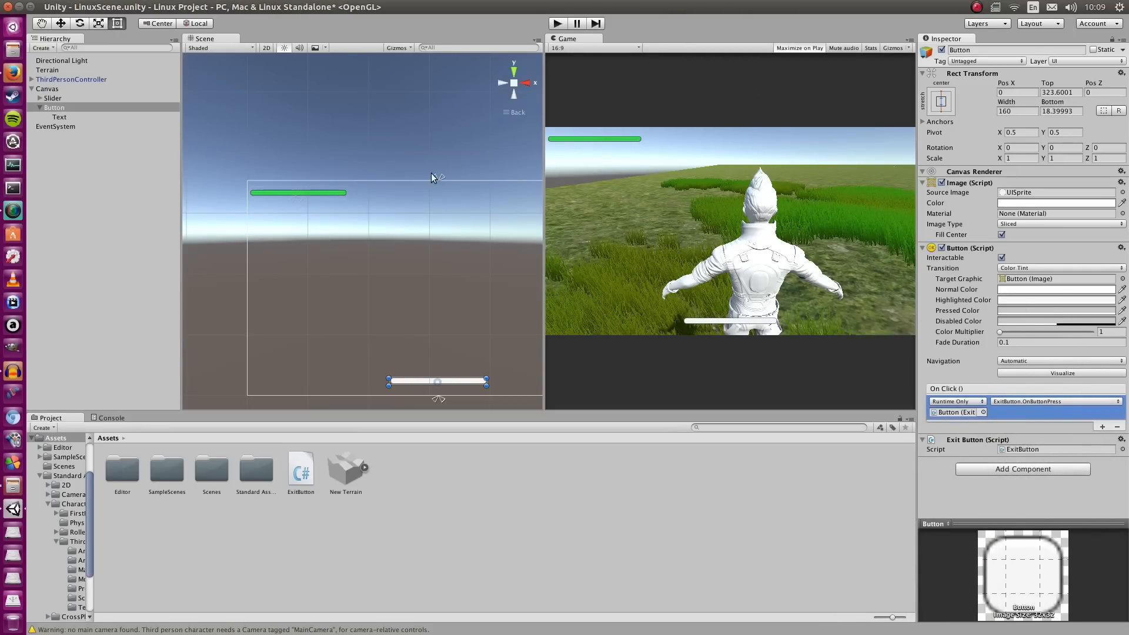
pyautogui.click(49, 7)
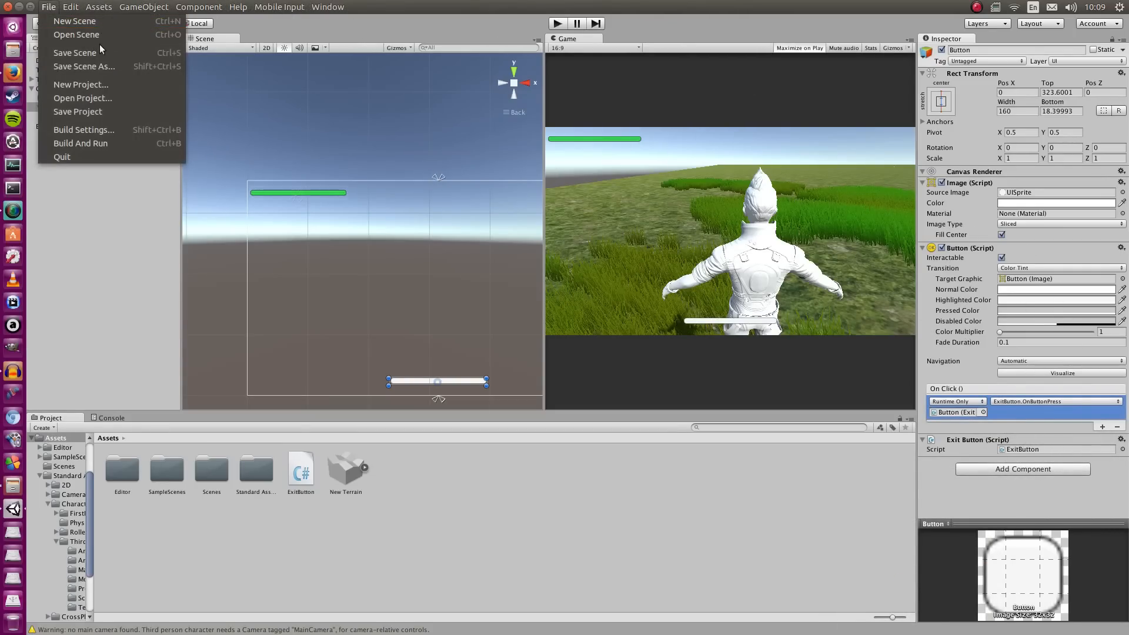
# Build the Linux standalone player as 'Testbuild1' saved to the Desktop.
pyautogui.click(83, 129)
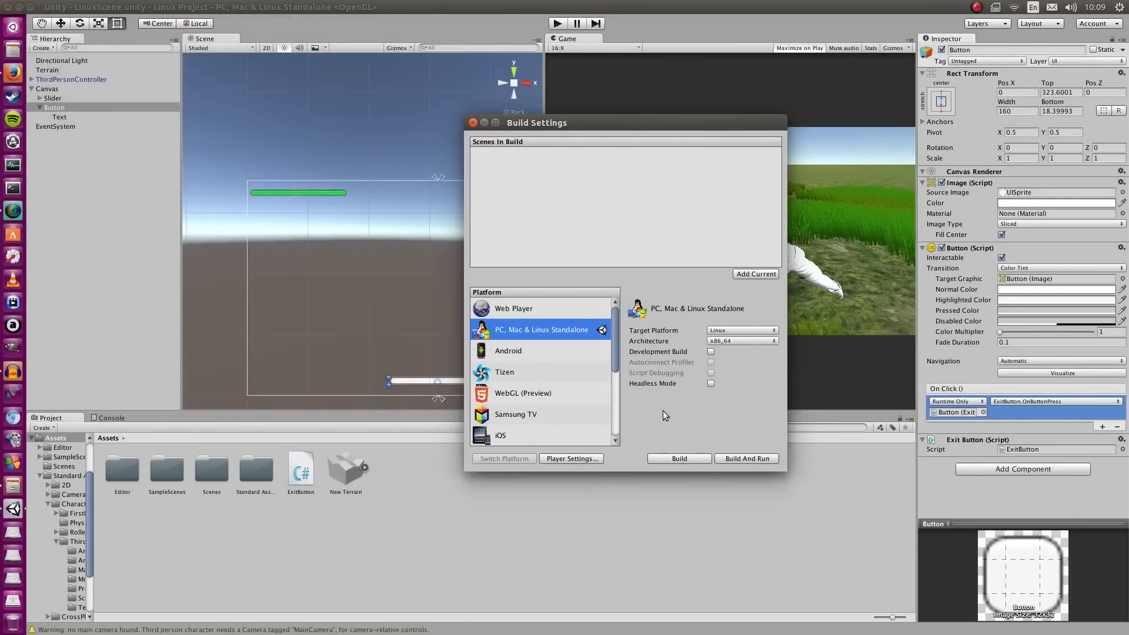
pyautogui.moveTo(697, 461)
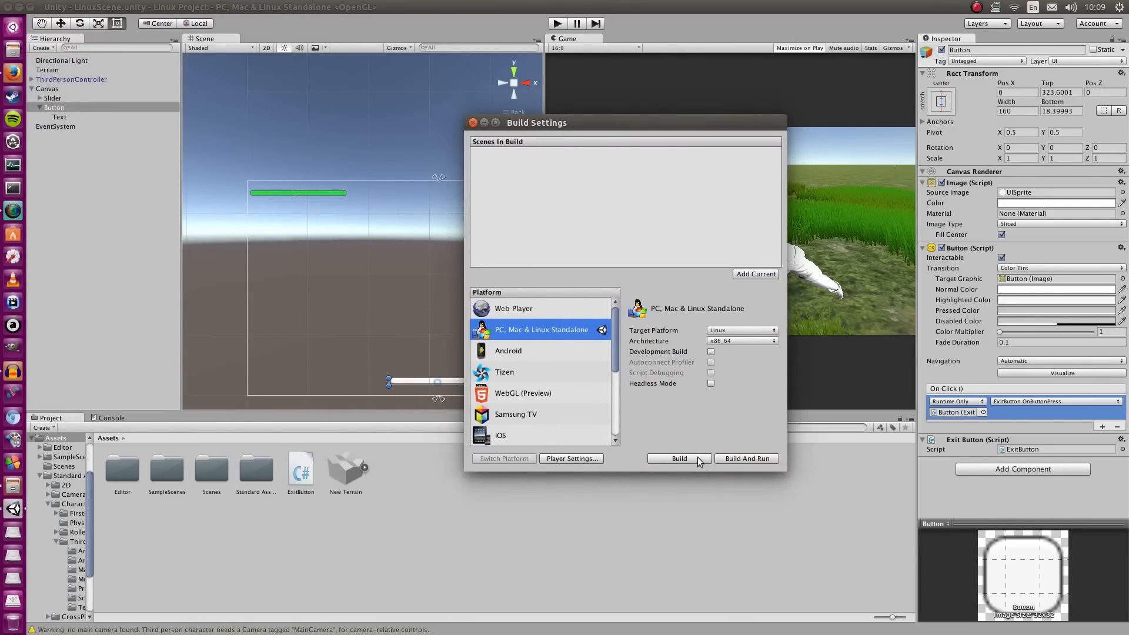
pyautogui.click(677, 459)
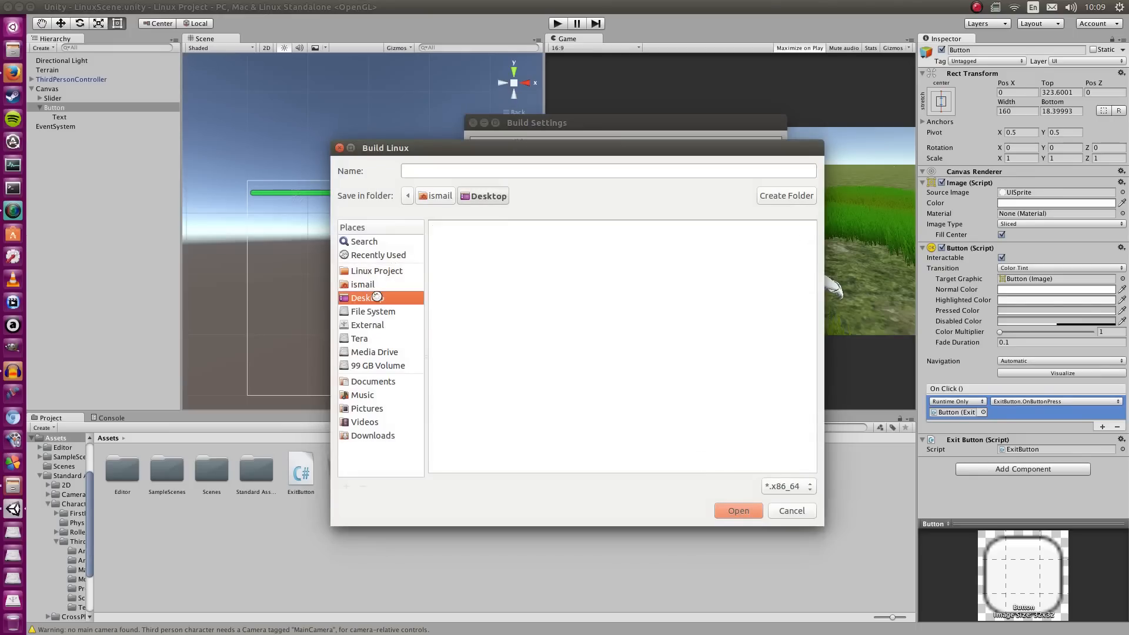
pyautogui.write('Test')
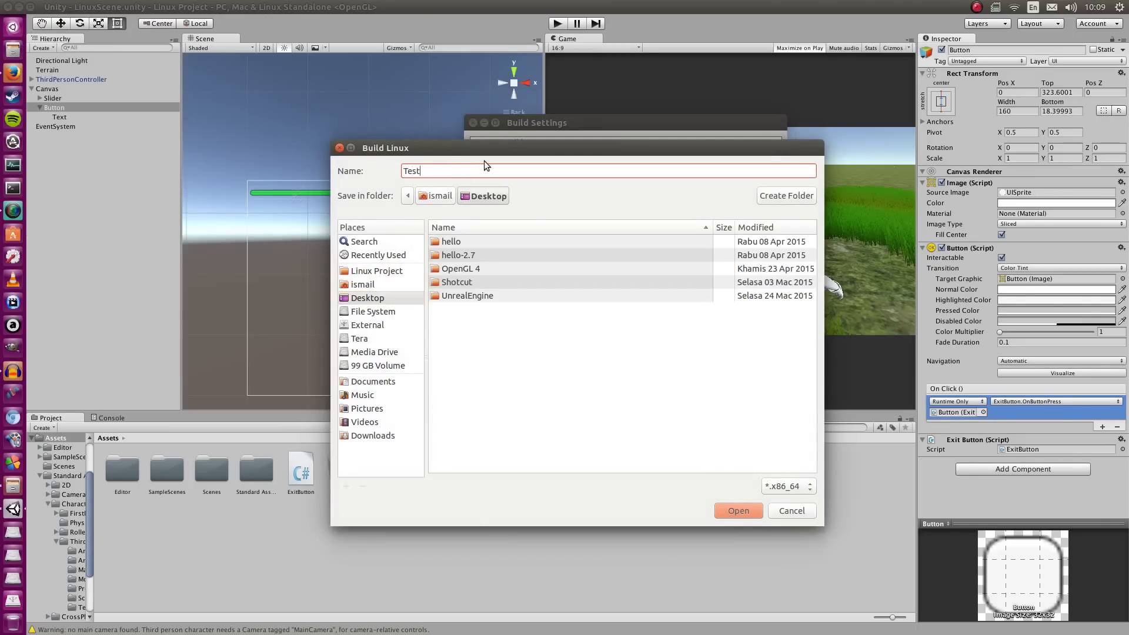
pyautogui.write('build1')
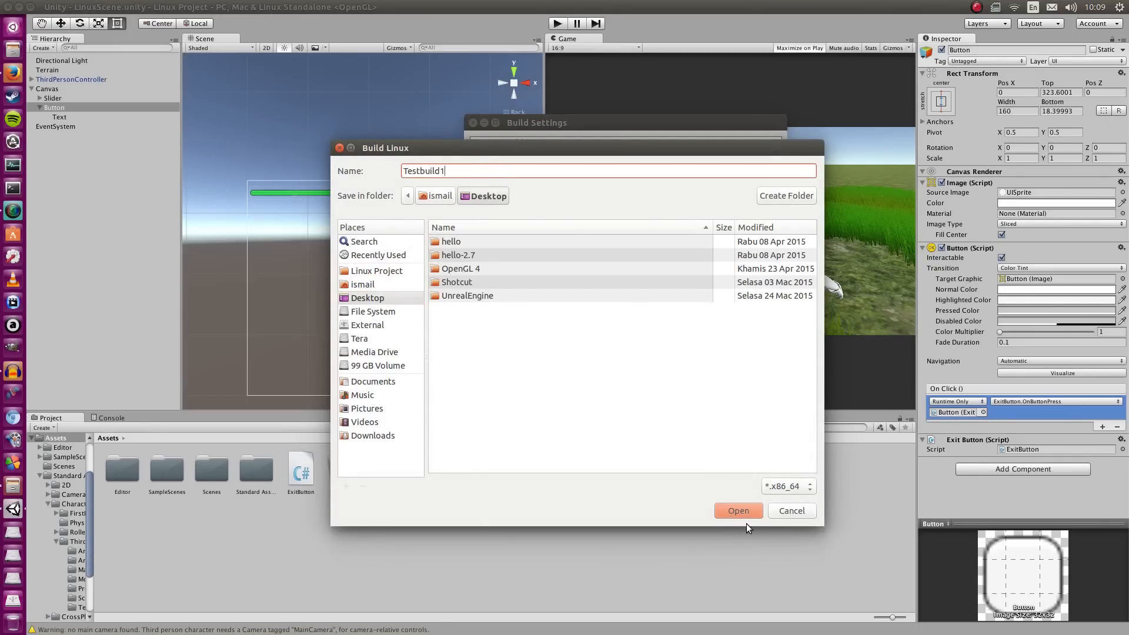
pyautogui.click(737, 510)
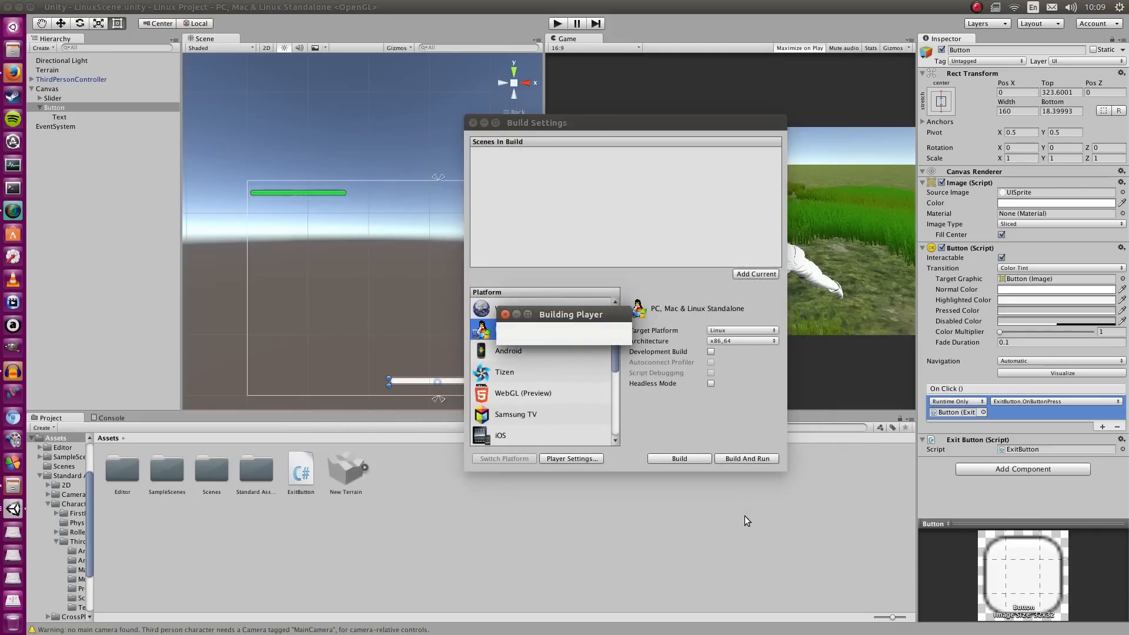
pyautogui.click(678, 458)
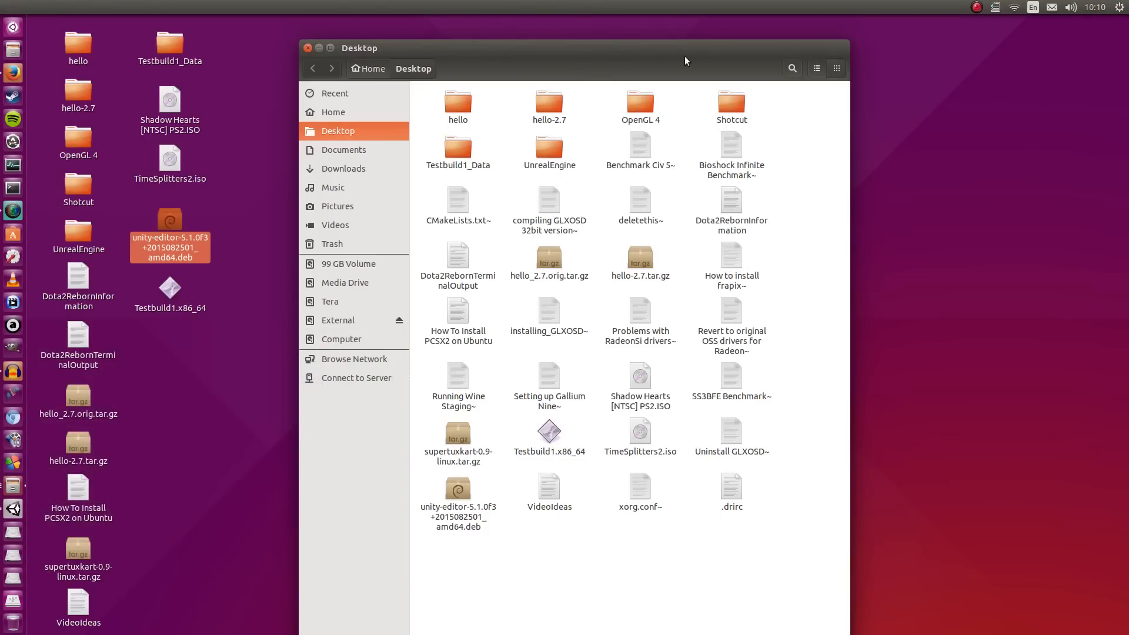
# Move Testbuild1_Data beneath Testbuild1.x86_64 on the desktop and launch the executable.
pyautogui.click(307, 47)
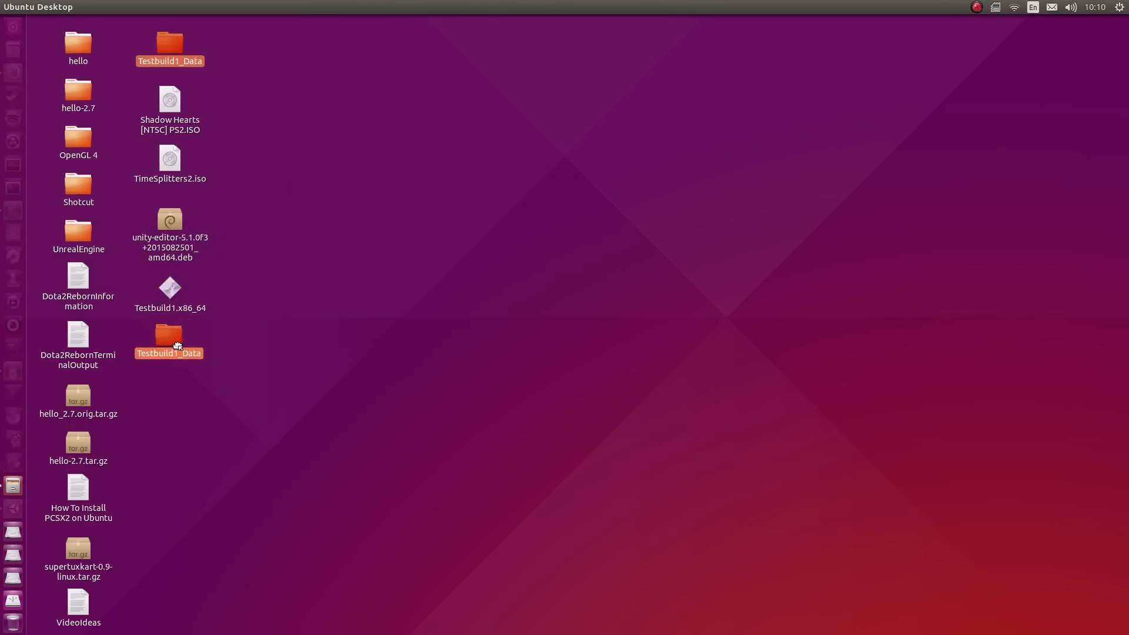
pyautogui.moveTo(169, 339); pyautogui.dragTo(216, 288)
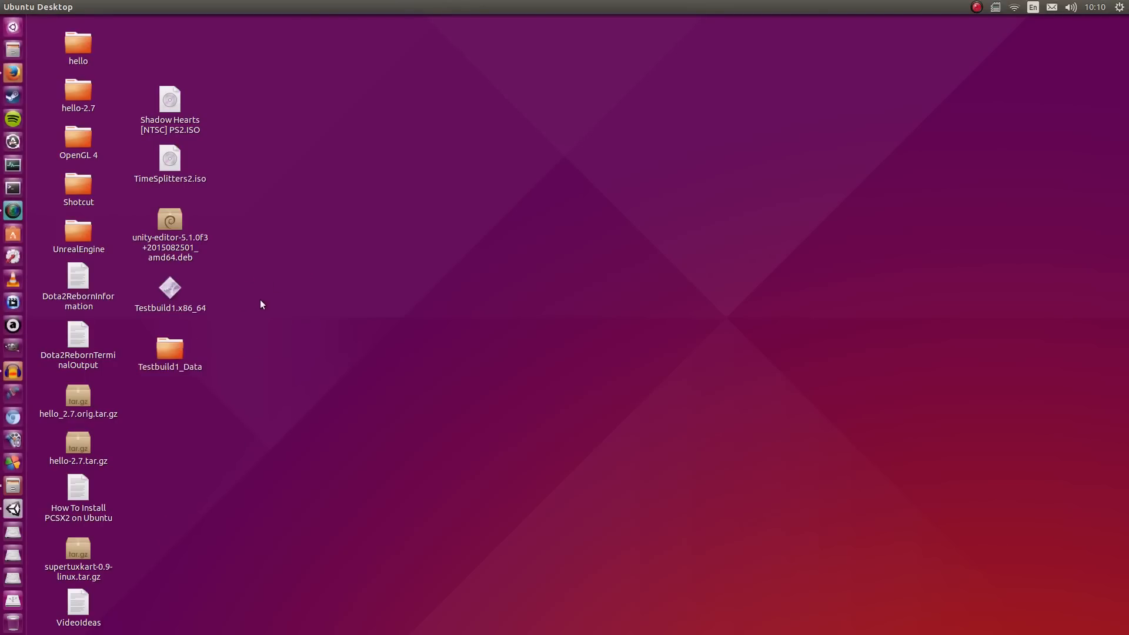
pyautogui.click(169, 344)
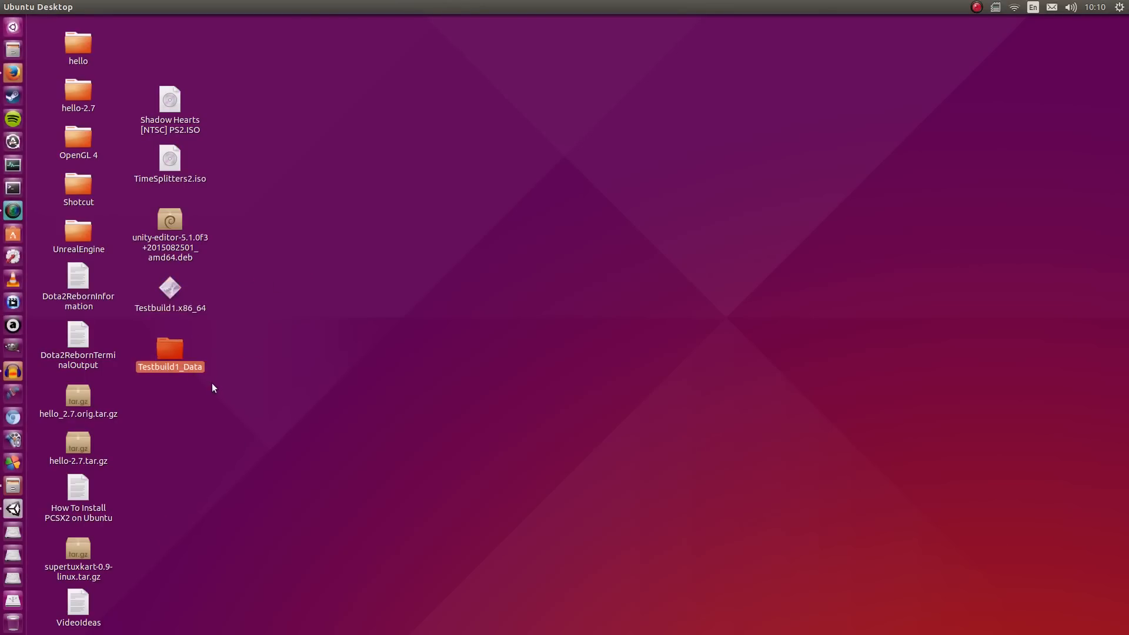
pyautogui.doubleClick(170, 348)
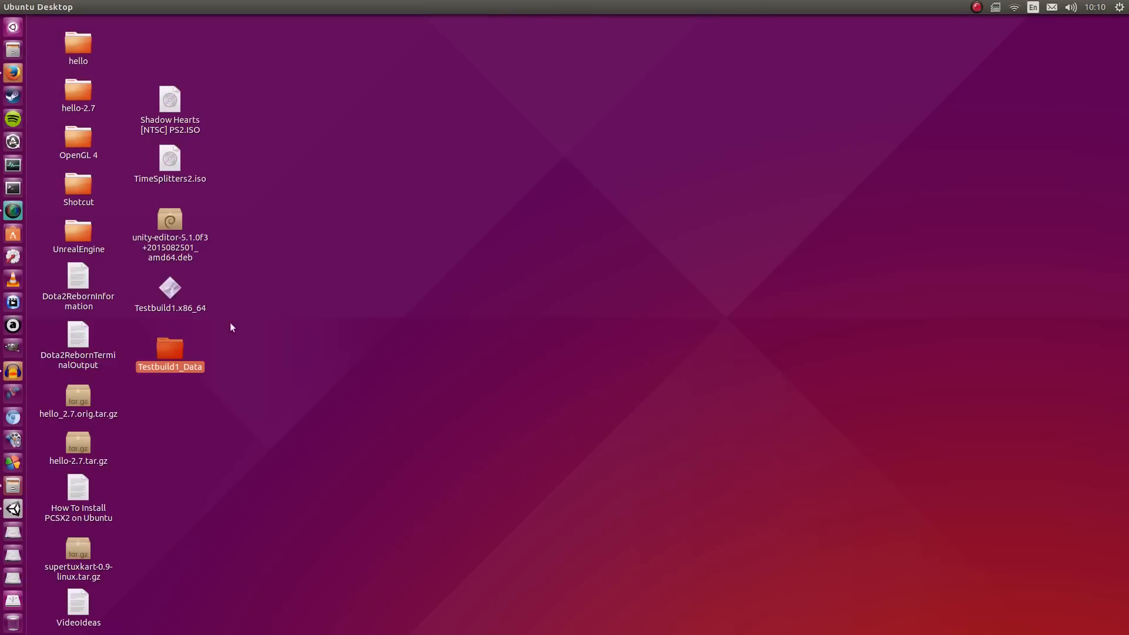
pyautogui.doubleClick(169, 287)
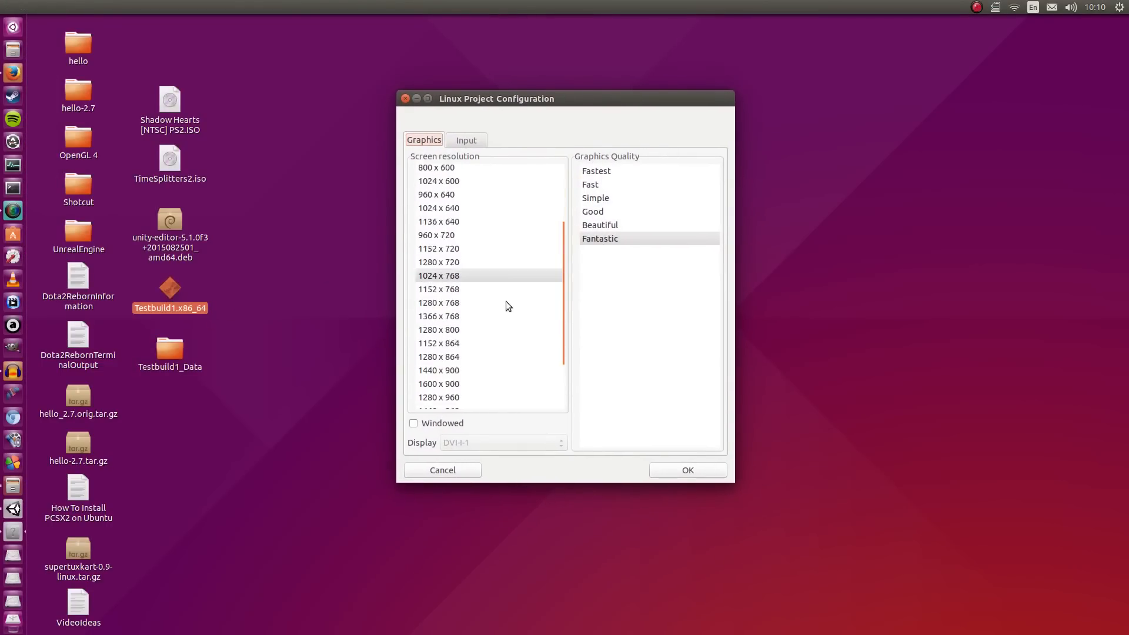
# Run the game windowed at 1600 x 900, then quit it with its EXIT button.
pyautogui.click(439, 383)
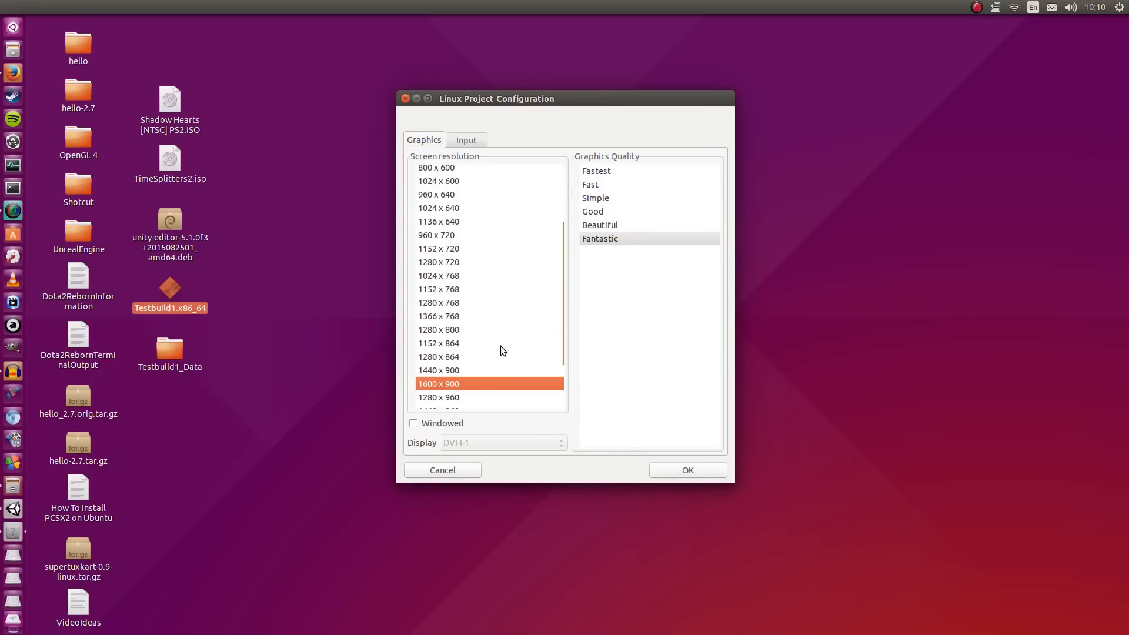
pyautogui.click(414, 423)
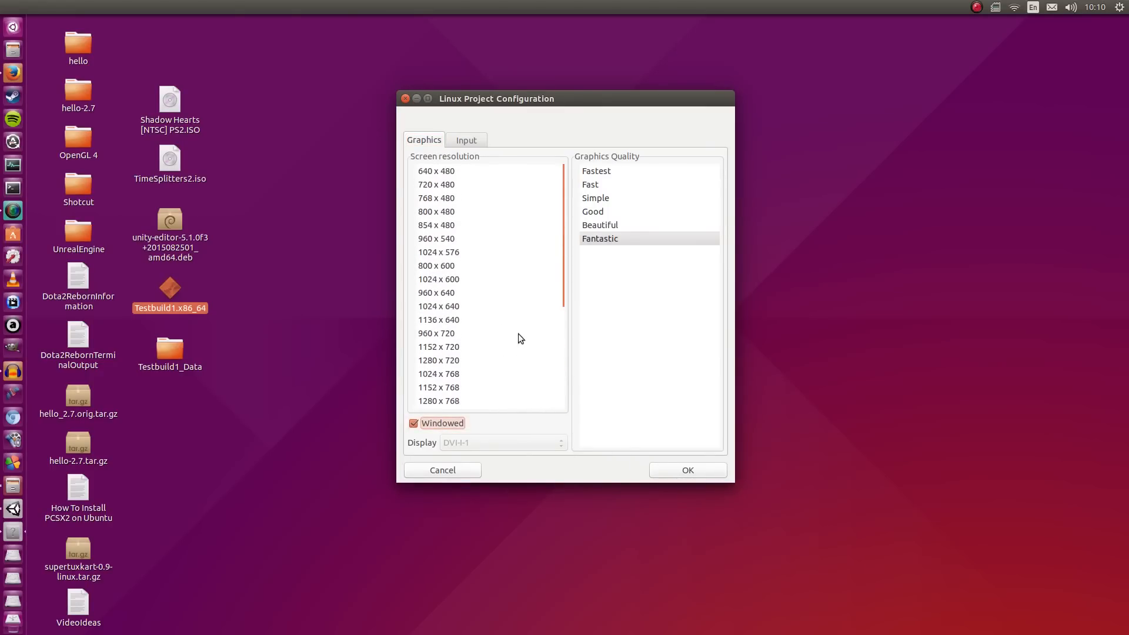
pyautogui.click(686, 469)
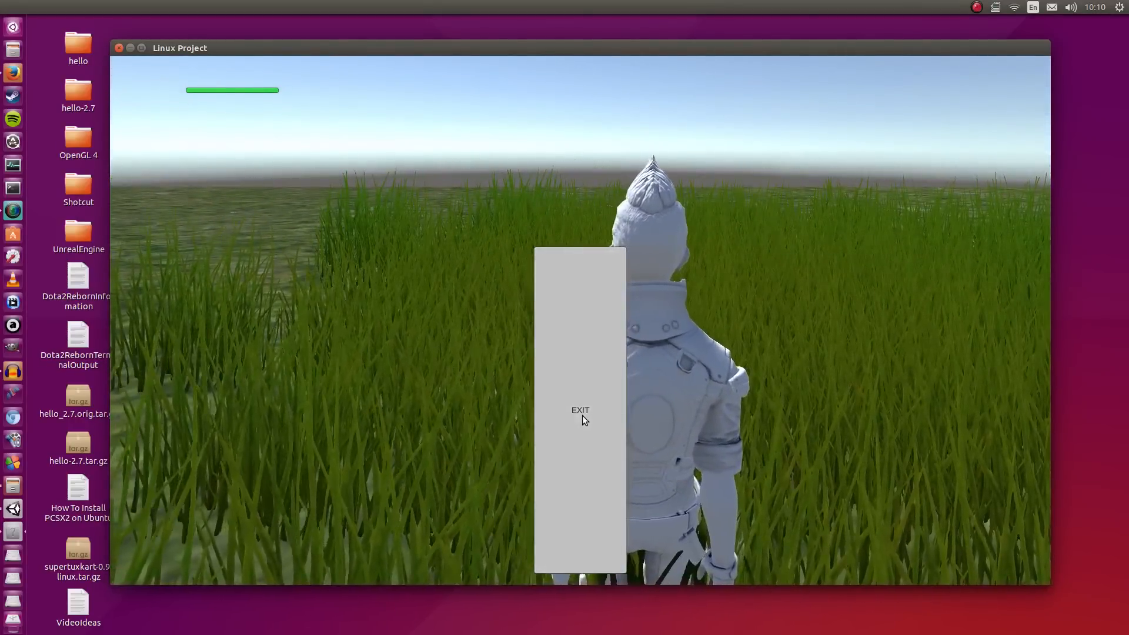
pyautogui.click(580, 409)
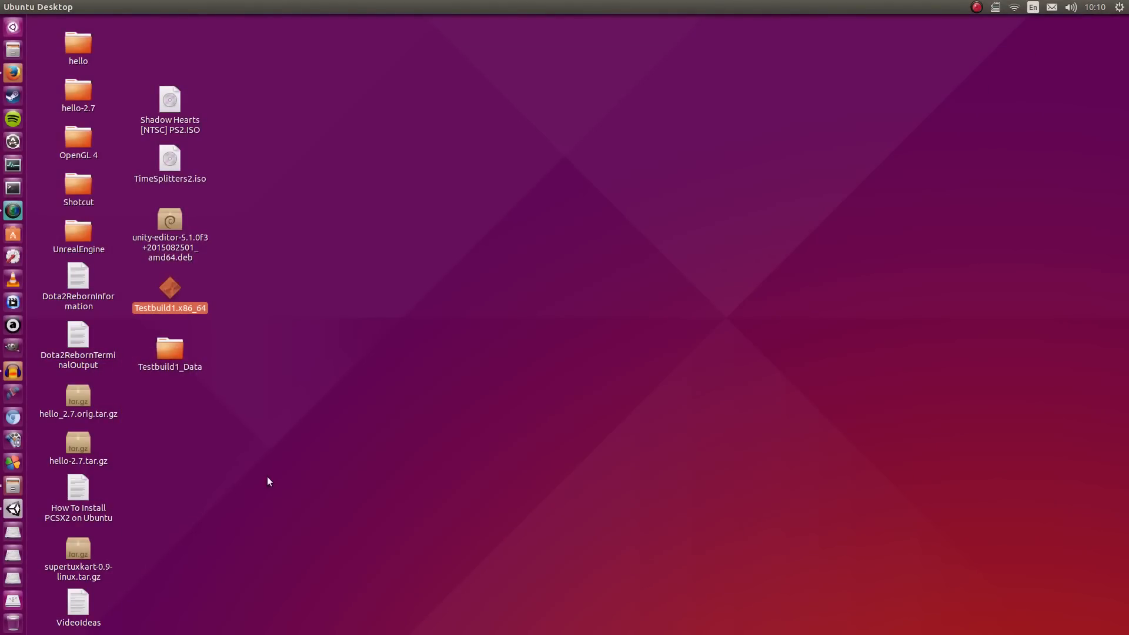
pyautogui.click(424, 351)
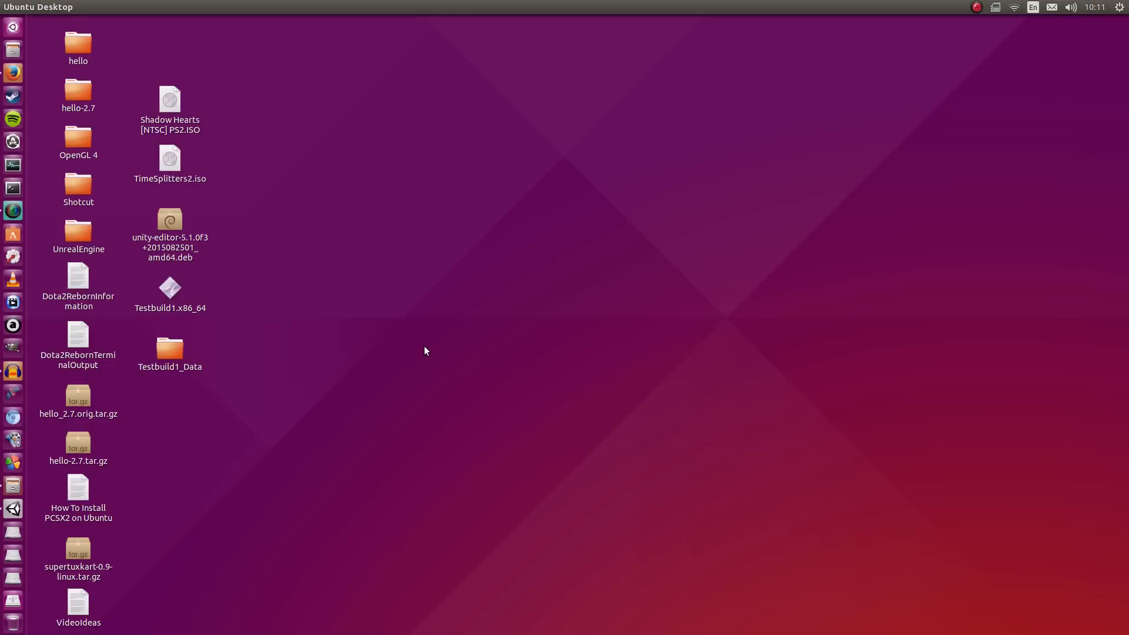
pyautogui.moveTo(3, 435)
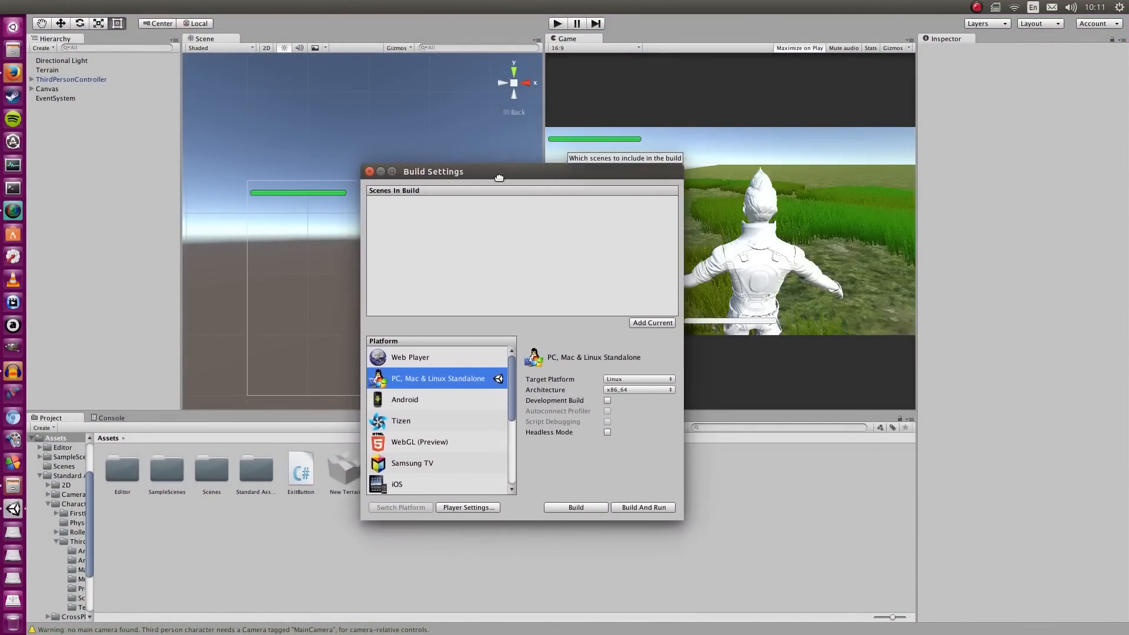
# Reposition the Build Settings window showing the Linux x86_64 standalone target.
pyautogui.moveTo(432, 171); pyautogui.dragTo(416, 156)
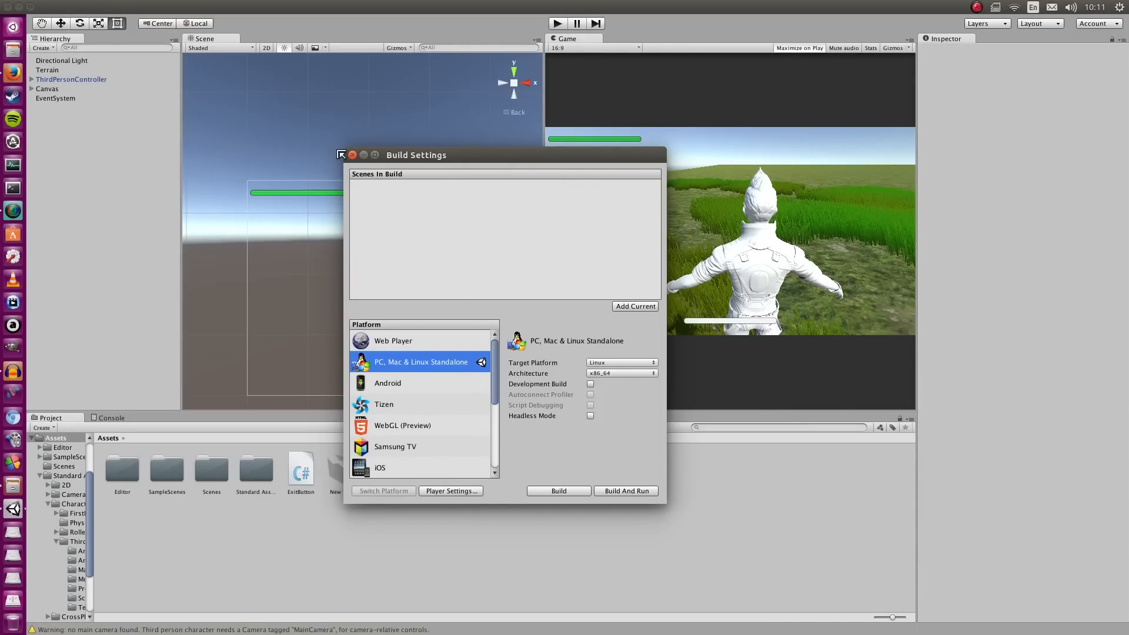
pyautogui.moveTo(415, 156); pyautogui.dragTo(437, 159)
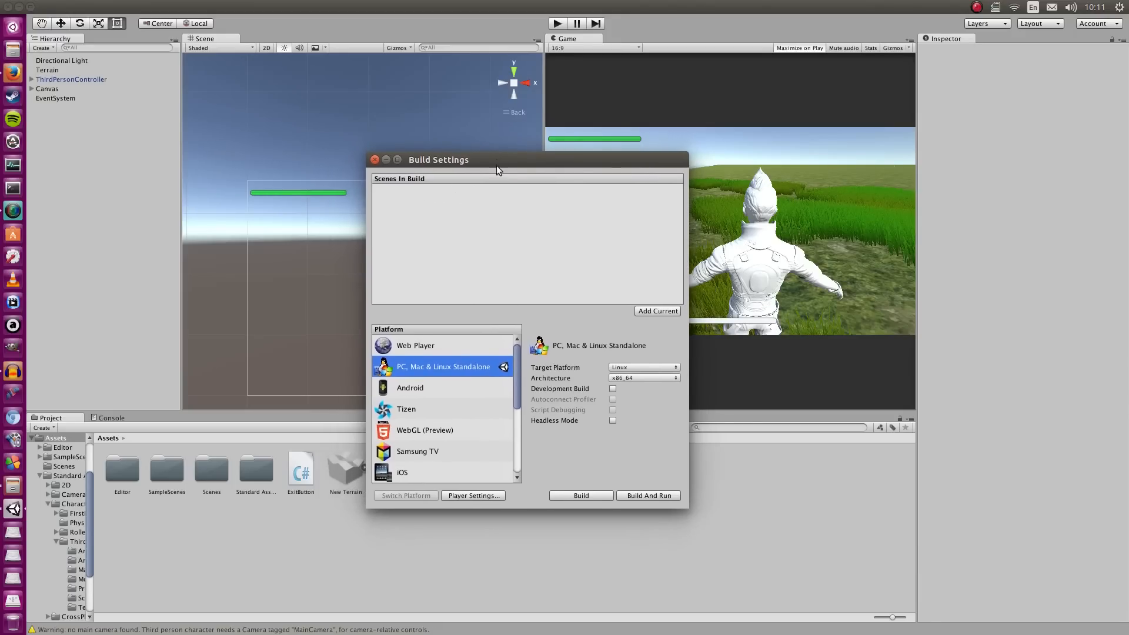